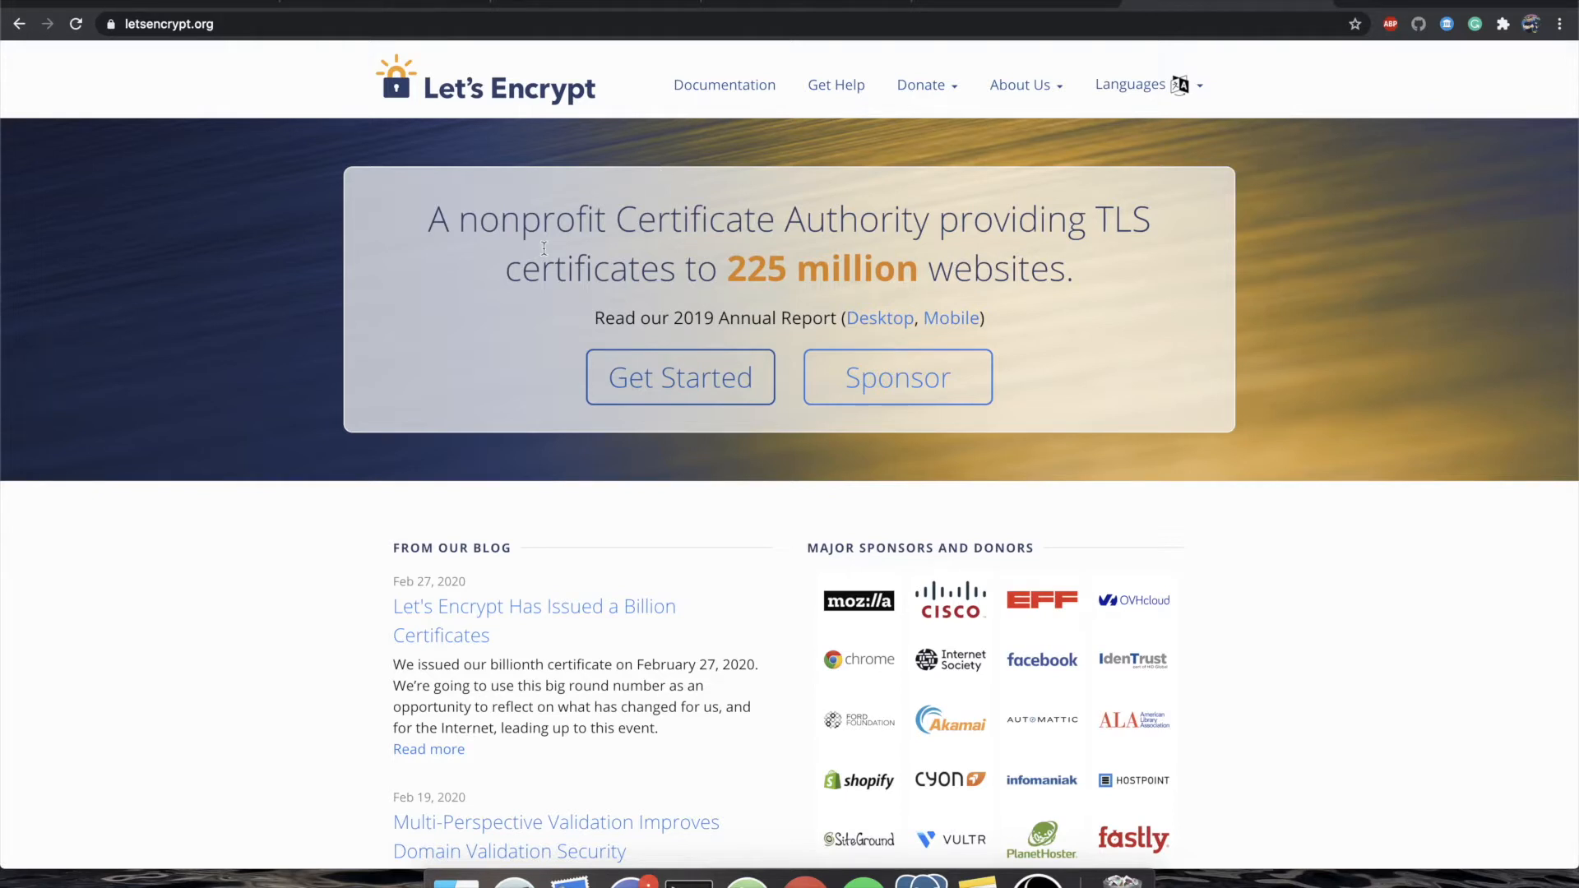
mouse_move(177, 75)
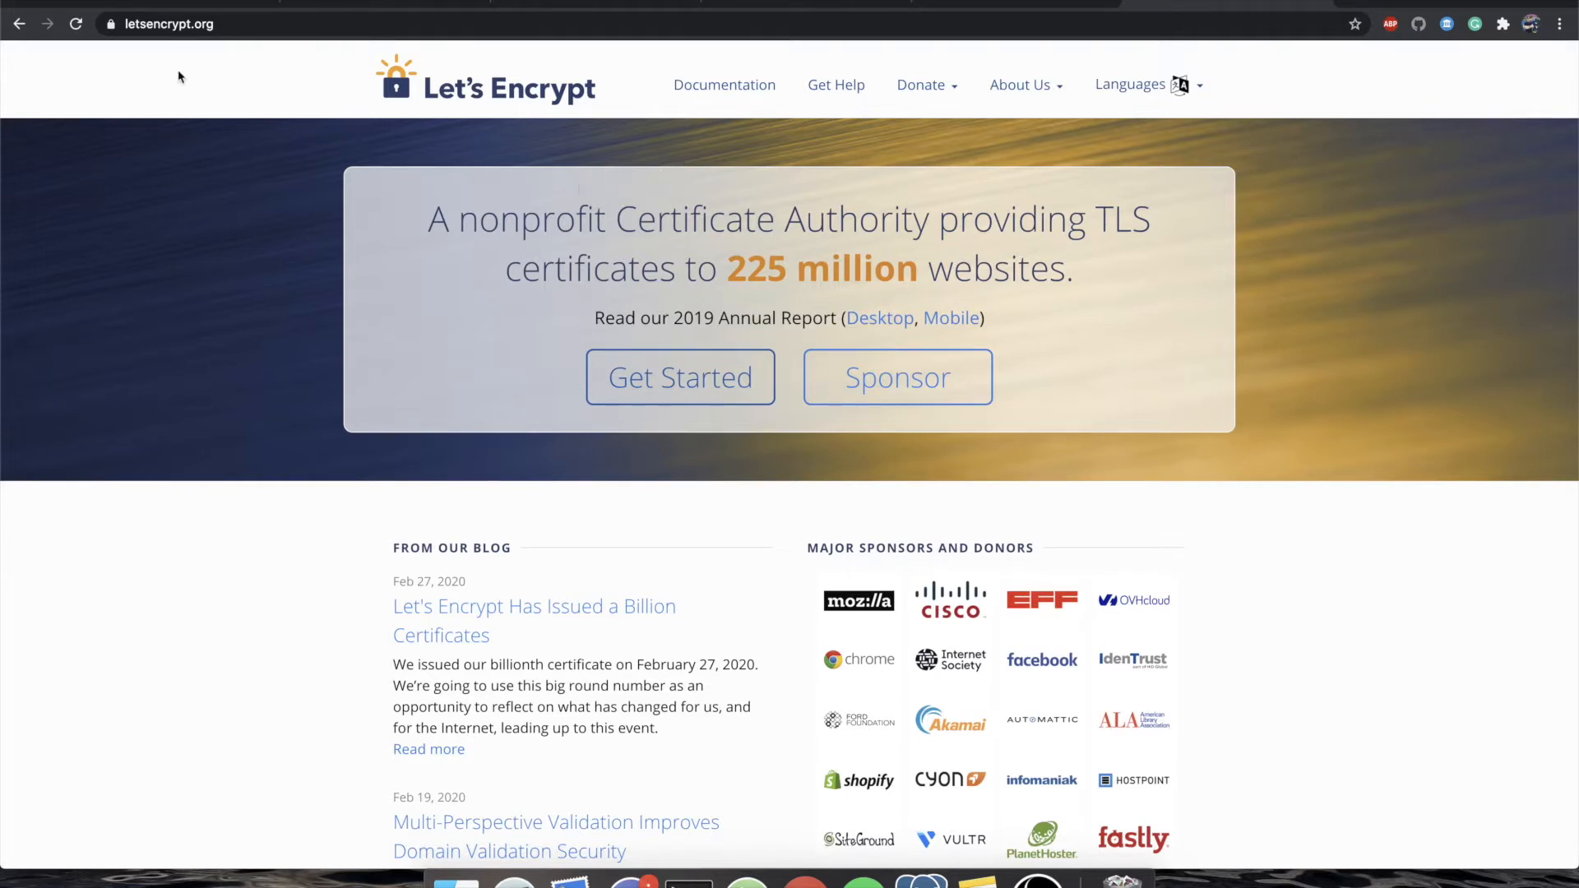
Step: Check the Google homepage's secure connection indicator, then look over the page
left_click(158, 25)
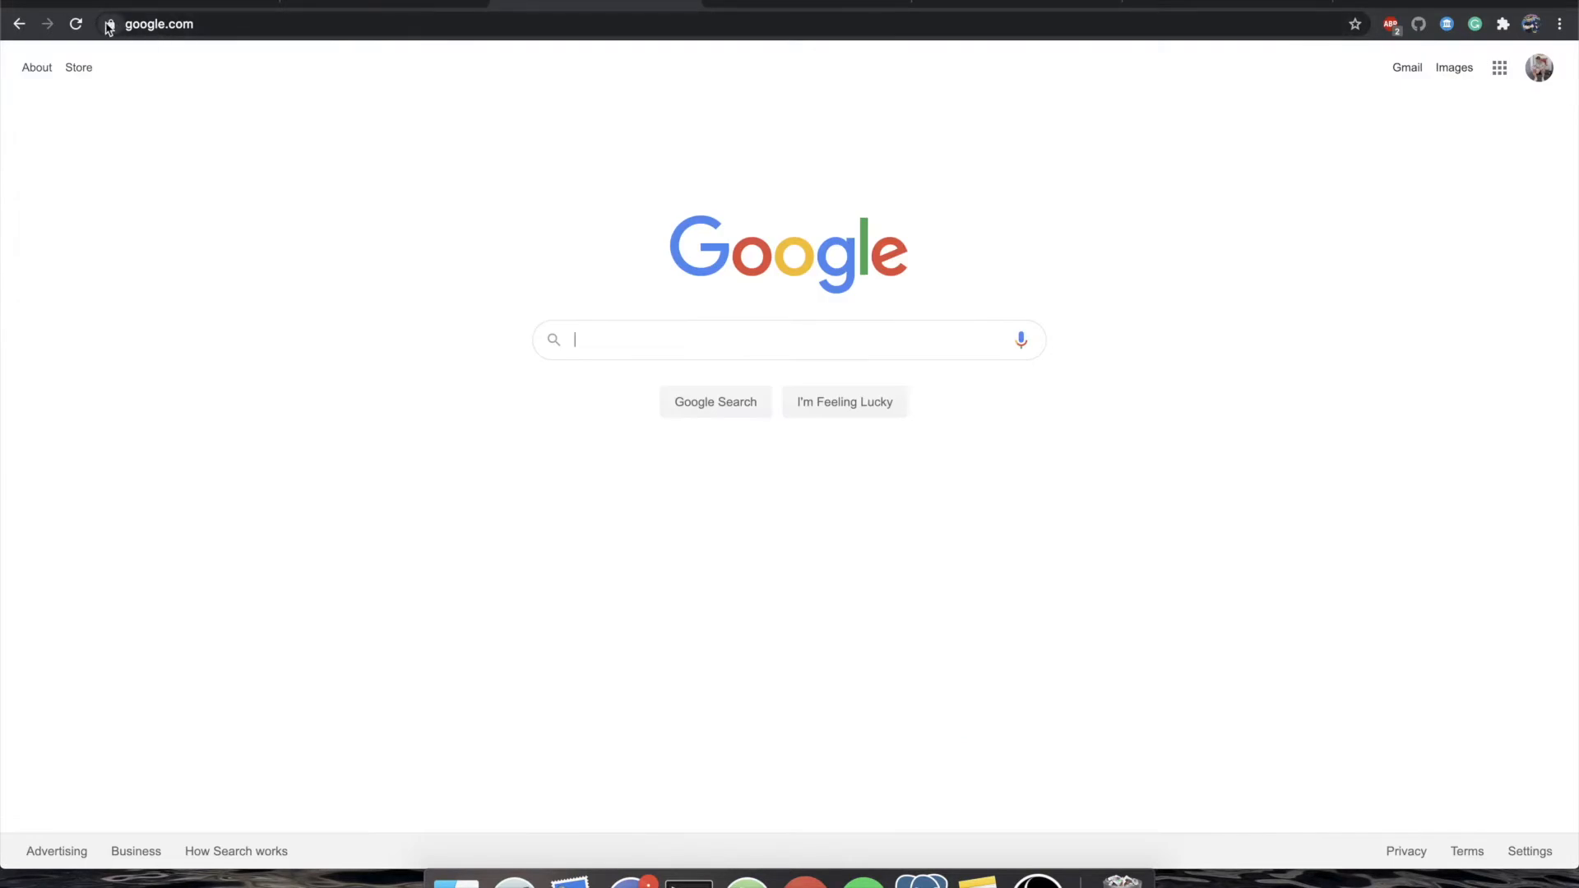
mouse_move(111, 23)
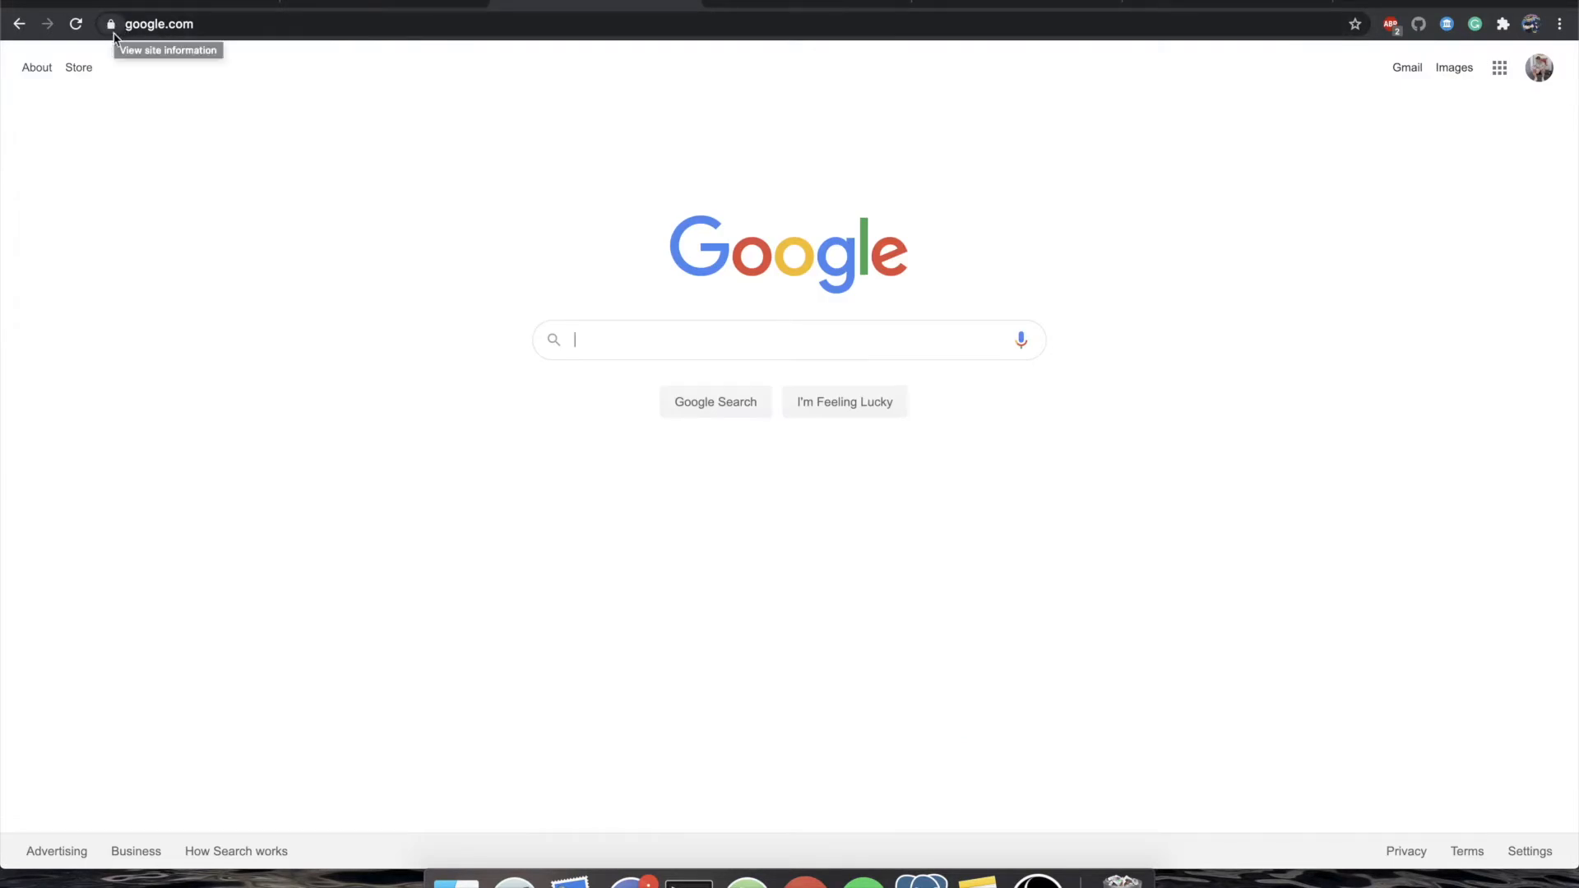
left_click(110, 23)
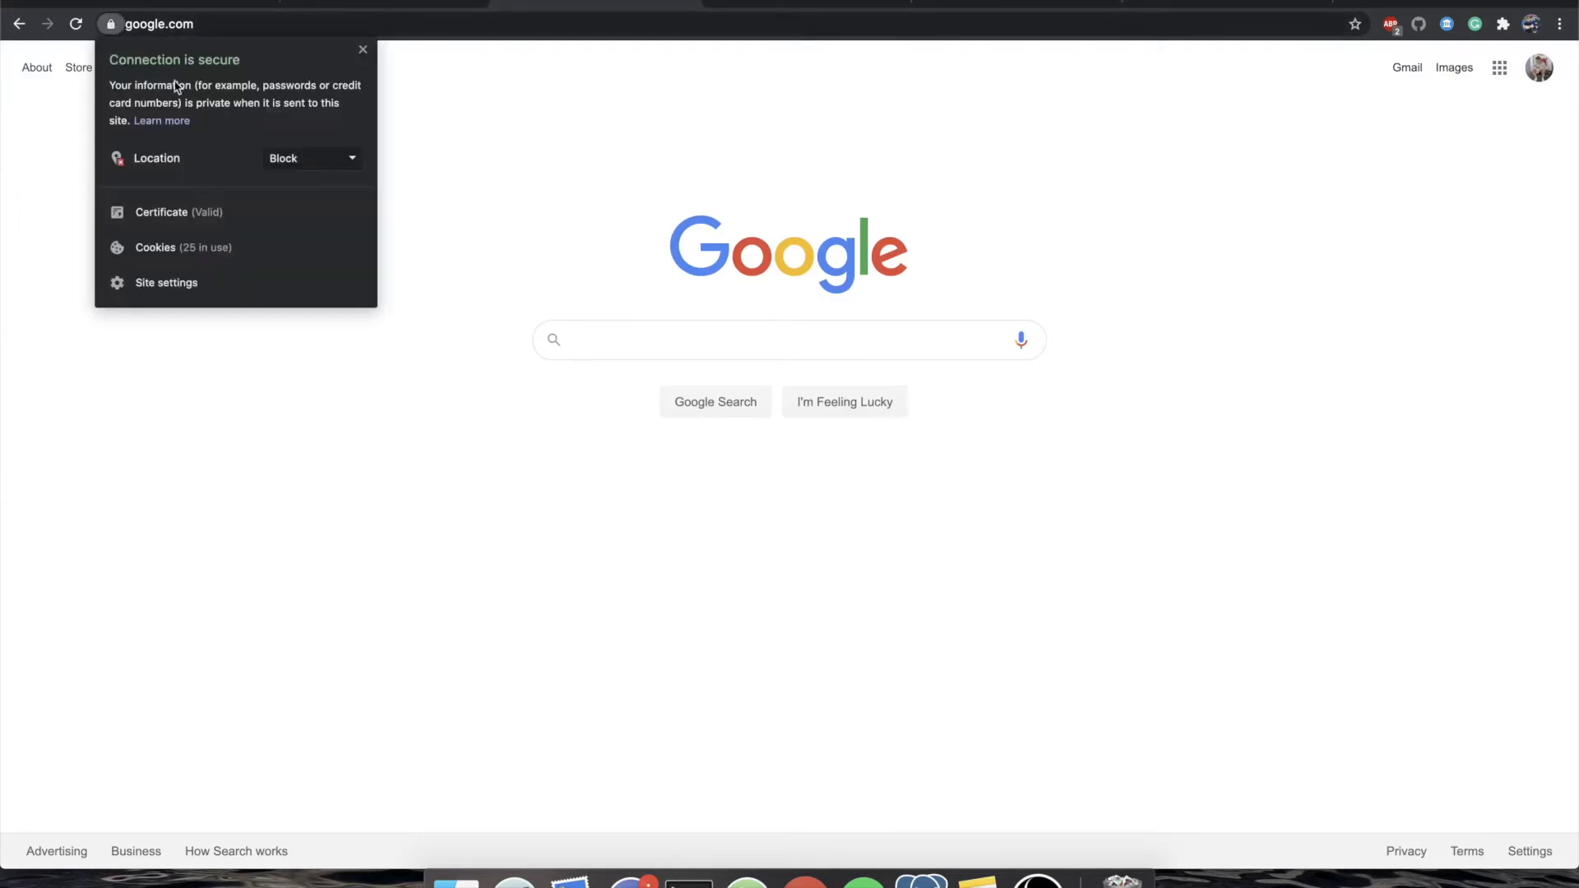
left_click(362, 49)
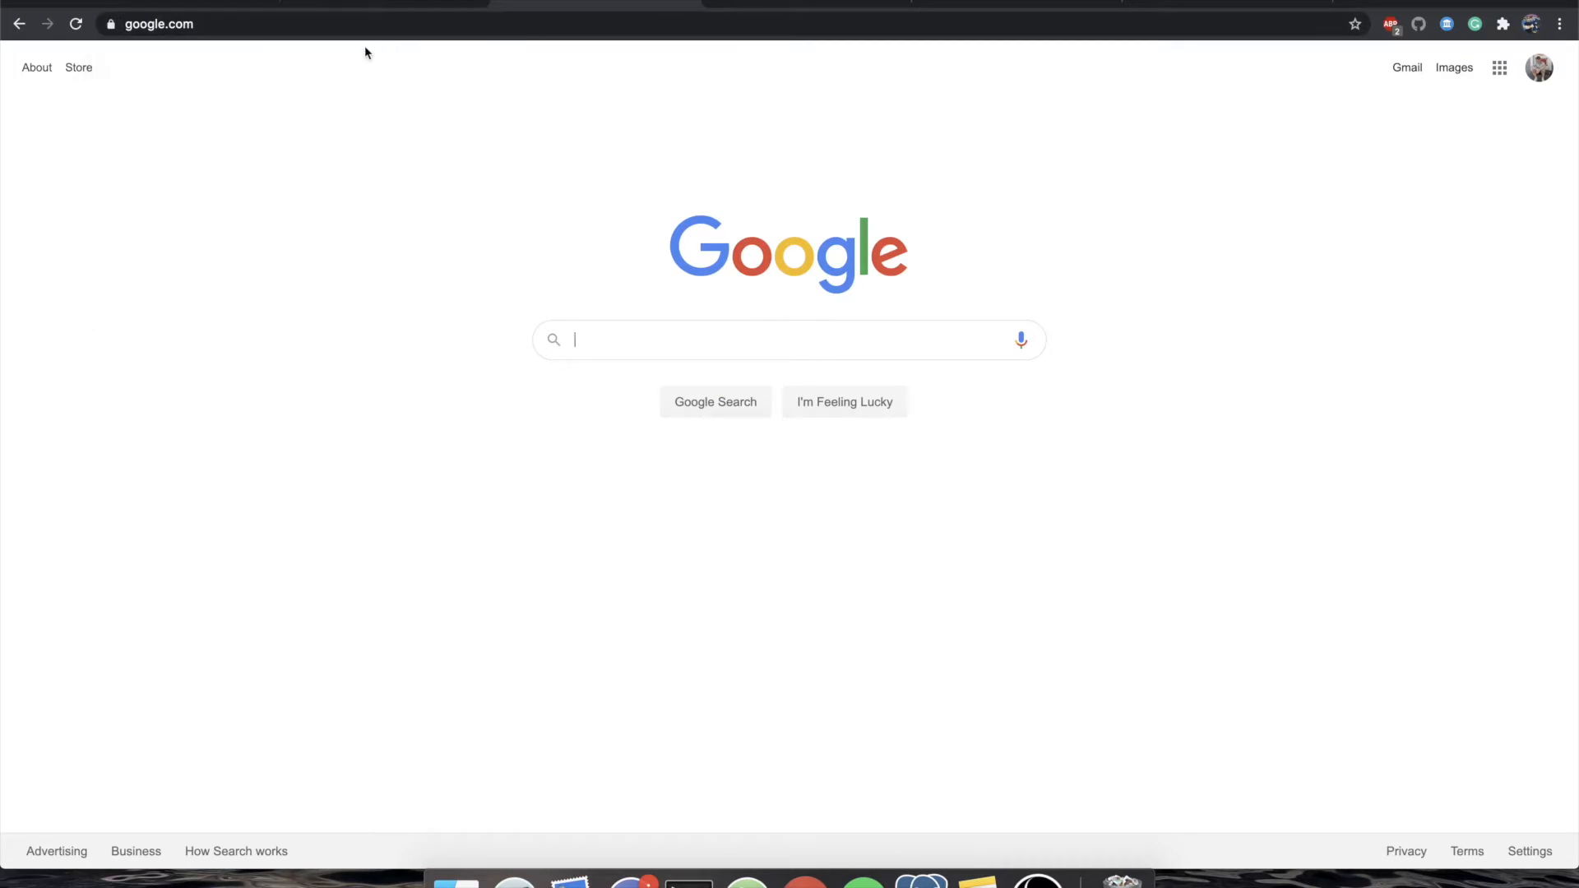
mouse_move(684, 7)
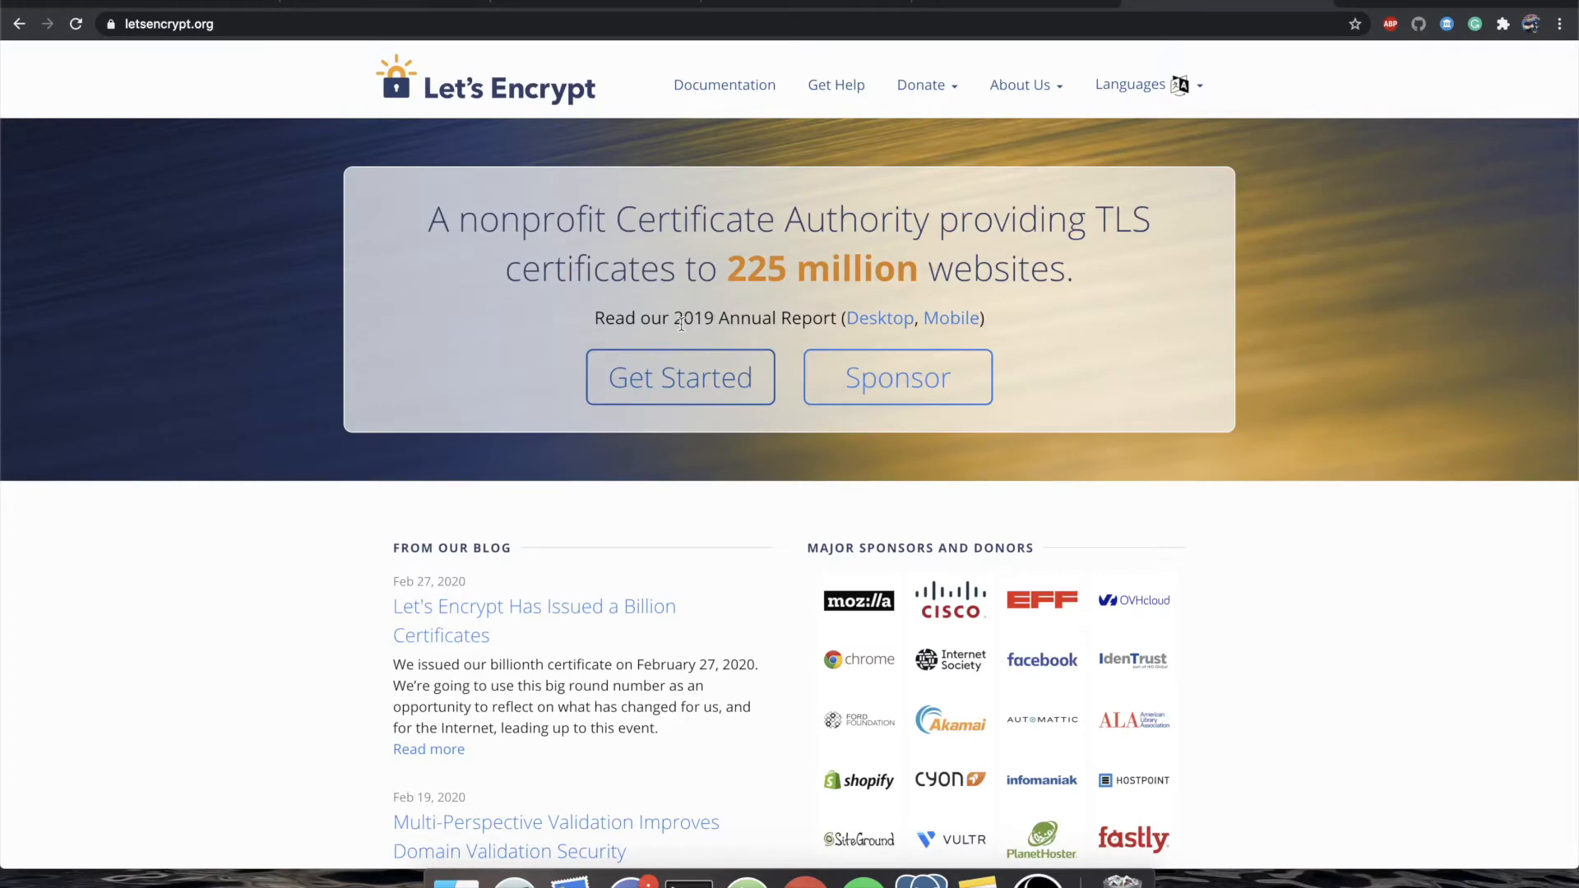
mouse_move(519, 495)
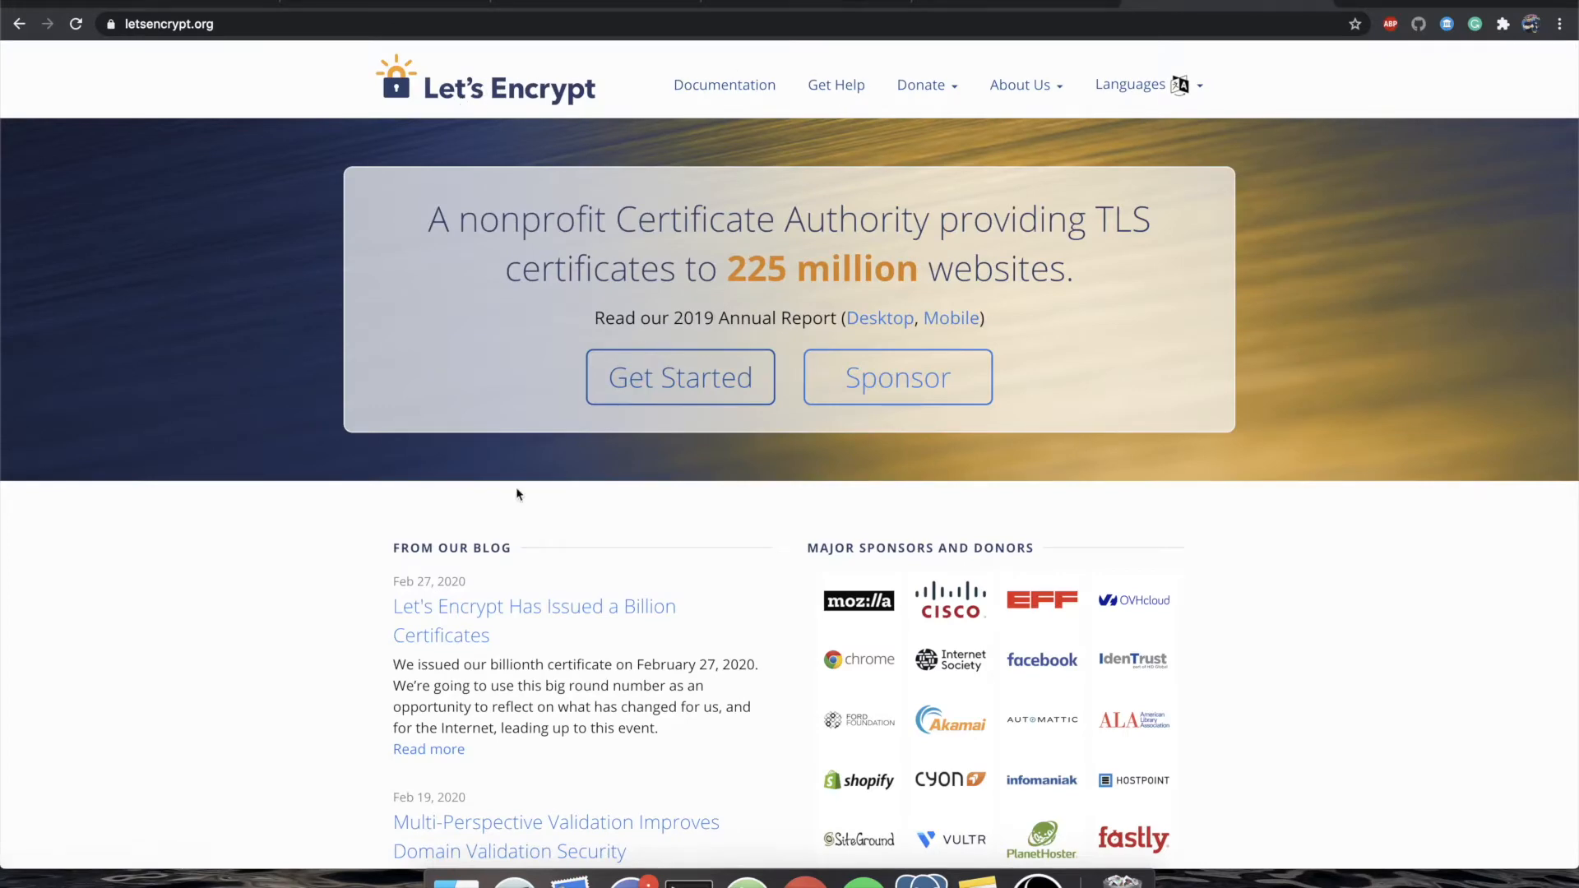
scroll("down", 3)
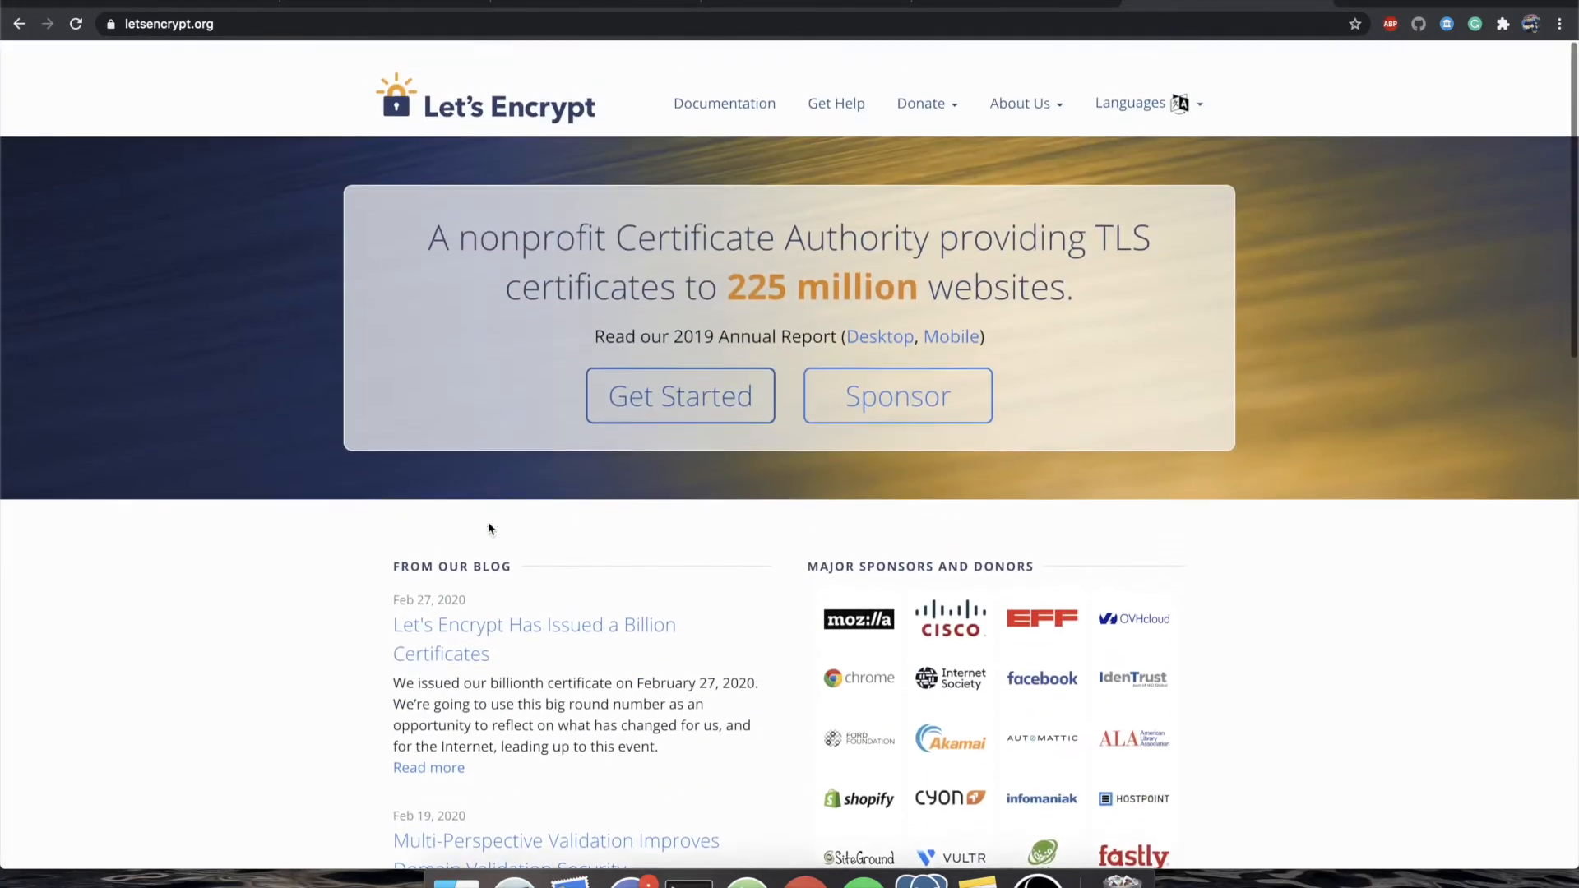
scroll("up", 3)
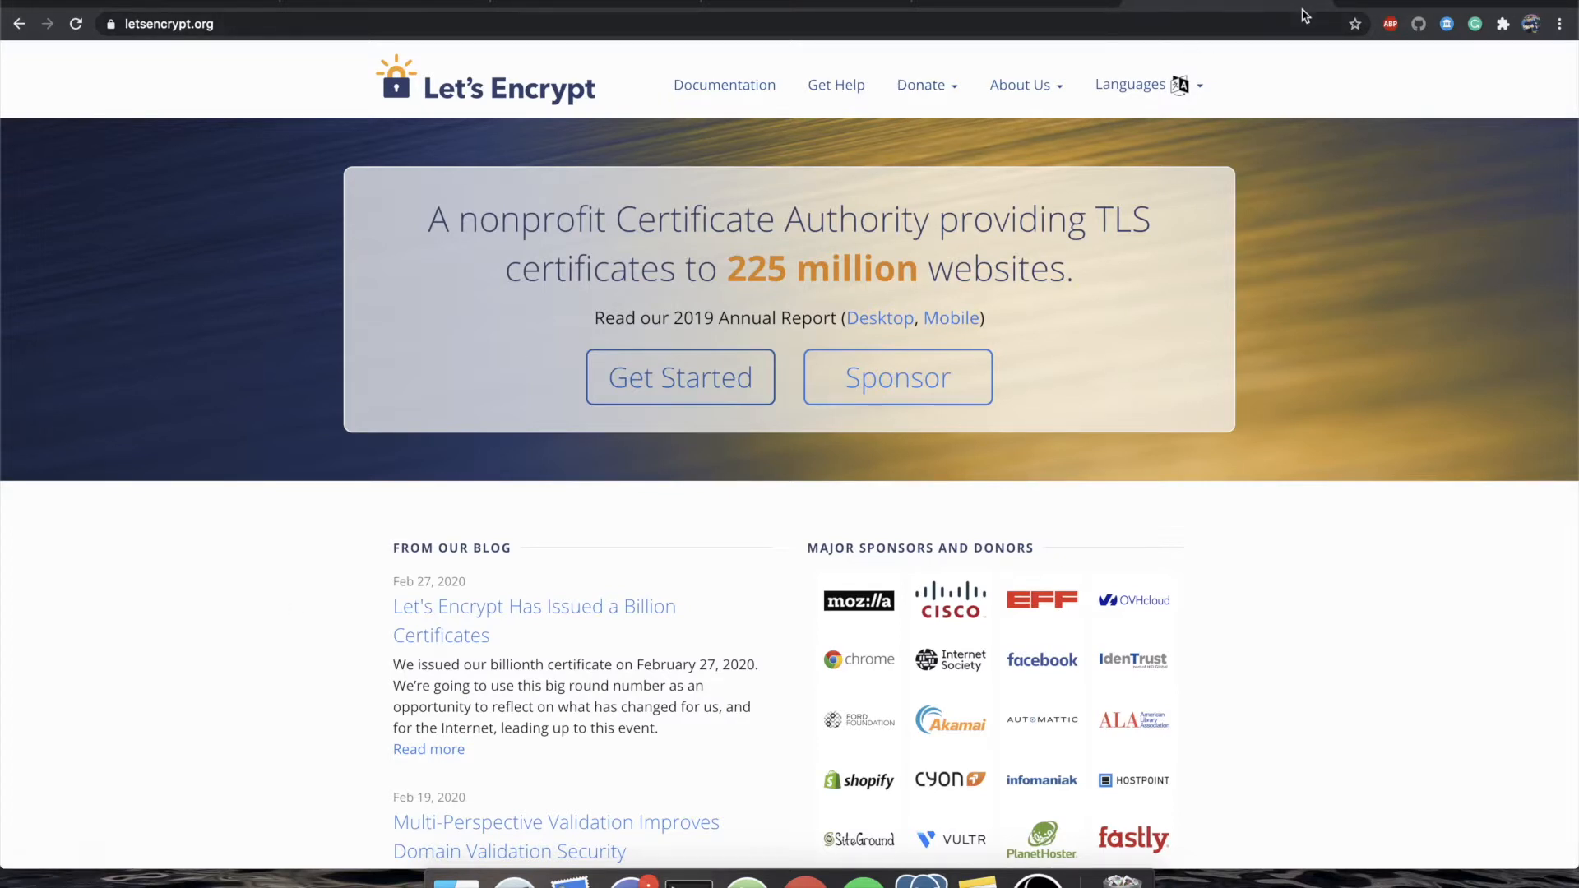
mouse_move(405, 164)
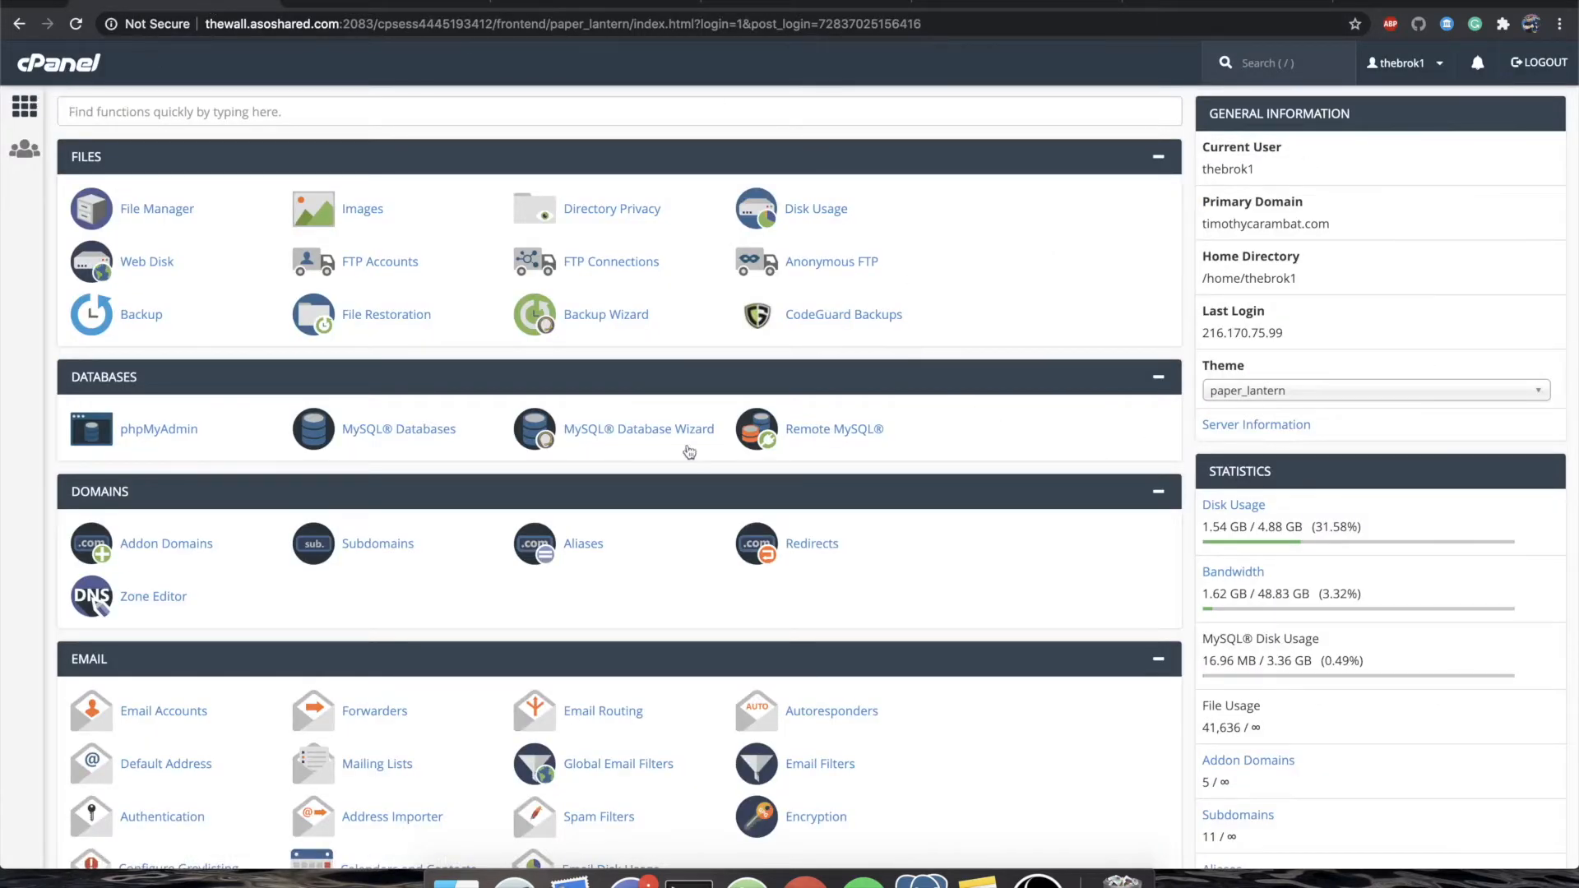
mouse_move(1063, 325)
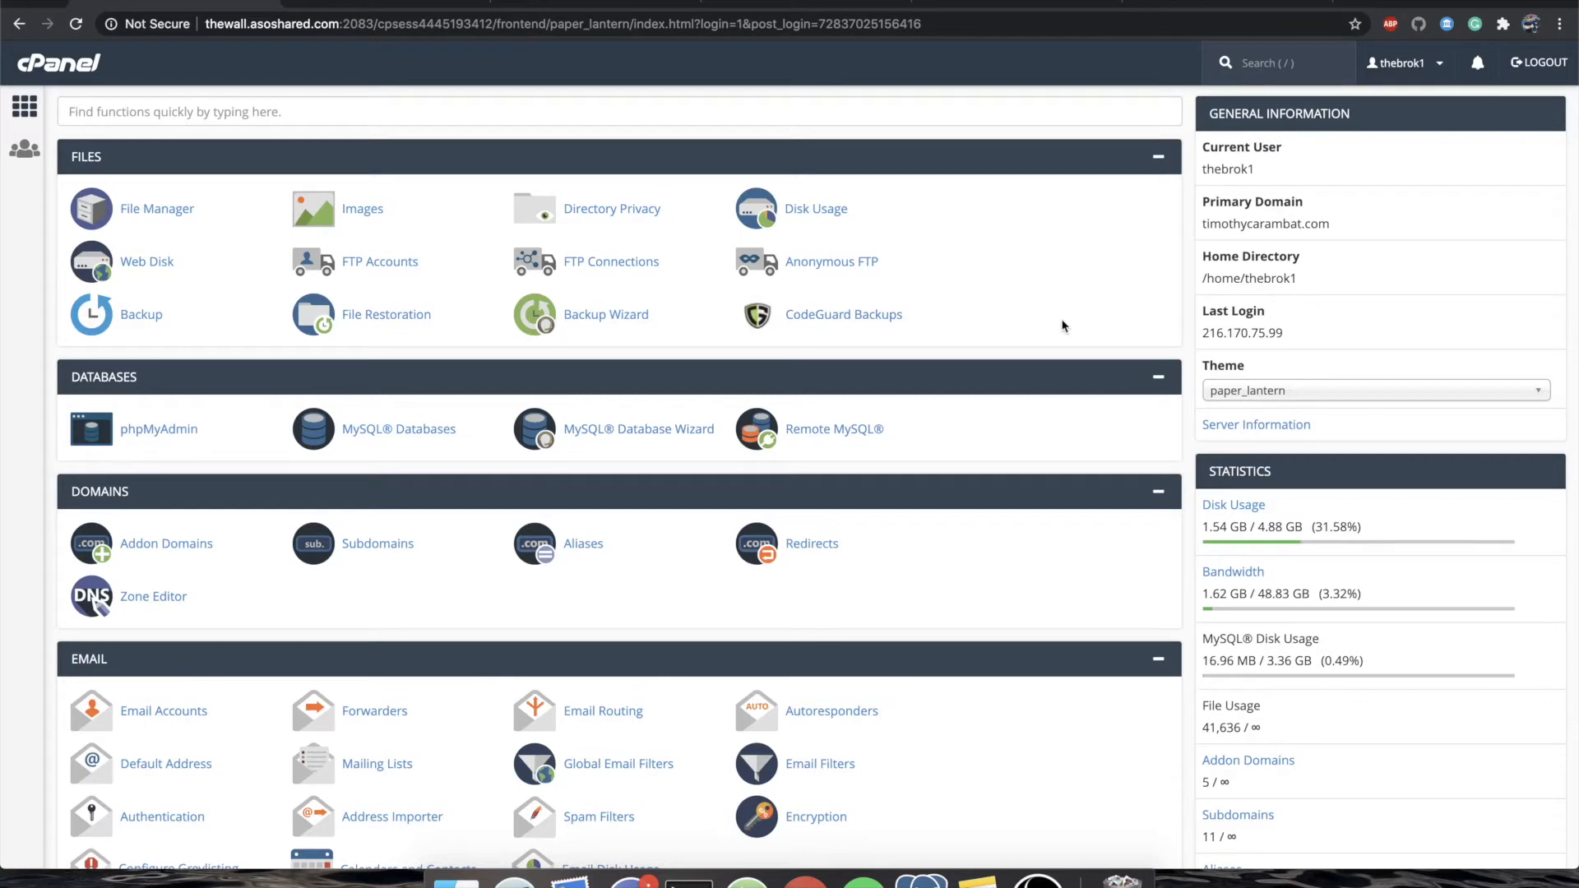
mouse_move(1048, 429)
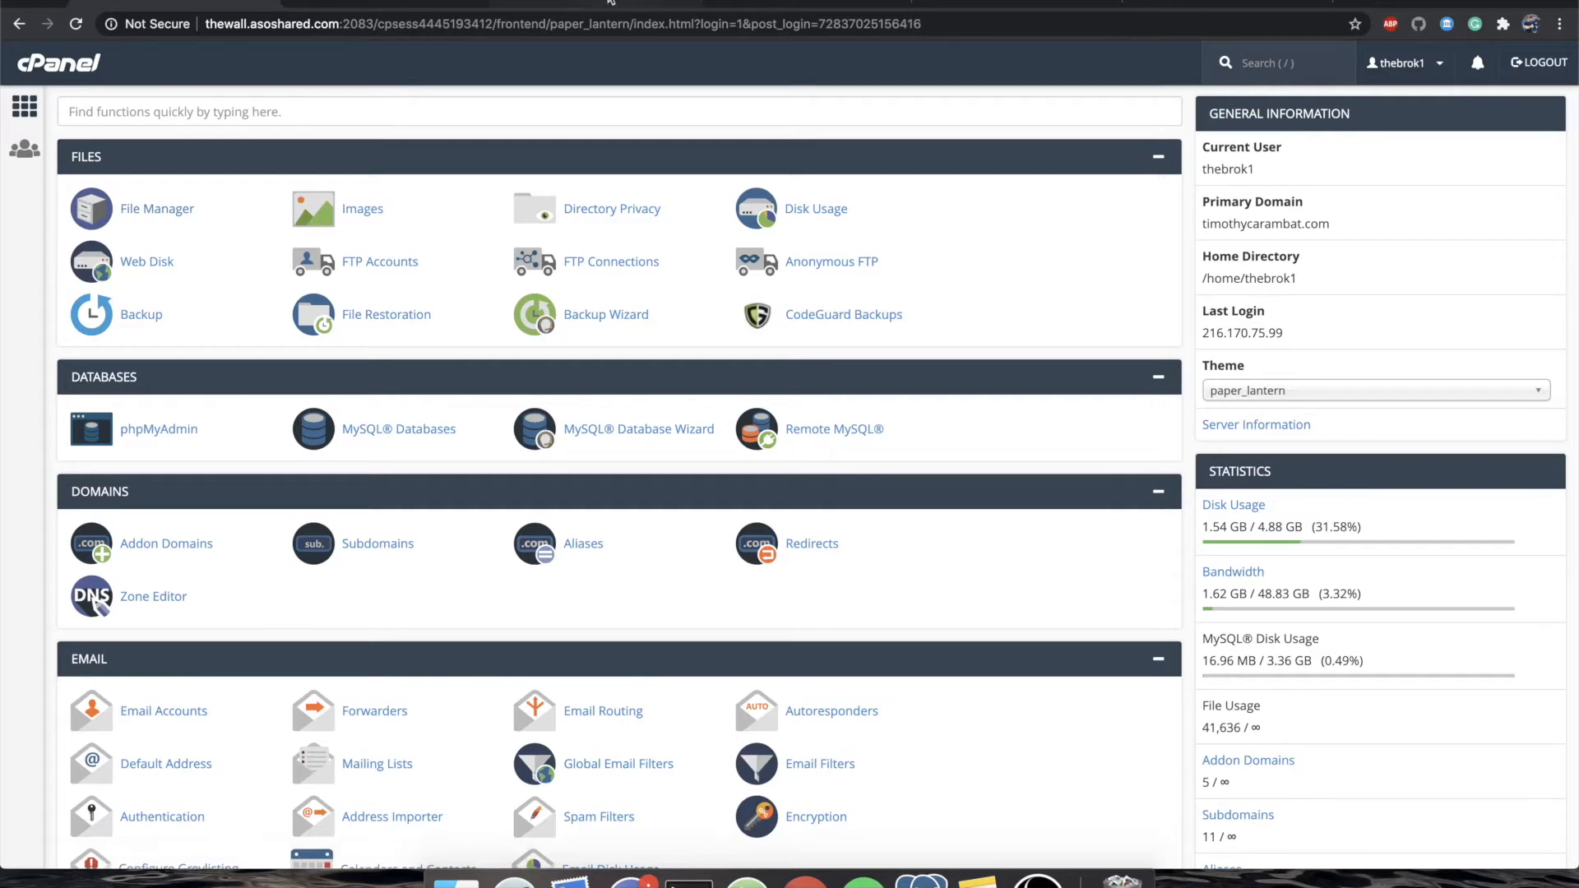
mouse_move(931, 286)
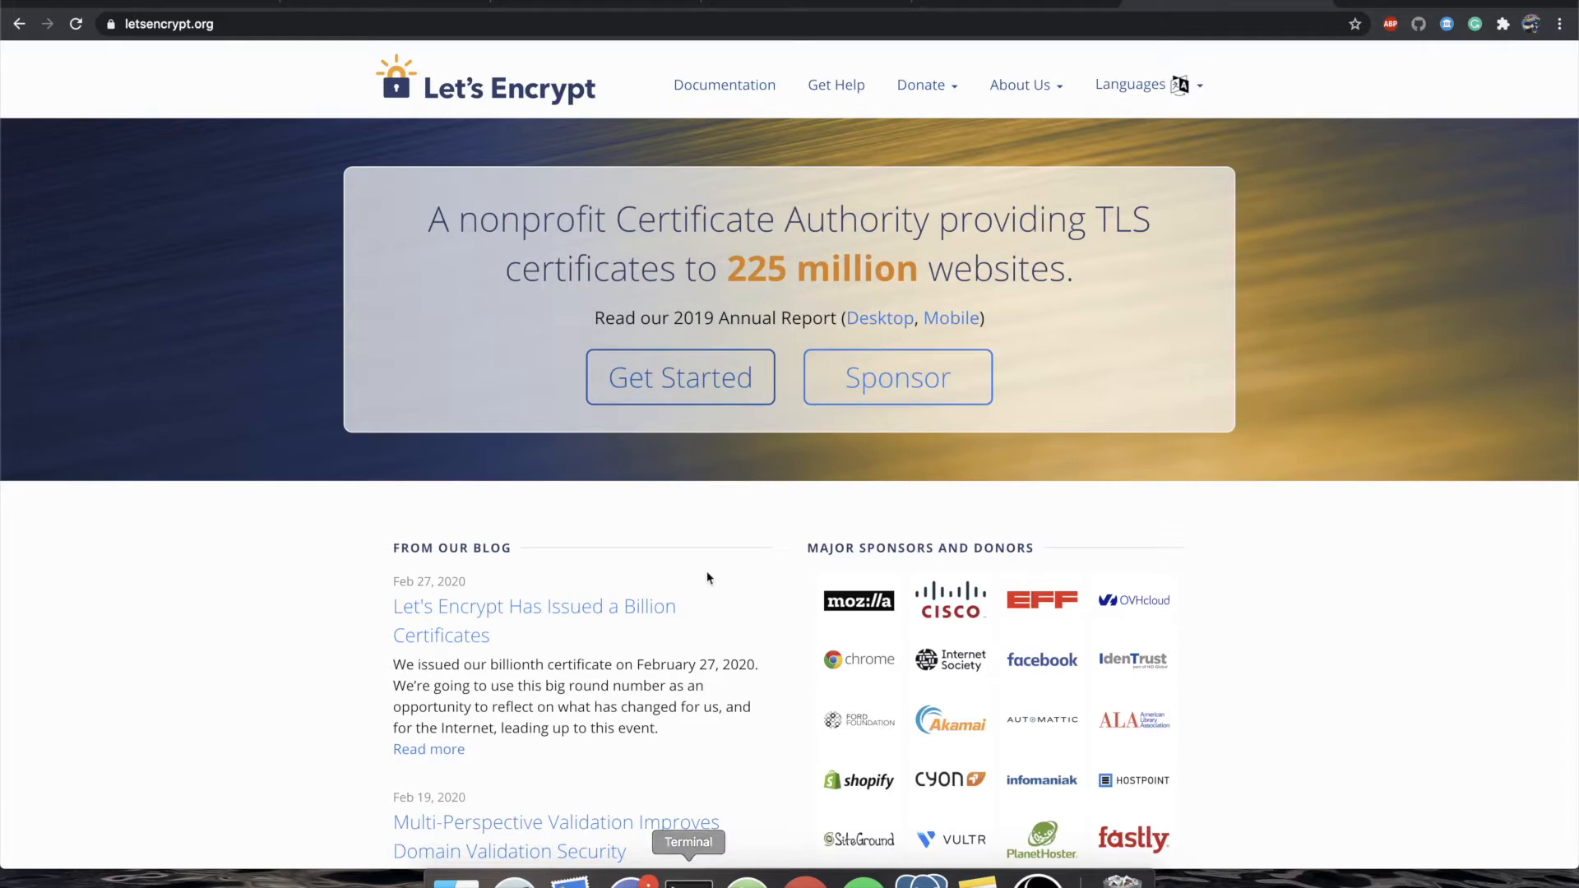
mouse_move(352, 585)
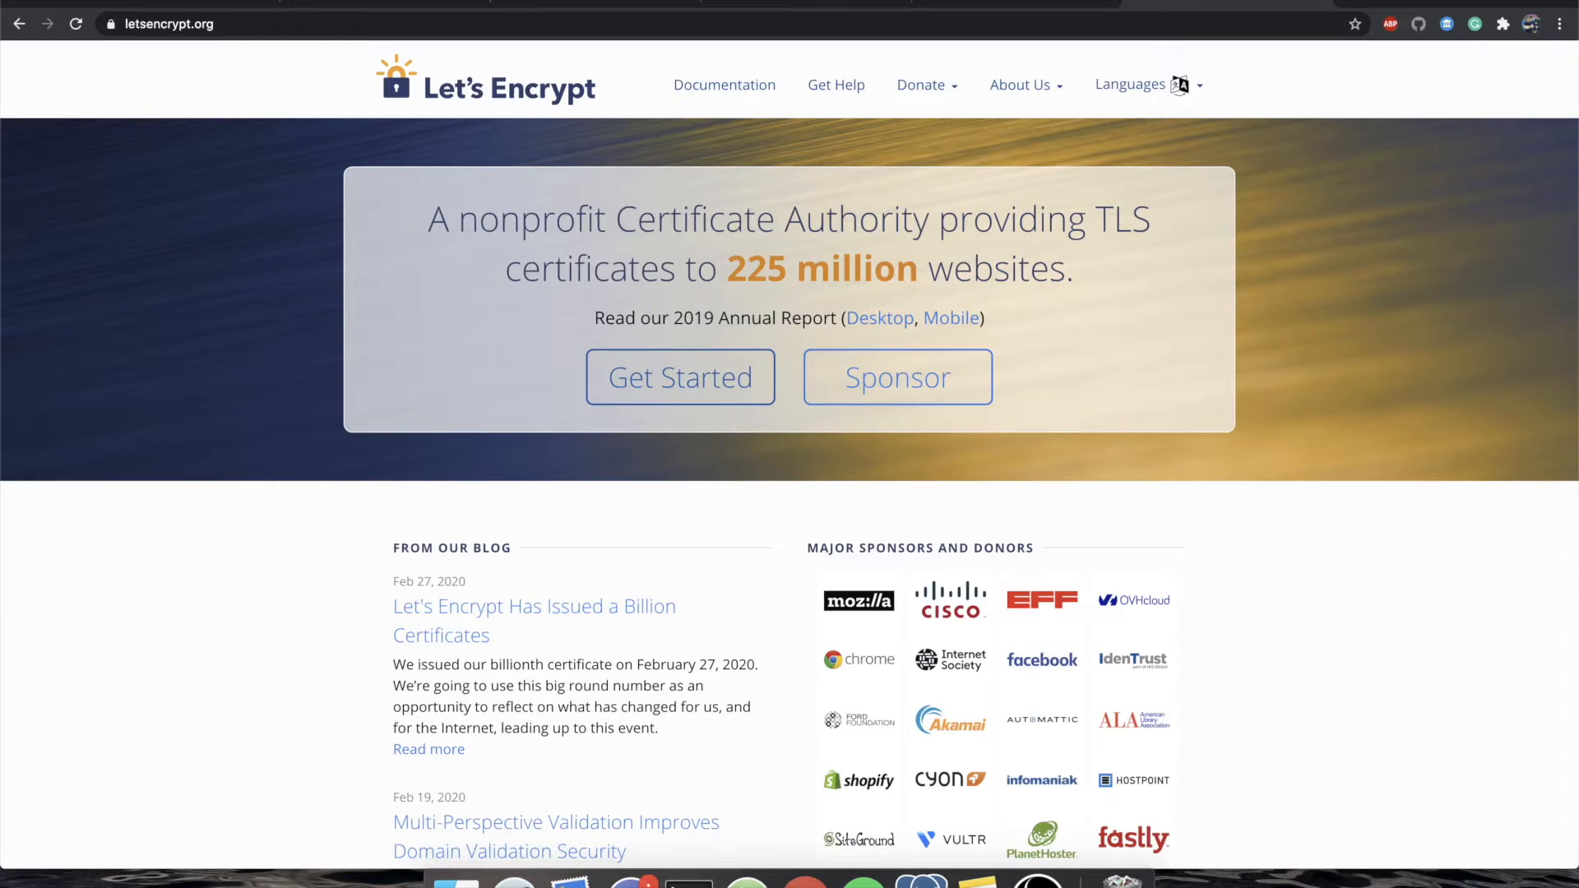
mouse_move(1322, 3)
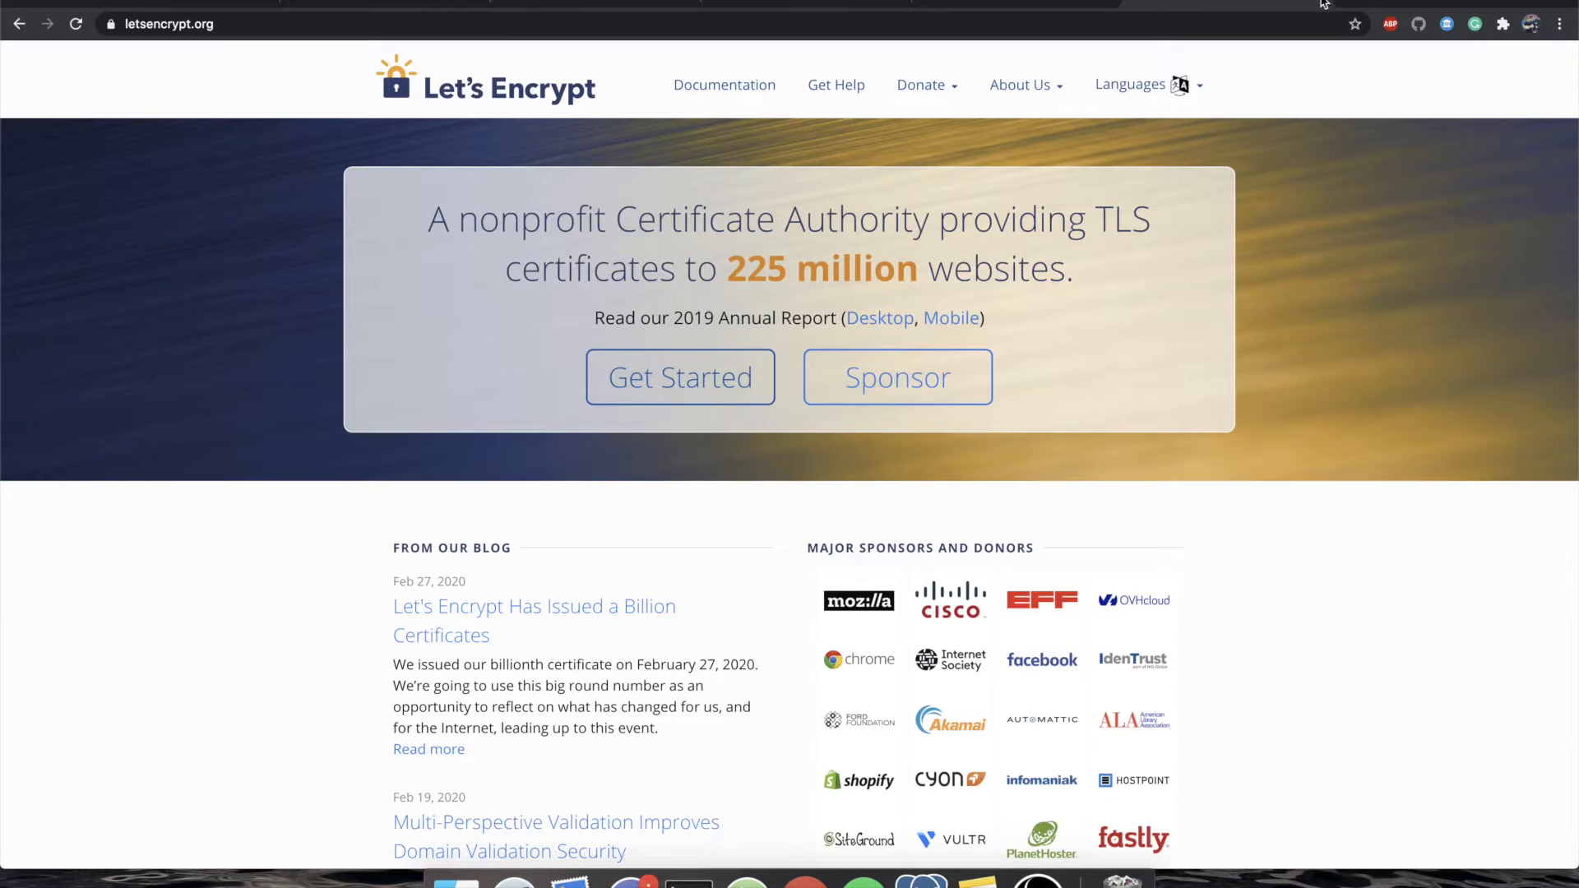
mouse_move(311, 475)
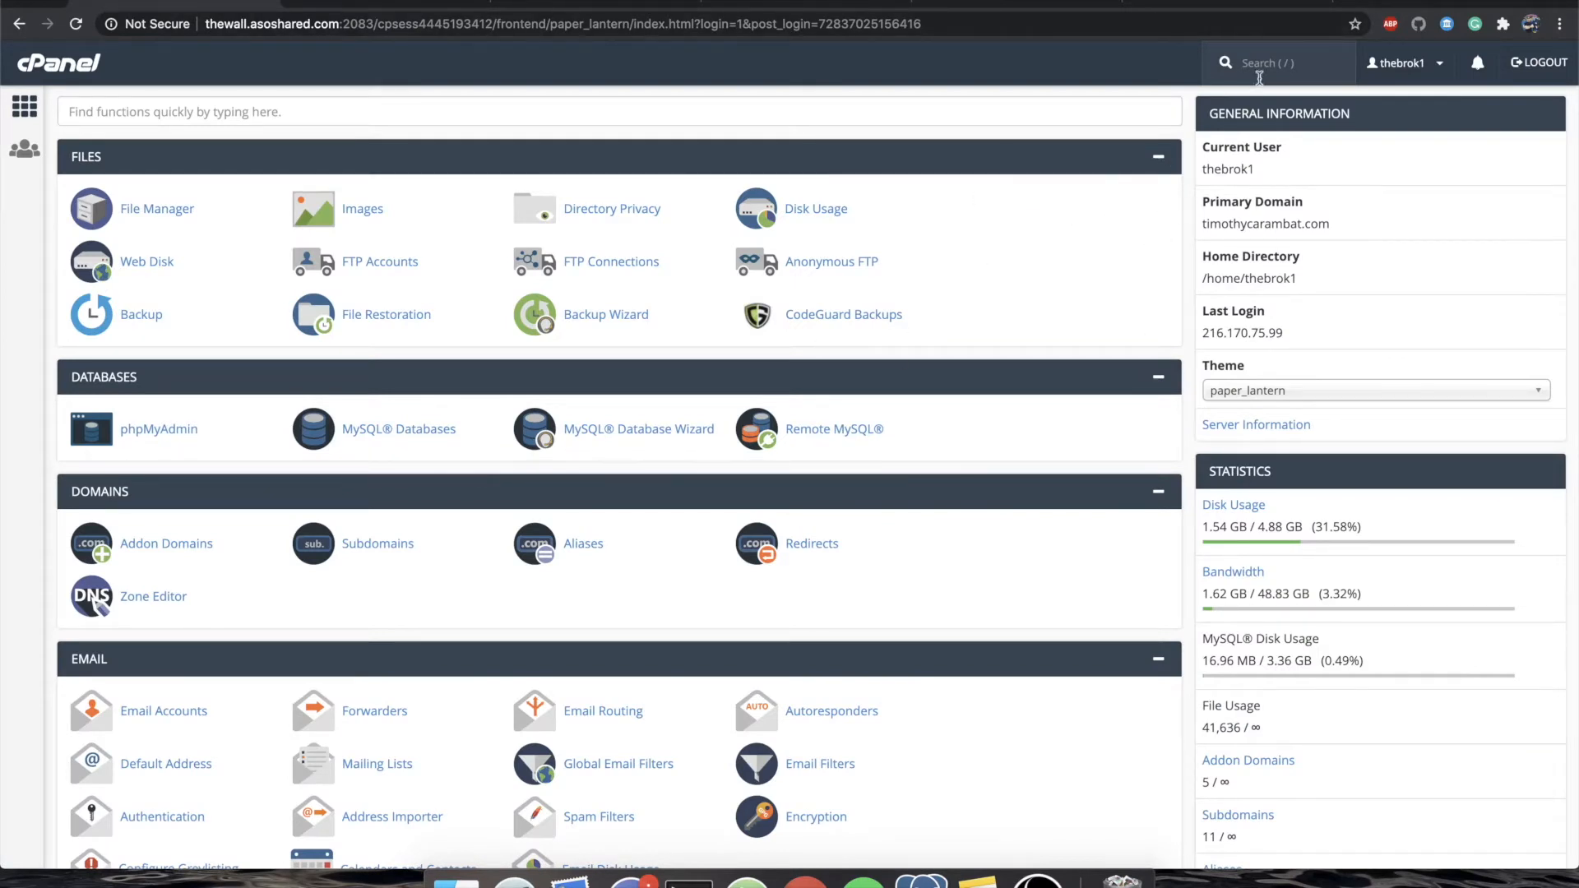
mouse_move(1238, 5)
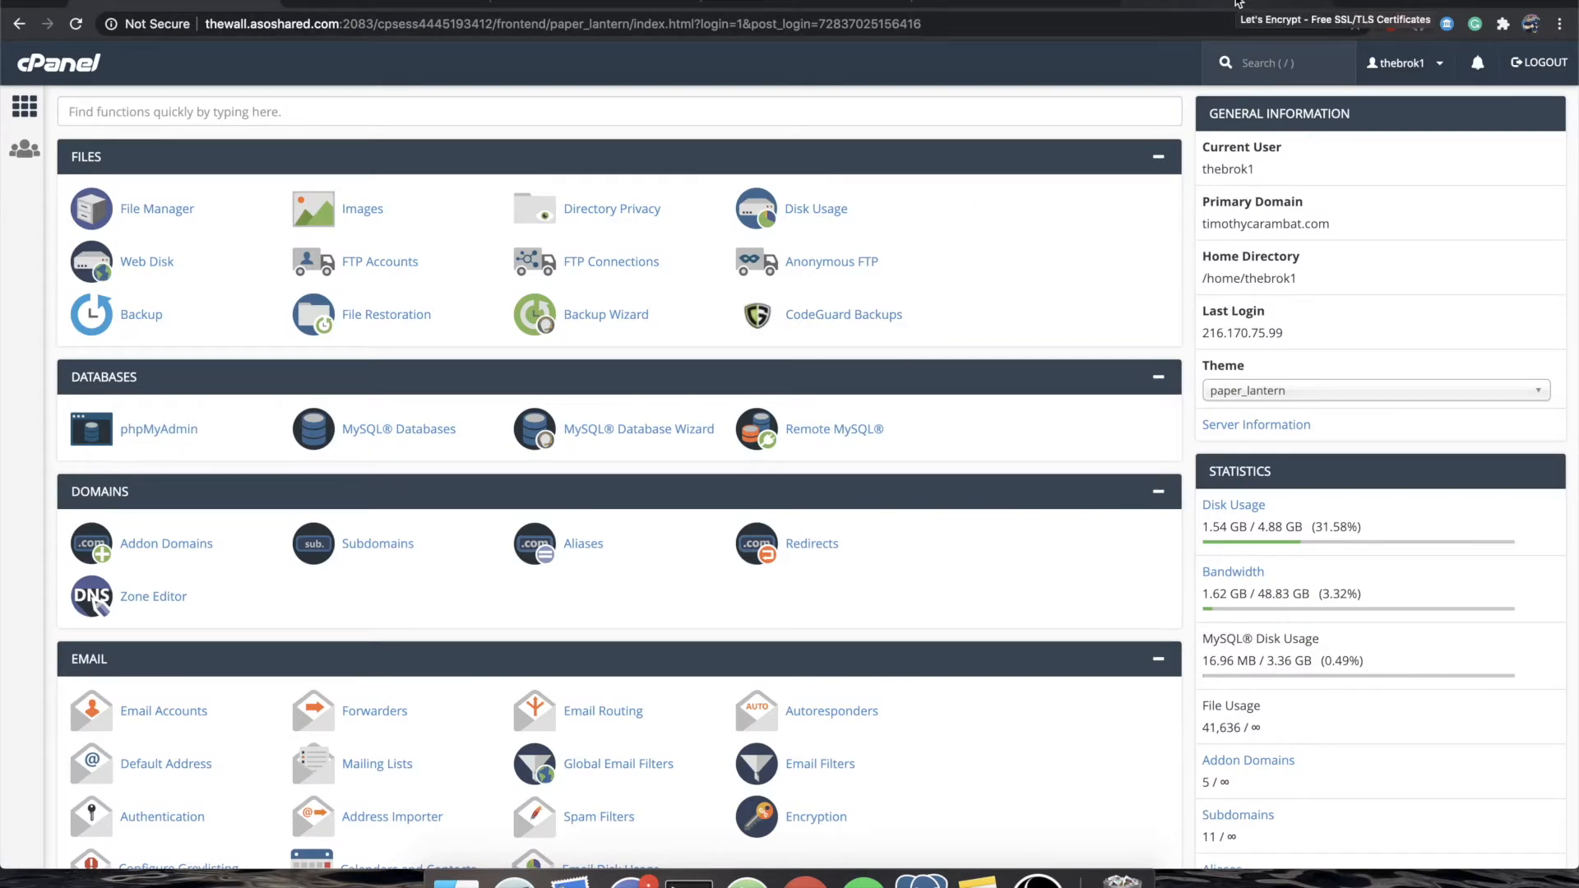
Step: Switch from the cPanel tab to the zerossl.com homepage
left_click(1330, 18)
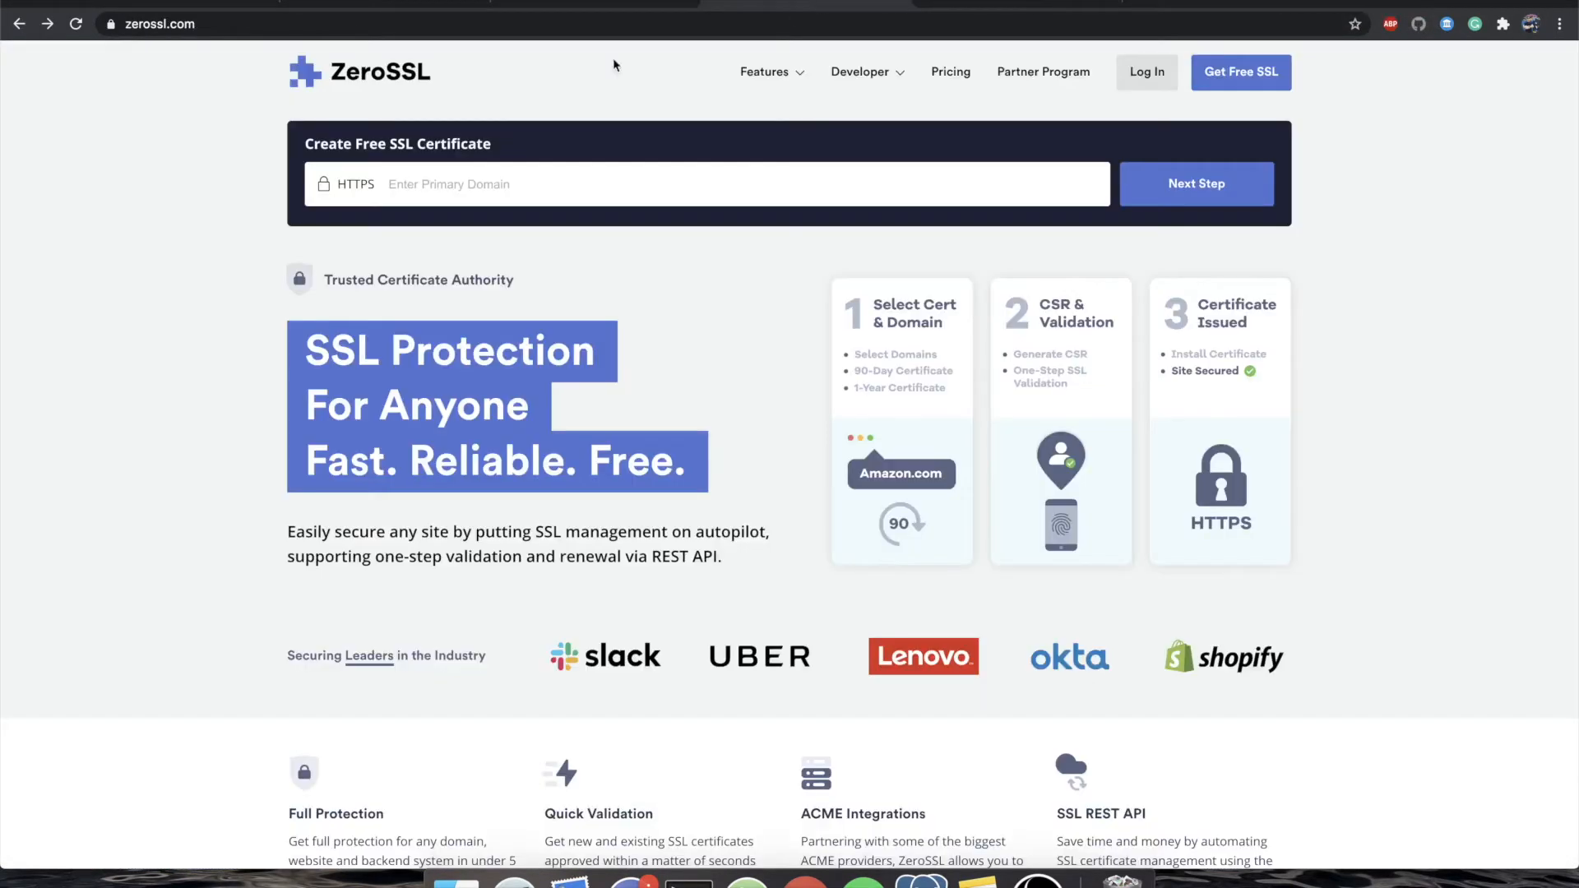
mouse_move(1195, 79)
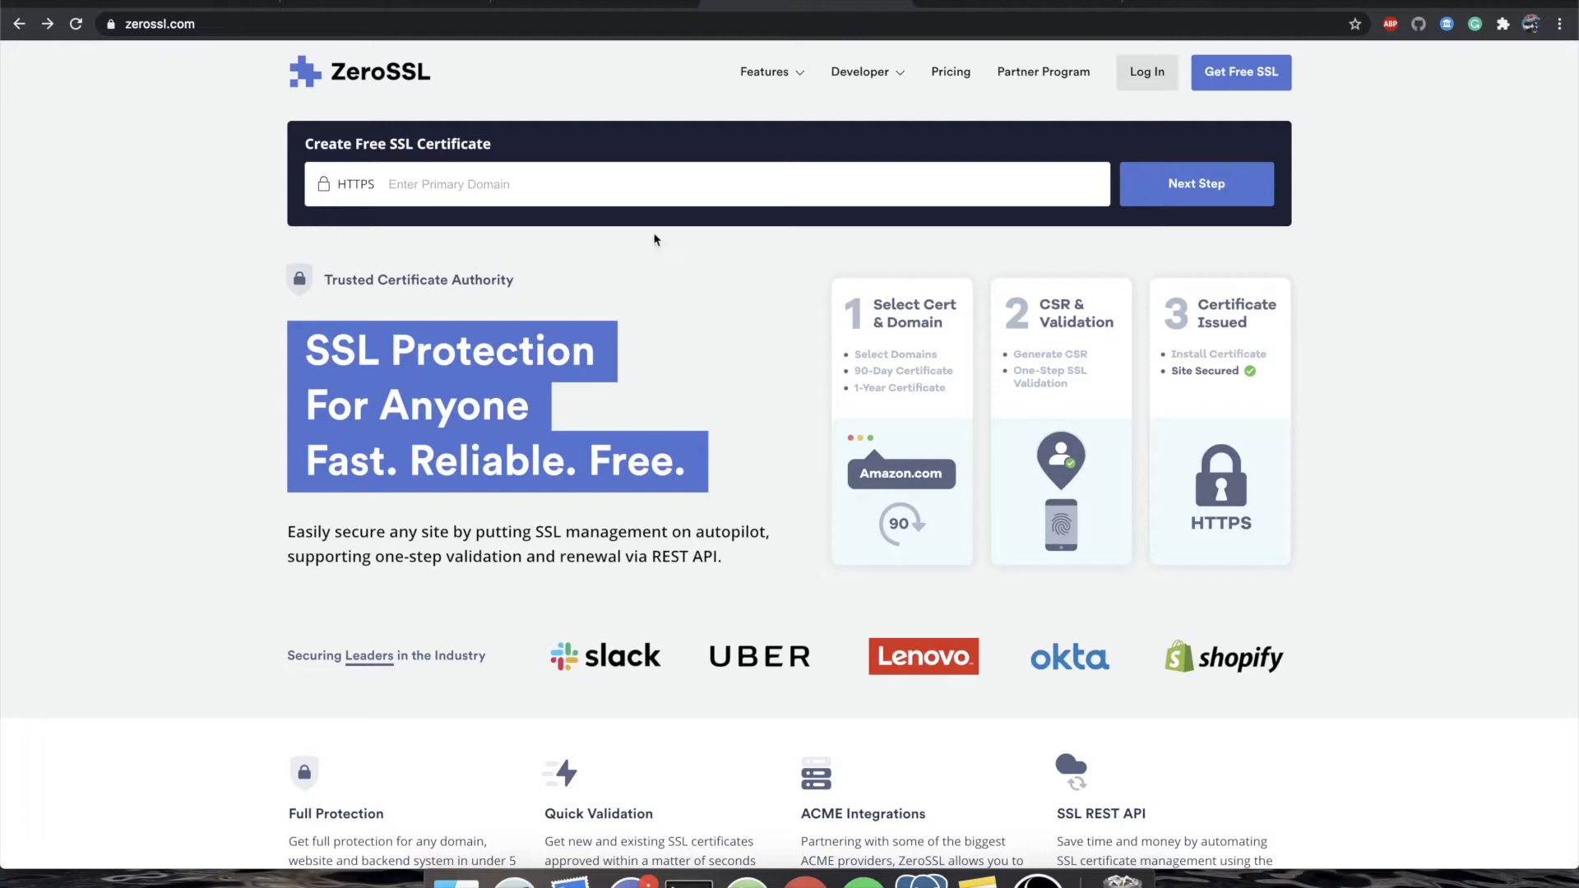
Step: Enter mydomain.com as the primary domain on ZeroSSL and go to its pricing plans
type("myomain.com")
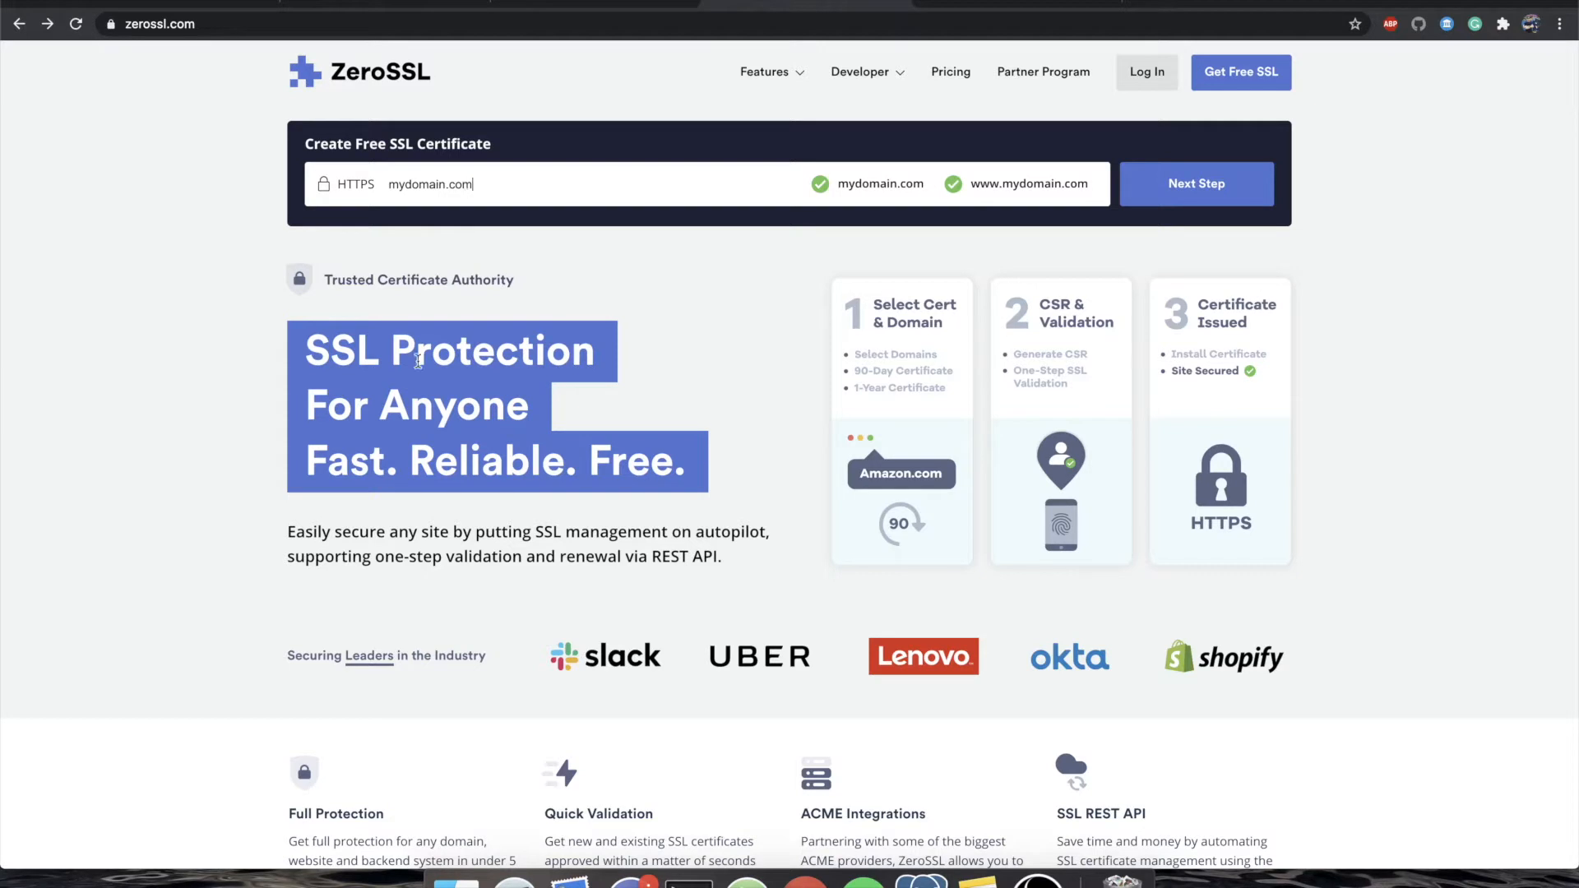
mouse_move(734, 433)
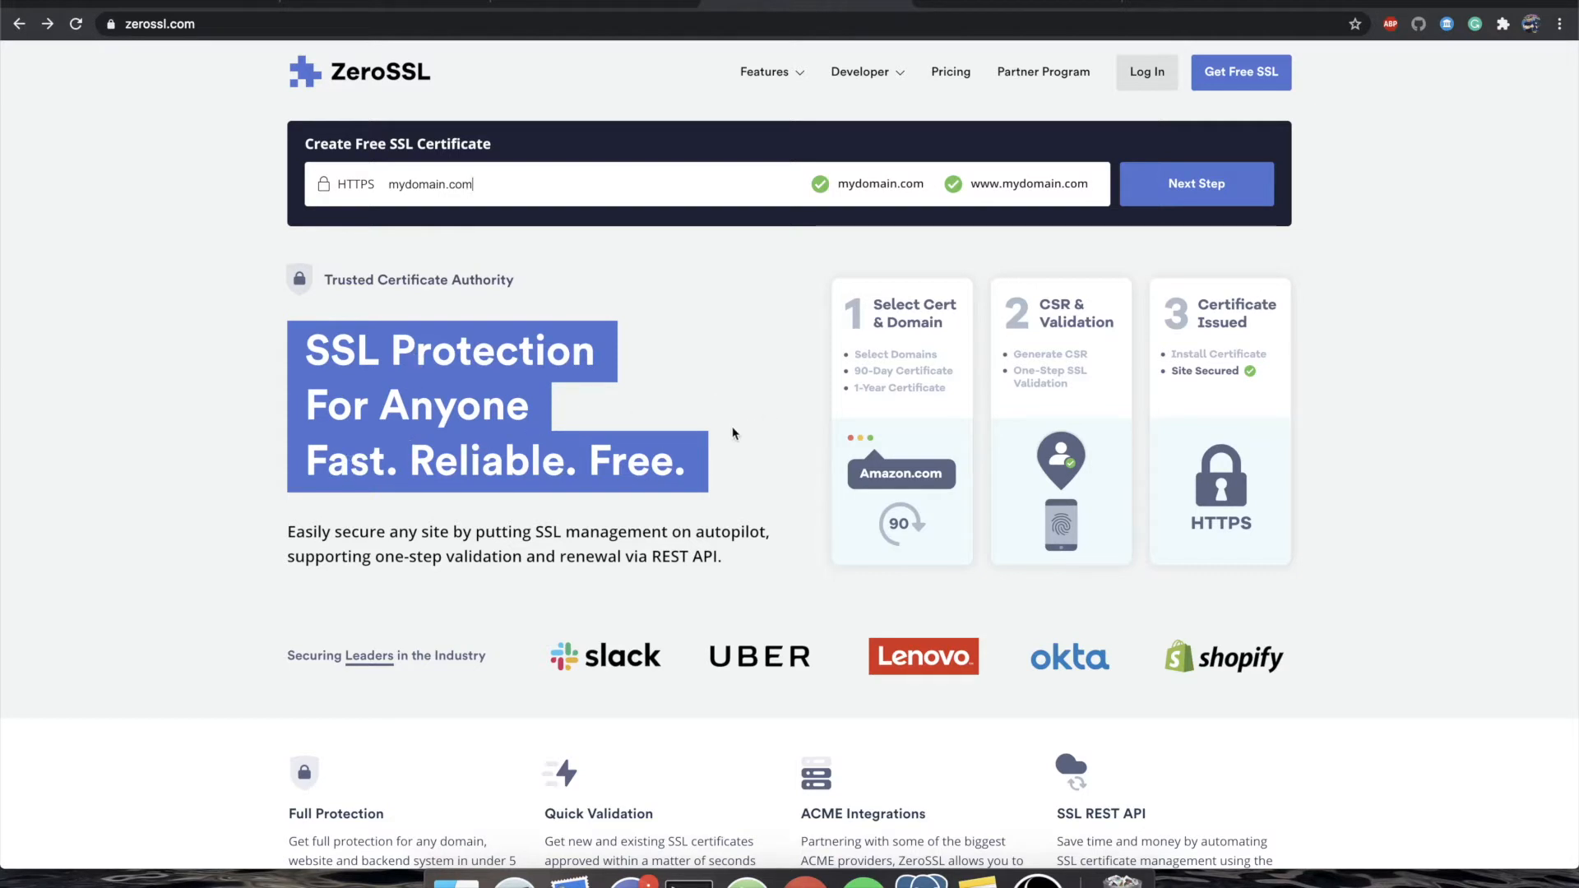
left_click(949, 70)
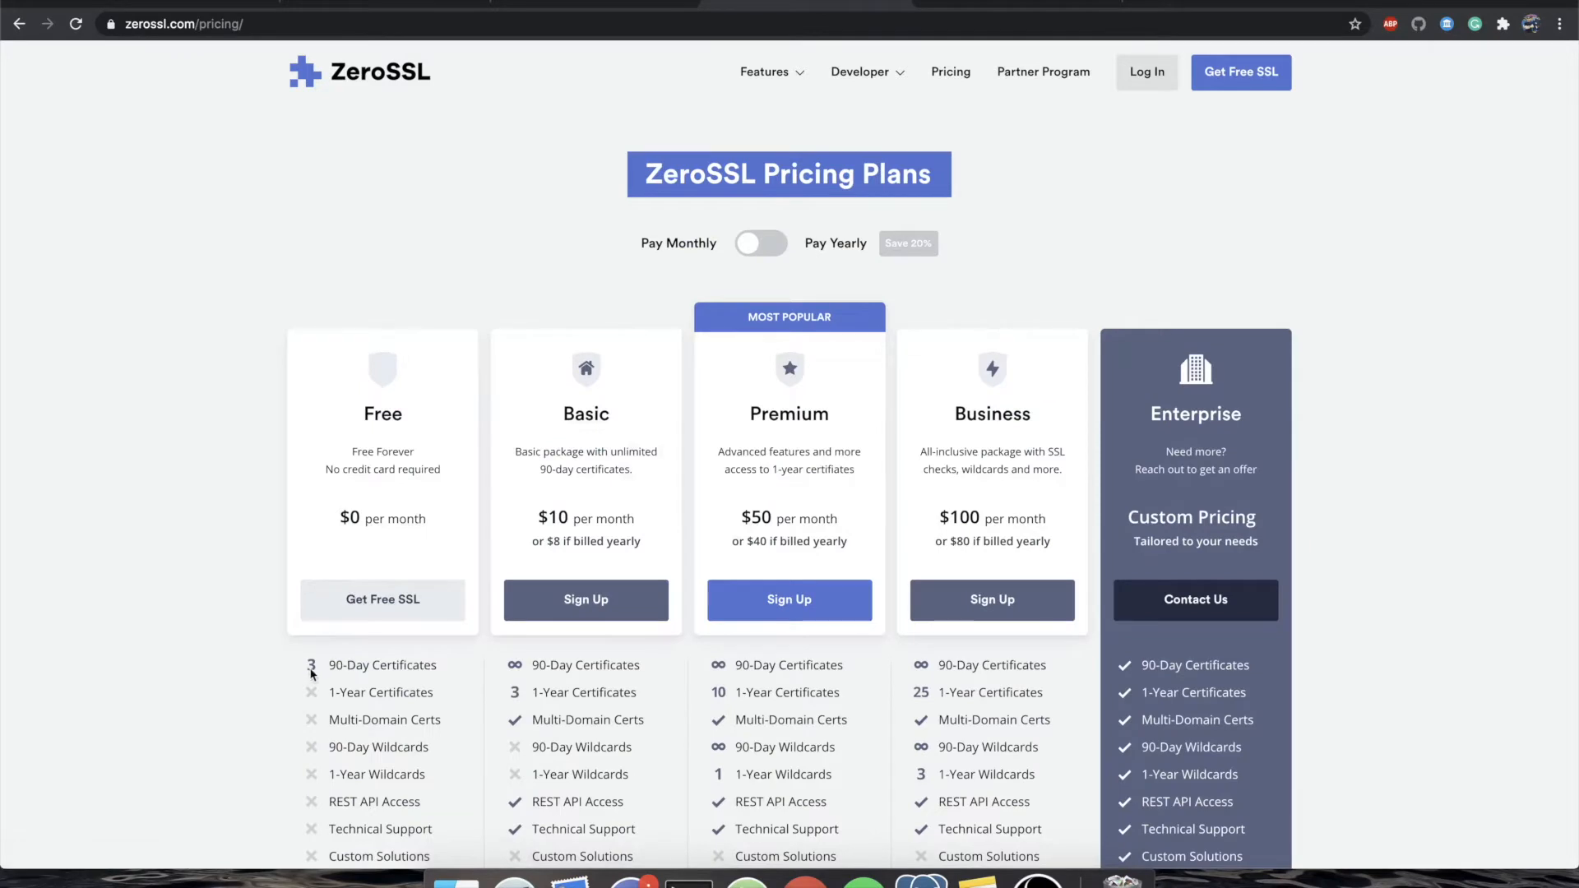
mouse_move(227, 557)
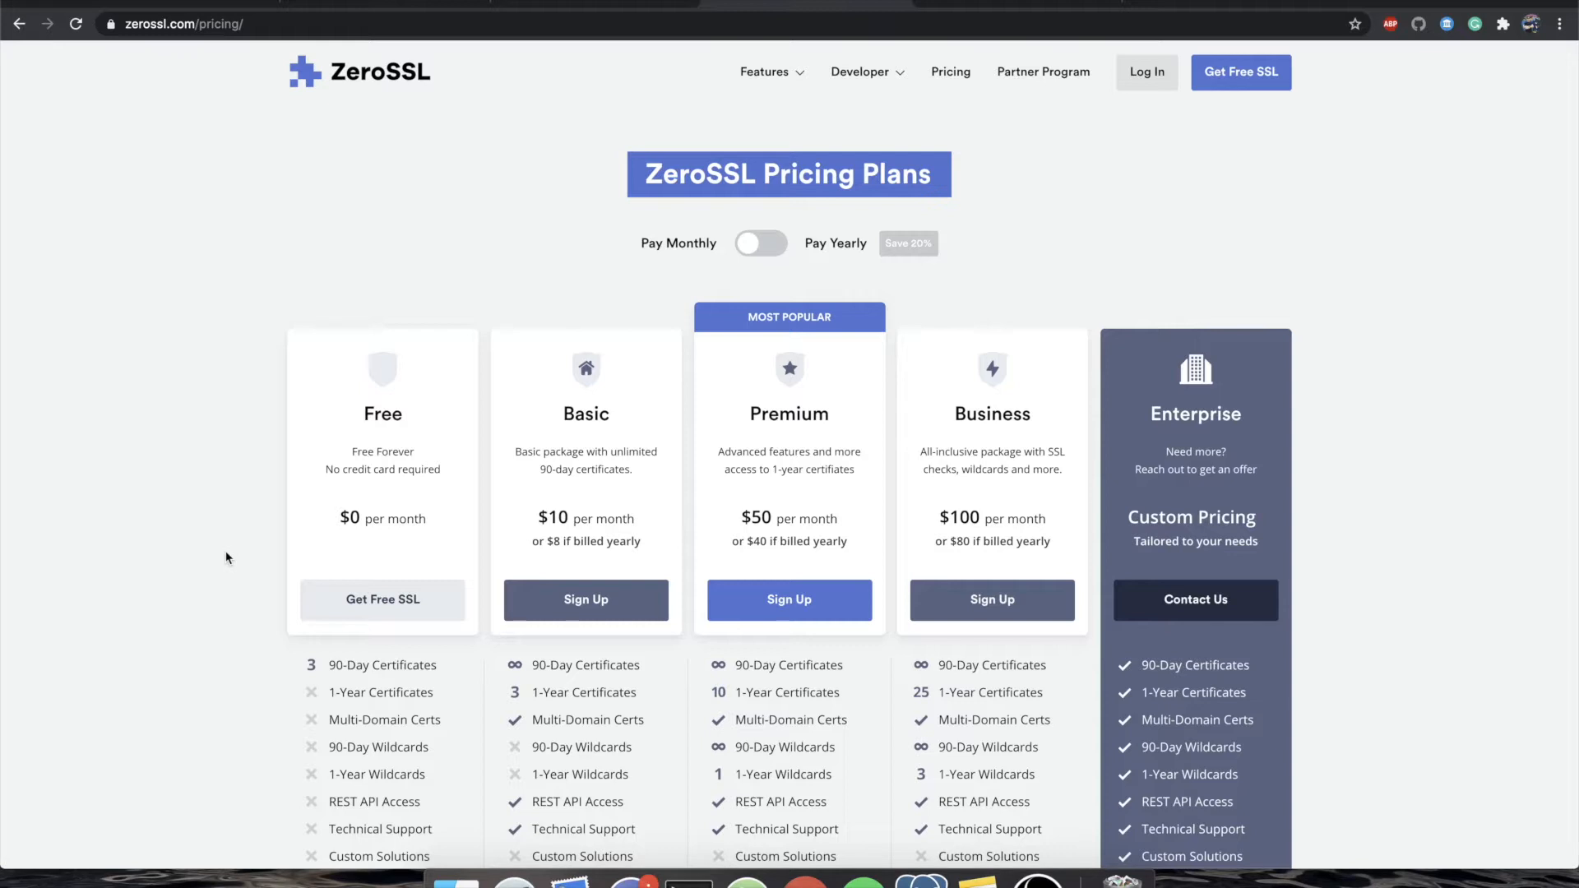
mouse_move(314, 494)
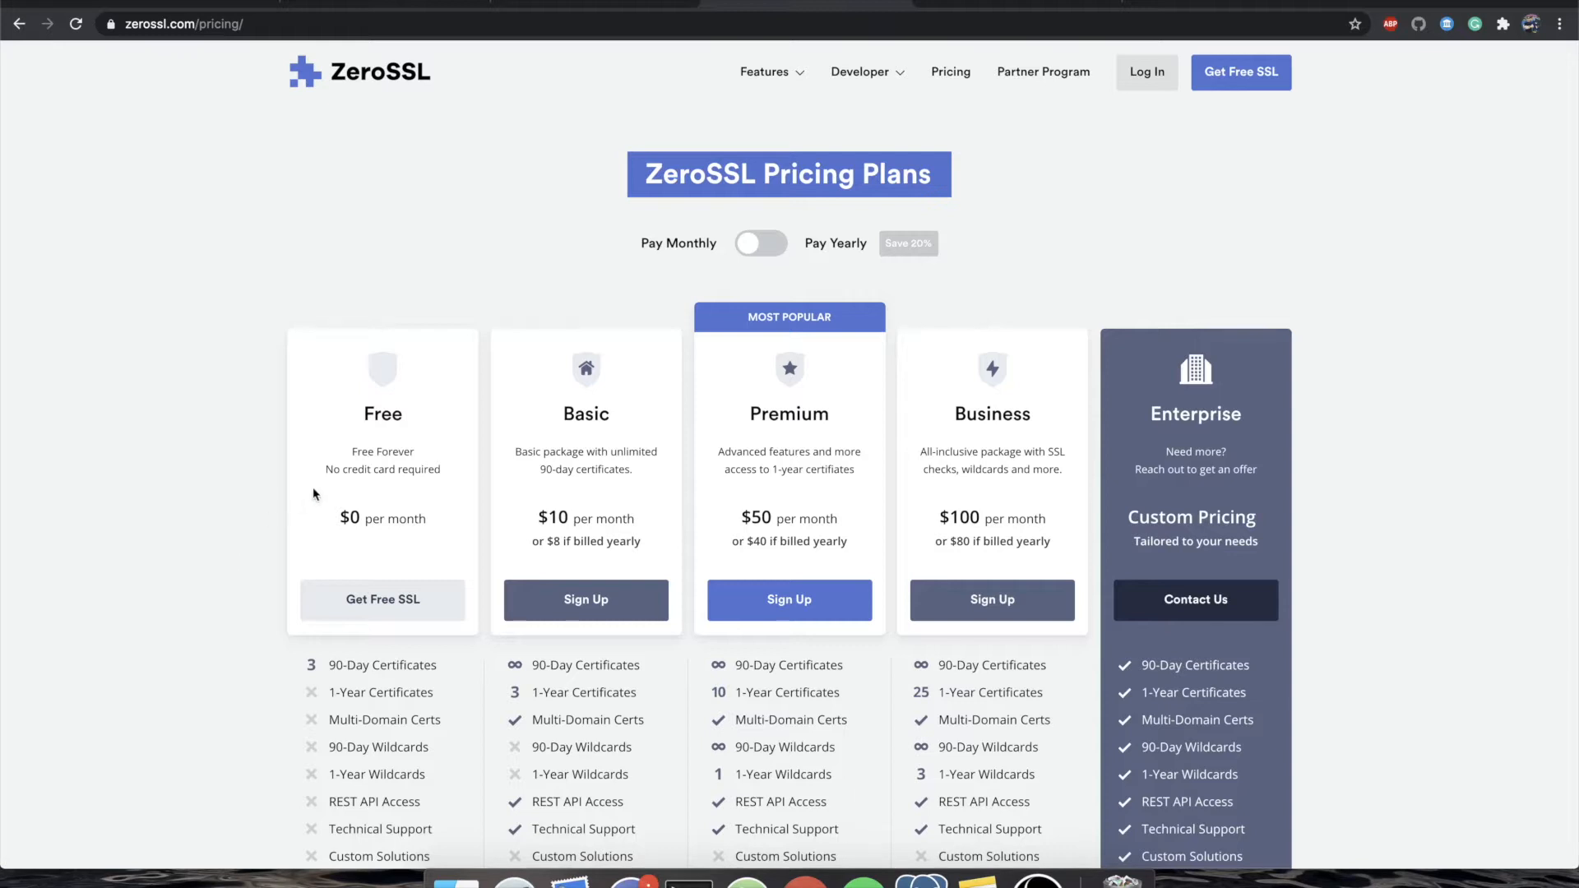
mouse_move(343, 632)
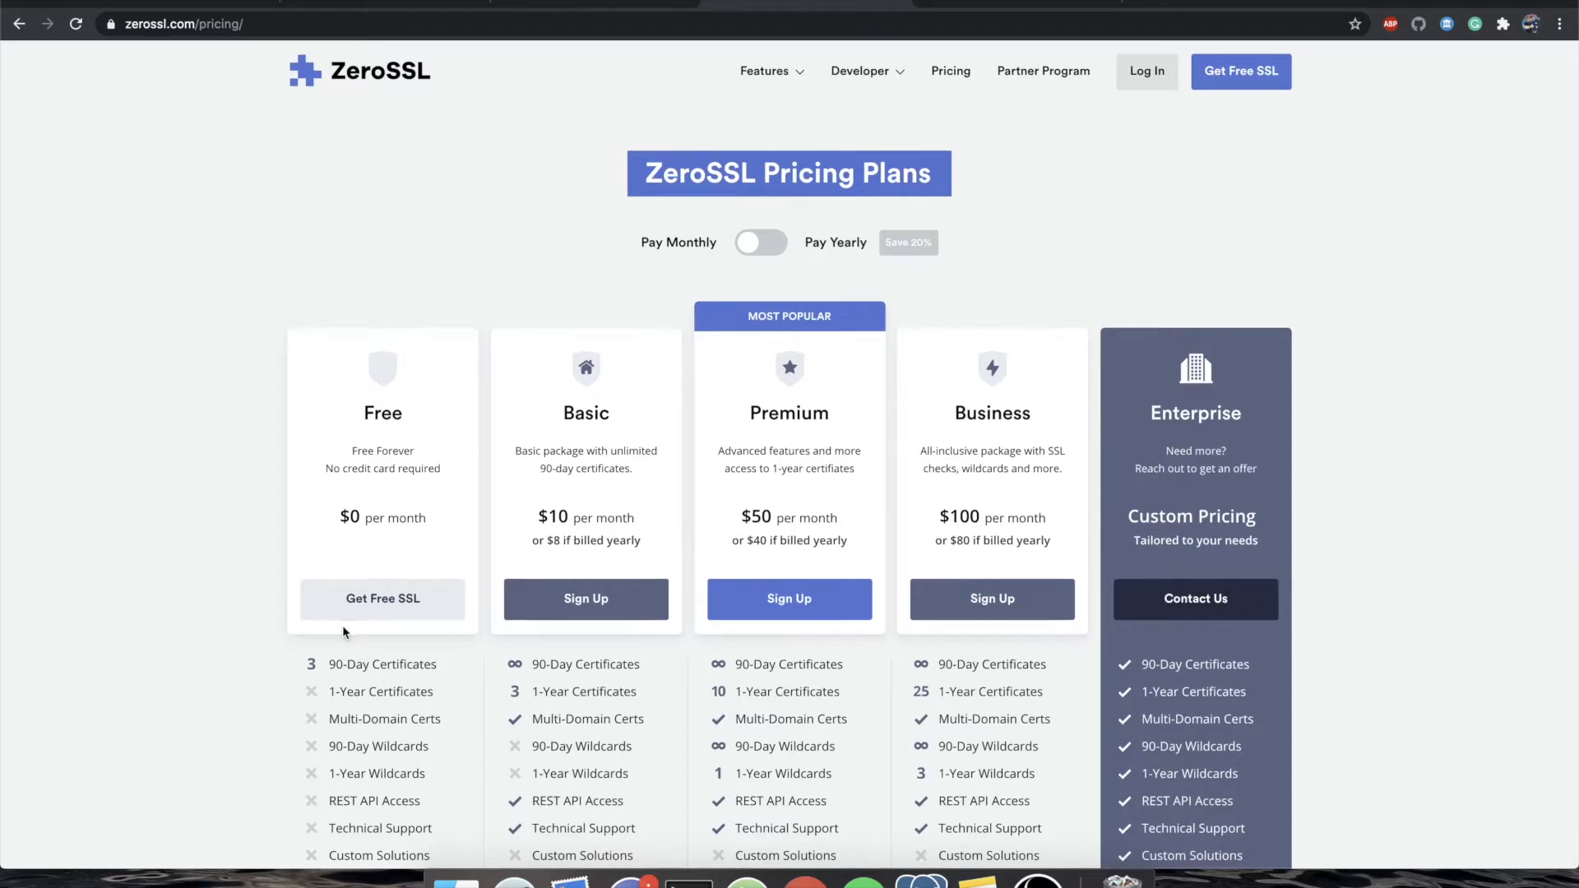
scroll("down", 3)
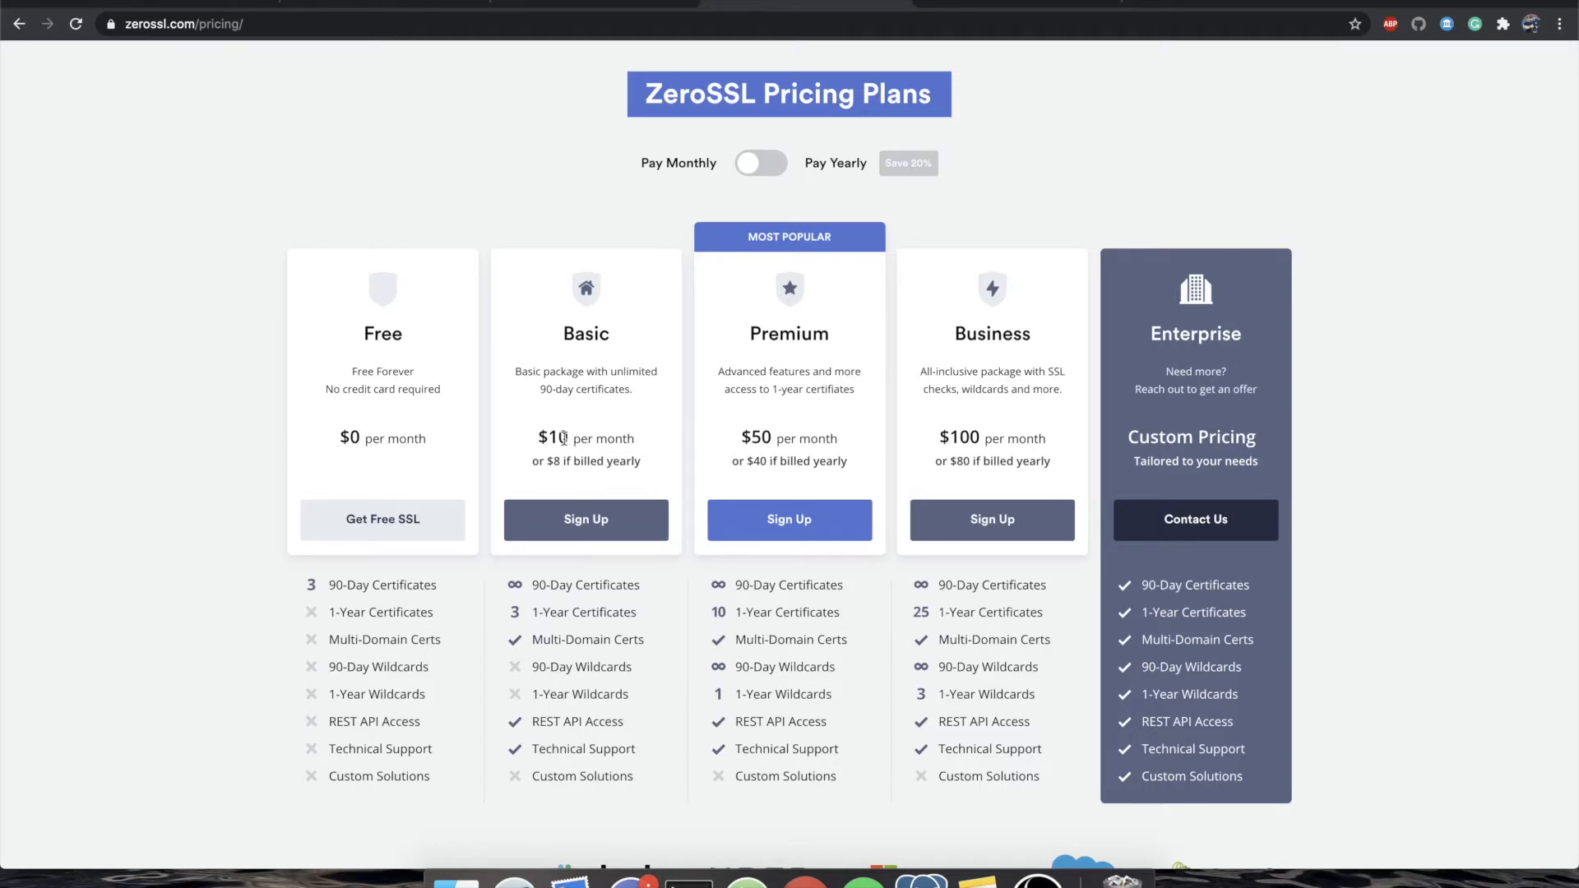
mouse_move(528, 612)
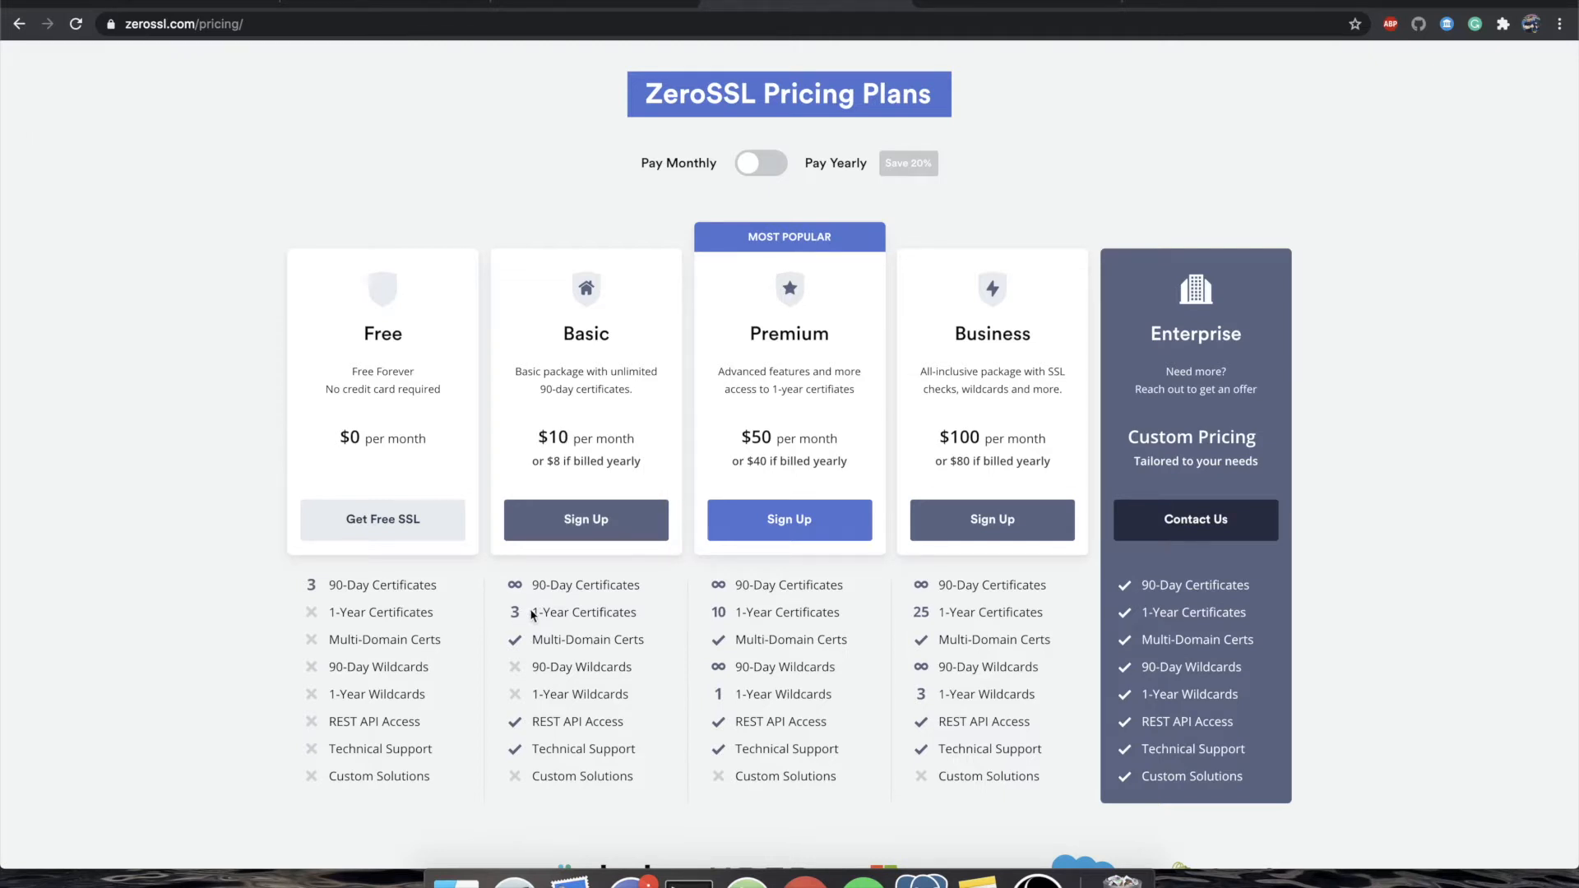
mouse_move(566, 313)
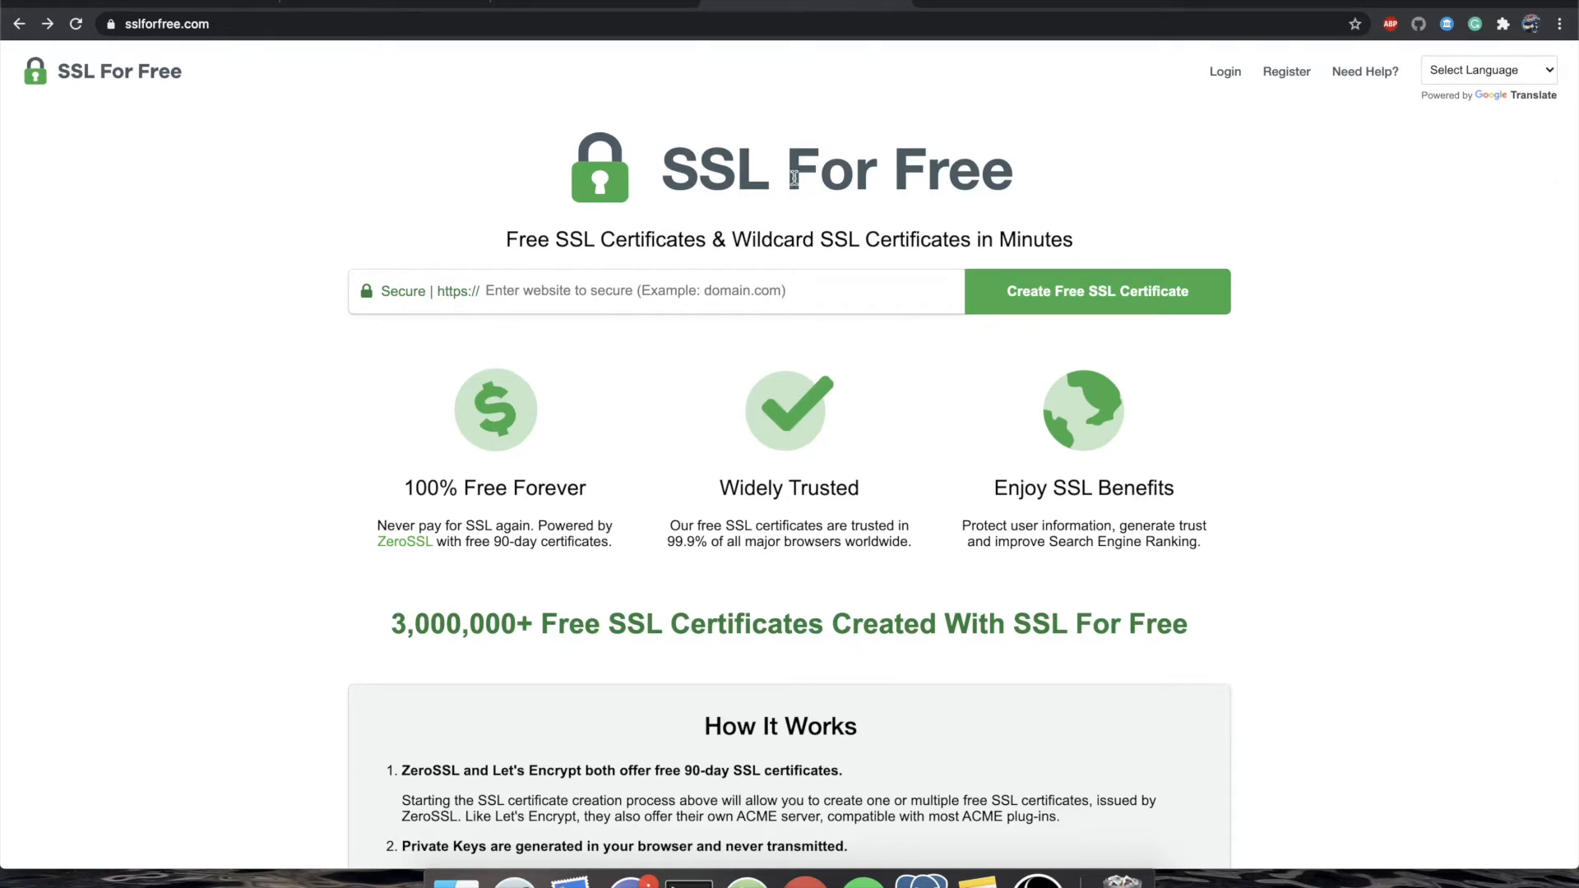
Step: Pick industrialobject.com from autofill on sslforfree.com and start a free certificate for it
left_click(654, 291)
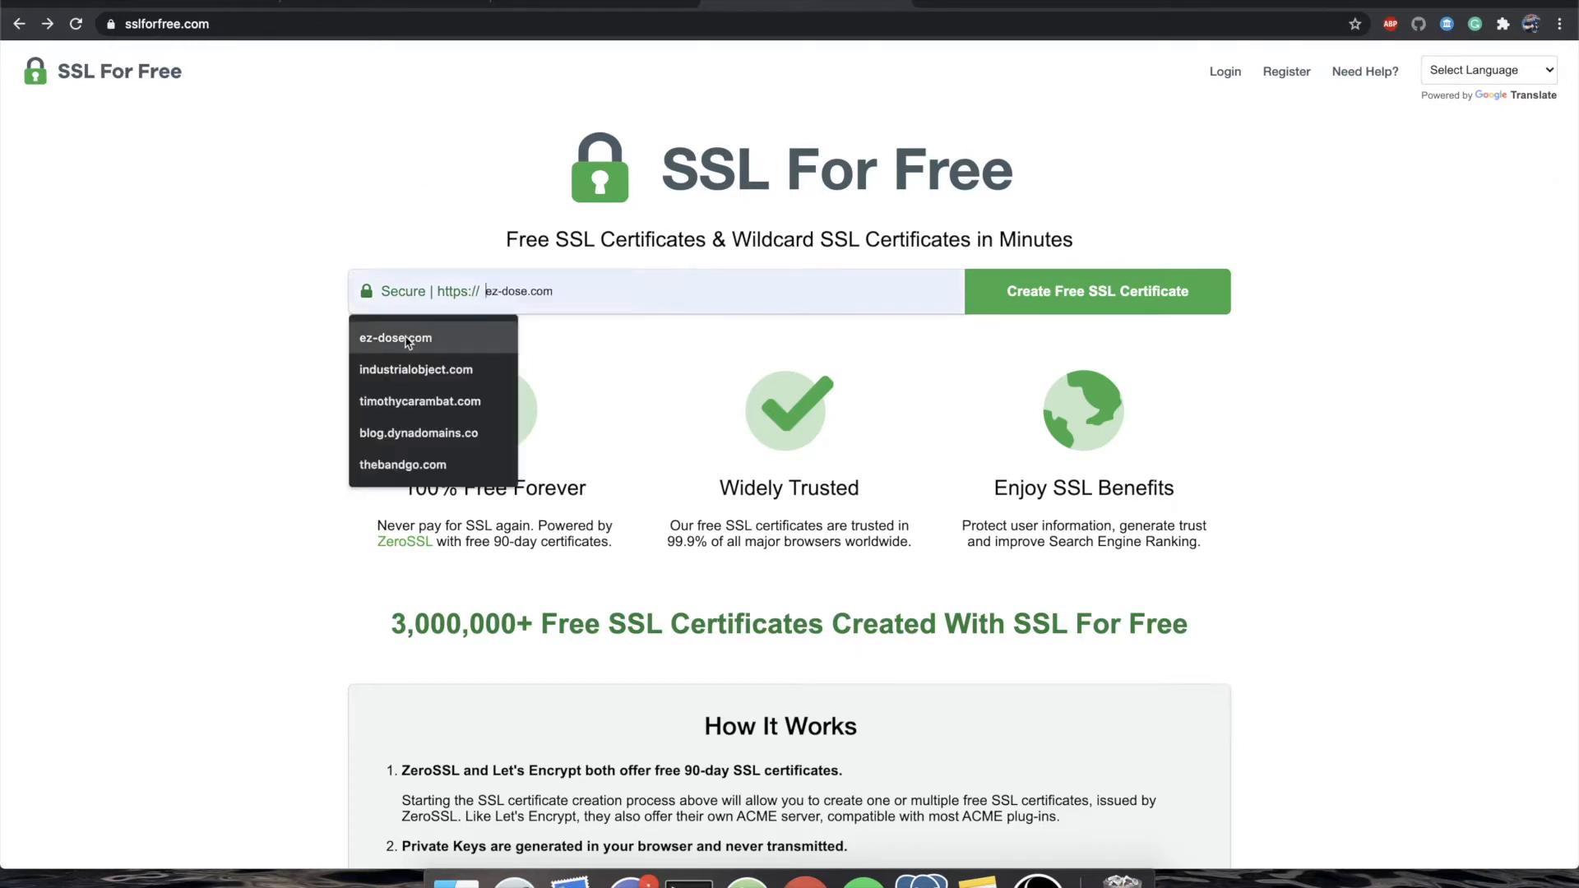
left_click(417, 370)
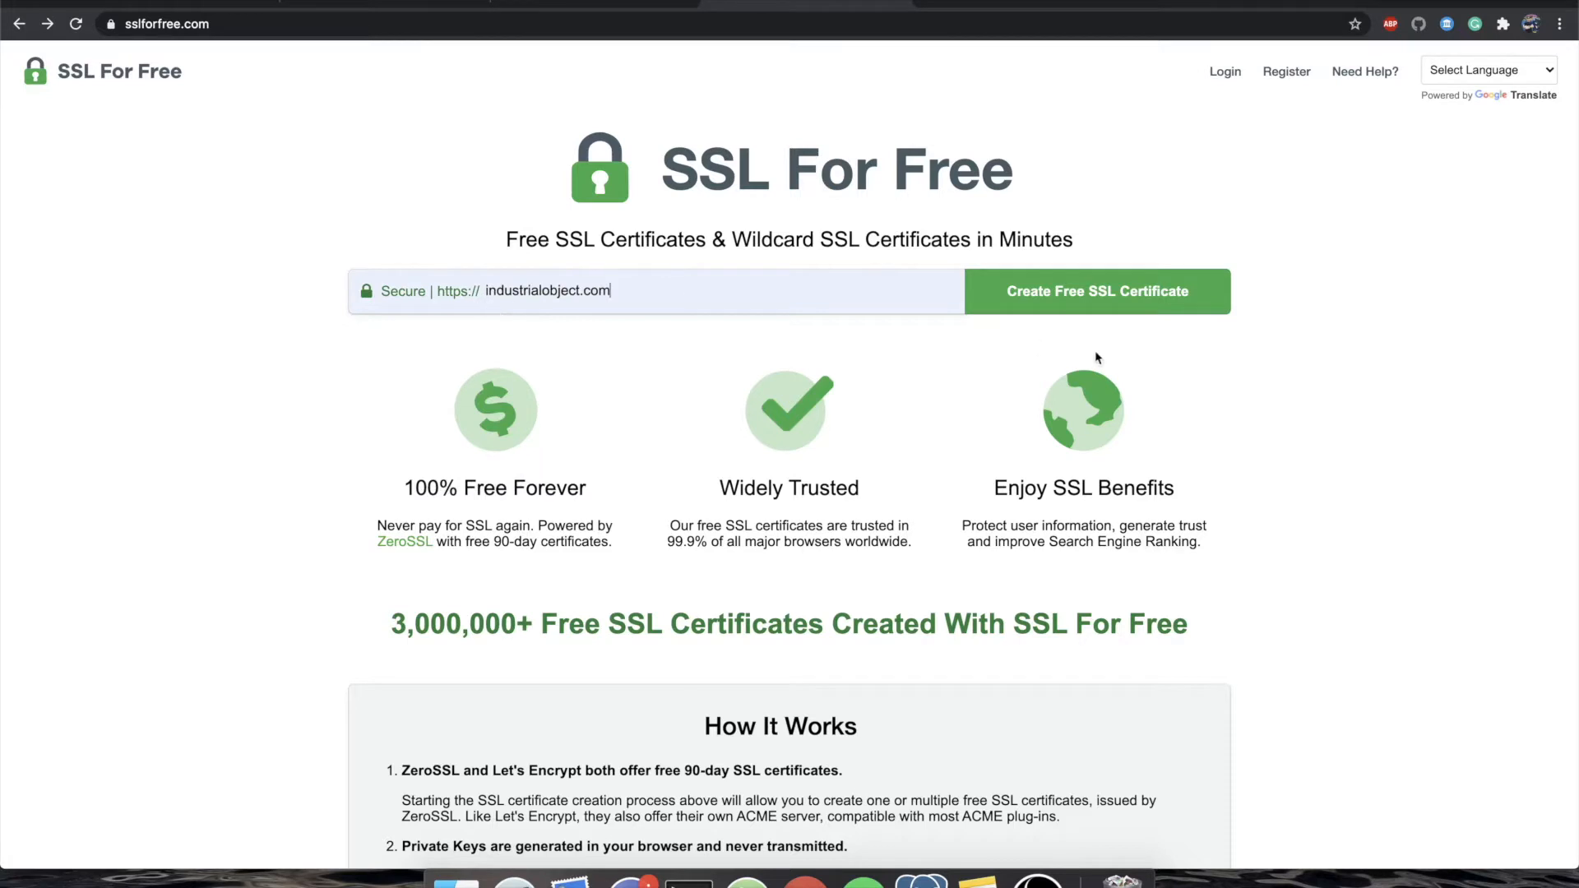
left_click(1097, 291)
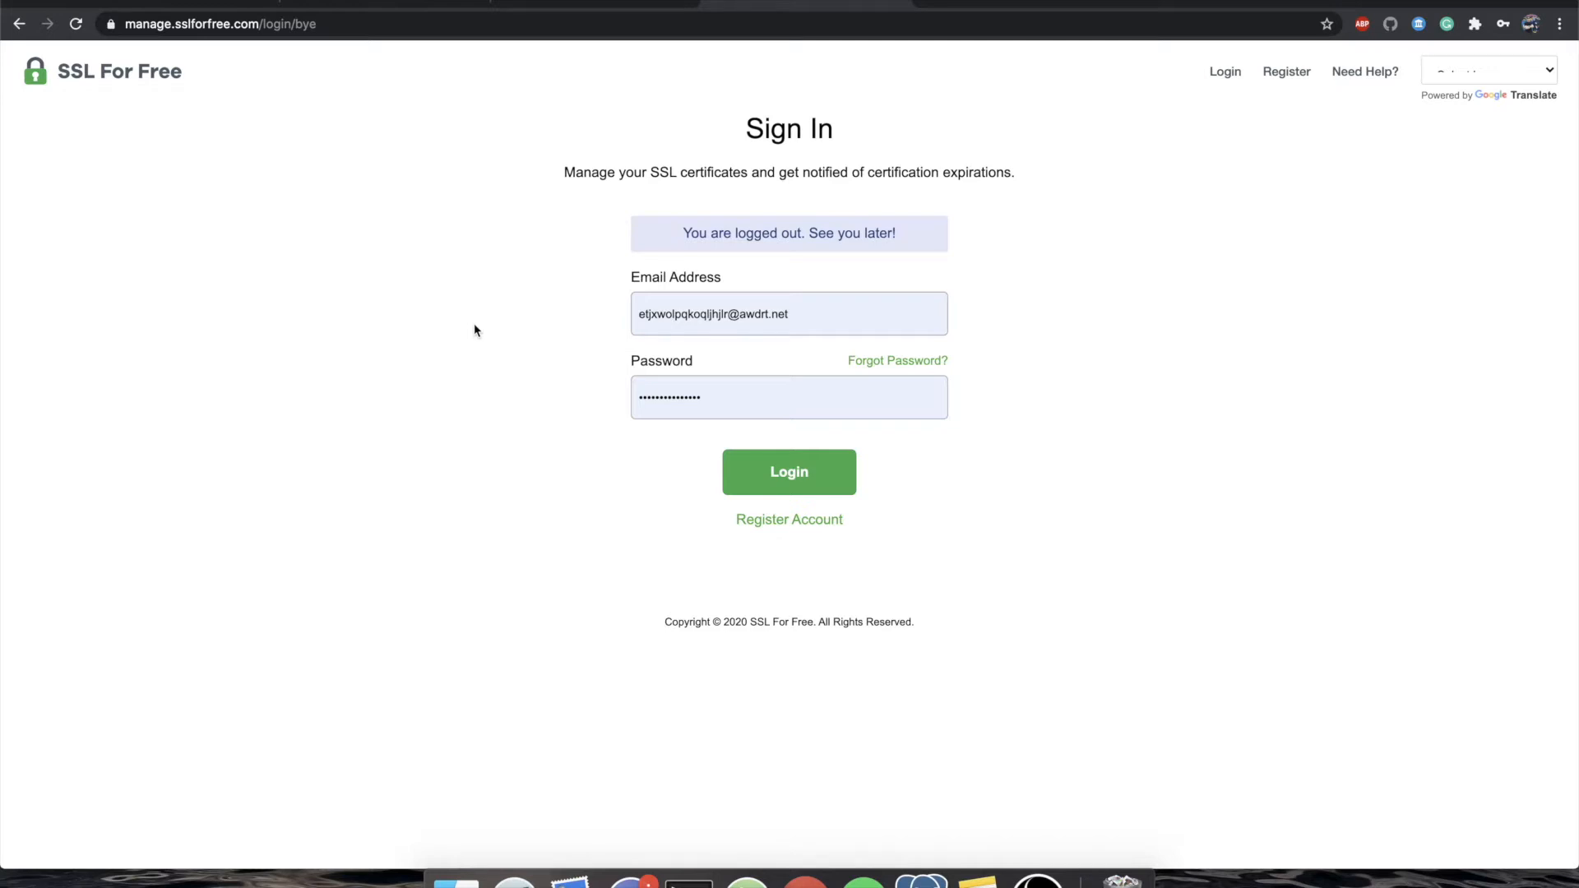
mouse_move(109, 79)
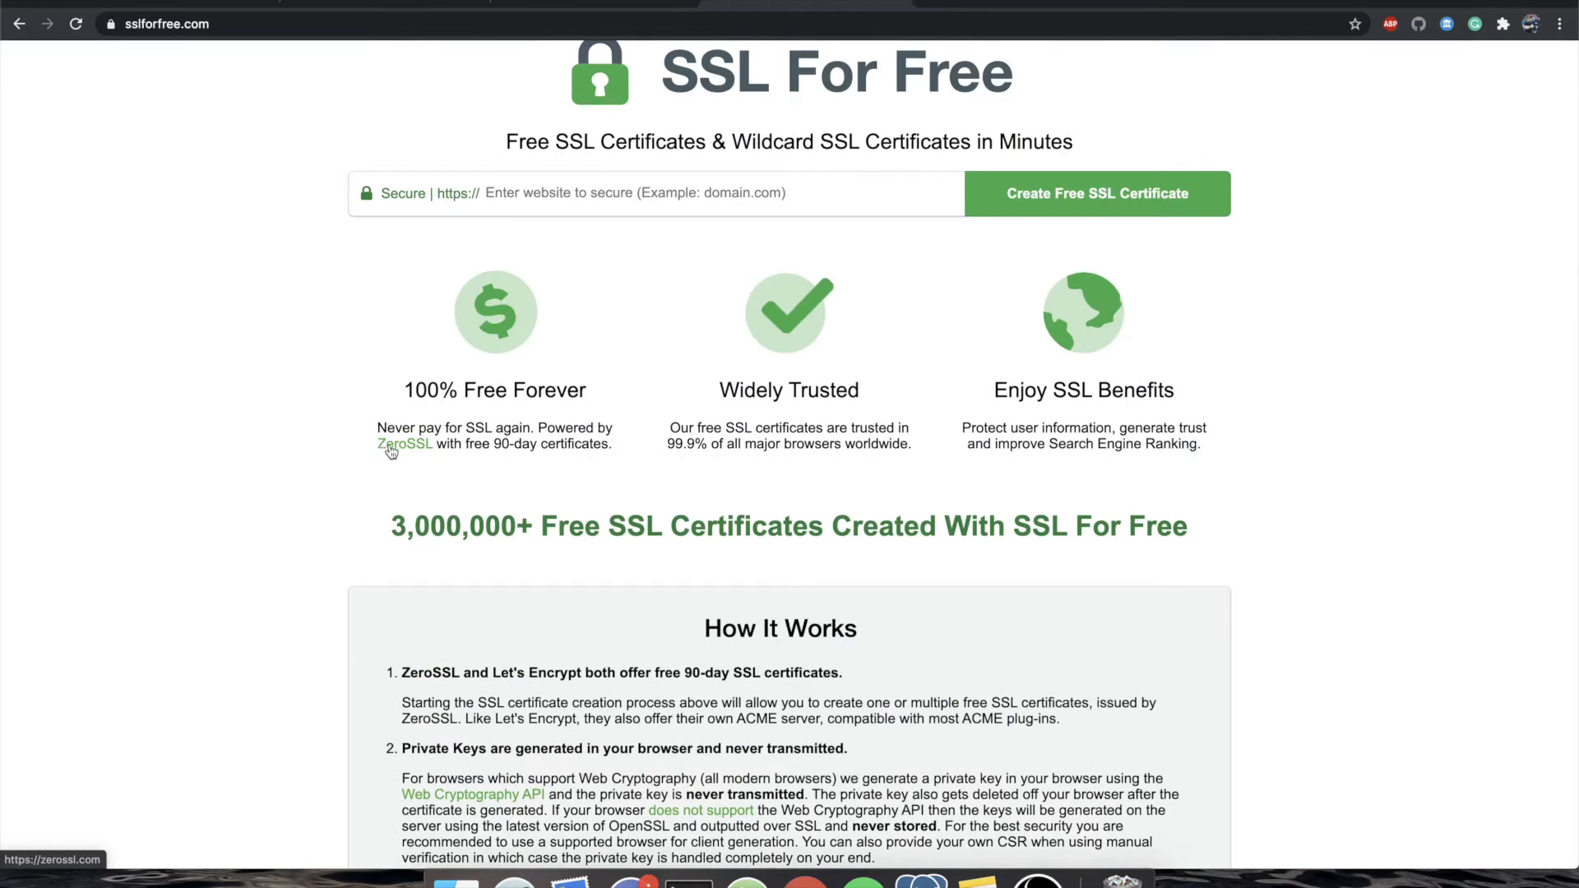
mouse_move(551, 444)
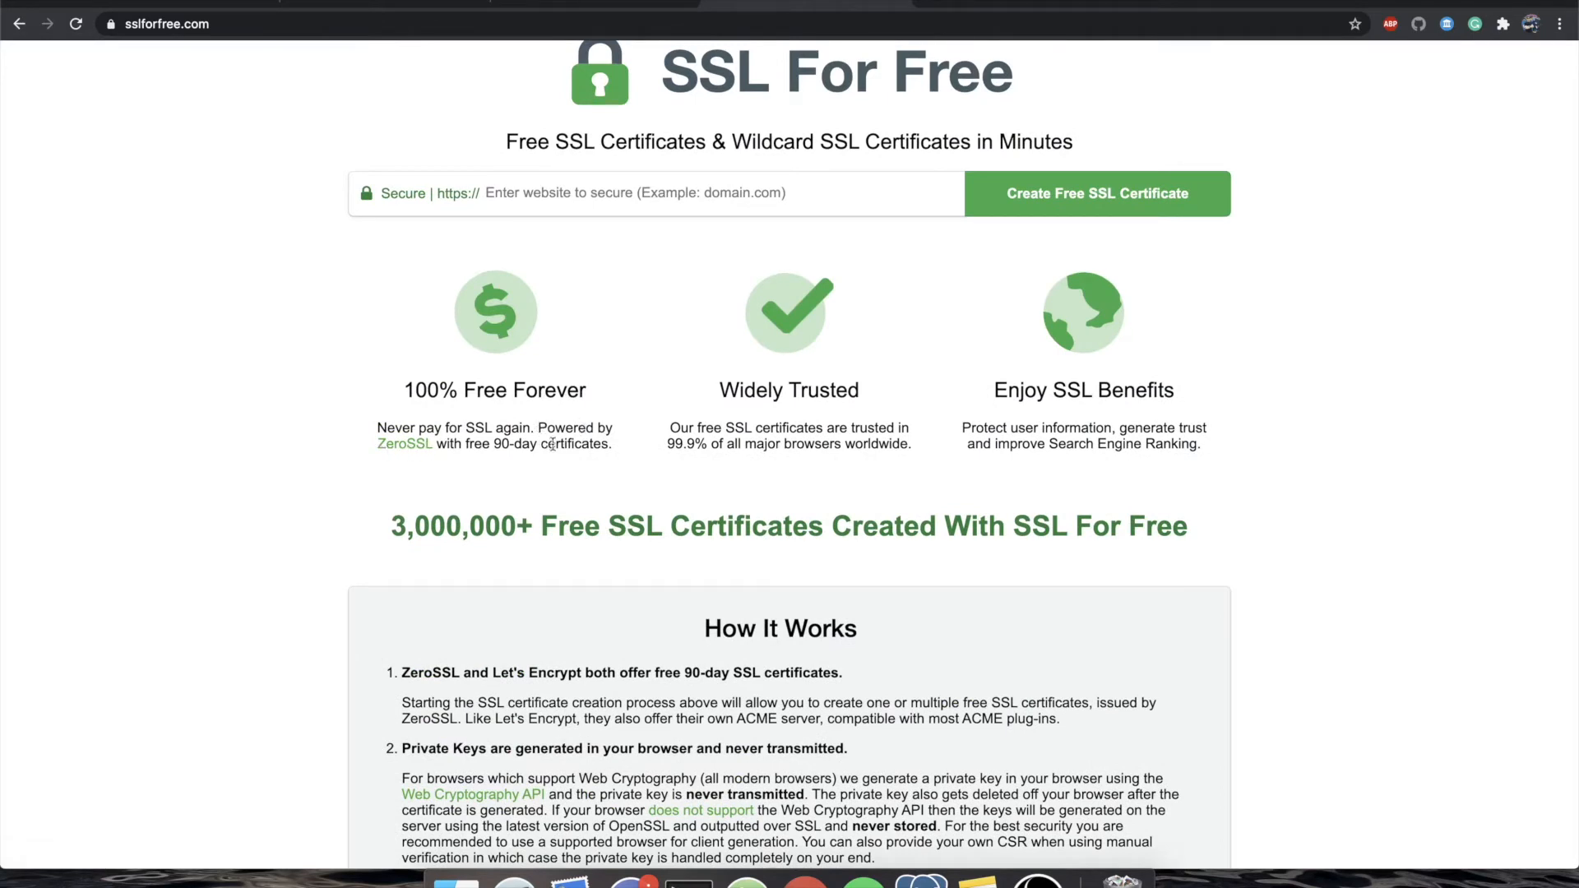
left_click(654, 192)
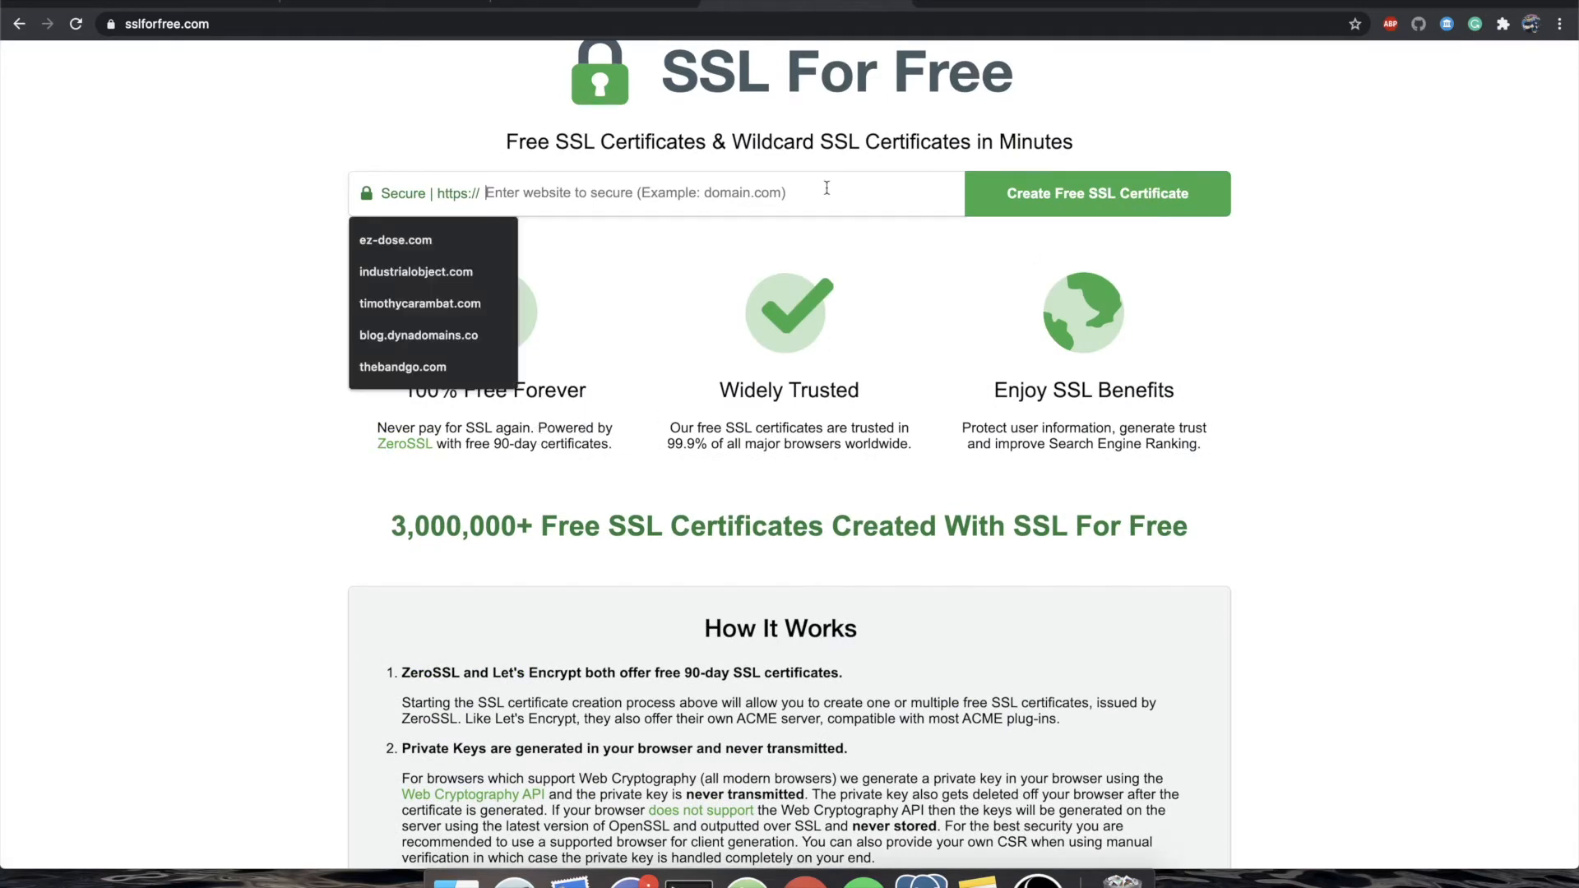
left_click(415, 271)
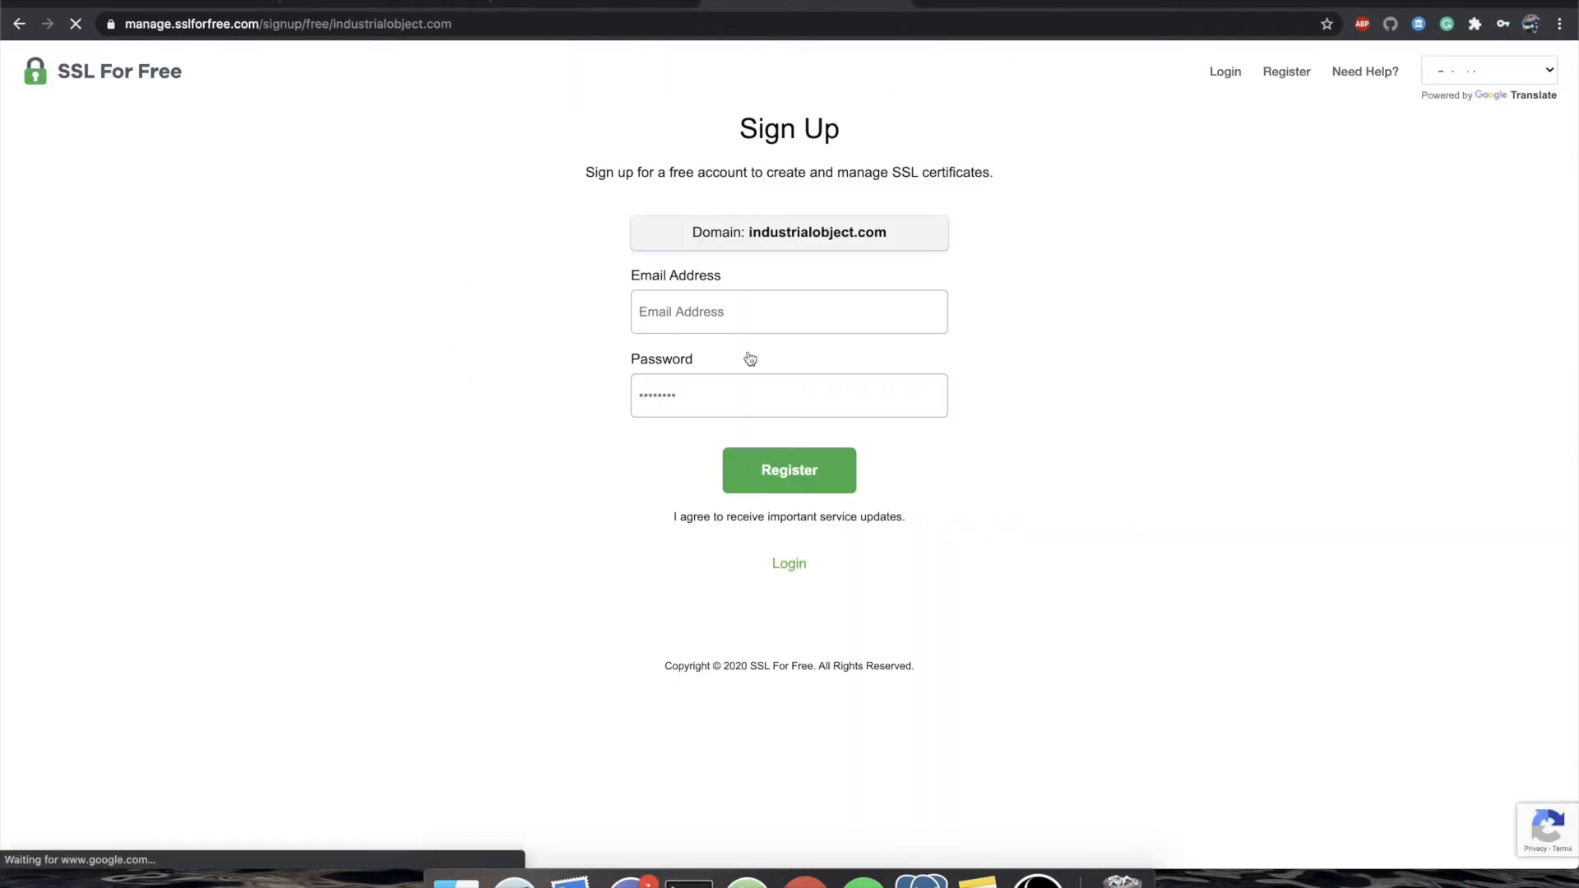
Step: Switch from sign-up to login and sign in with the saved SSL For Free credentials
left_click(788, 311)
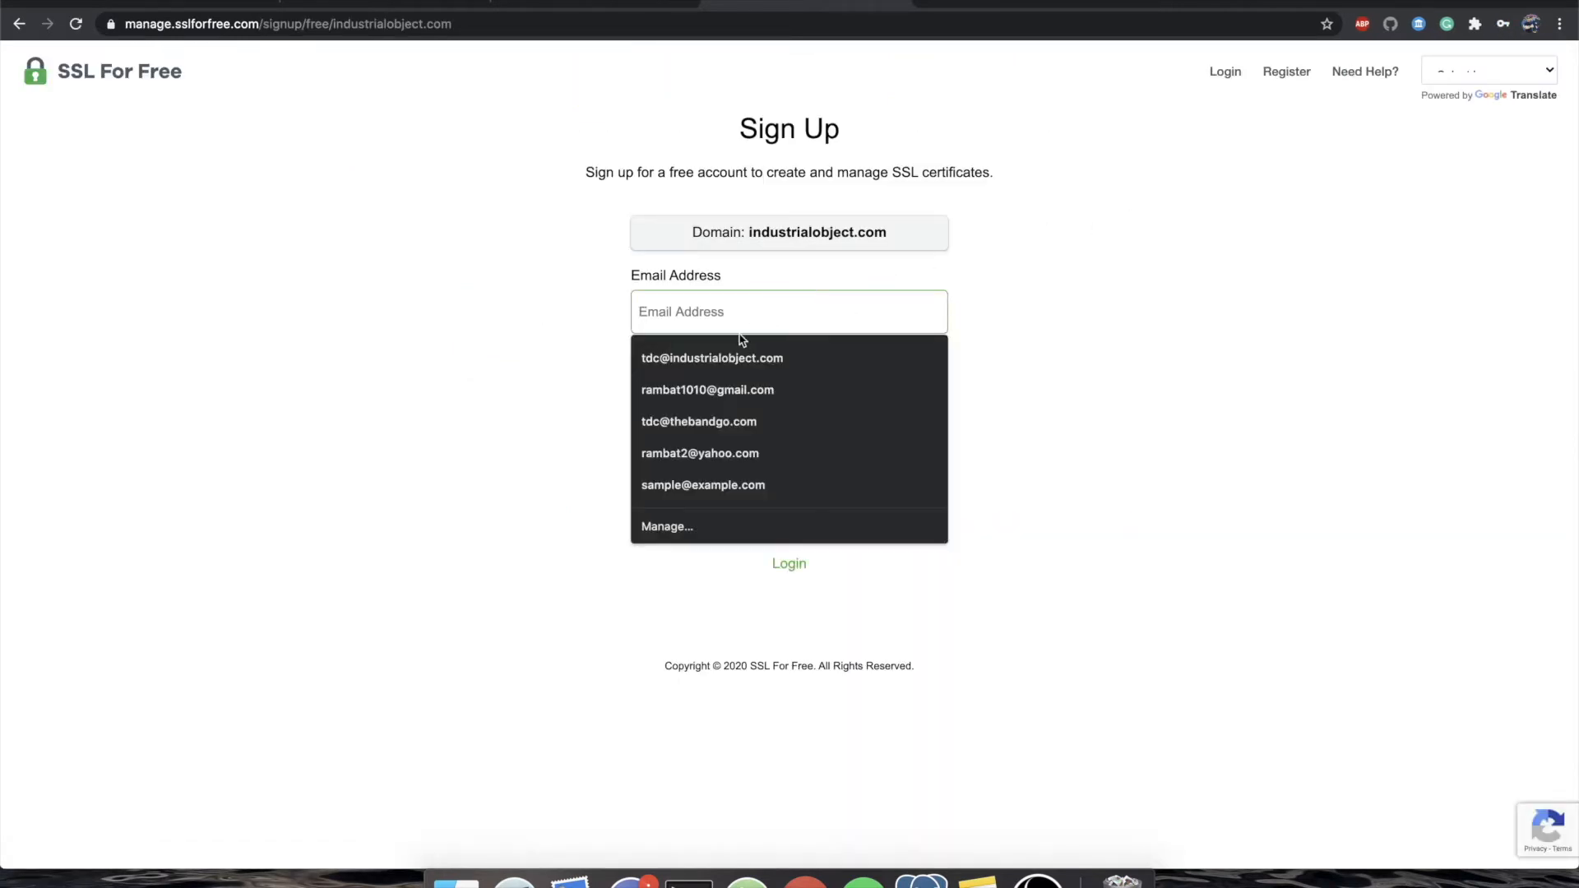
left_click(788, 562)
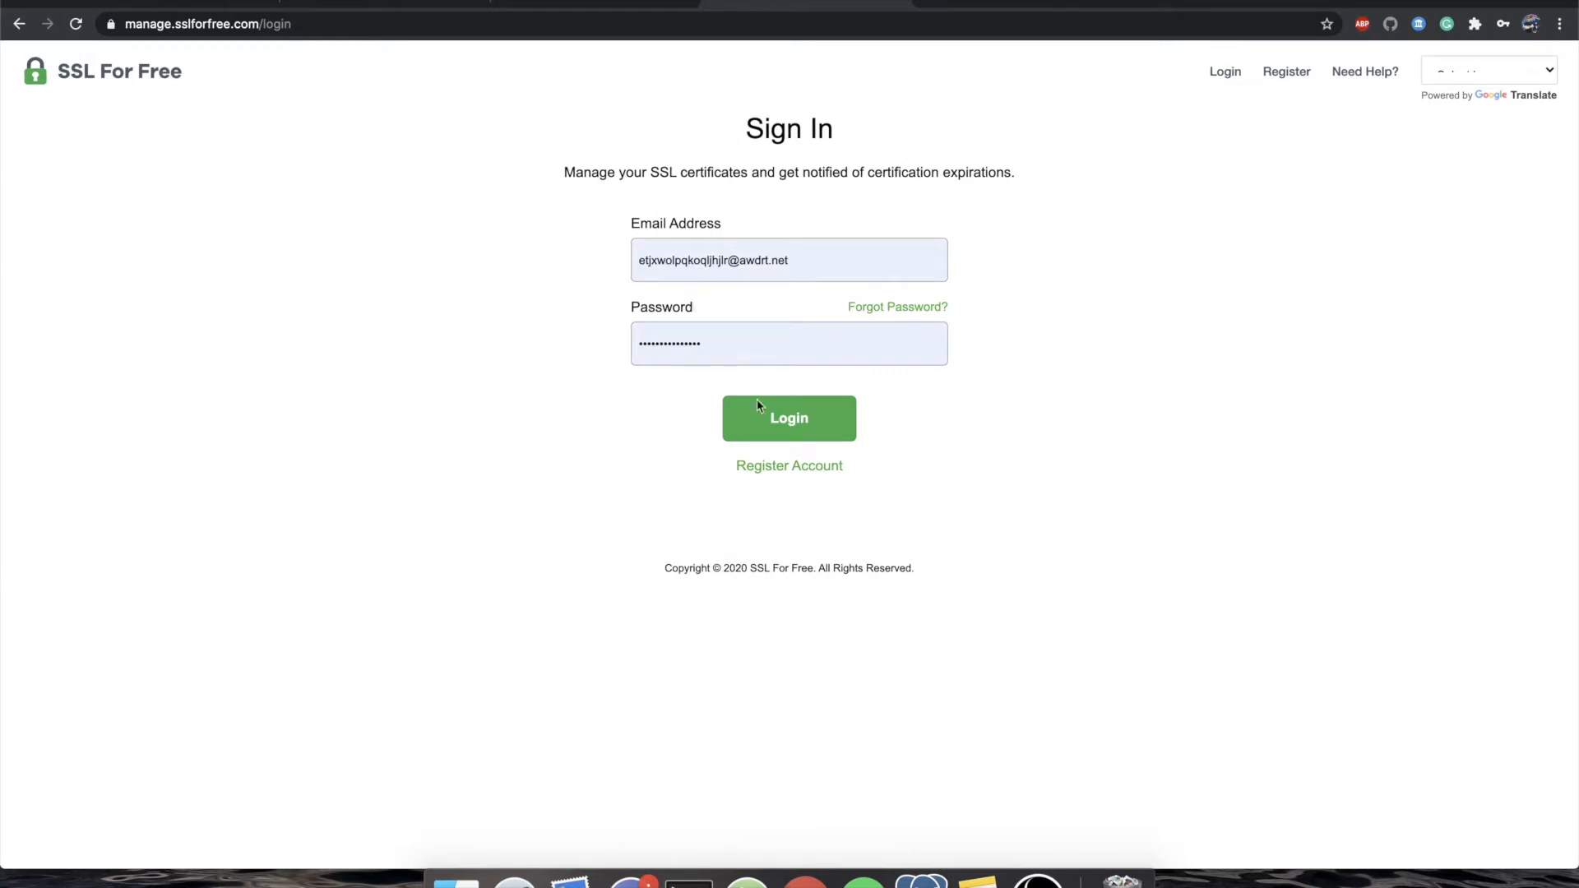
left_click(788, 417)
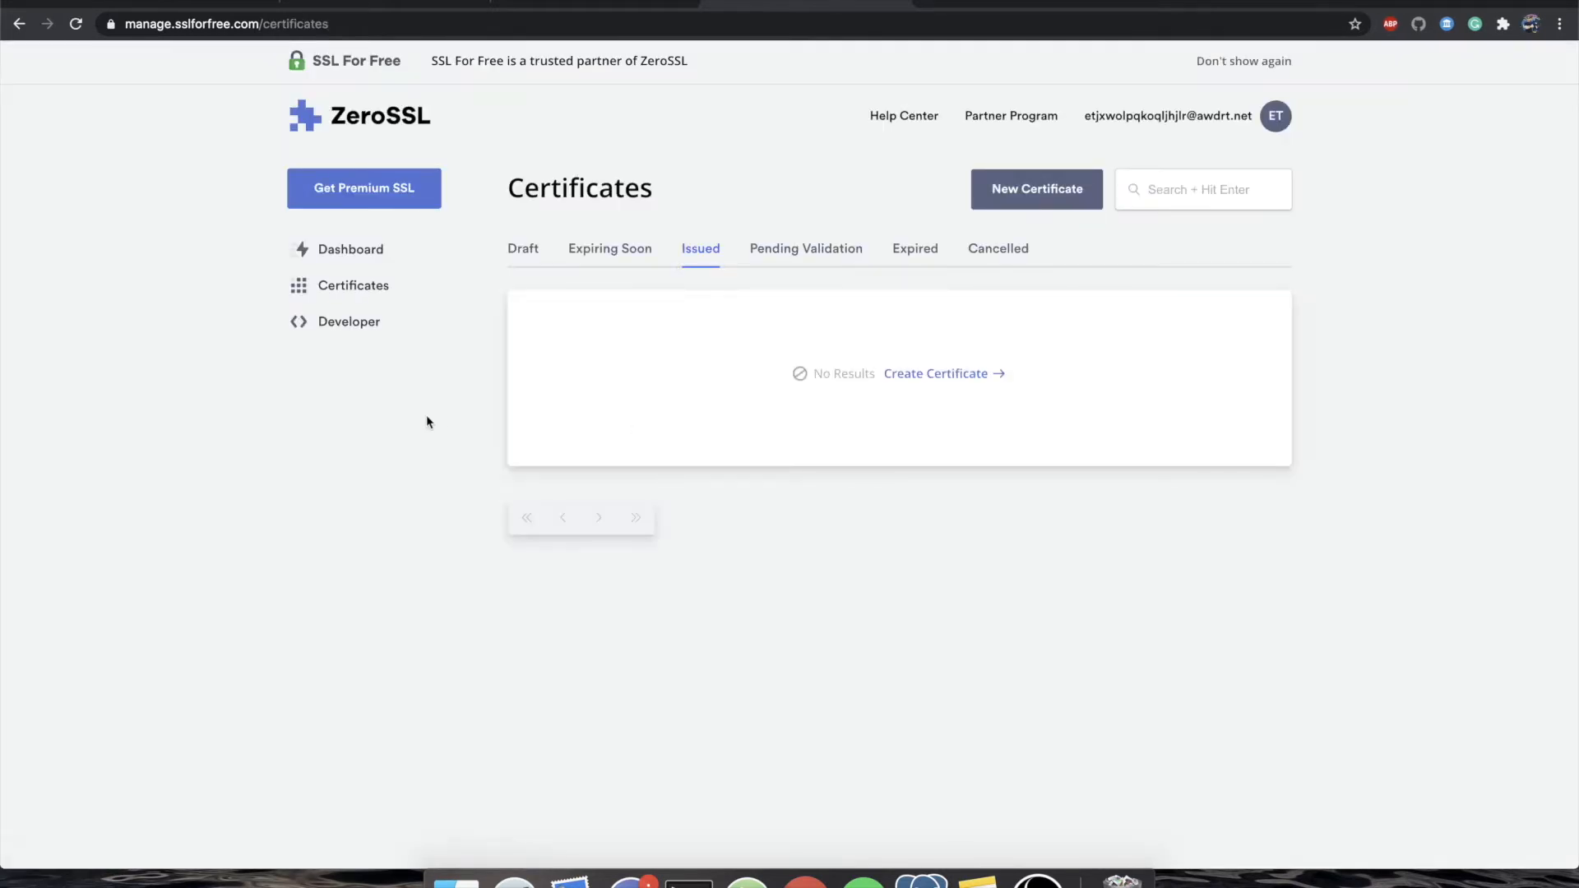
Step: View the draft certificates list, dismiss the partner banner permanently, and log out via the avatar menu
left_click(523, 248)
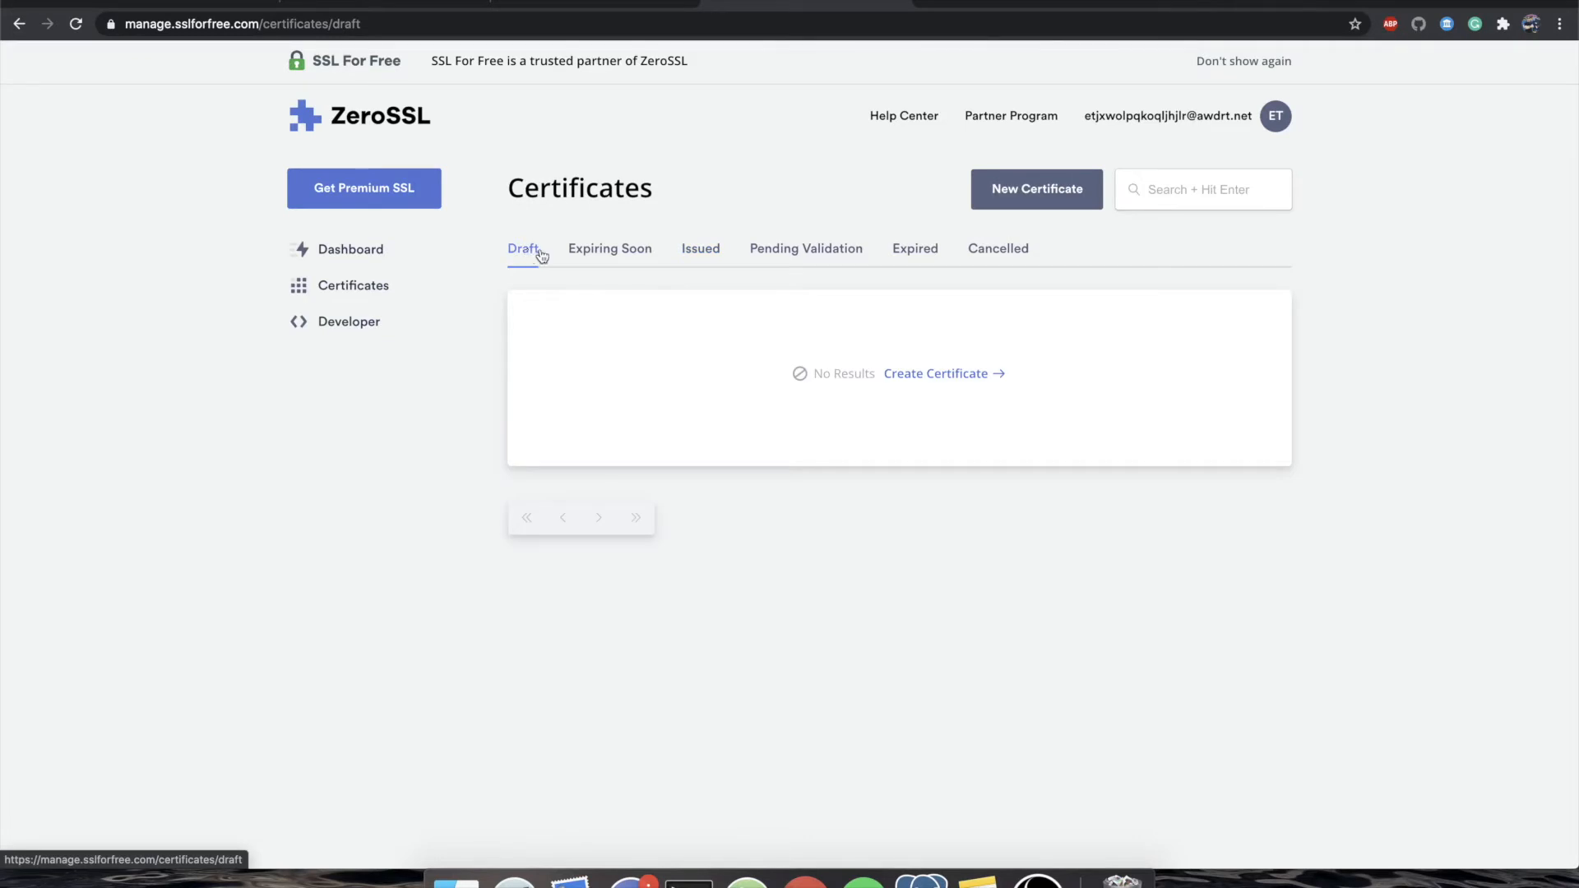
mouse_move(362, 128)
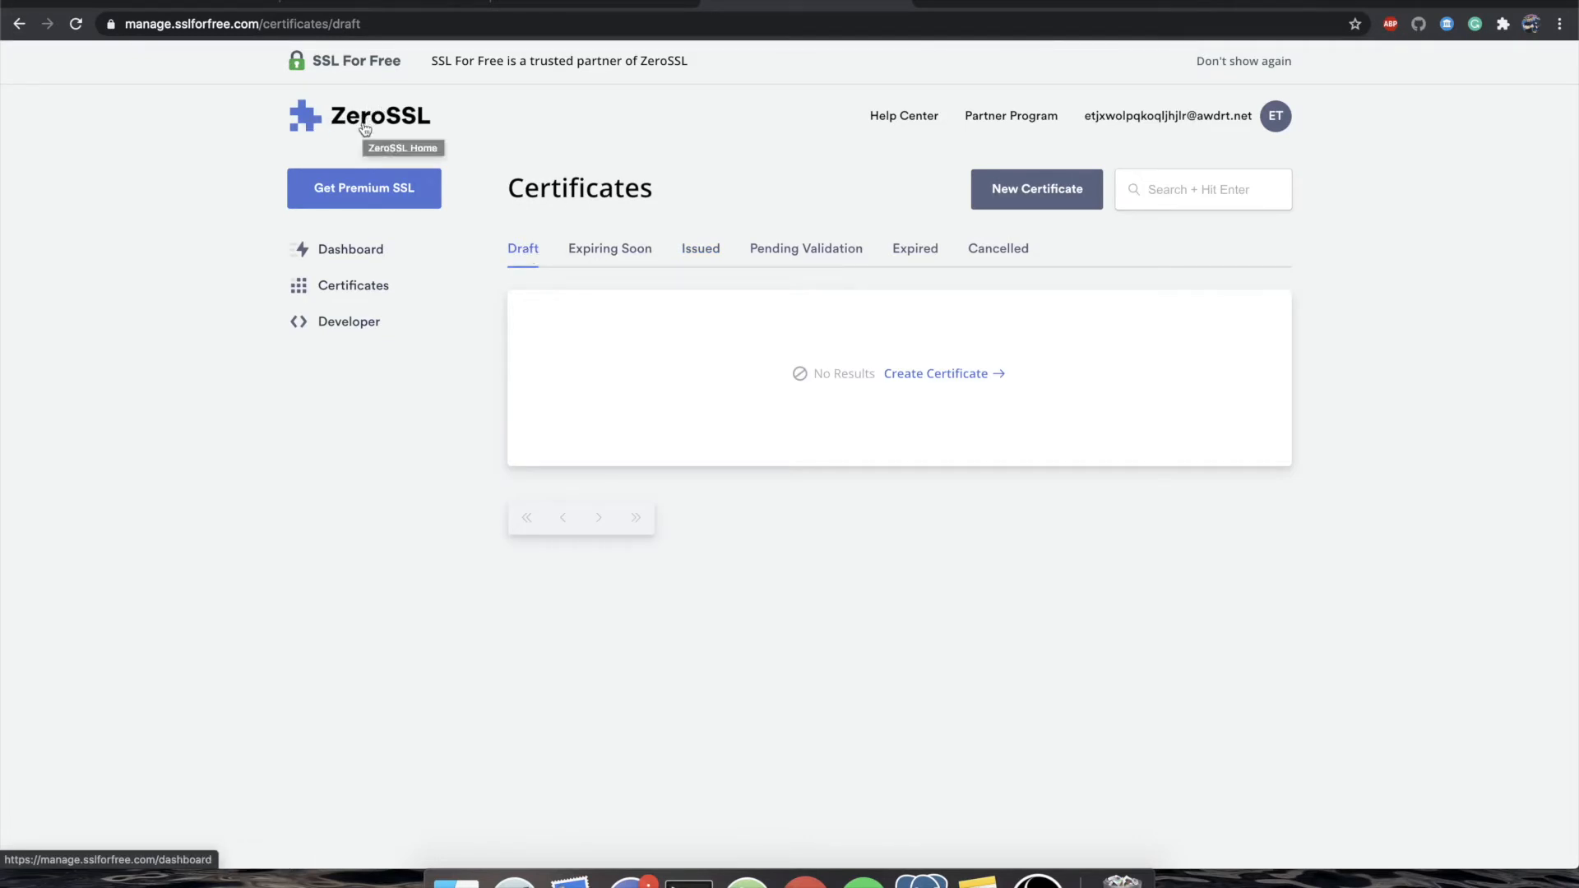
left_click(700, 248)
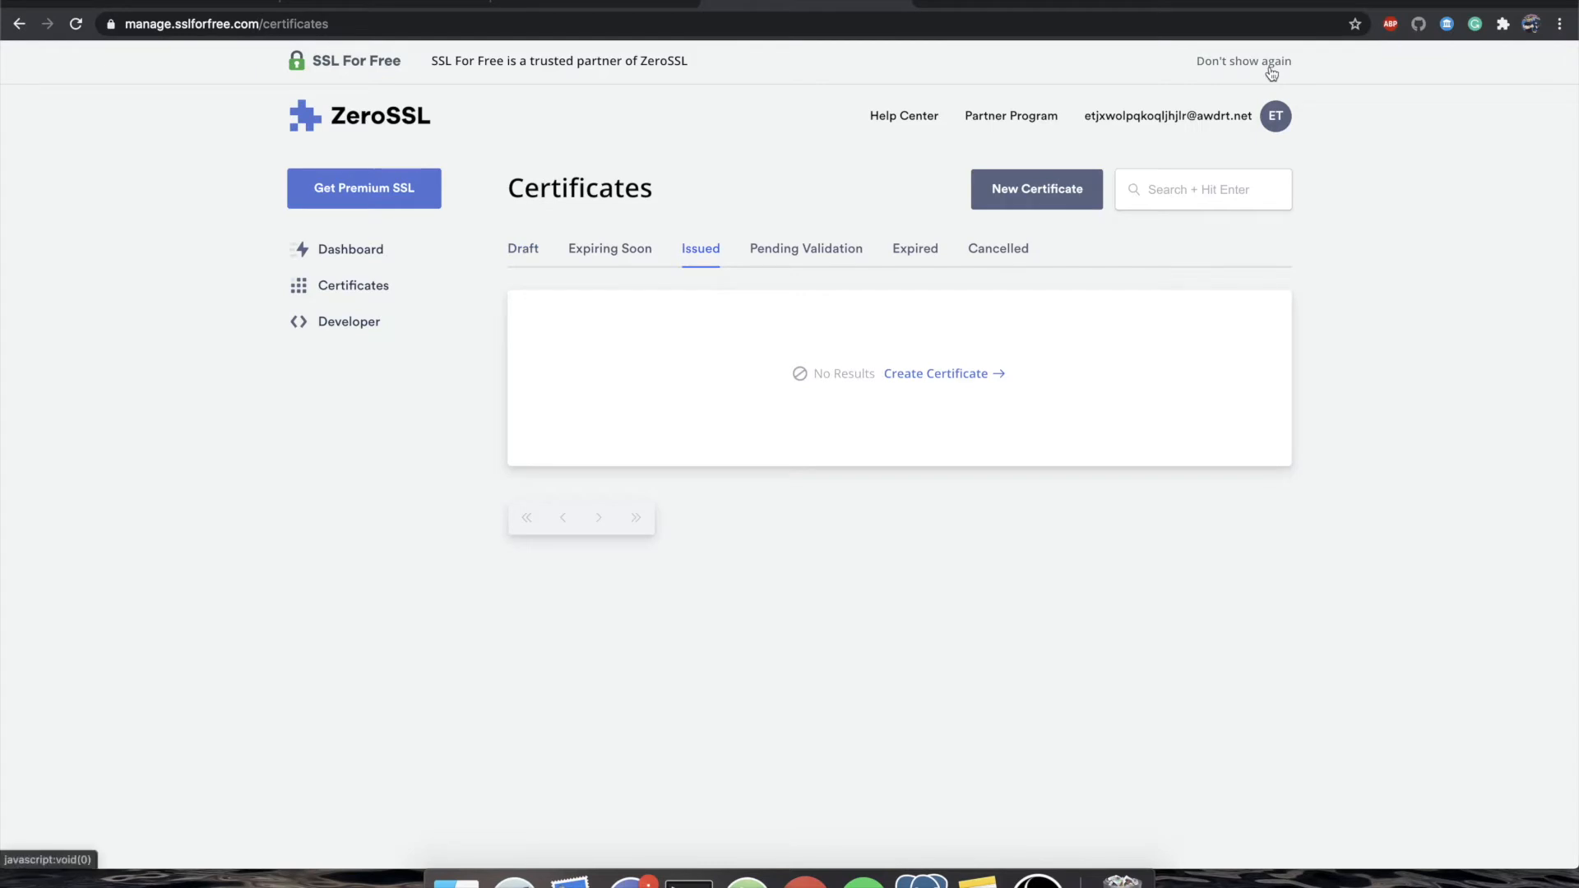
left_click(1243, 61)
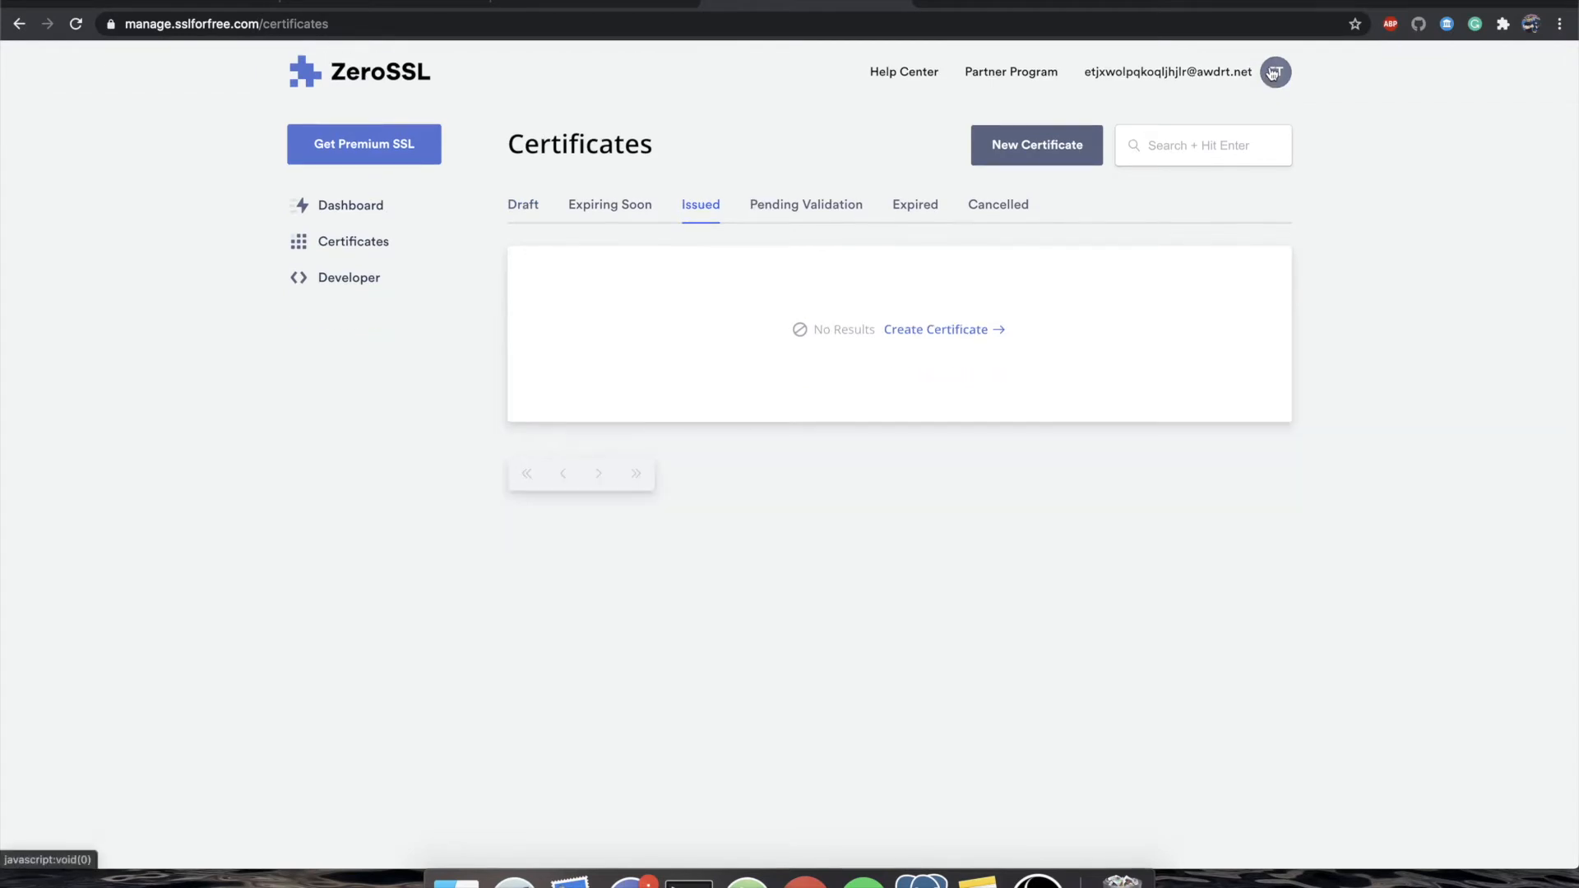
left_click(1273, 71)
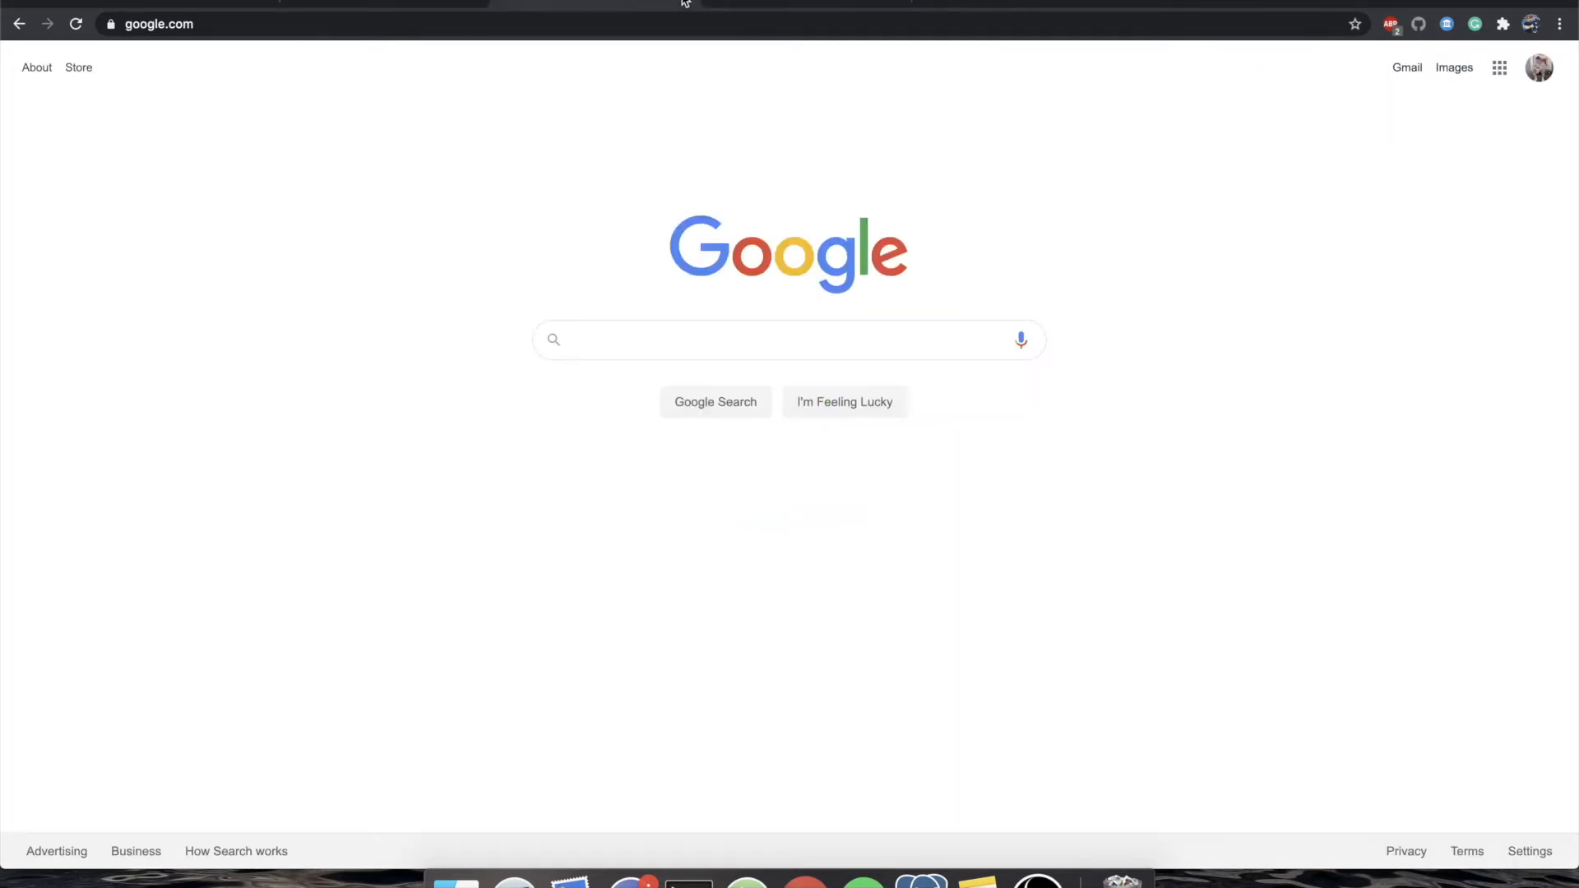
mouse_move(727, 7)
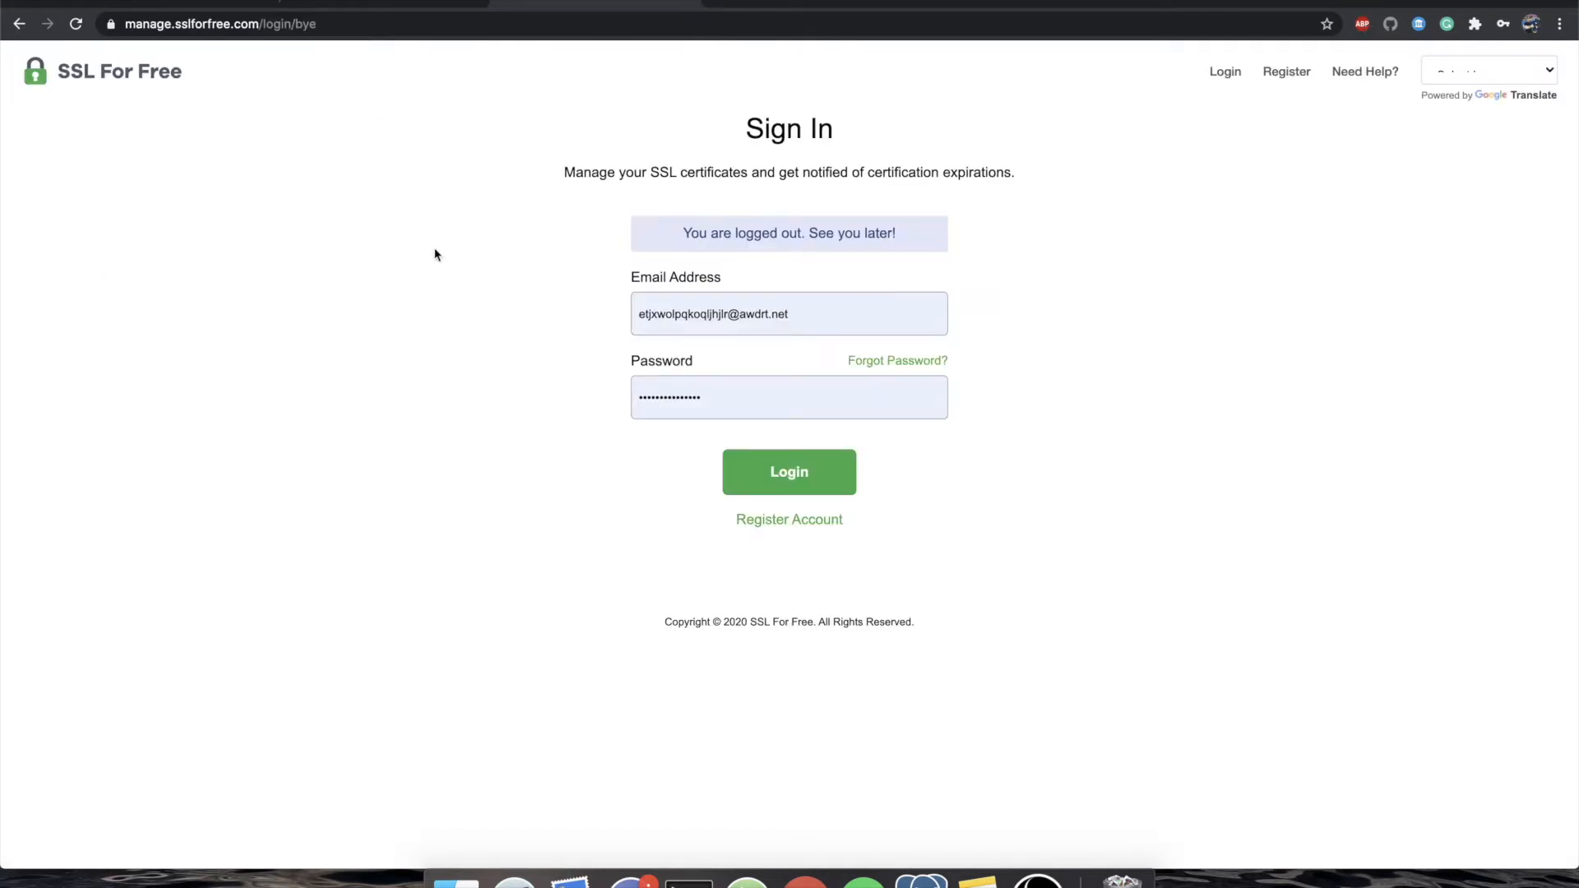
mouse_move(383, 498)
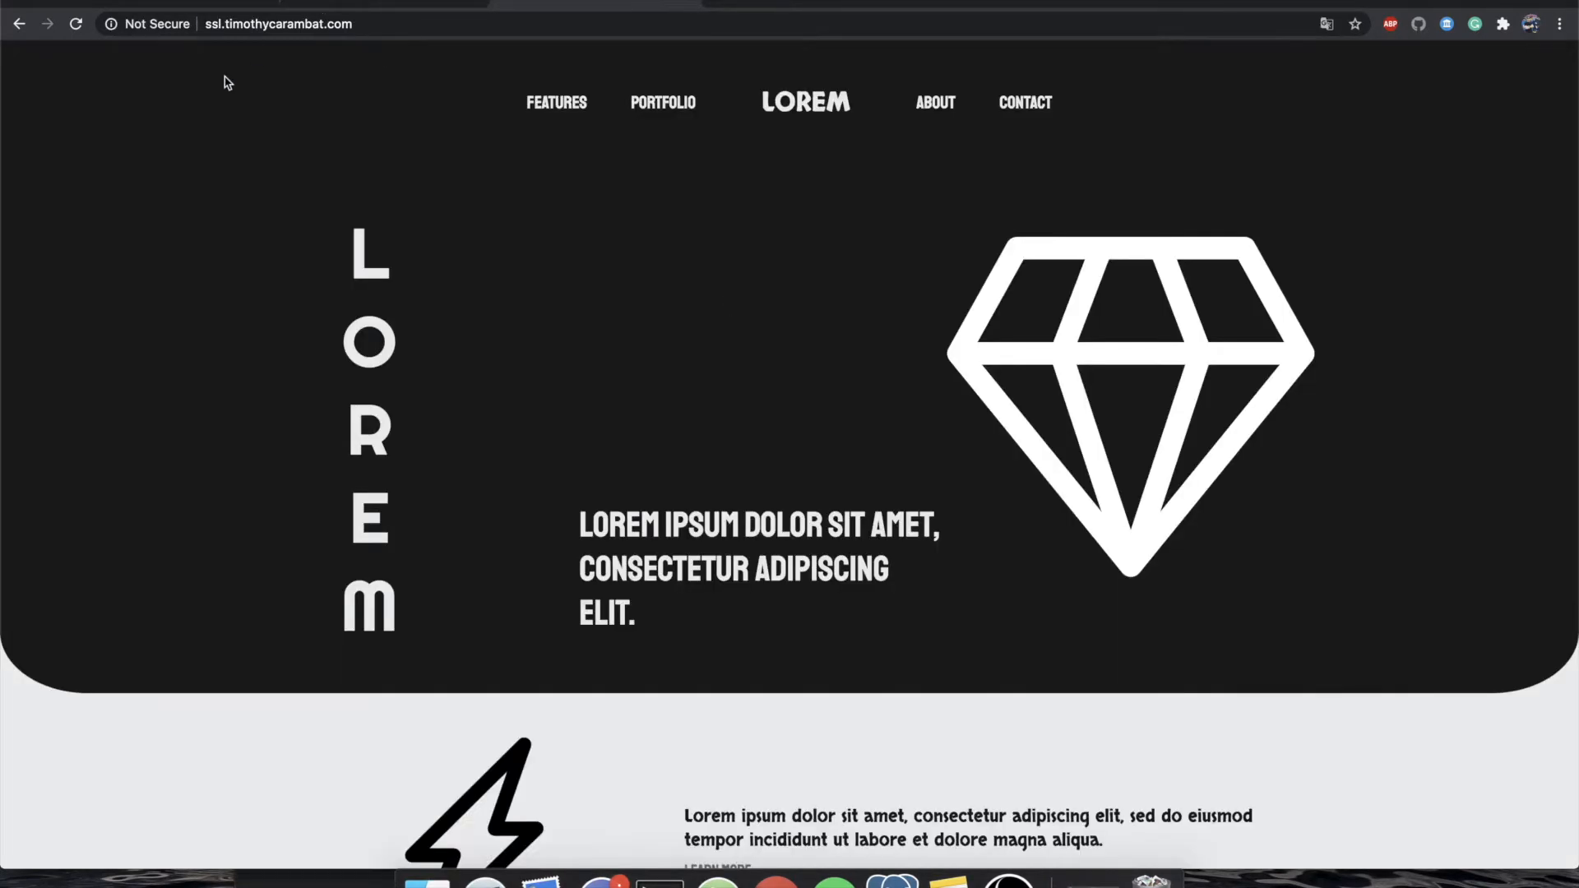
mouse_move(451, 141)
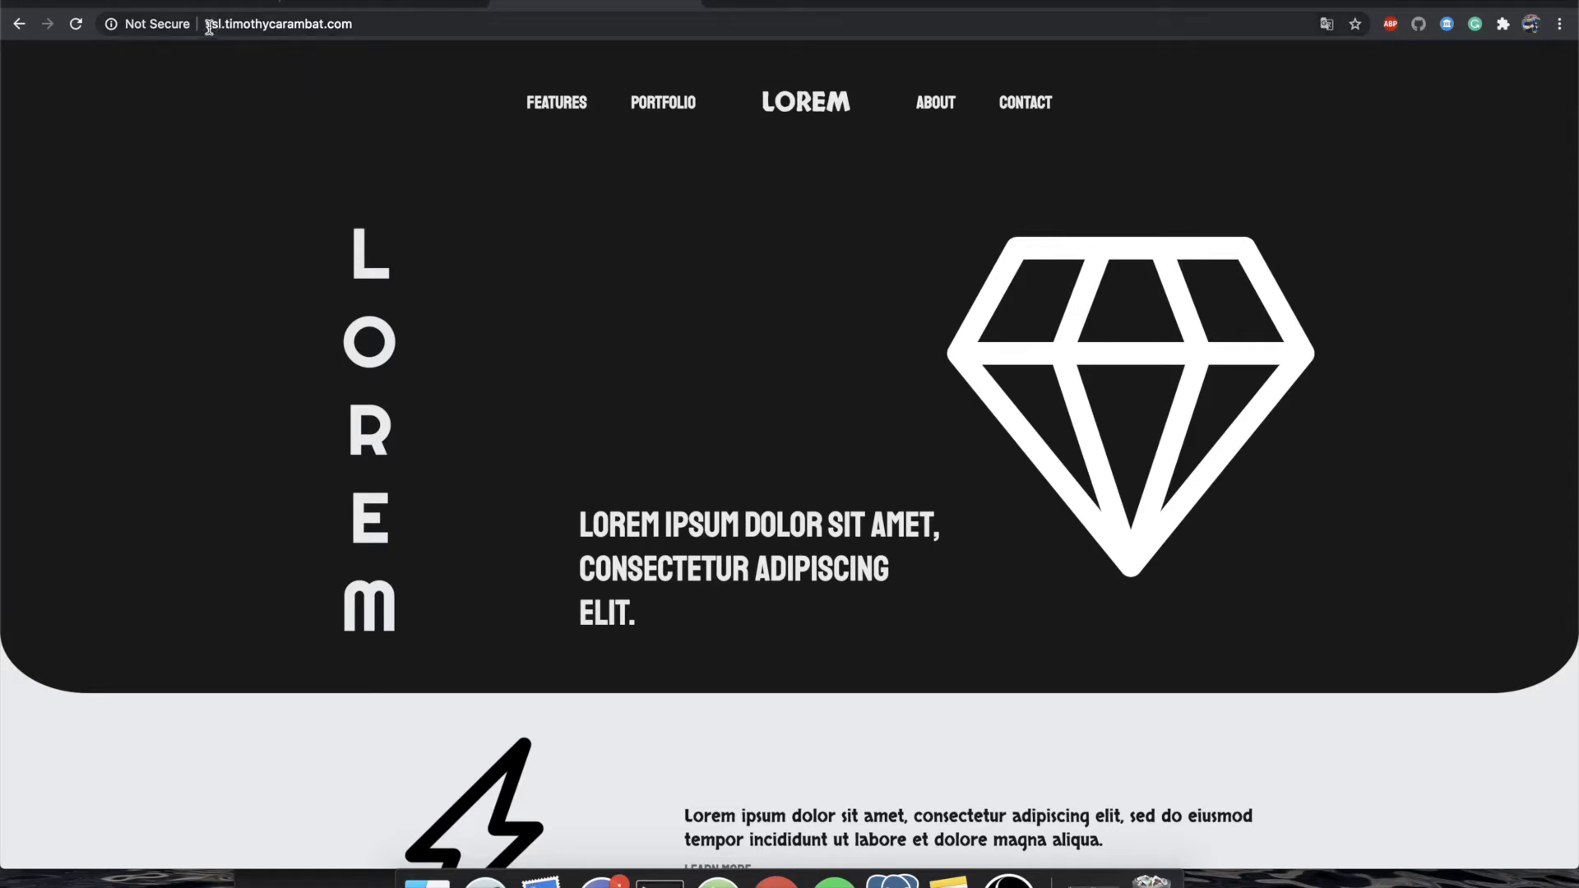
Step: View the Not Secure warning for ssl.timothycarambat.com in Chrome and close it
left_click(156, 23)
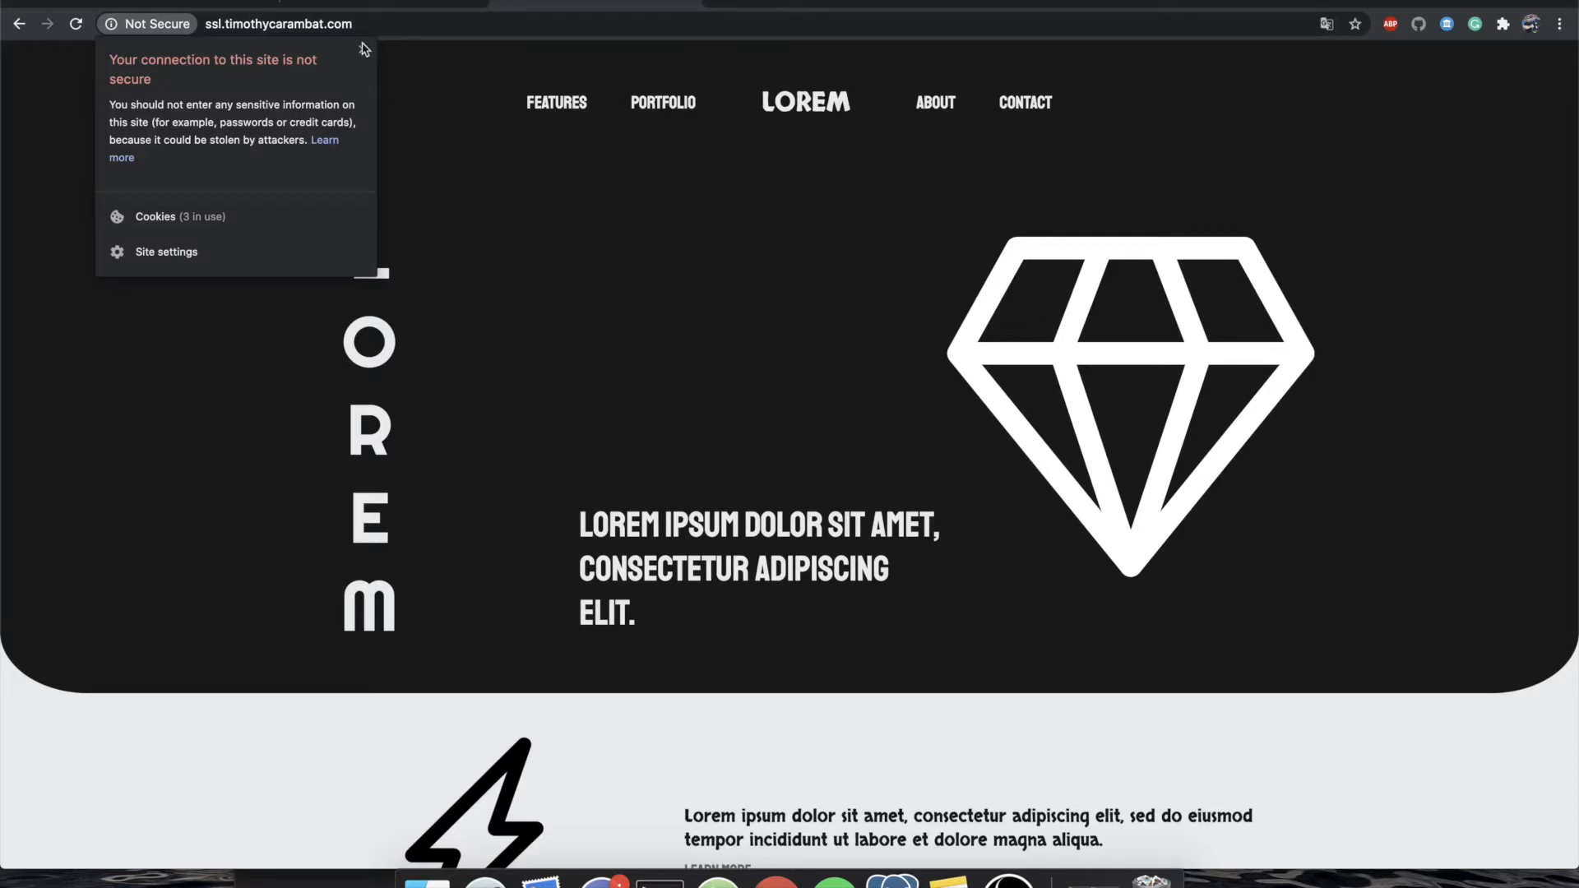
left_click(563, 247)
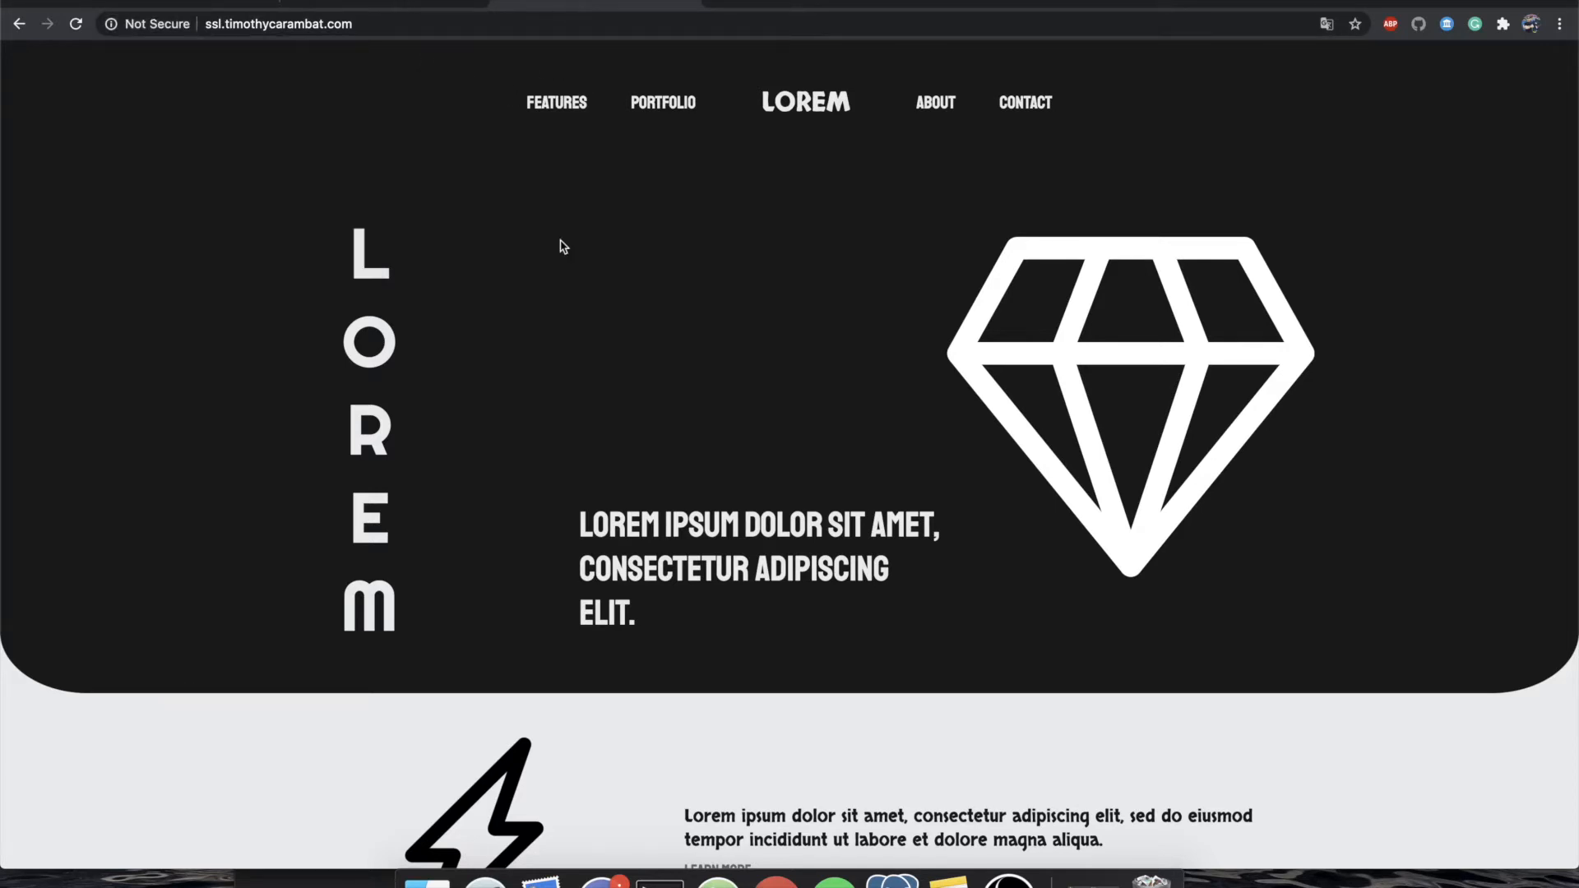
left_click(657, 885)
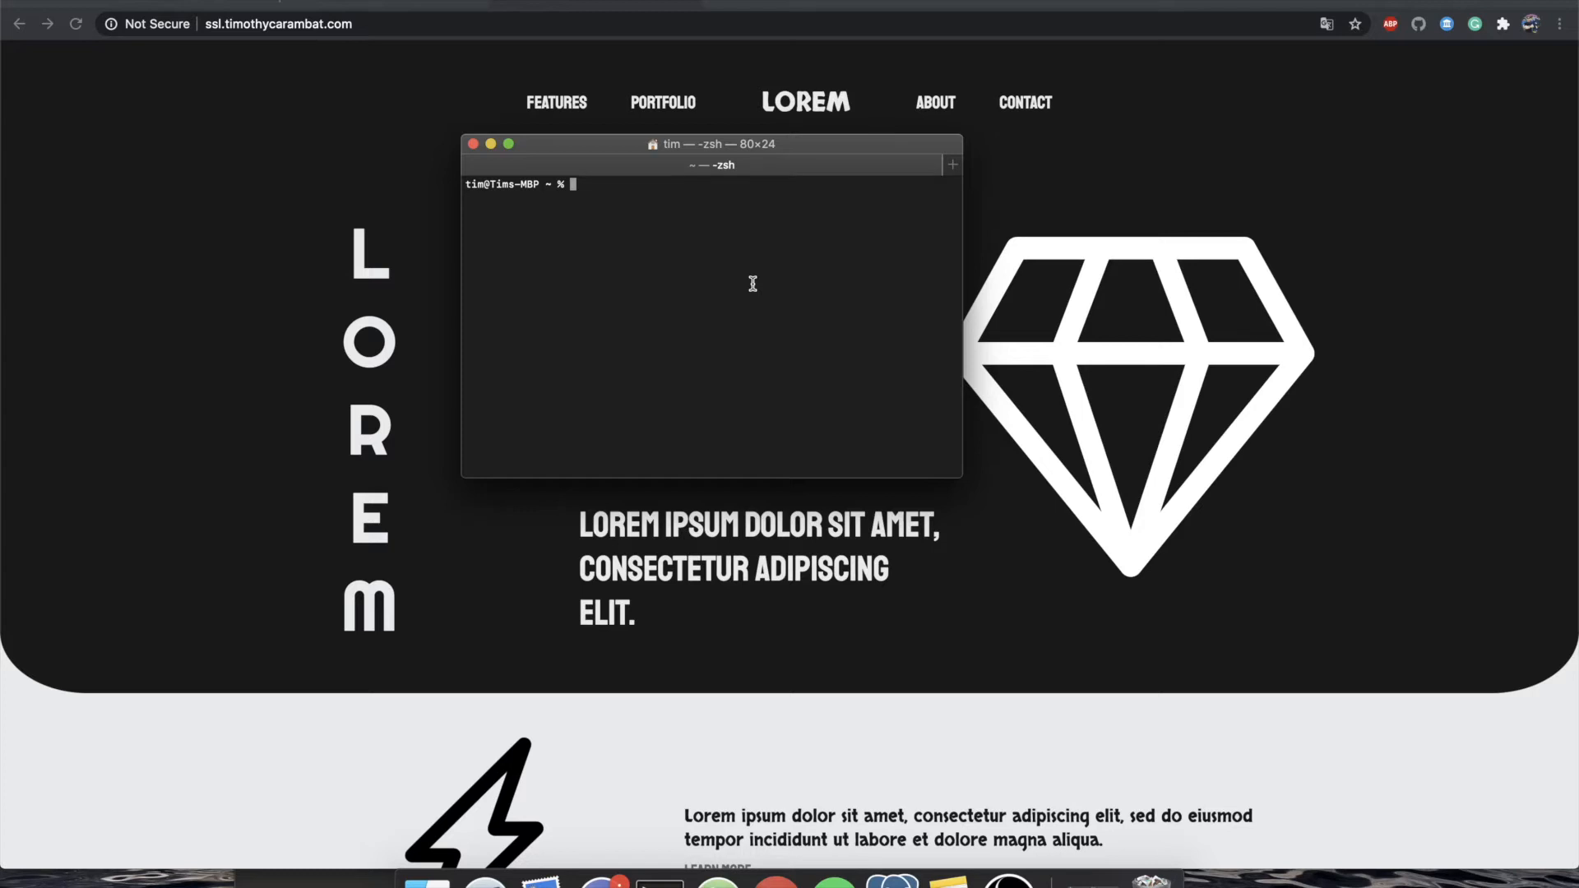
Step: Draft brew install certbot at the shell prompt, then clear the line
type("brew")
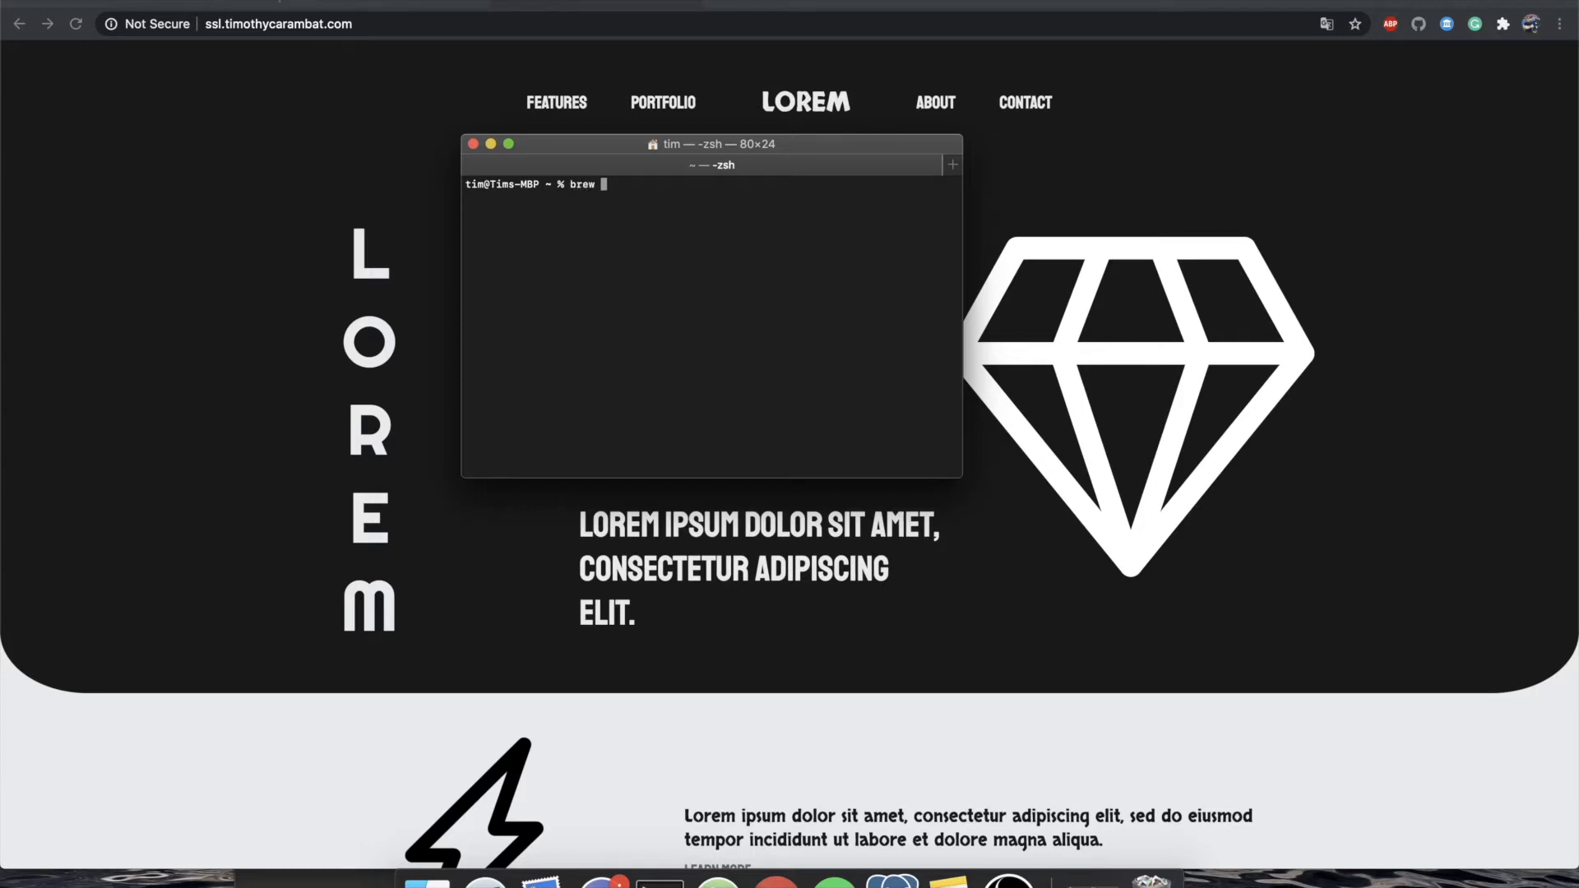
type("install certbot")
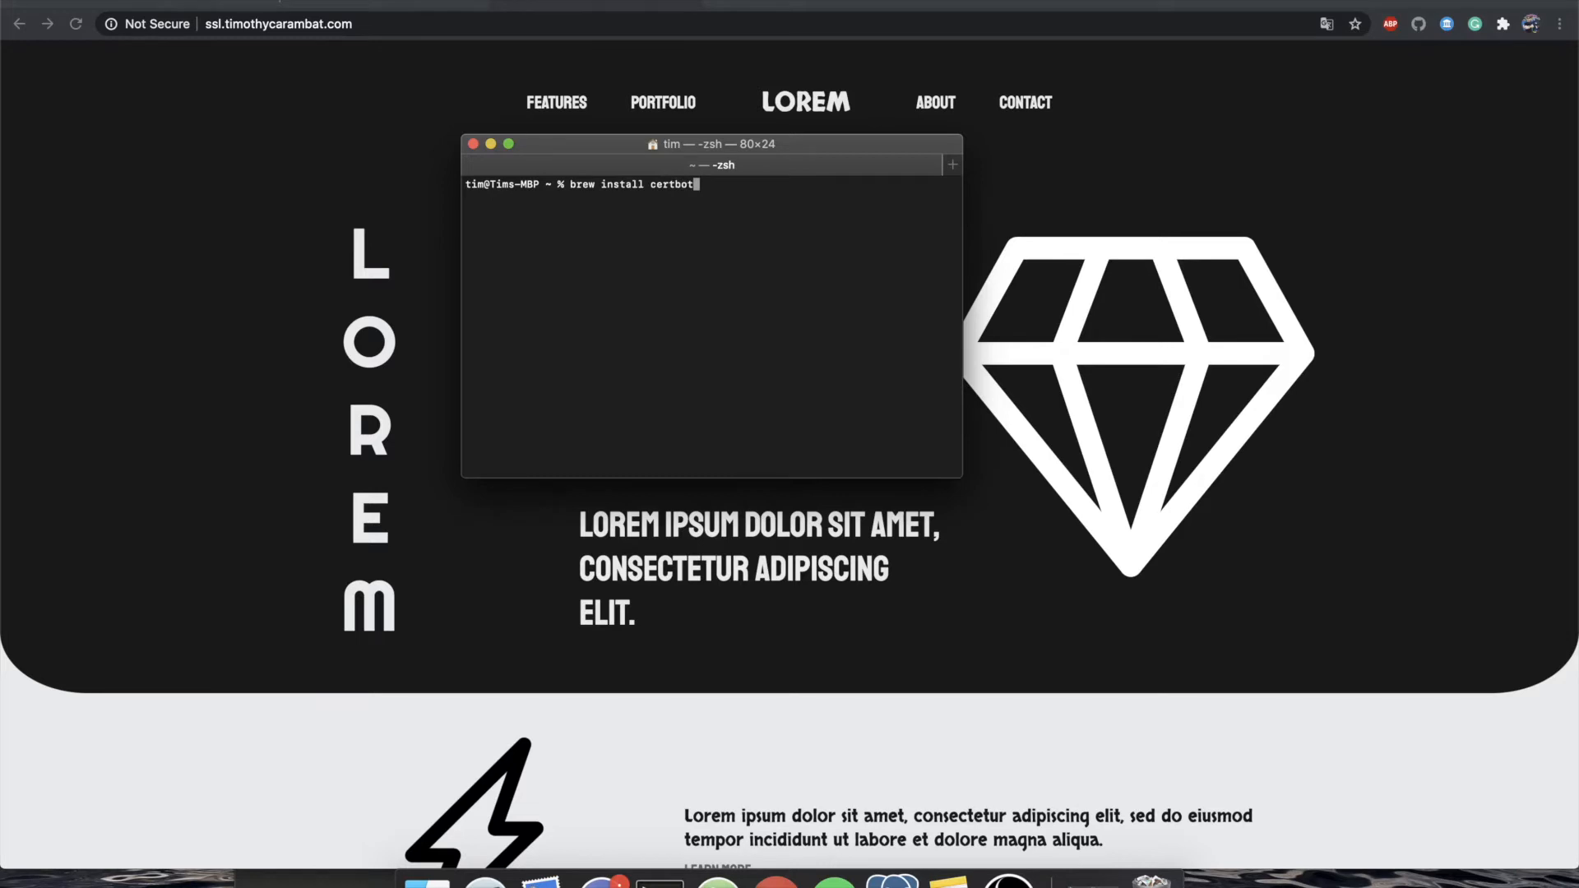
key("BackSpace")
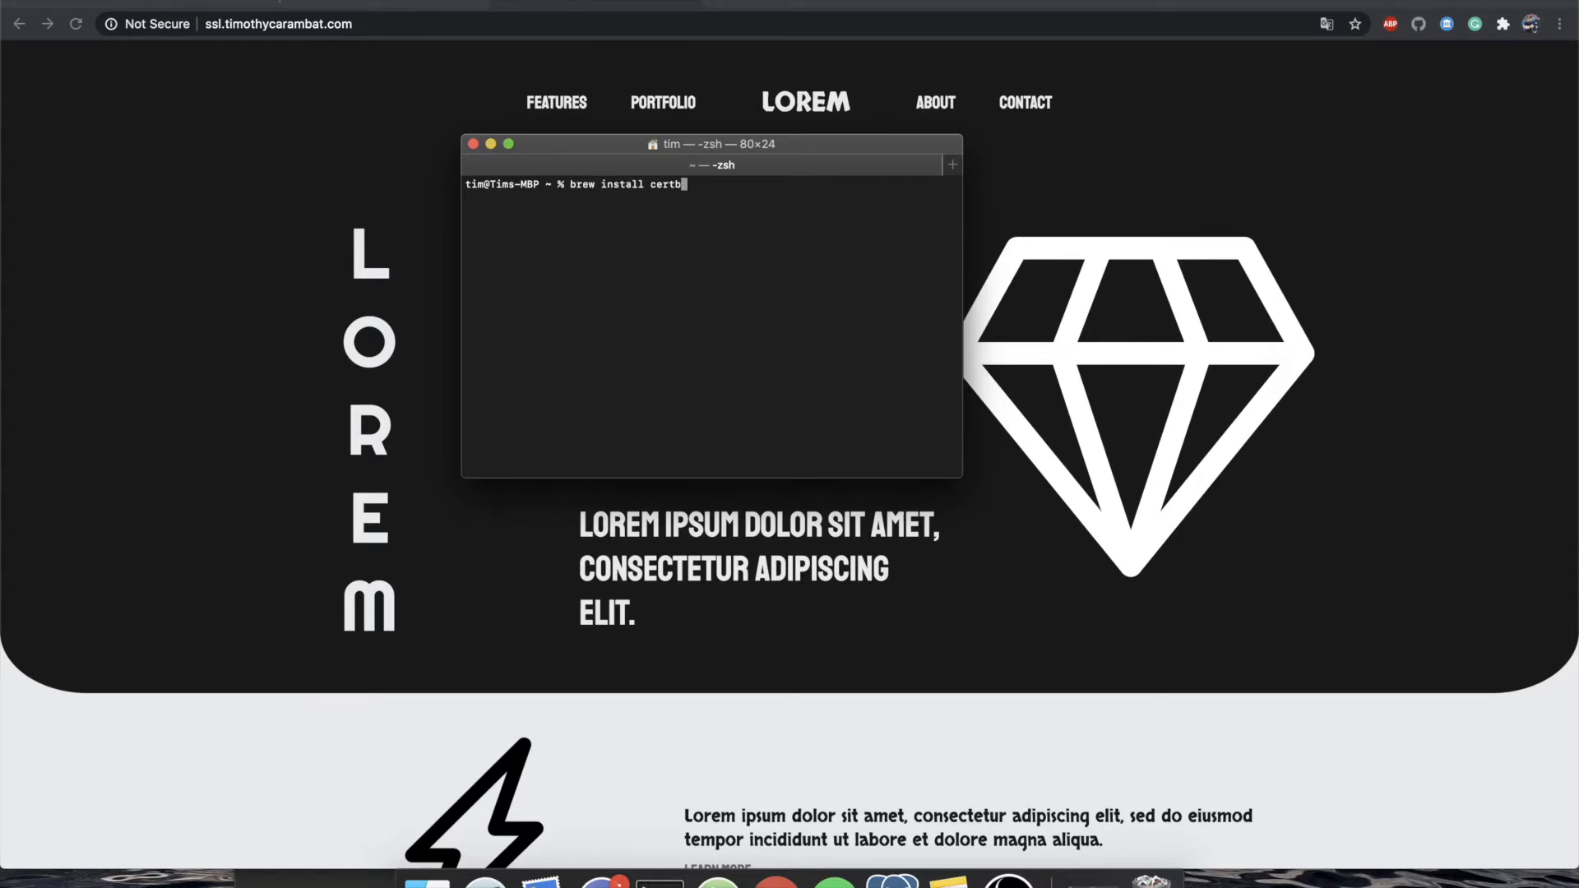
key("ctrl+u")
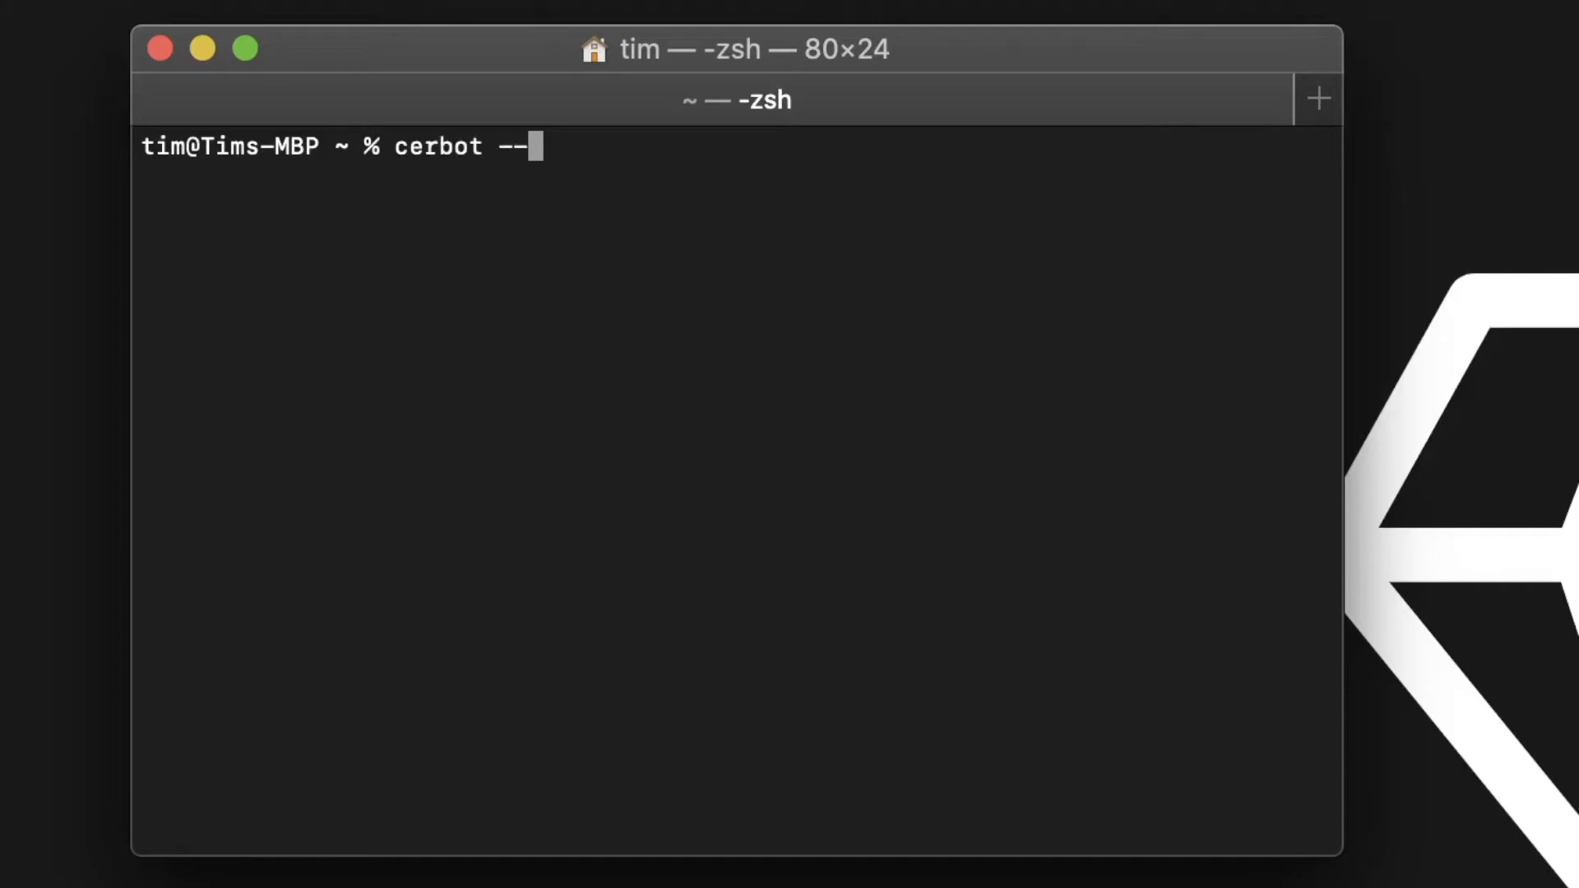
Step: Run the misspelled cerbot --version, then certbot --version reporting 1.6.0
key("Return")
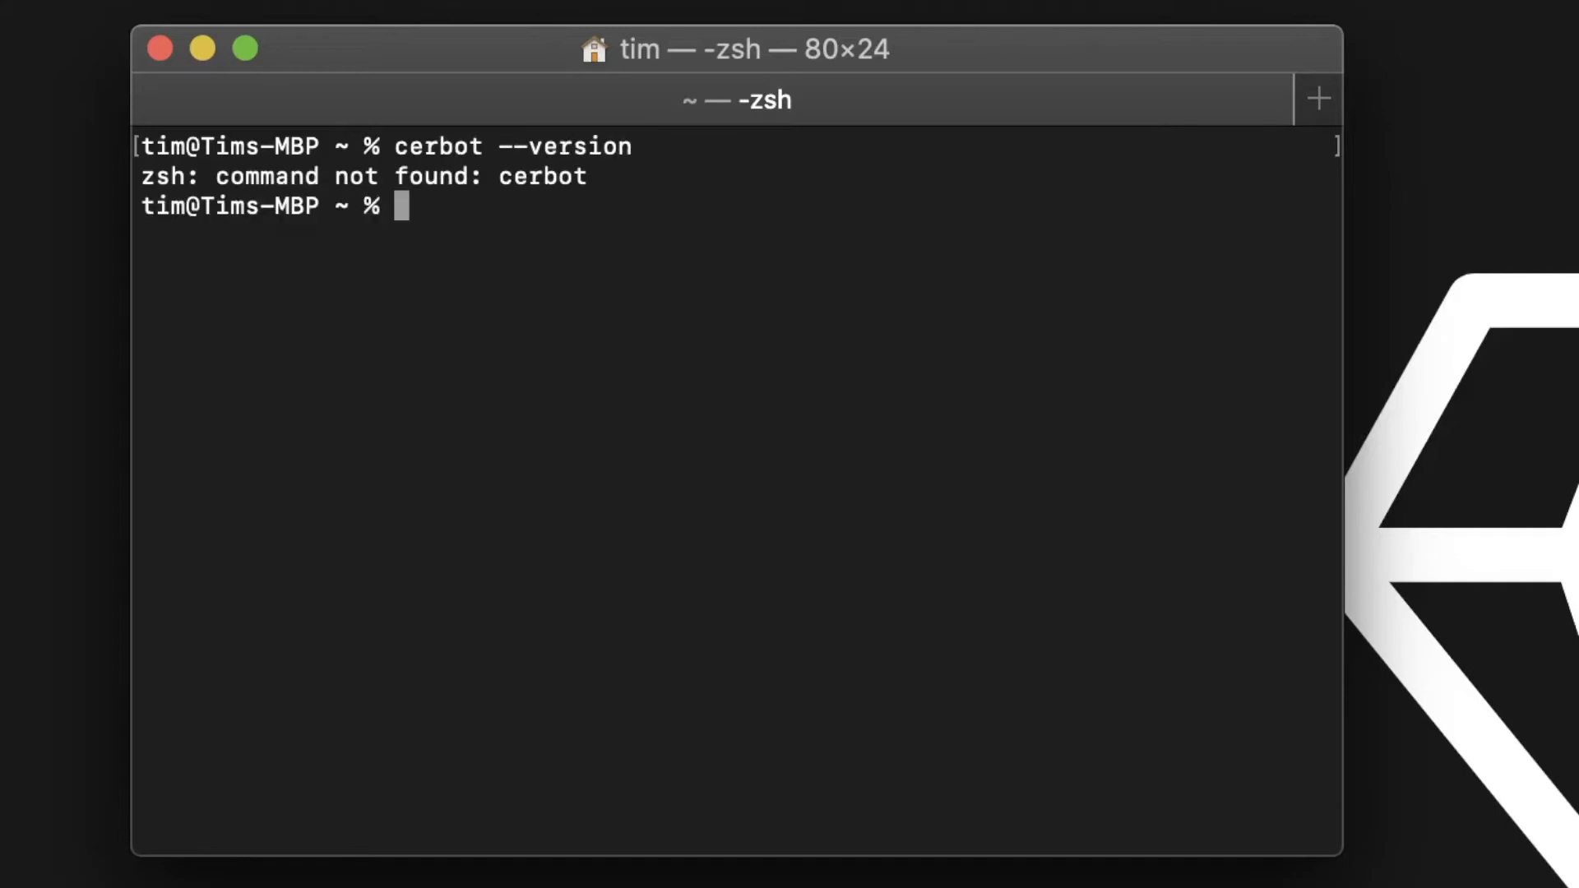
type("ver")
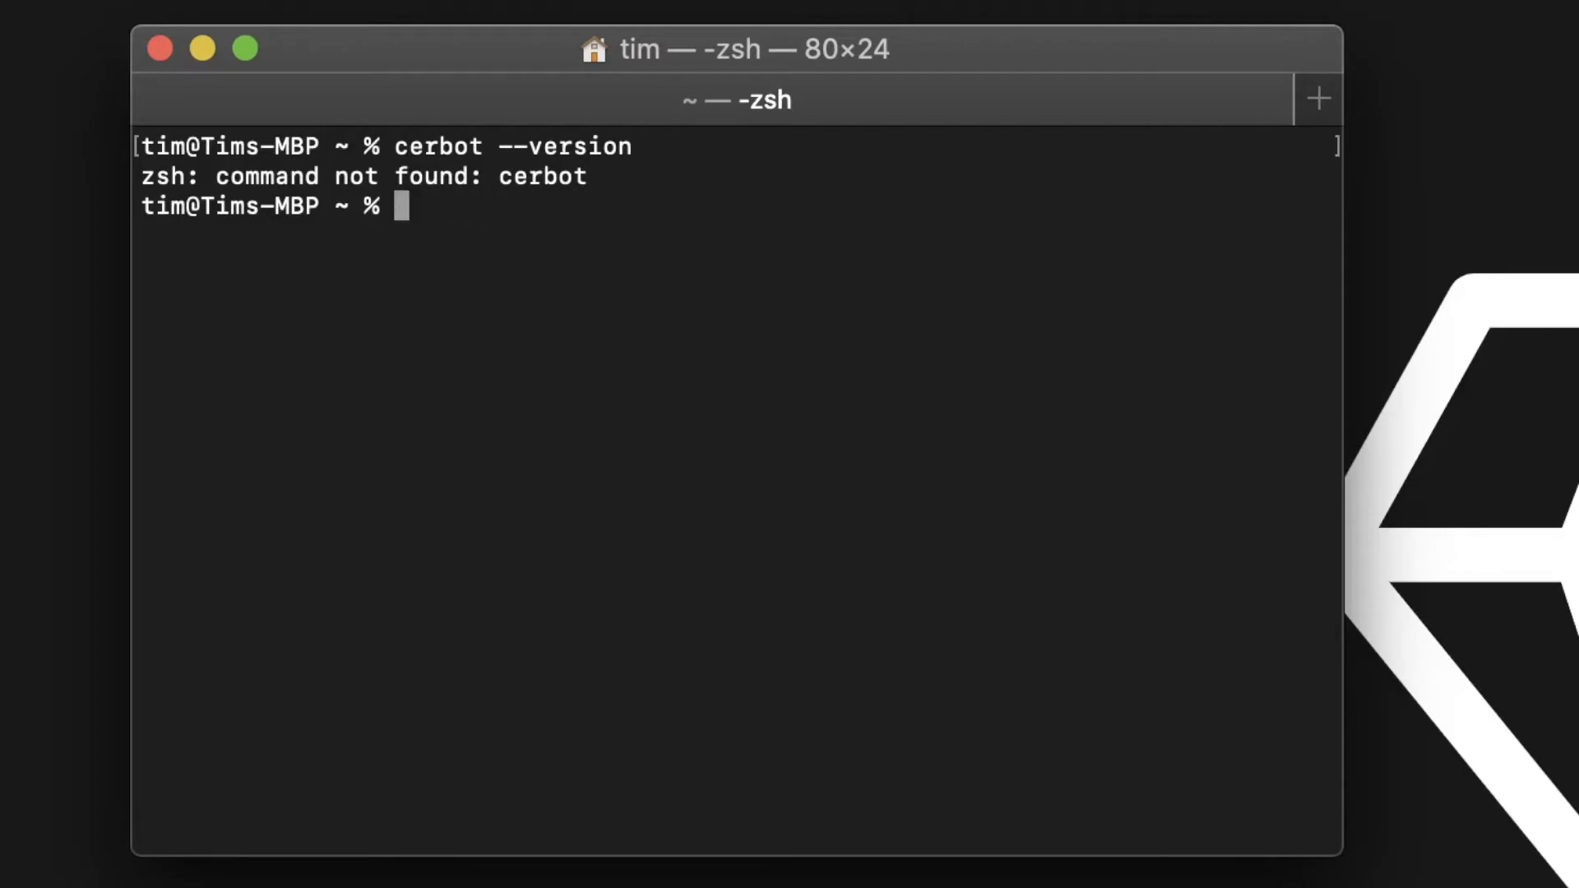
type("certbot")
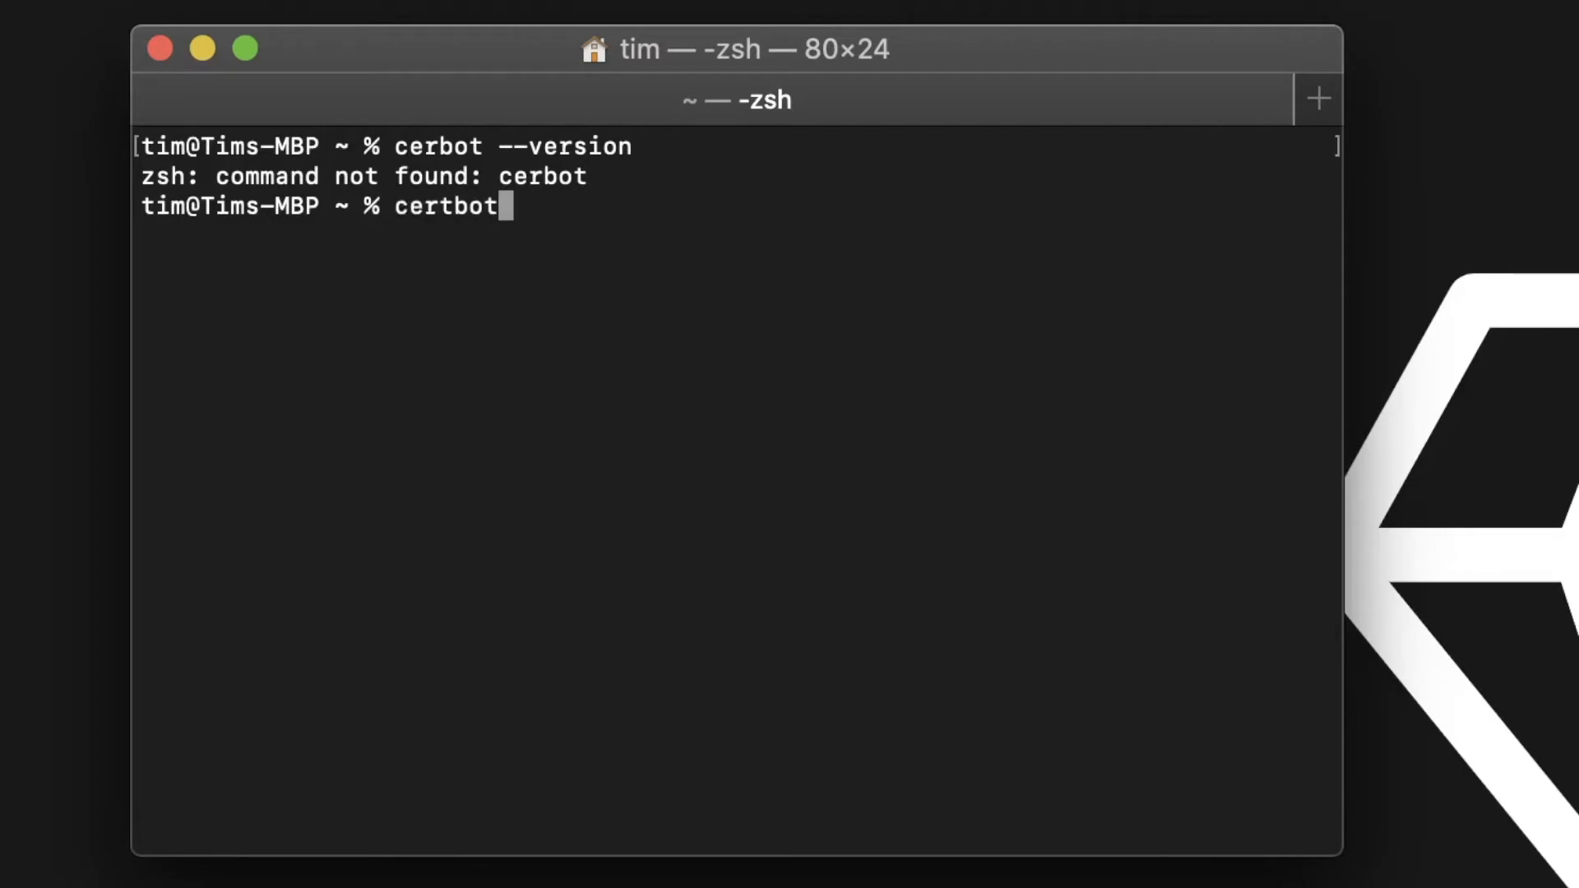
key("Return")
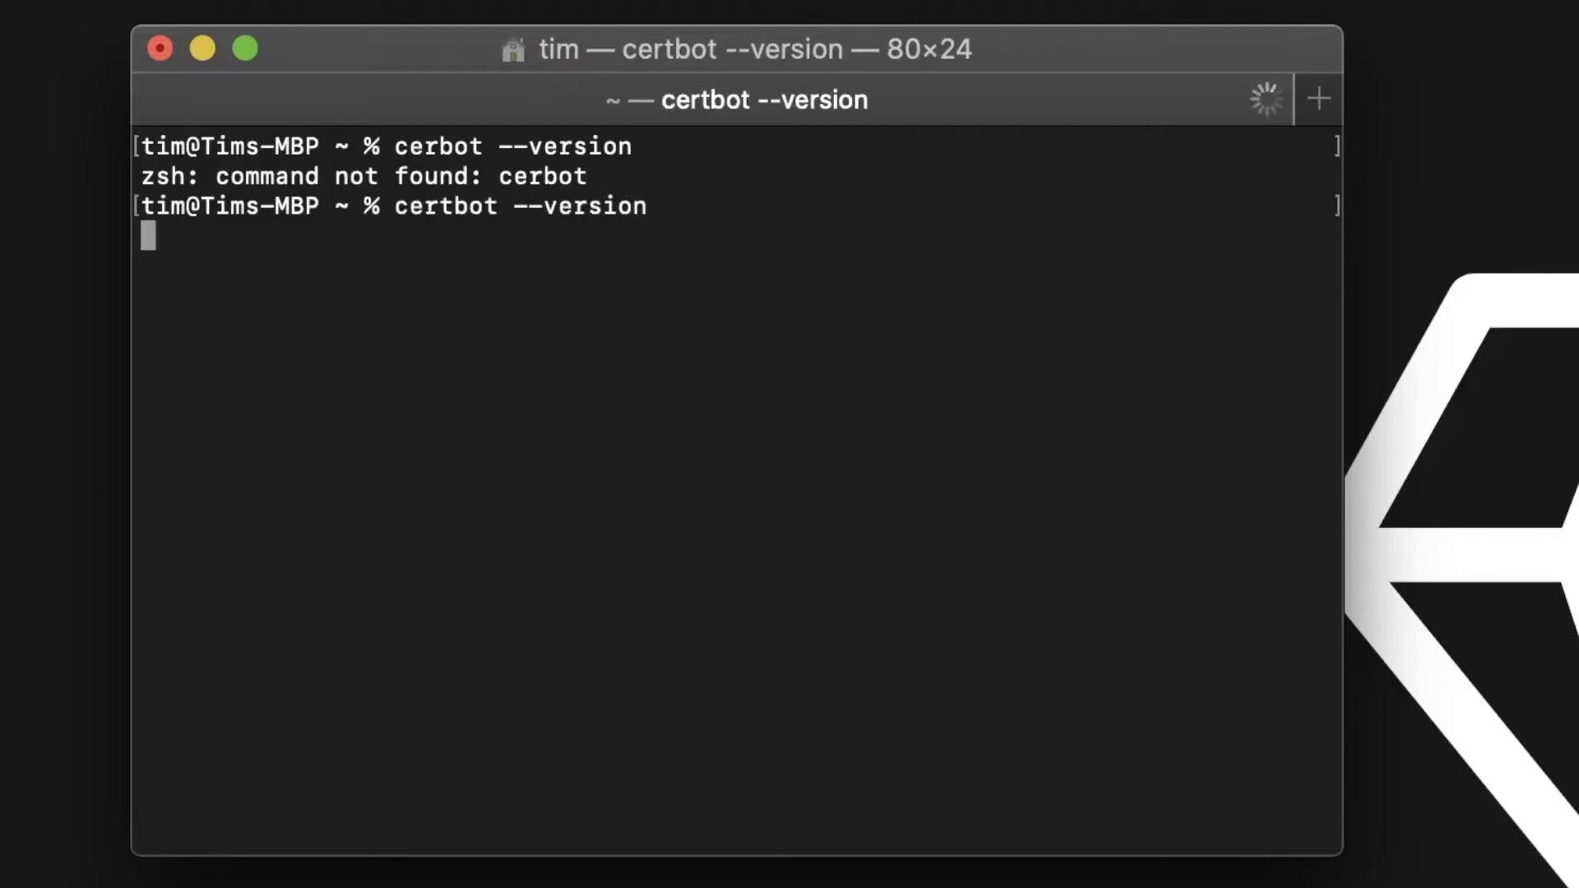
key("enter")
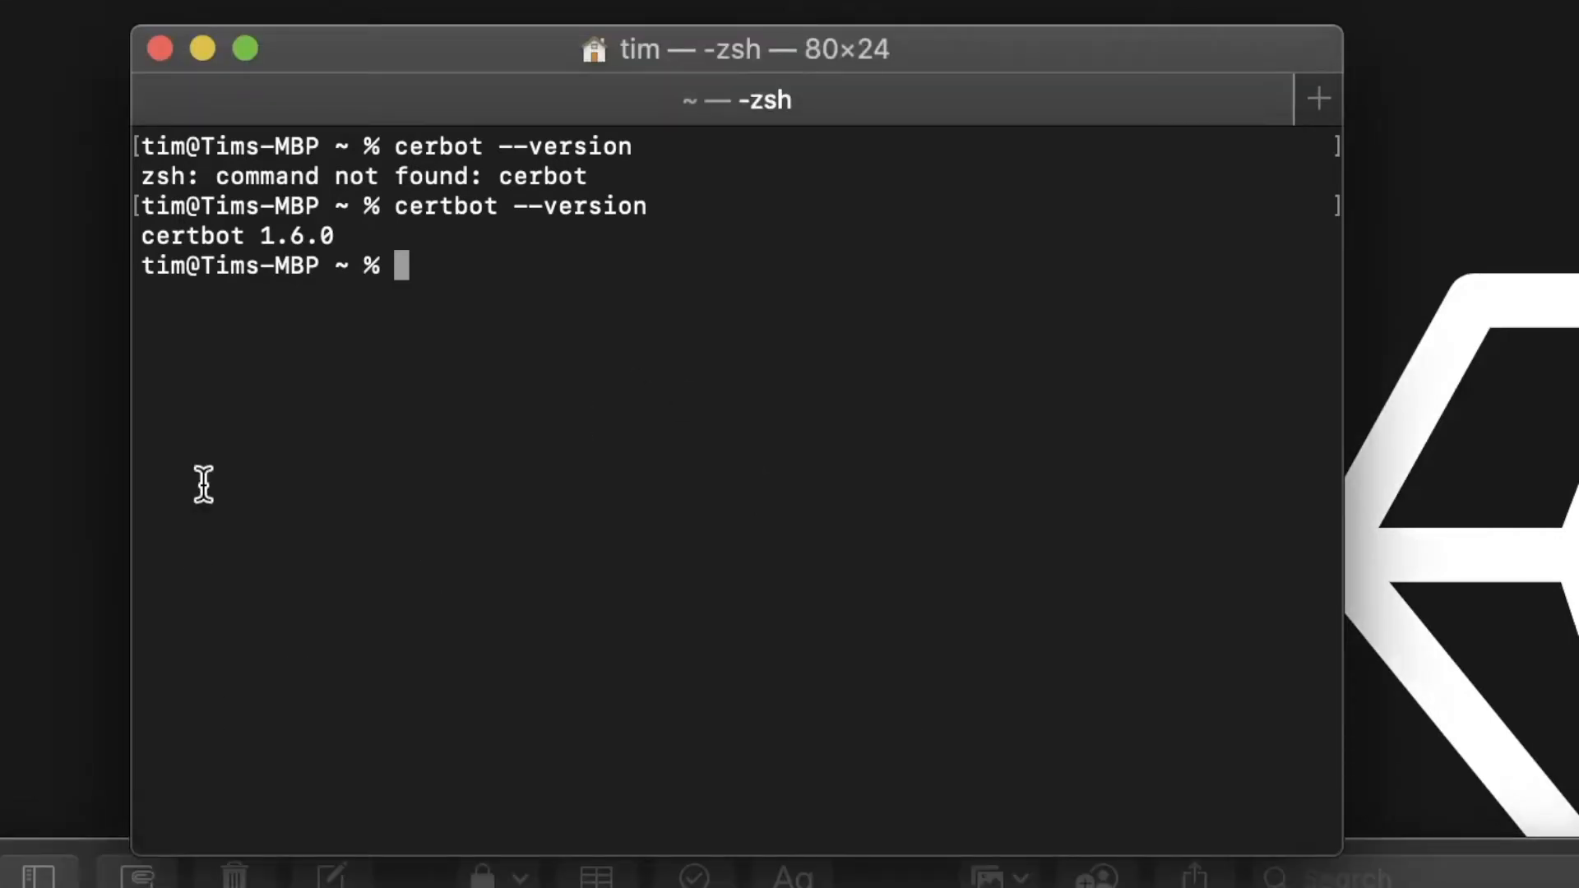
mouse_move(551, 234)
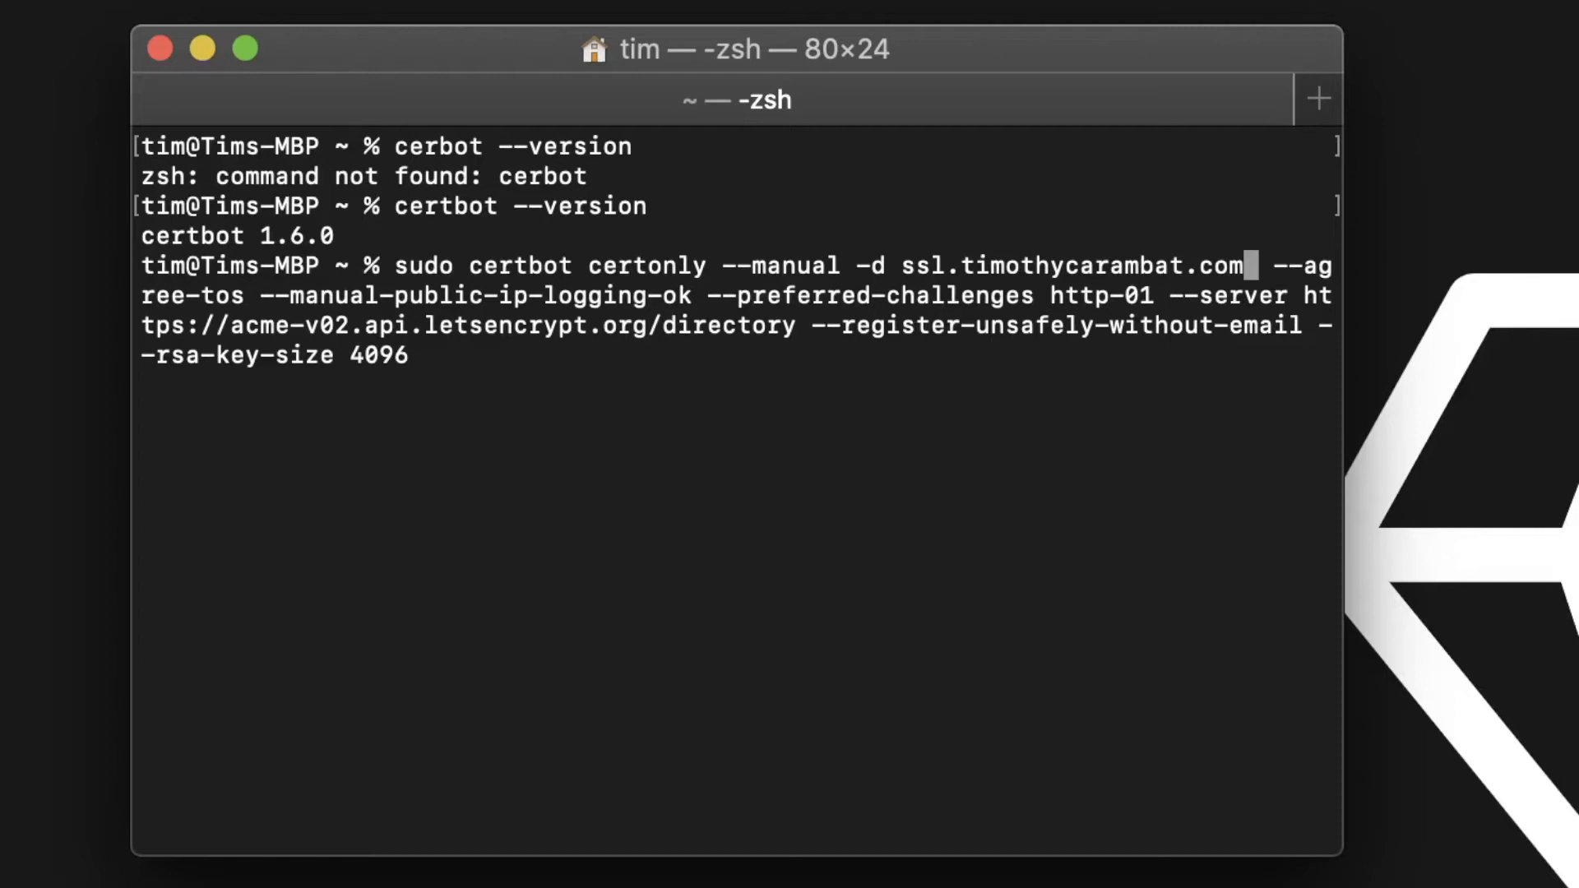
type("-d")
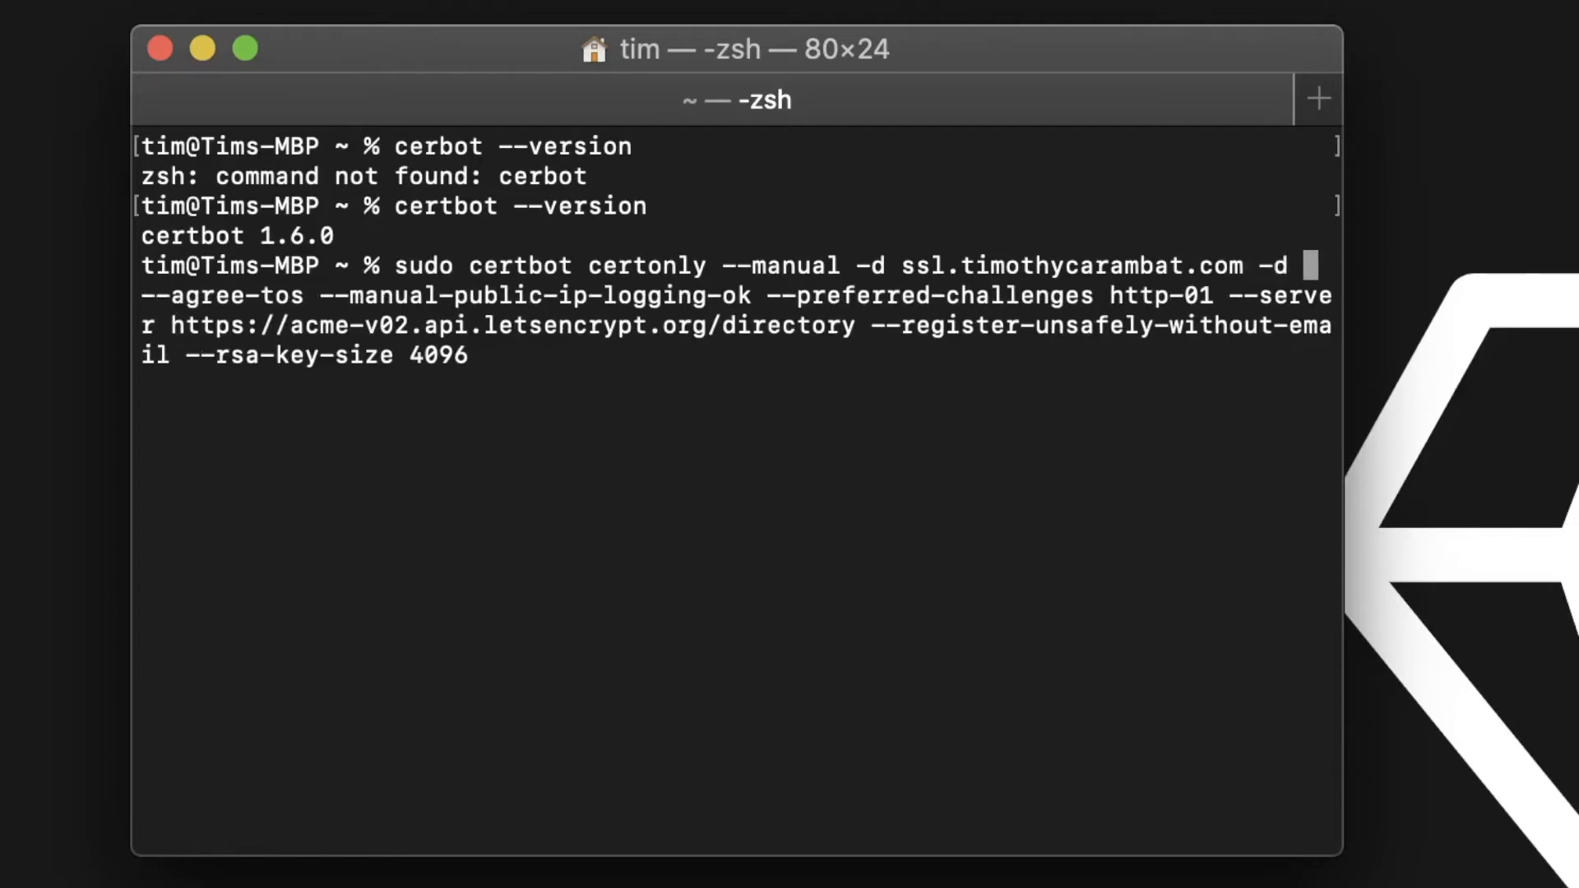
type("www.")
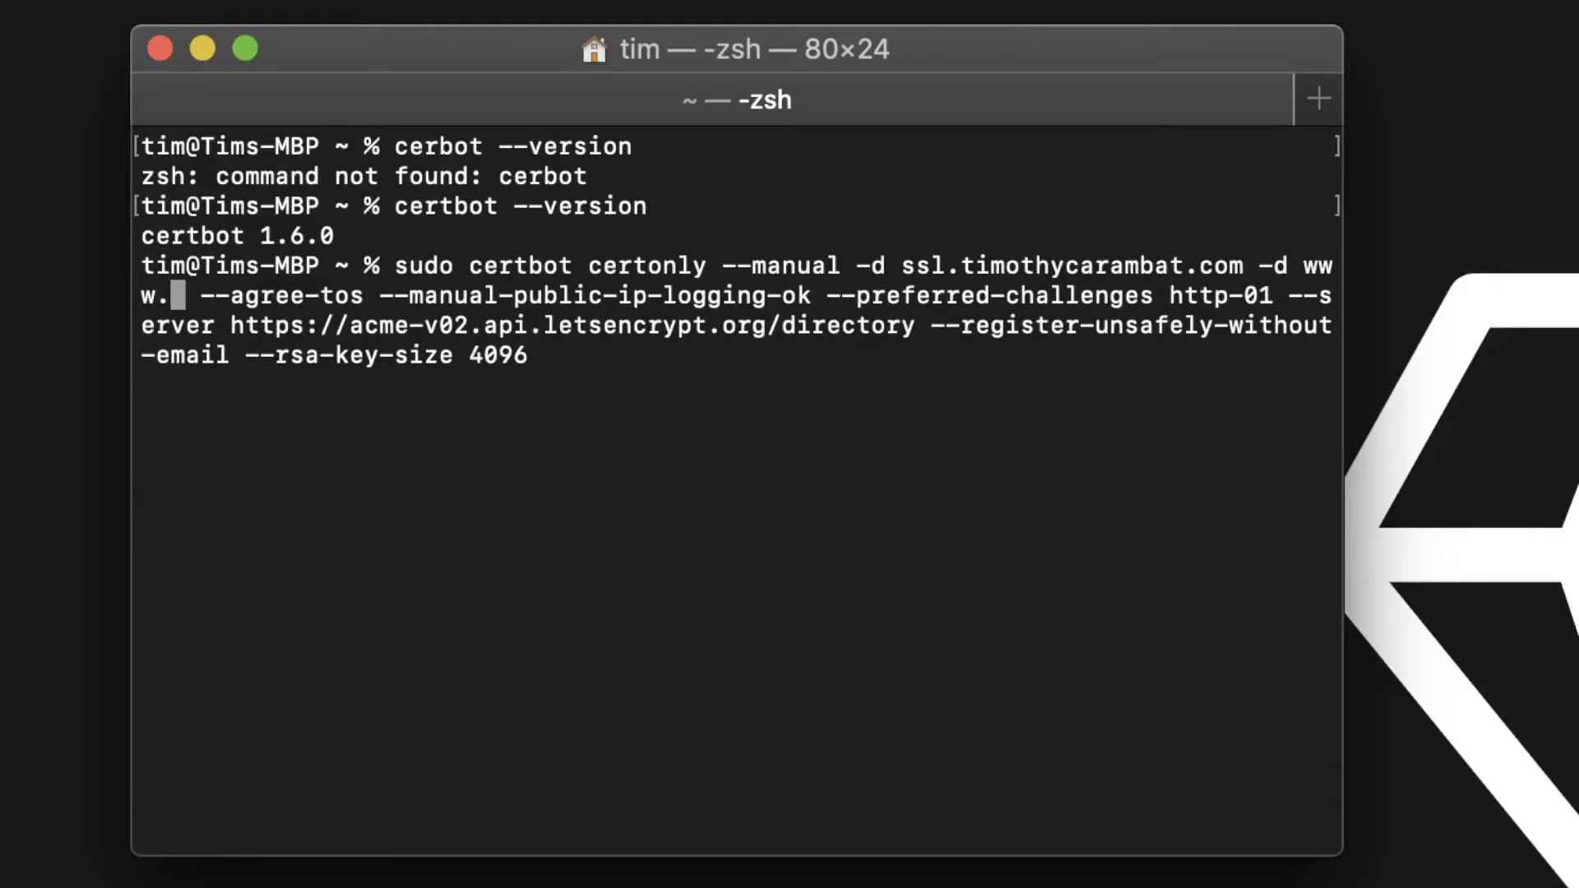
type("ss")
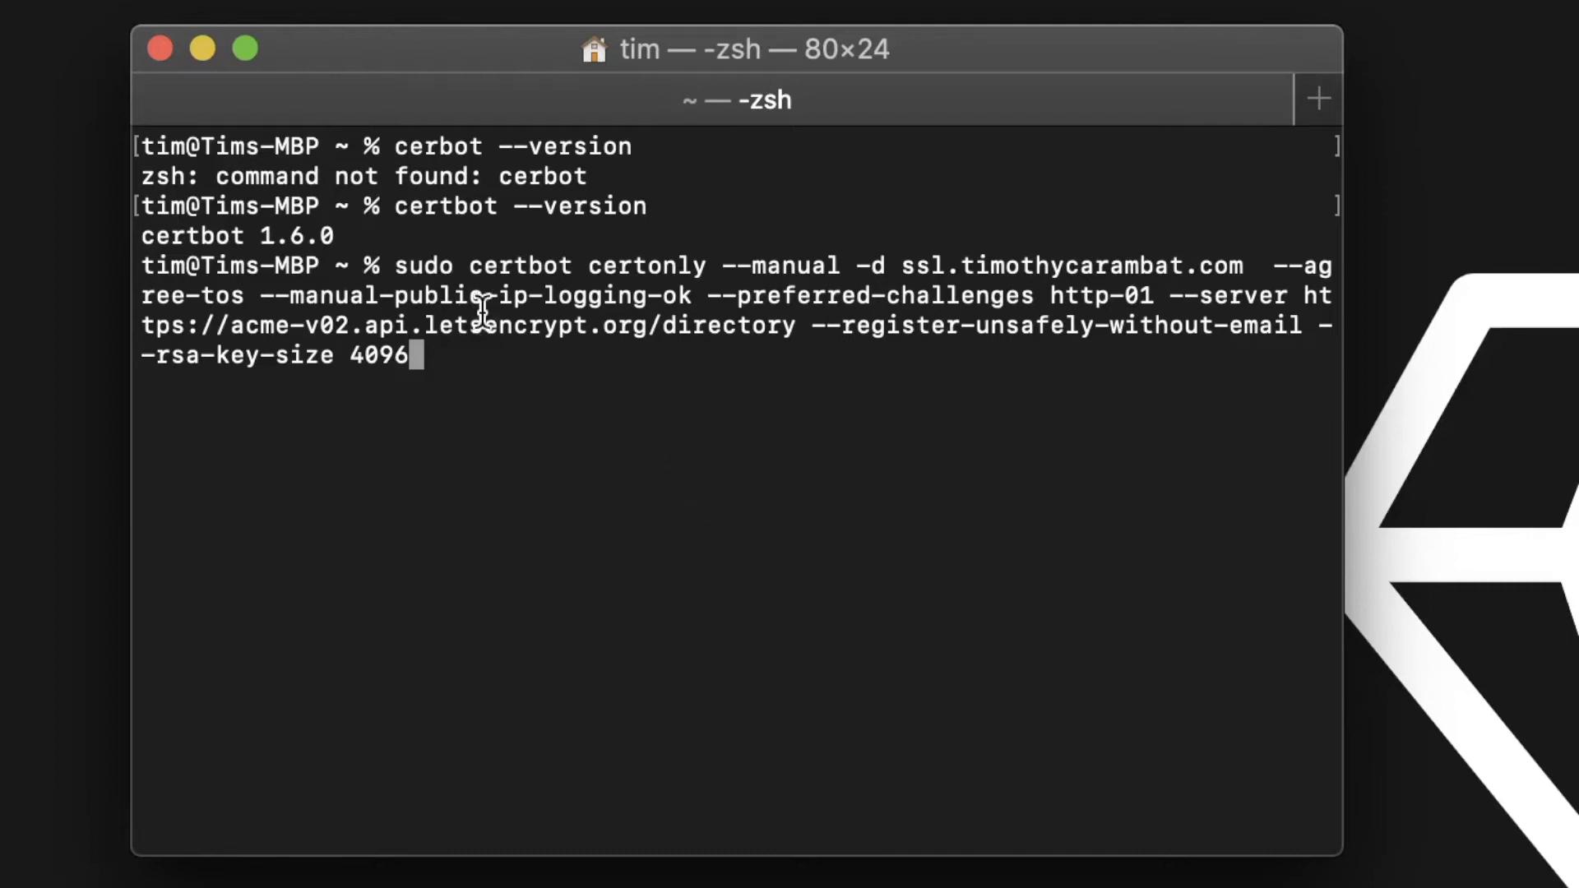
mouse_move(508, 392)
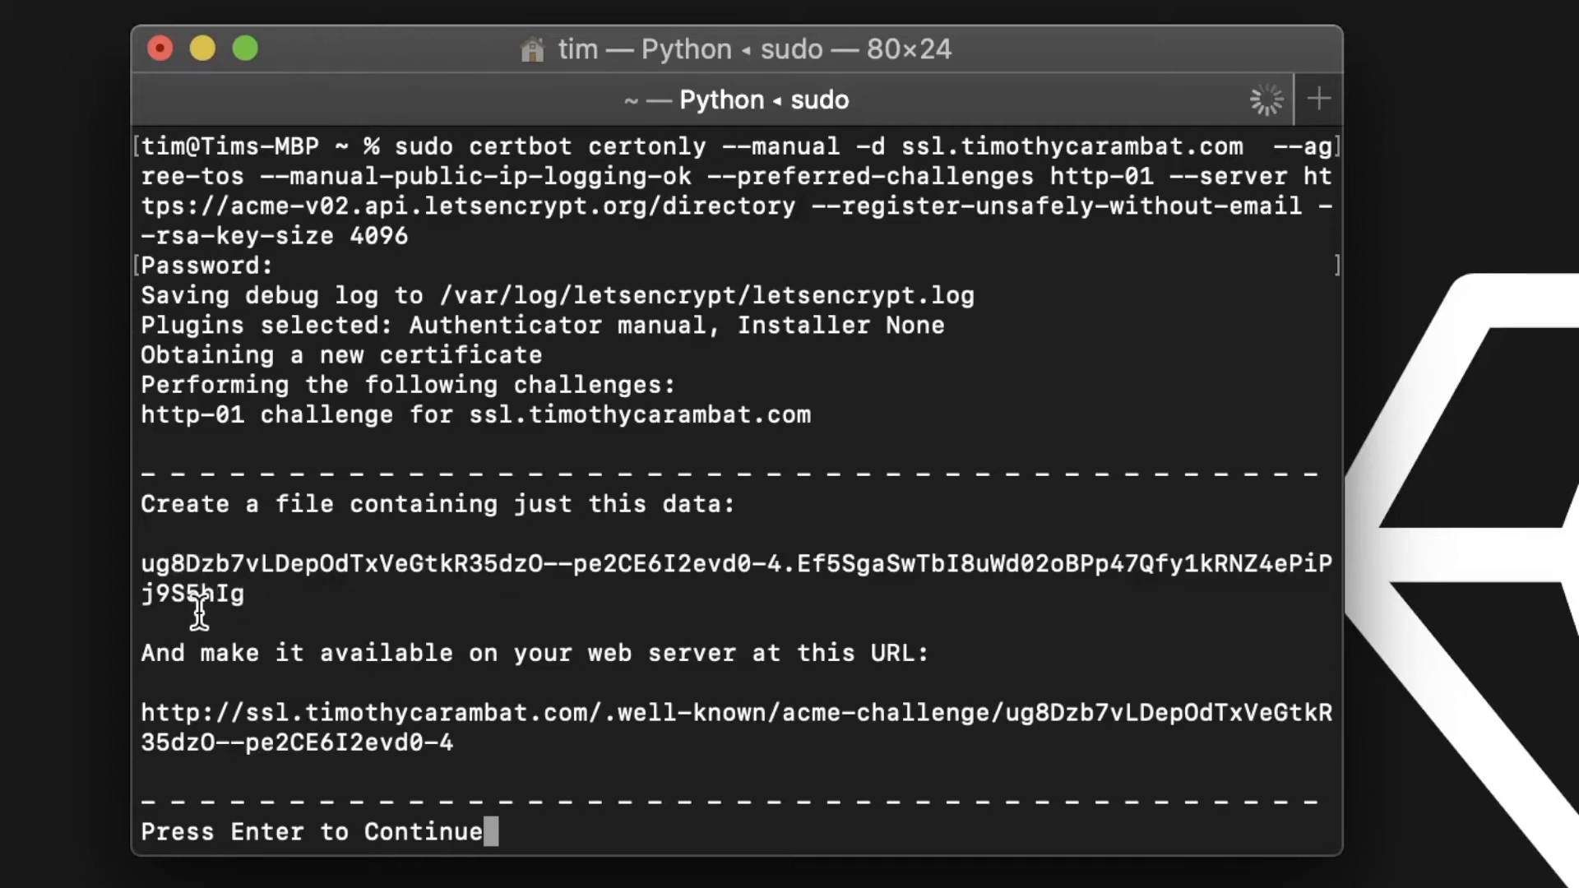
mouse_move(773, 665)
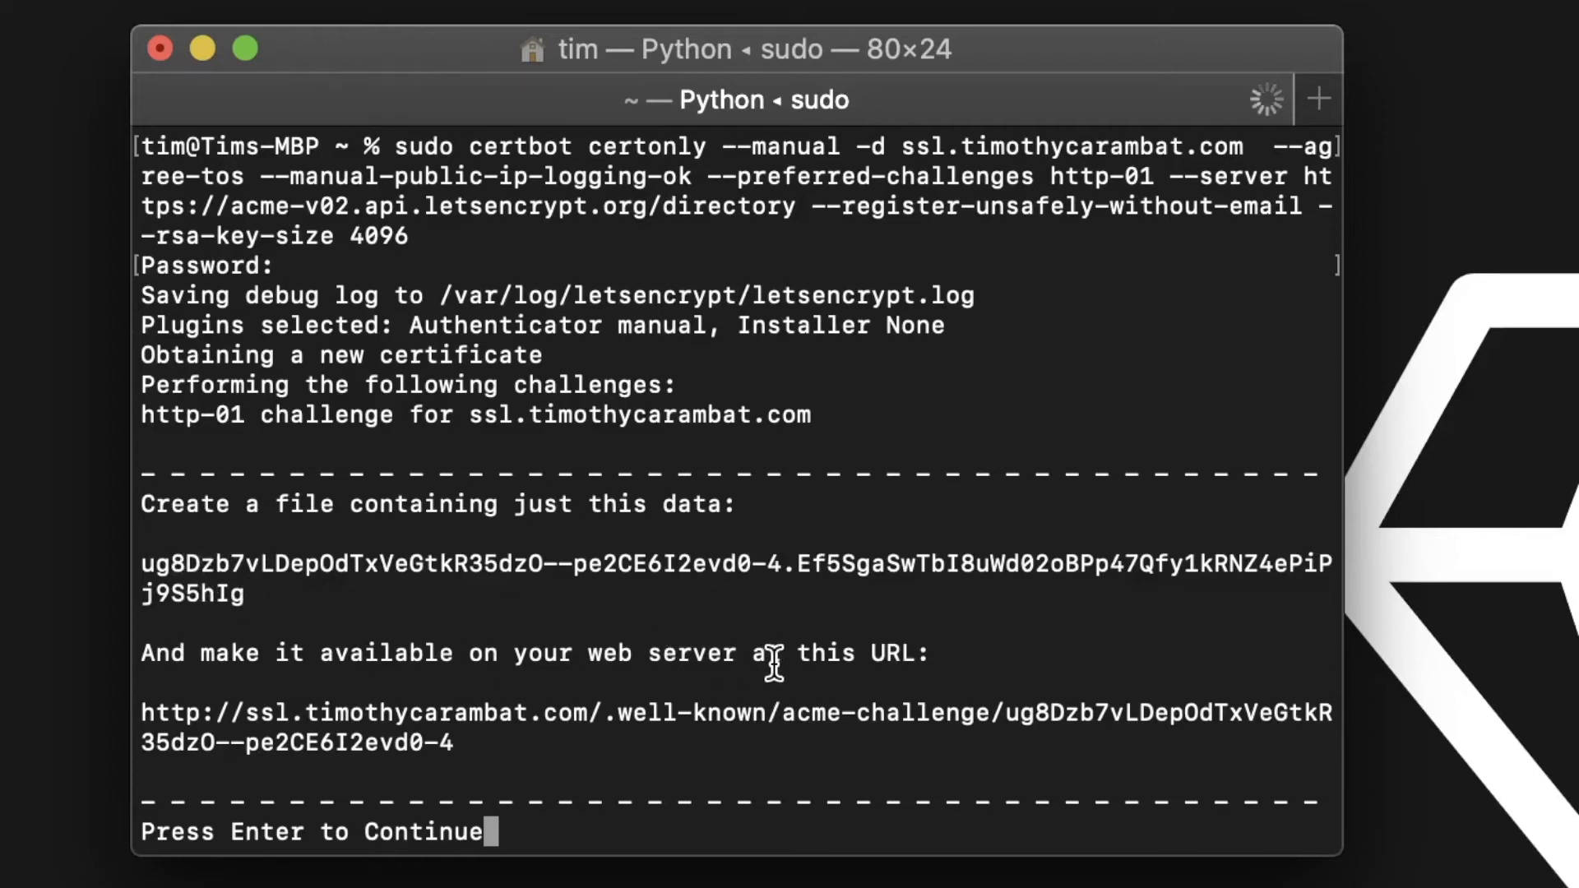
mouse_move(191, 710)
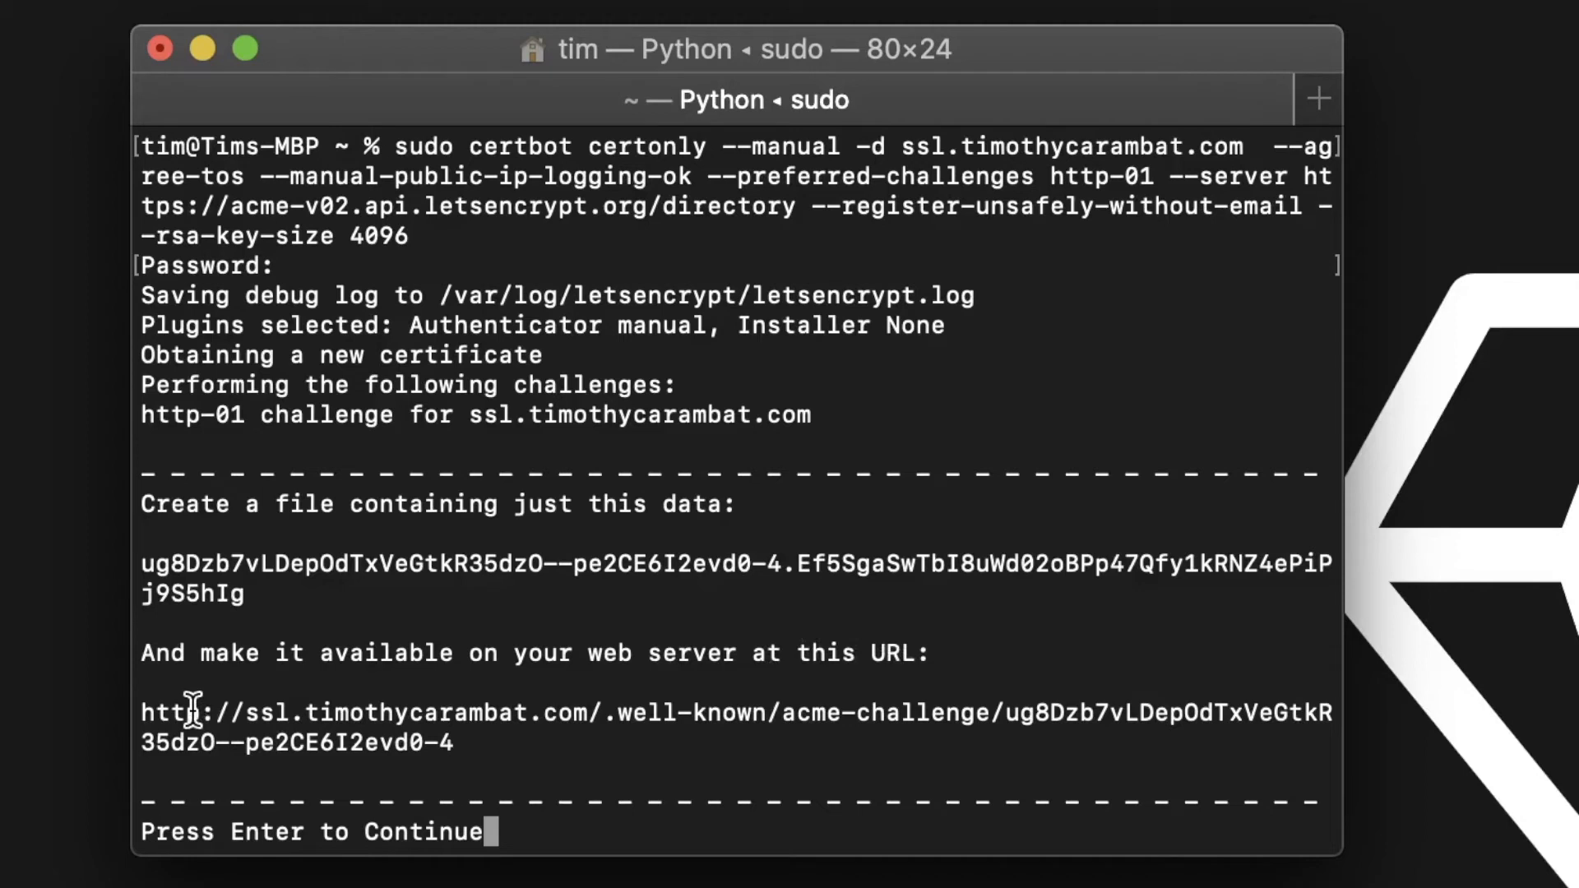
mouse_move(649, 713)
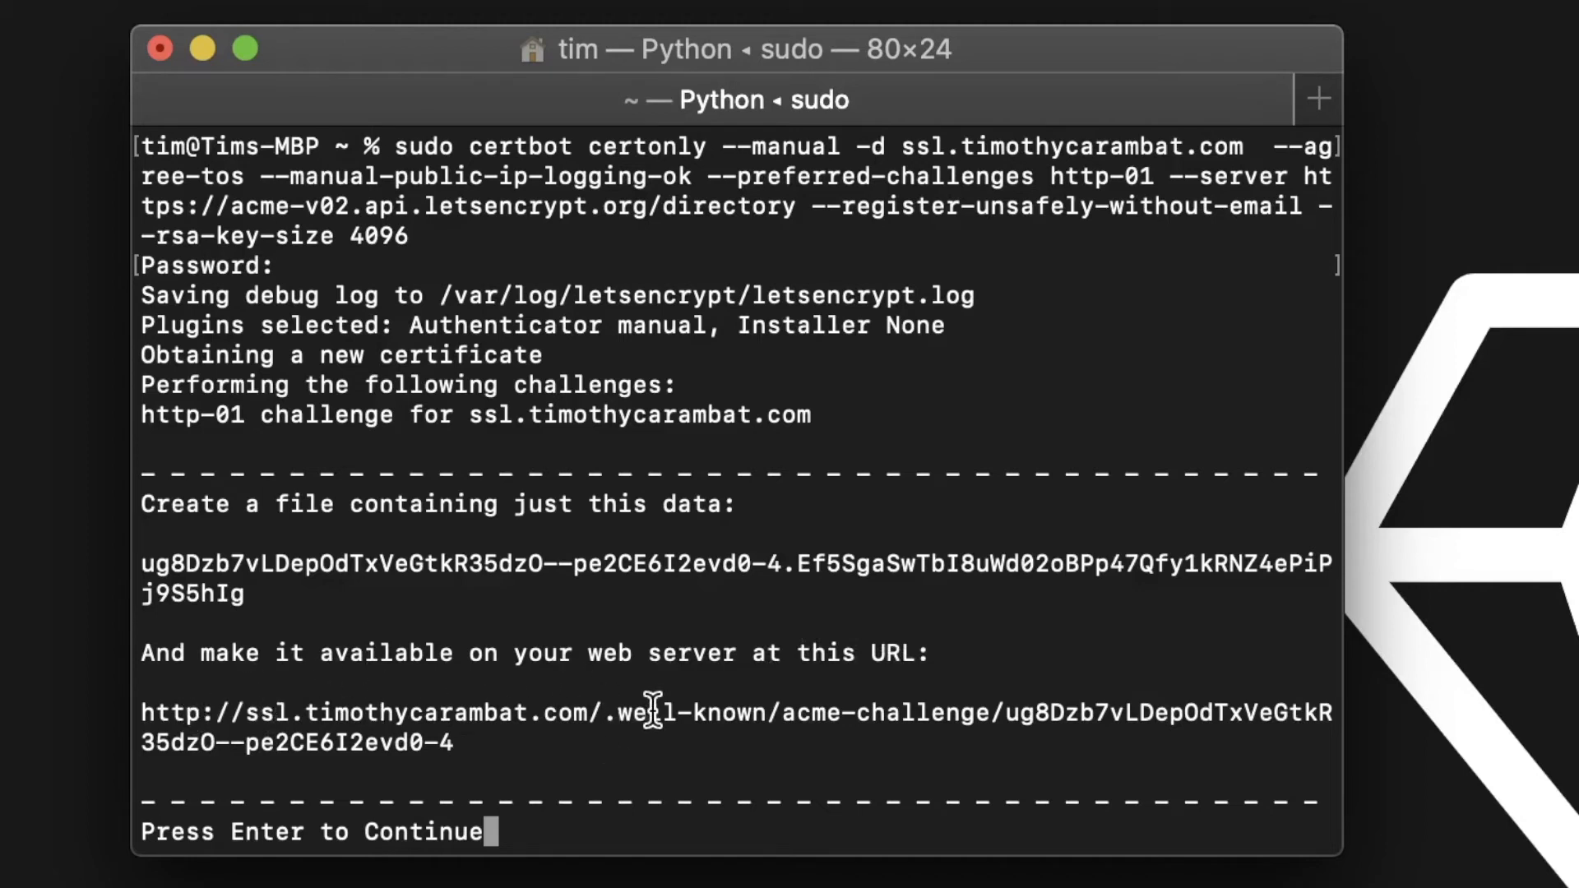
mouse_move(596, 725)
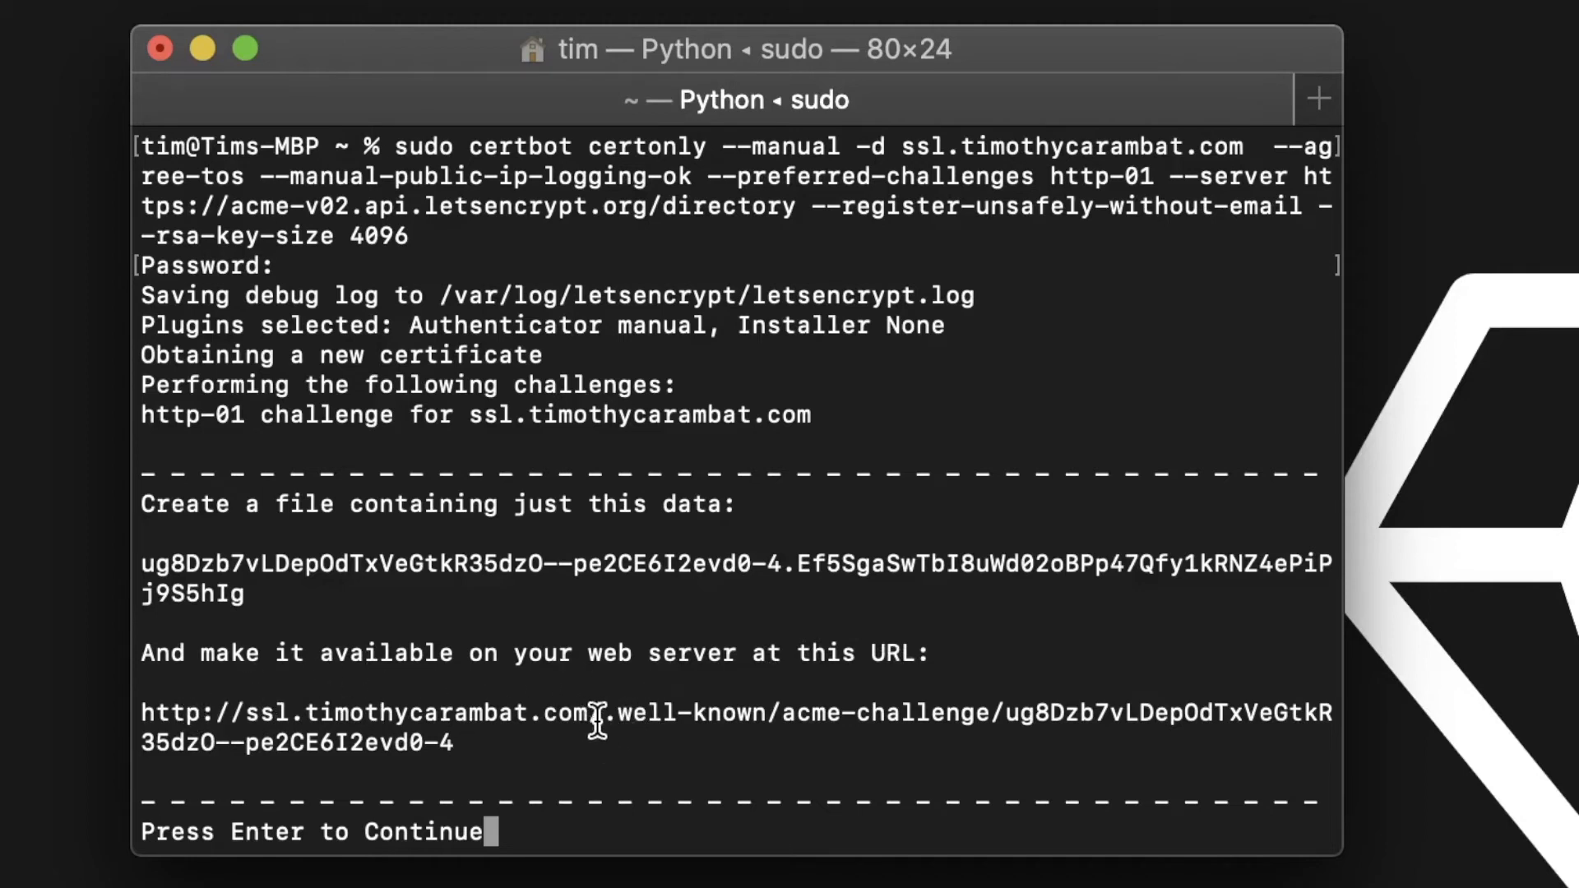
mouse_move(806, 725)
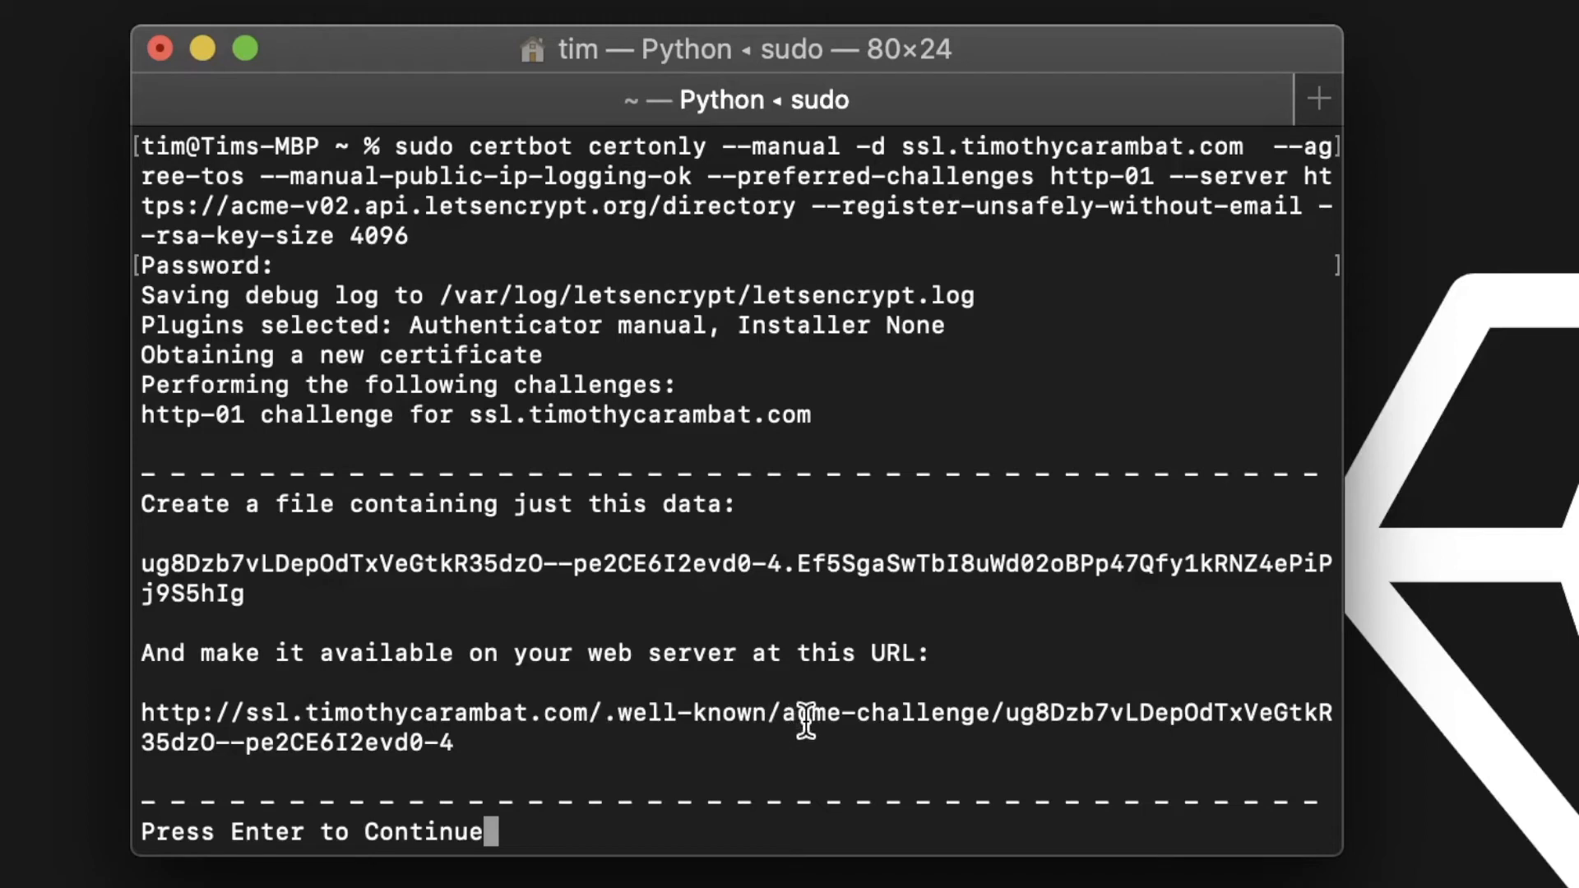
mouse_move(1007, 726)
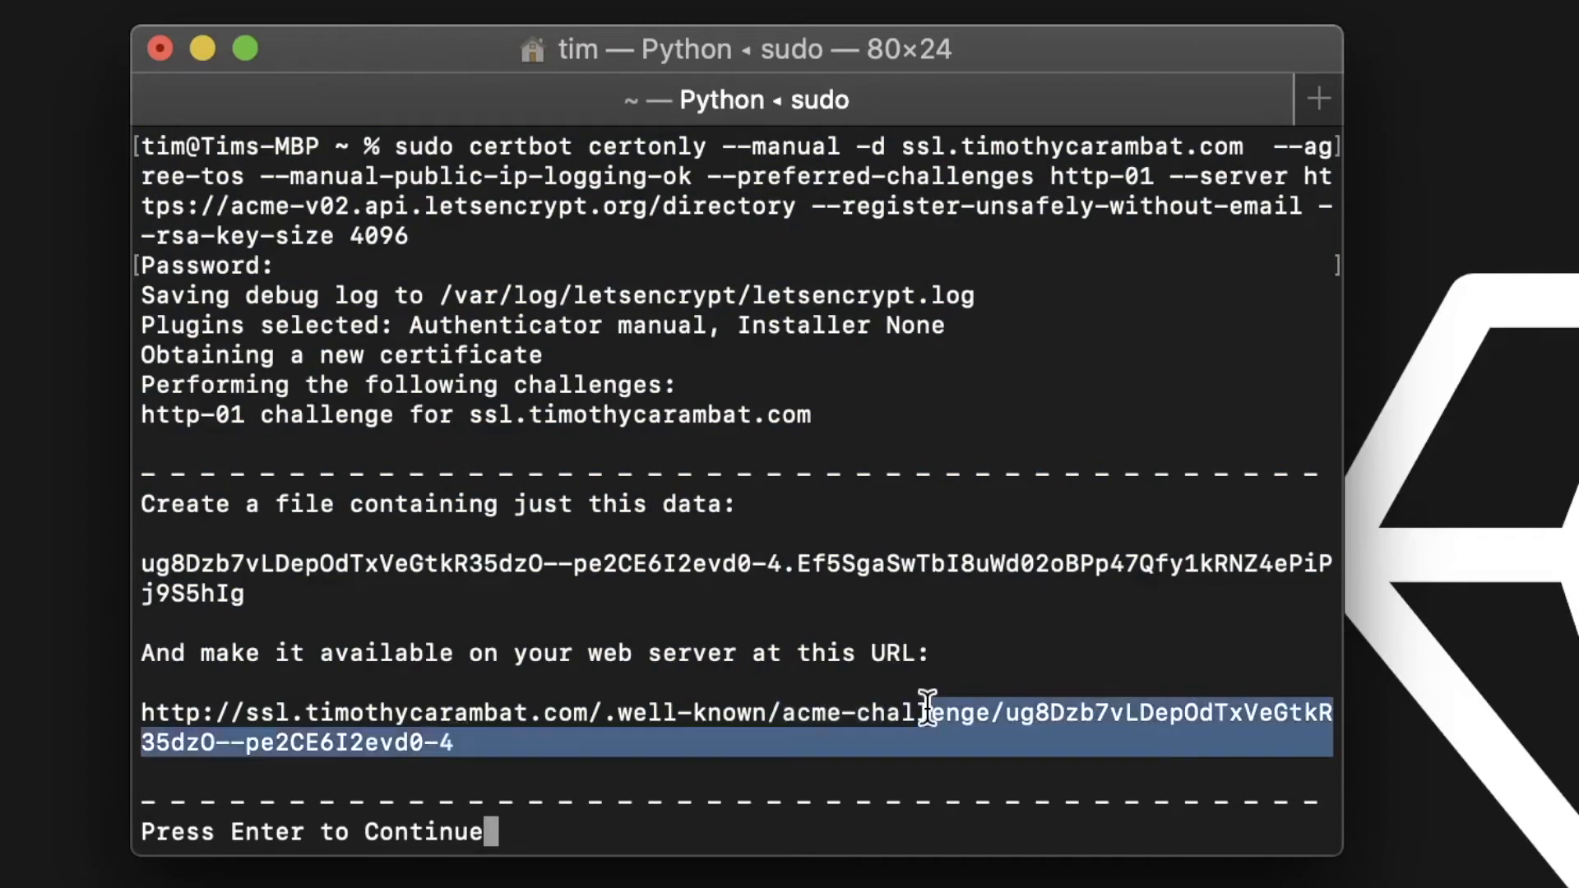
Step: Copy the acme-challenge file path from certbot's output
right_click(860, 464)
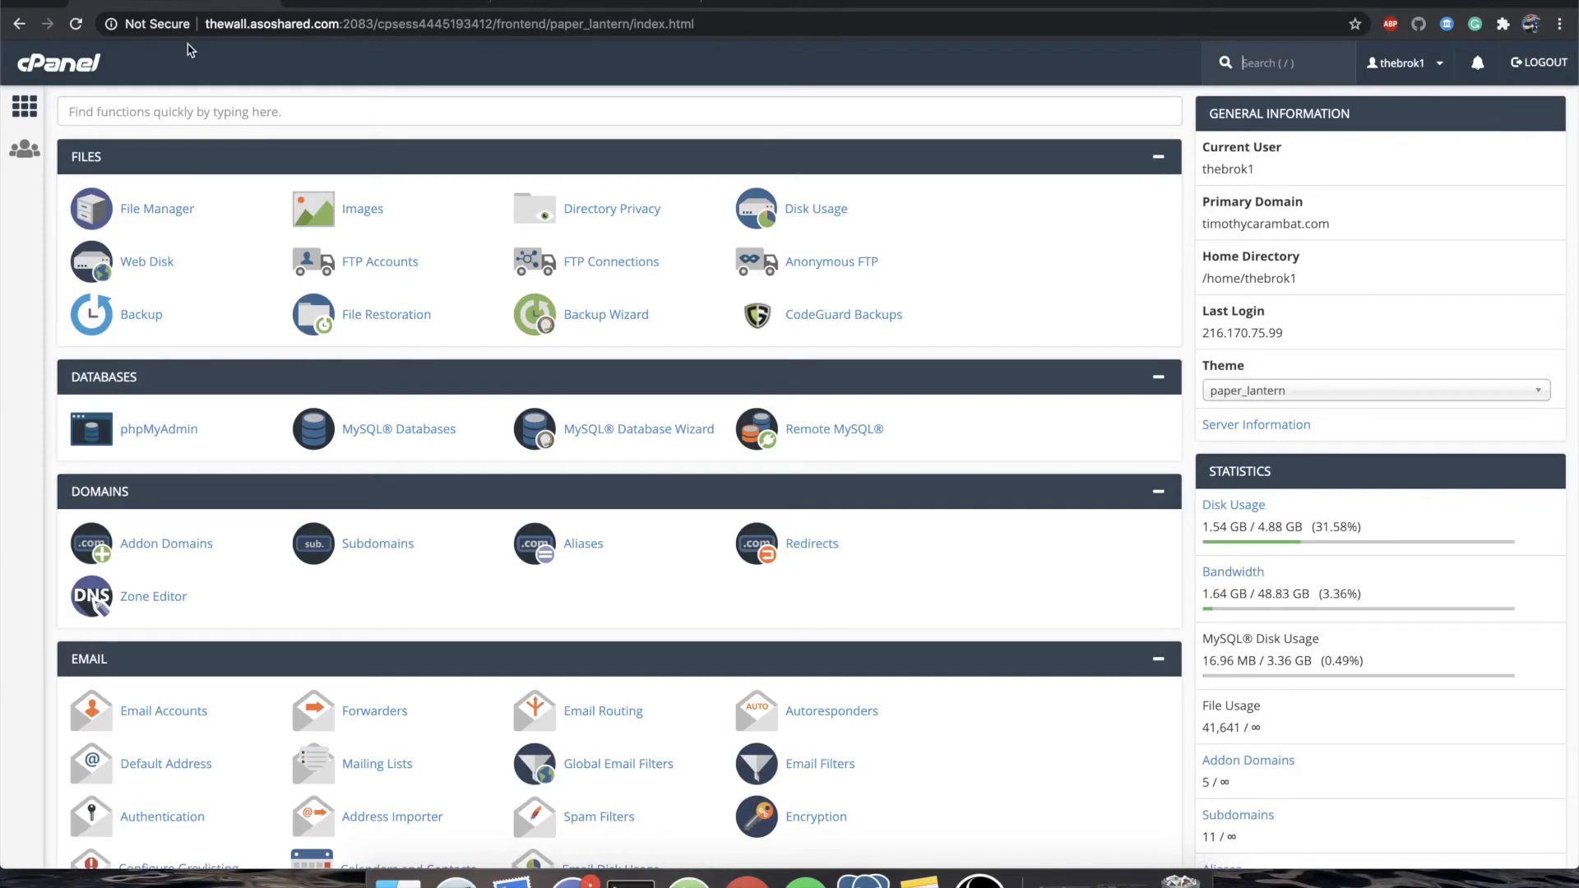
mouse_move(158, 209)
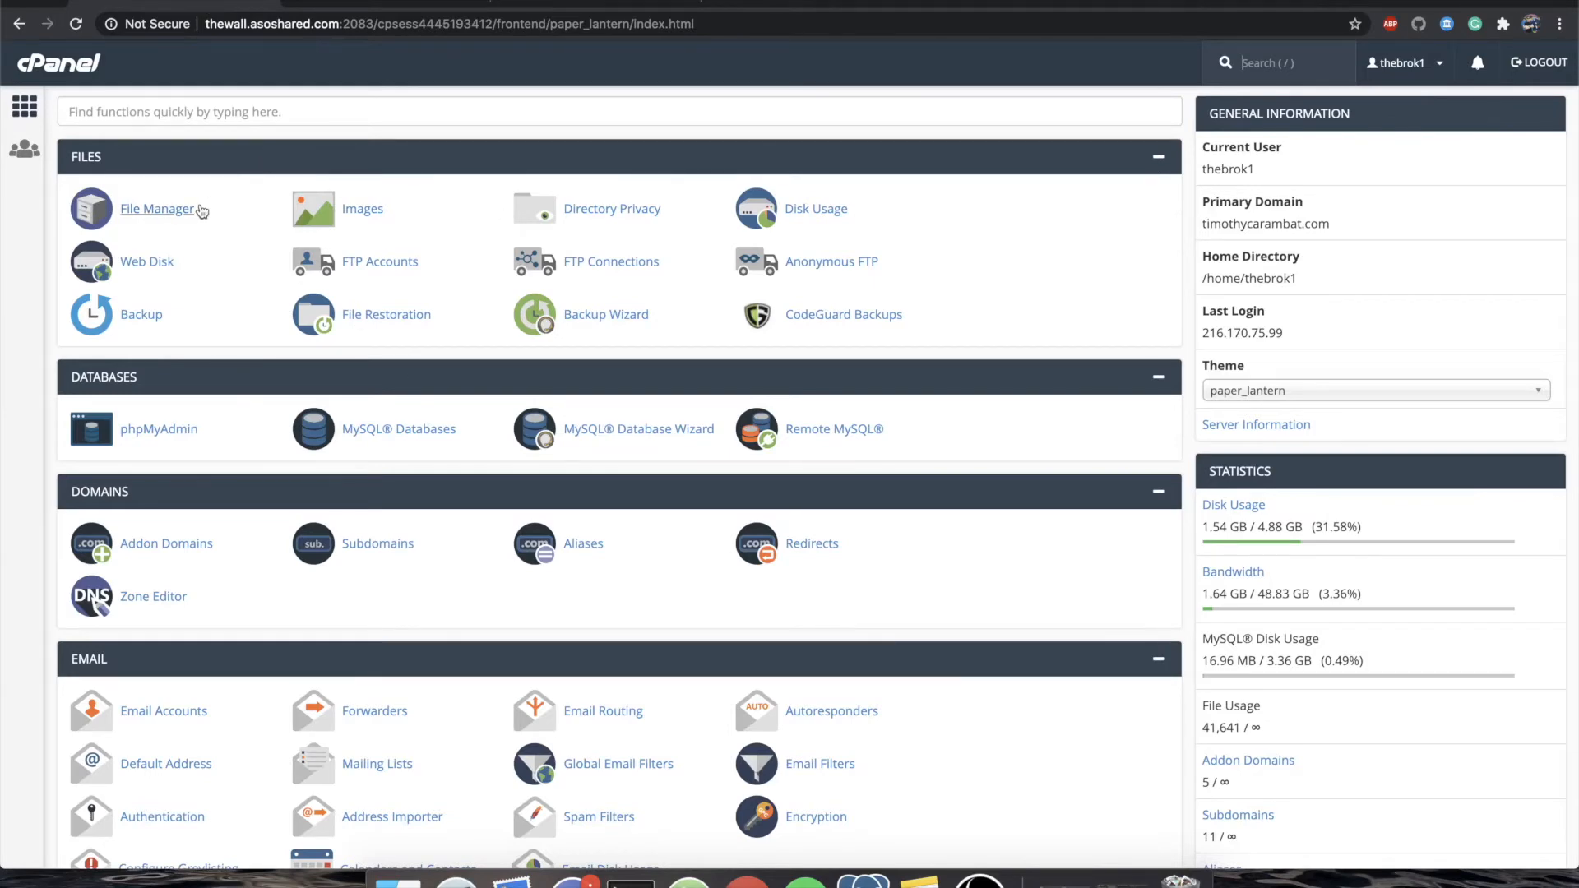
Step: In File Manager, go into the ssl.timothycarambat.com site folder
left_click(158, 209)
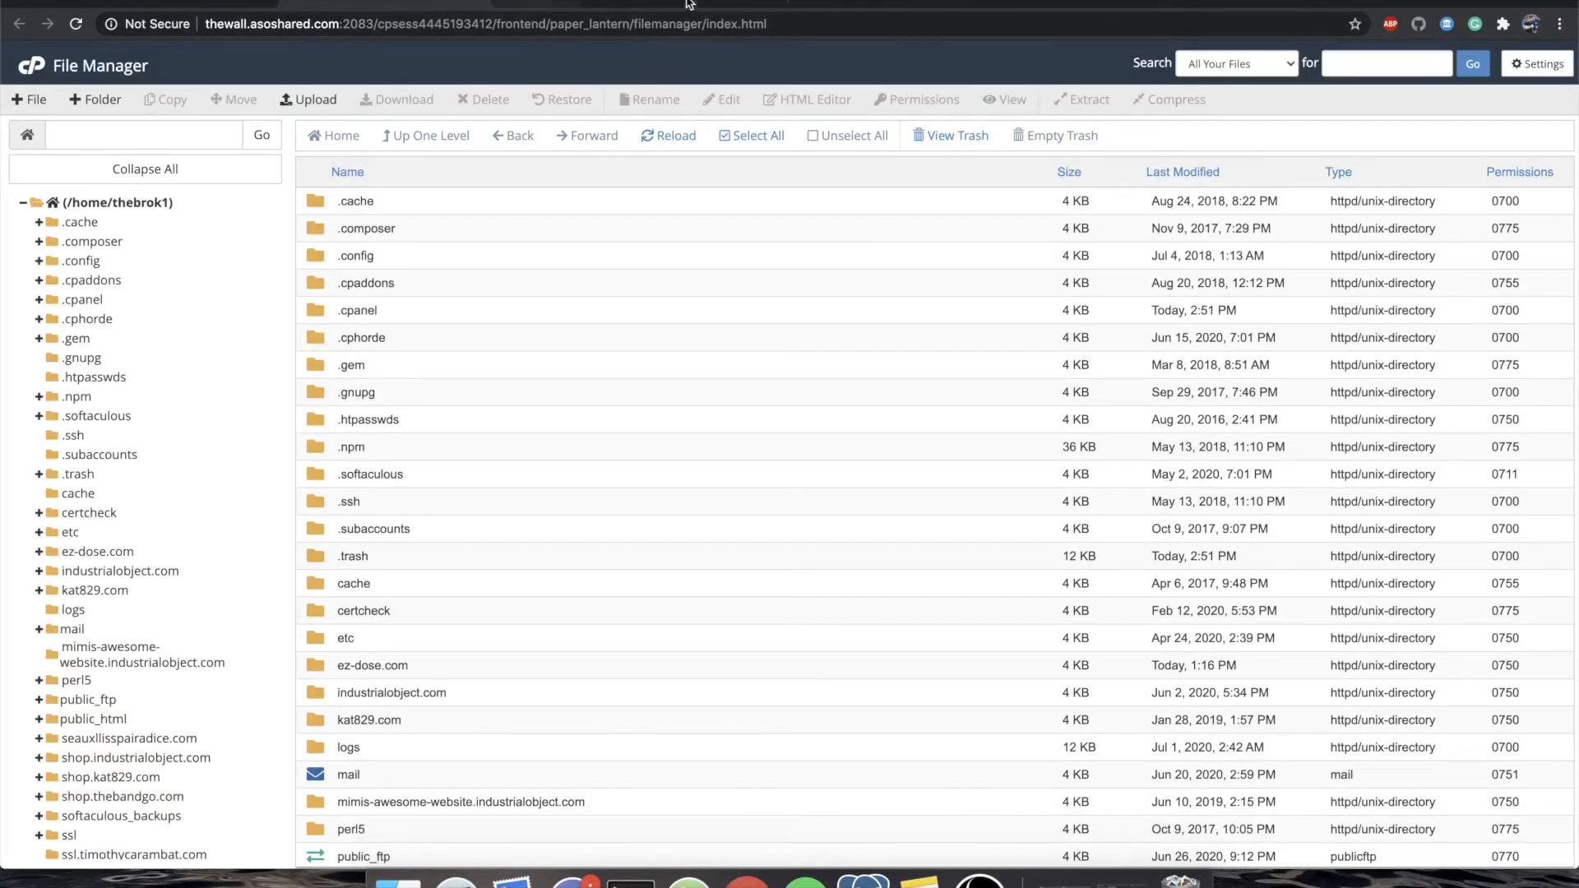
scroll("down", 3)
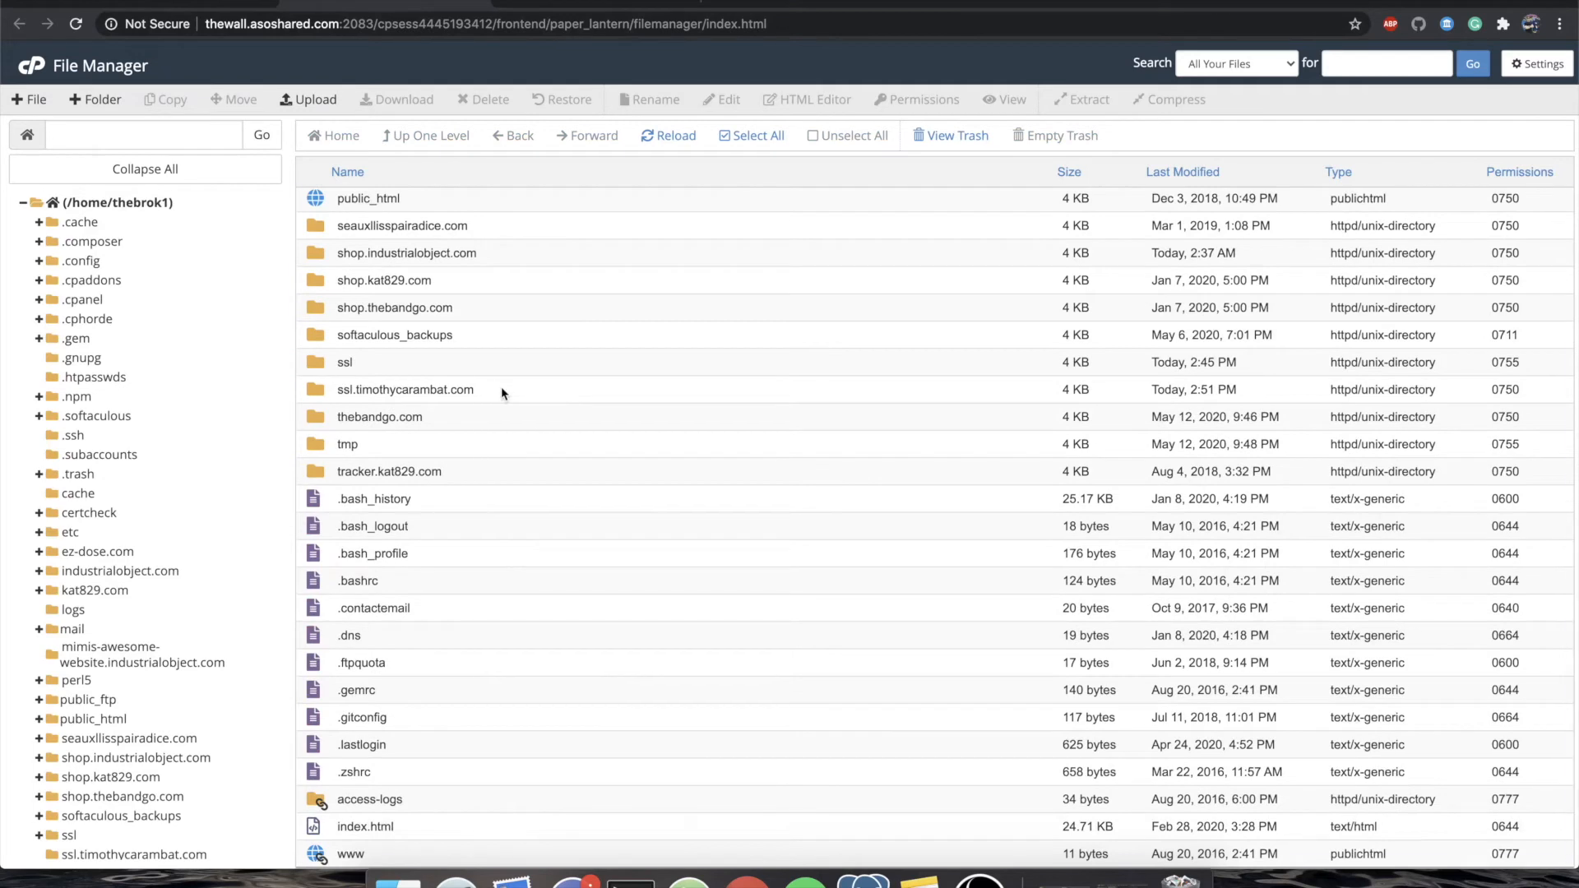
double_click(404, 390)
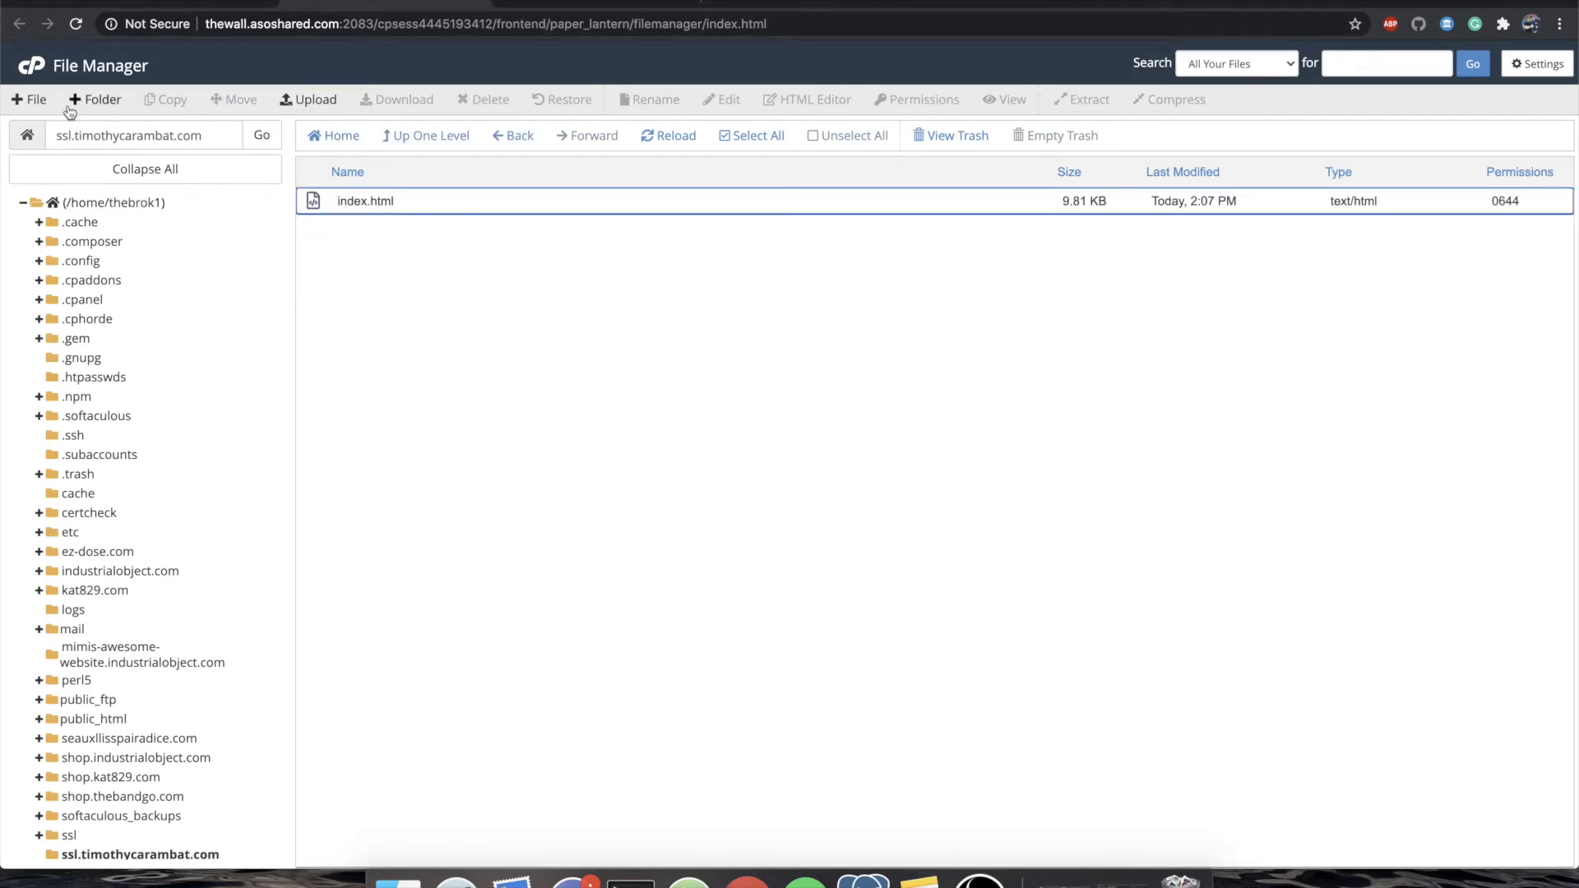
Step: Create a .well-known folder and an acme-challenge folder inside it
left_click(94, 99)
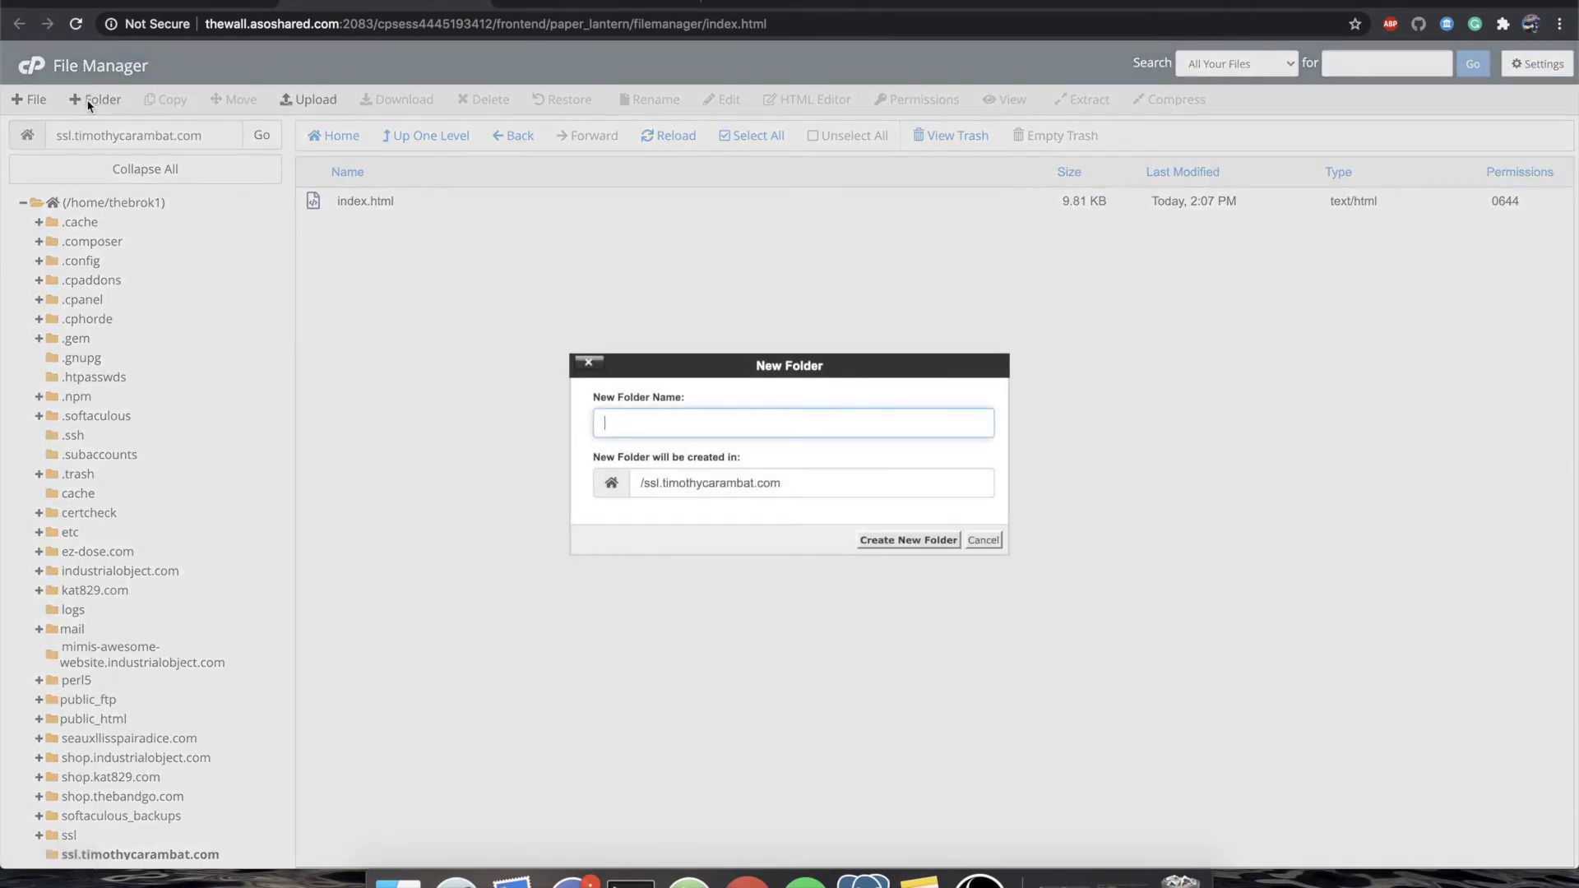
type(".well-known")
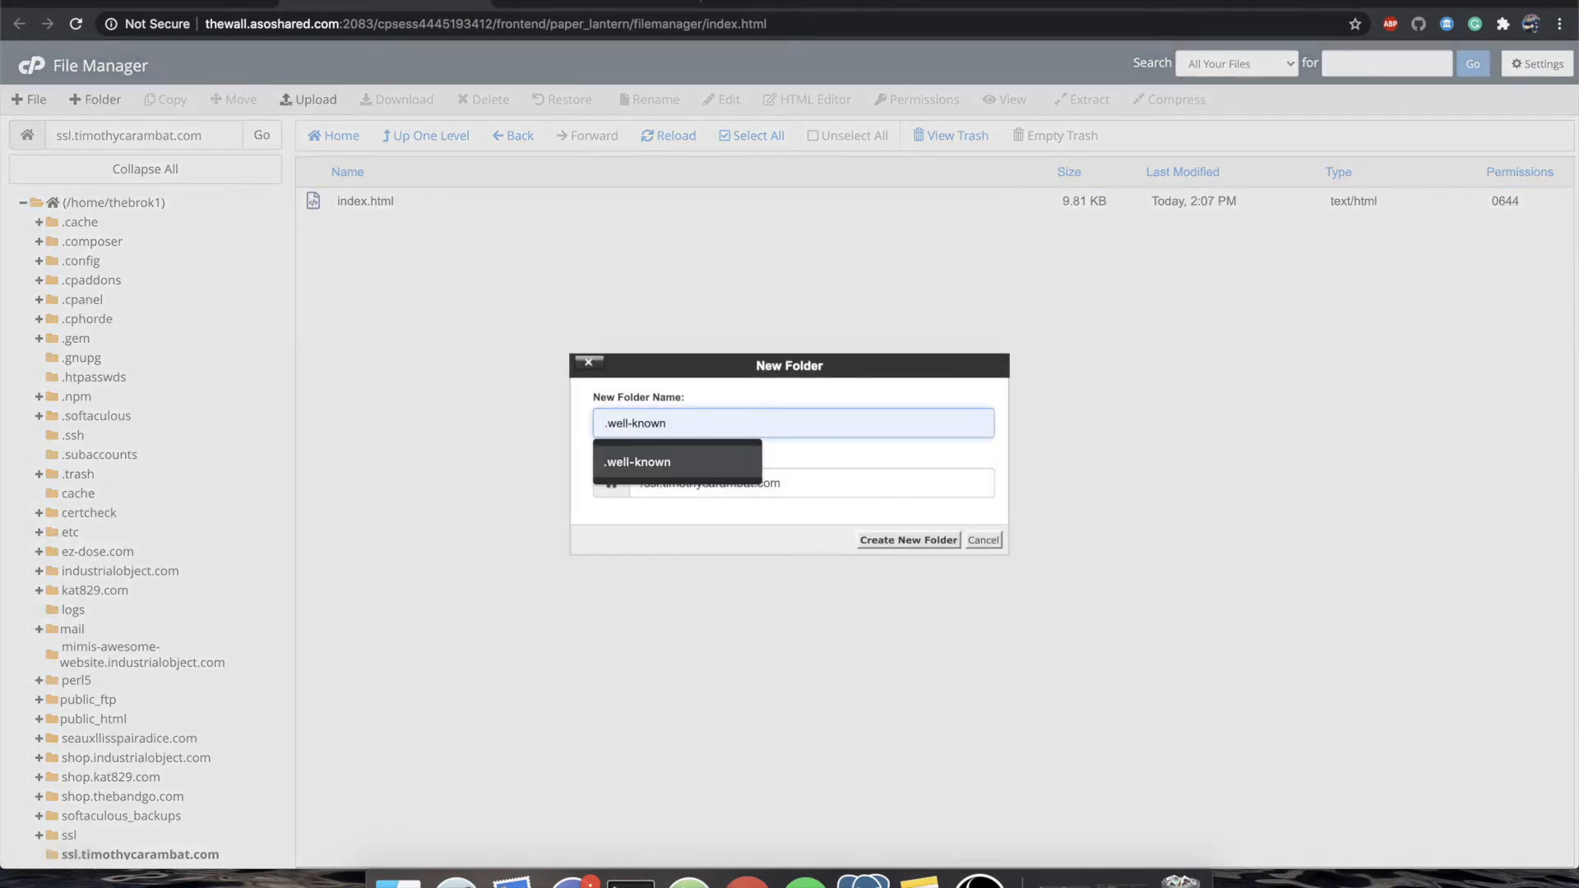
left_click(906, 540)
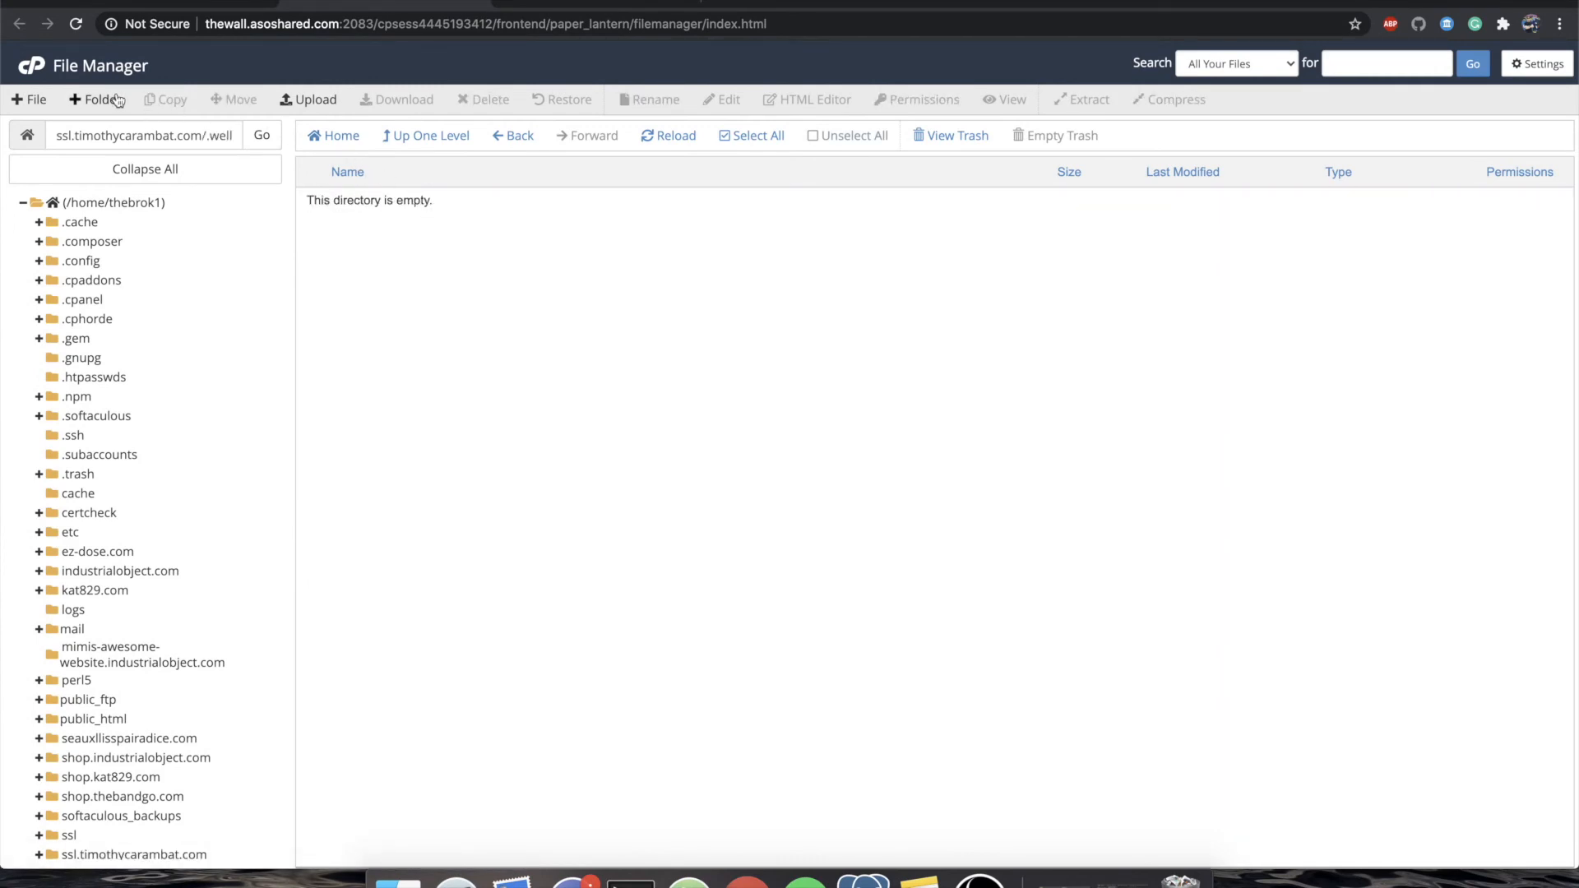
type("acme-challenge")
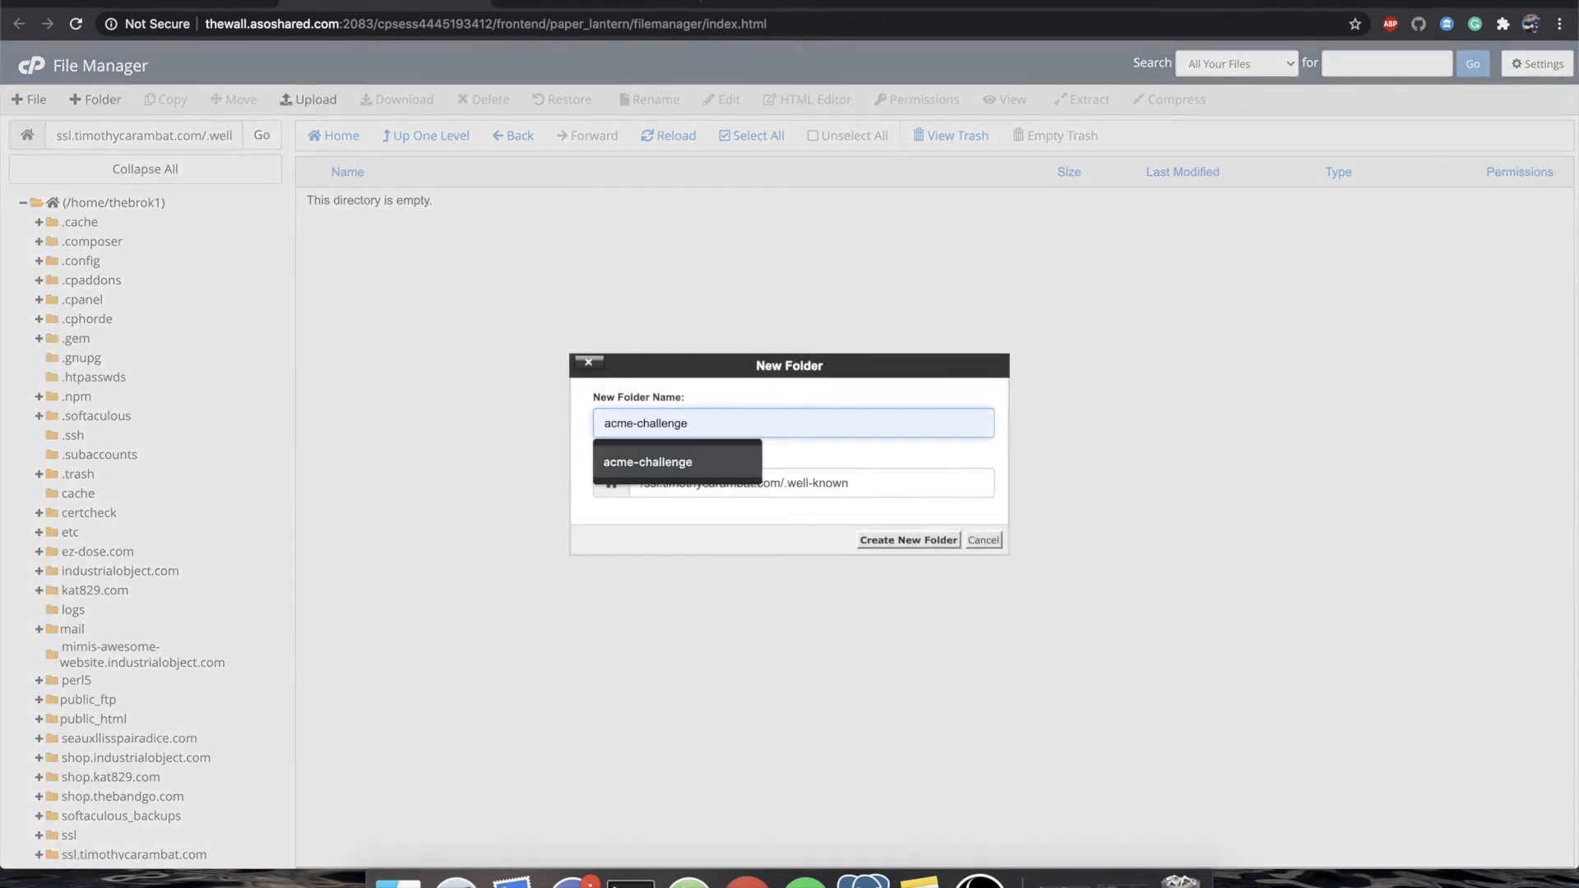
left_click(908, 540)
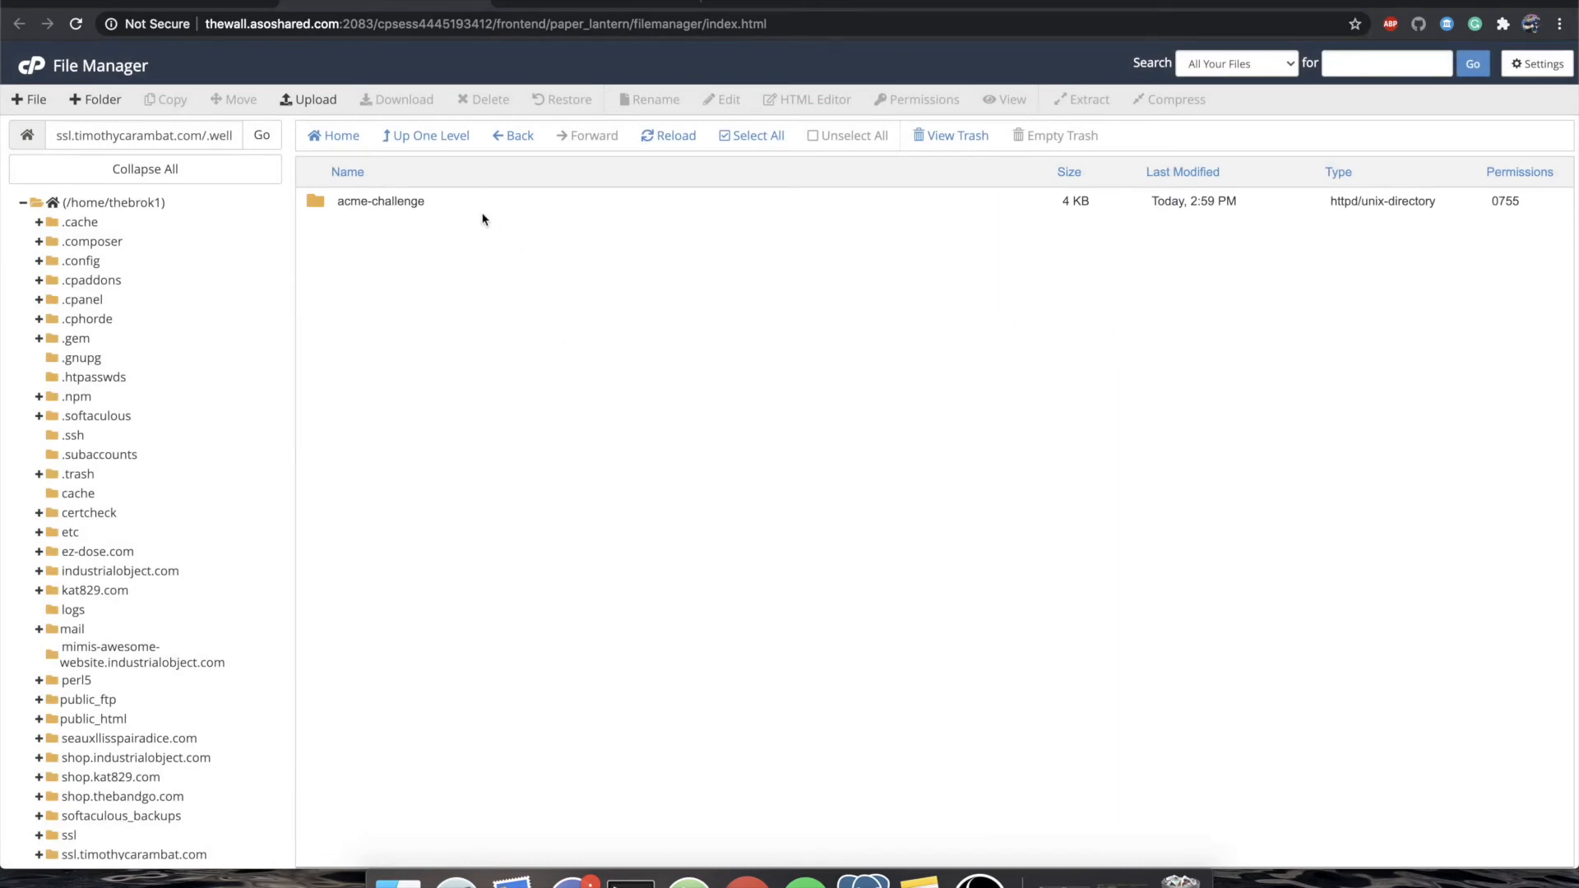
Step: Create a file named ug8Dzb7vLDepOdTxVeGtkR35dzQ--pe2CE6l2evd0-4 in acme-challenge
left_click(30, 100)
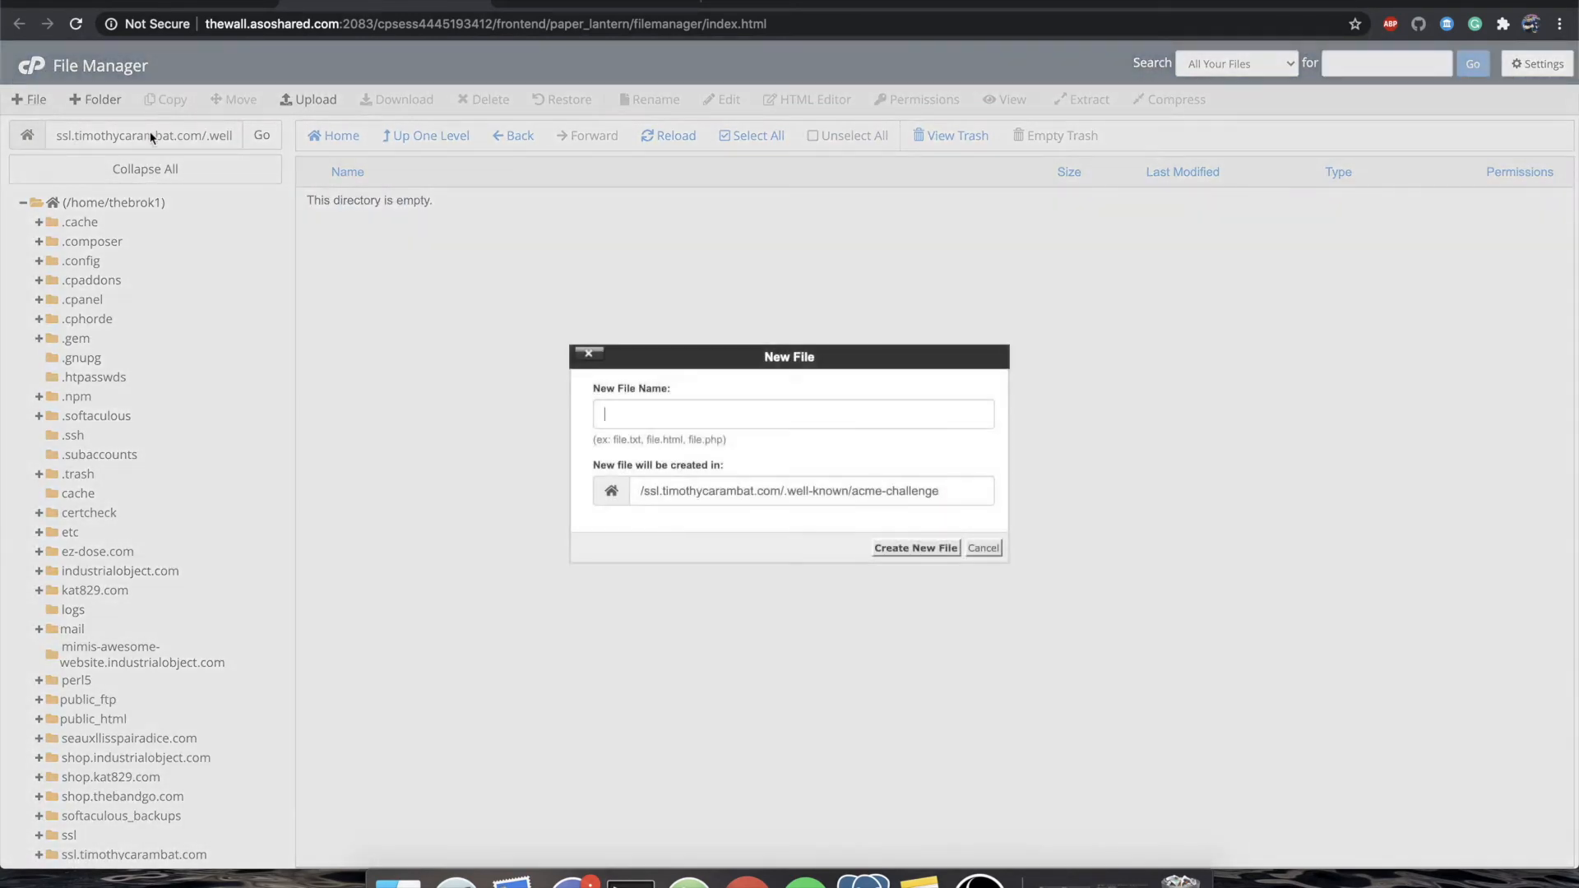
type("ug8Dzb7vLDepOdTxVeGtkR35dzQ--pe2CE6l2evd0-4")
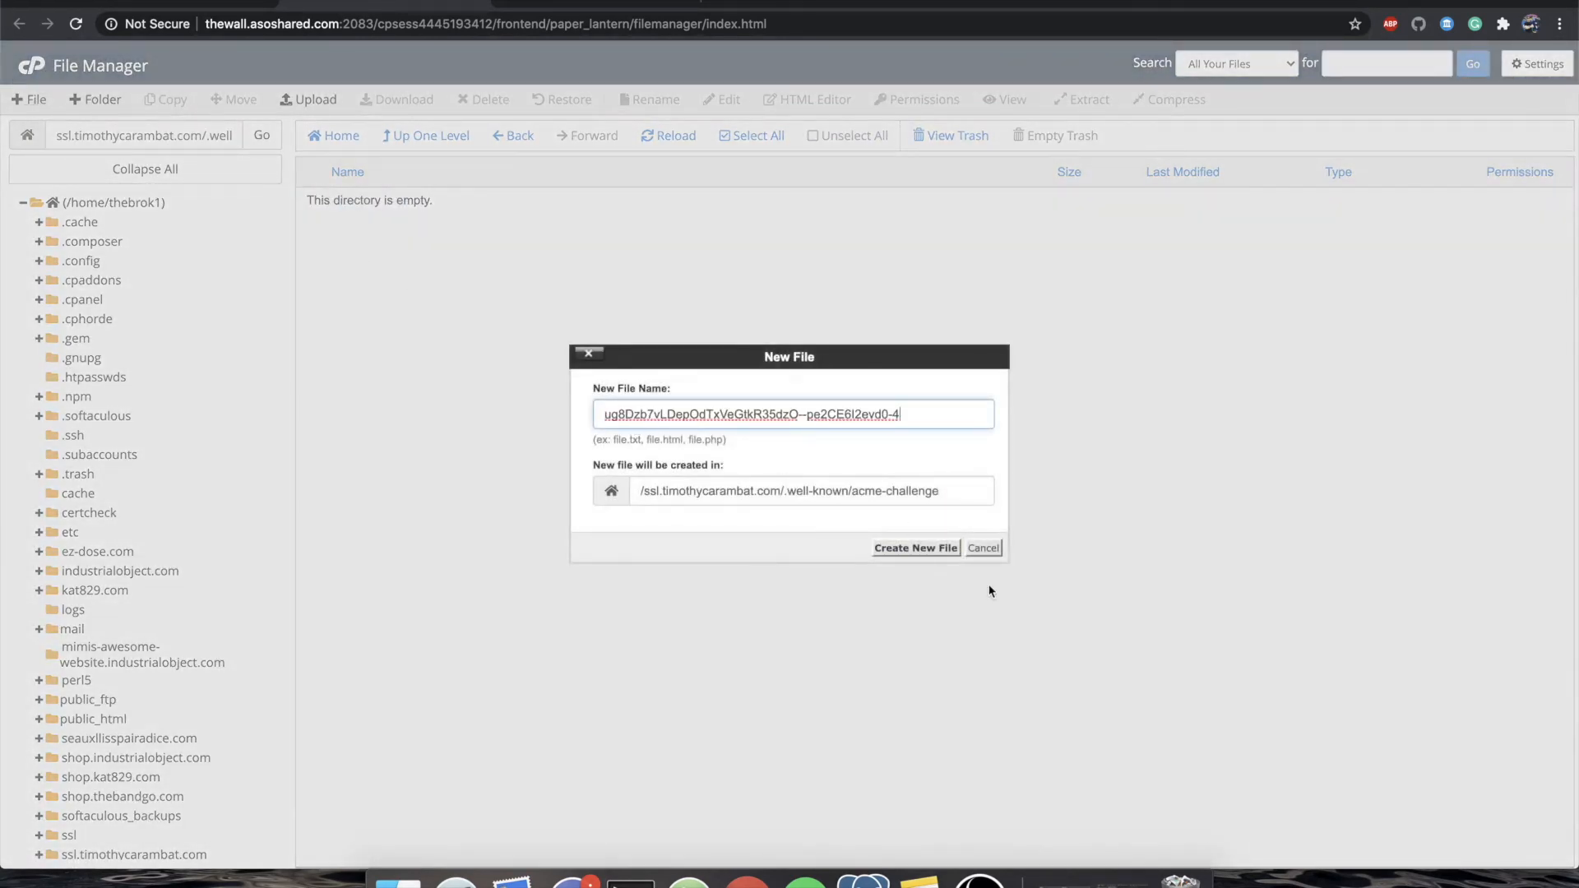
left_click(915, 547)
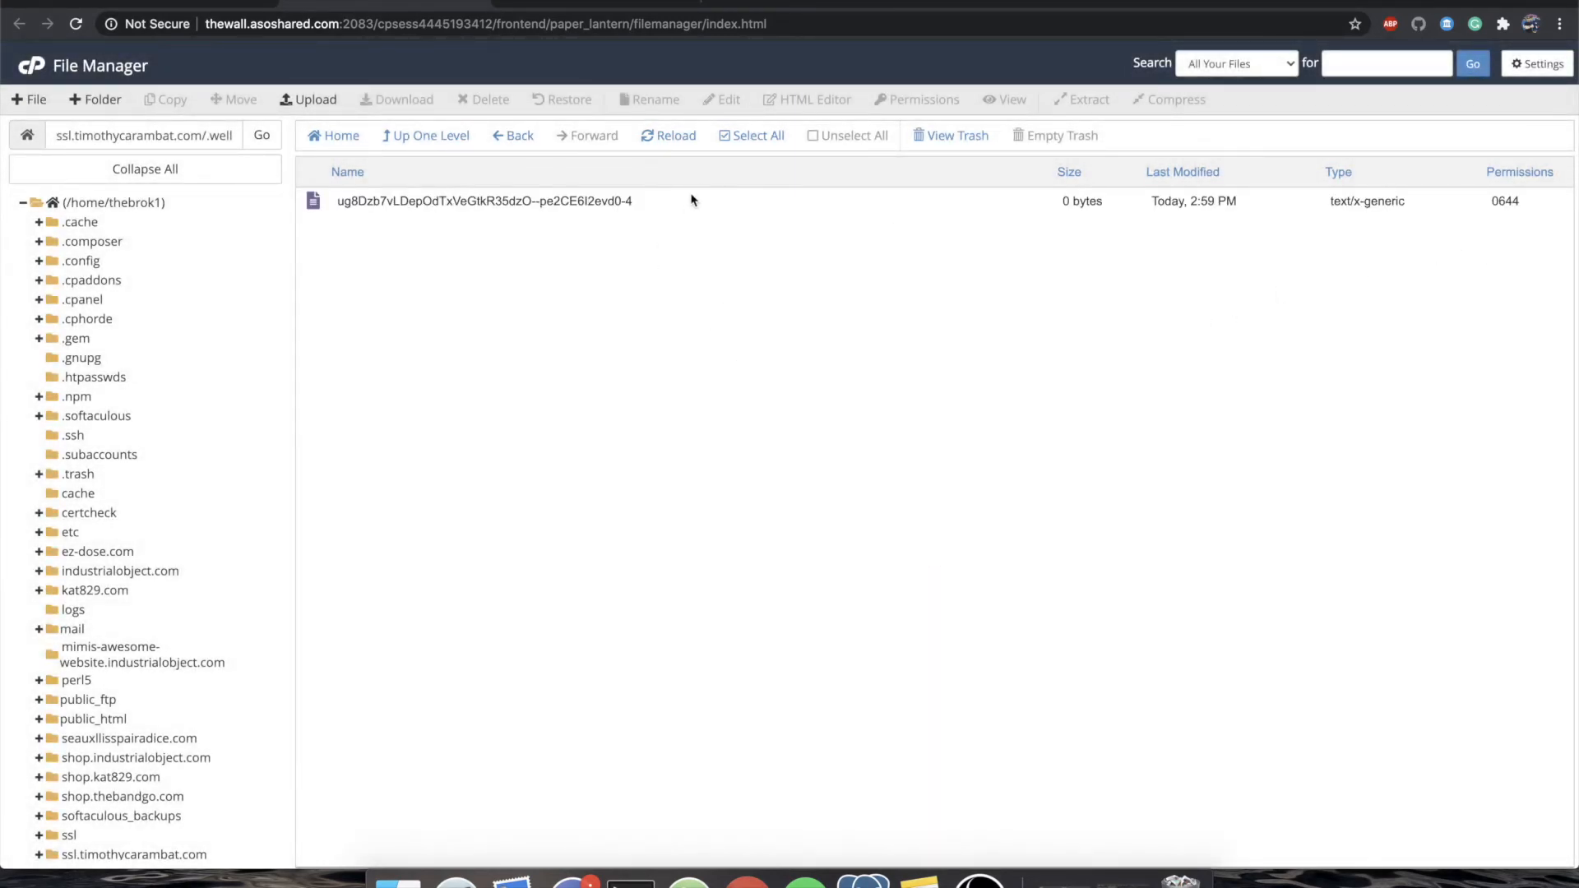
Step: Edit the token file to hold certbot's challenge data, then copy the challenge URL
right_click(483, 200)
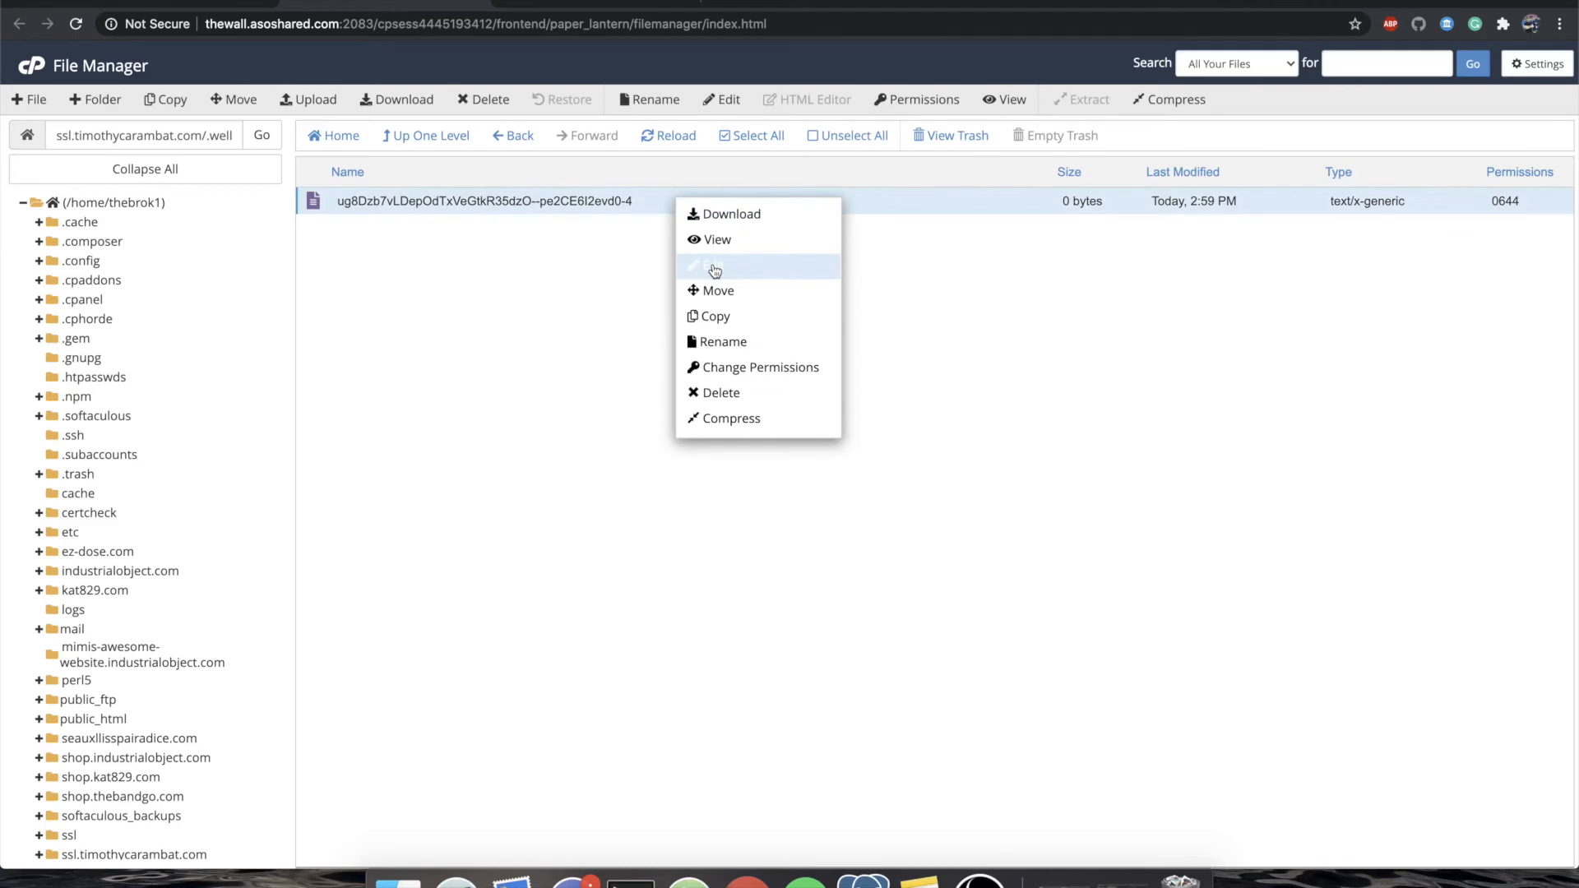
left_click(715, 269)
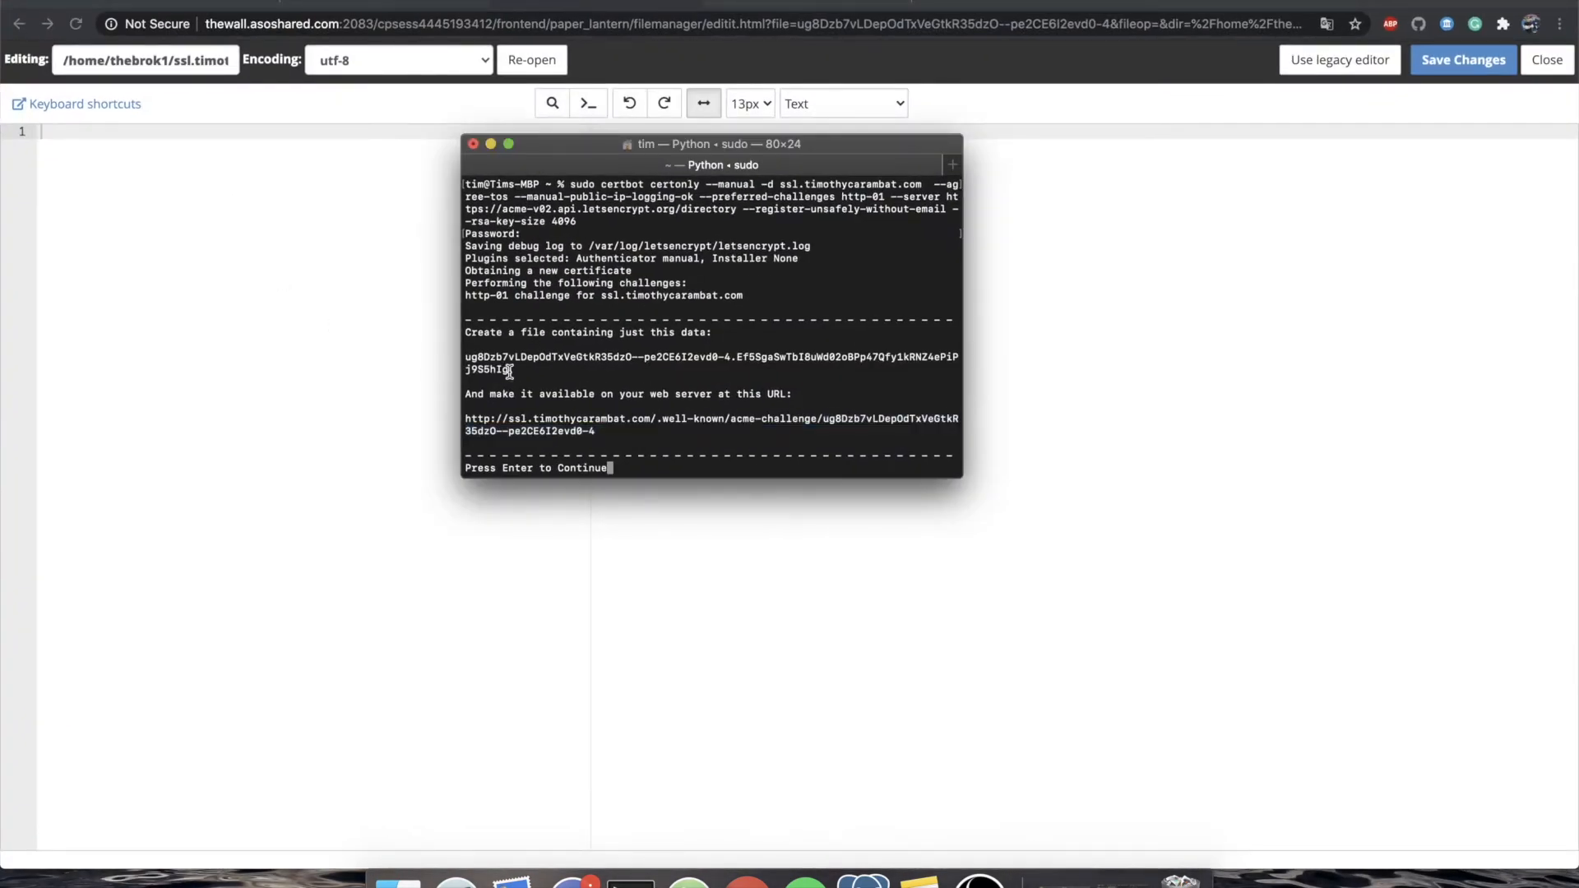
right_click(513, 362)
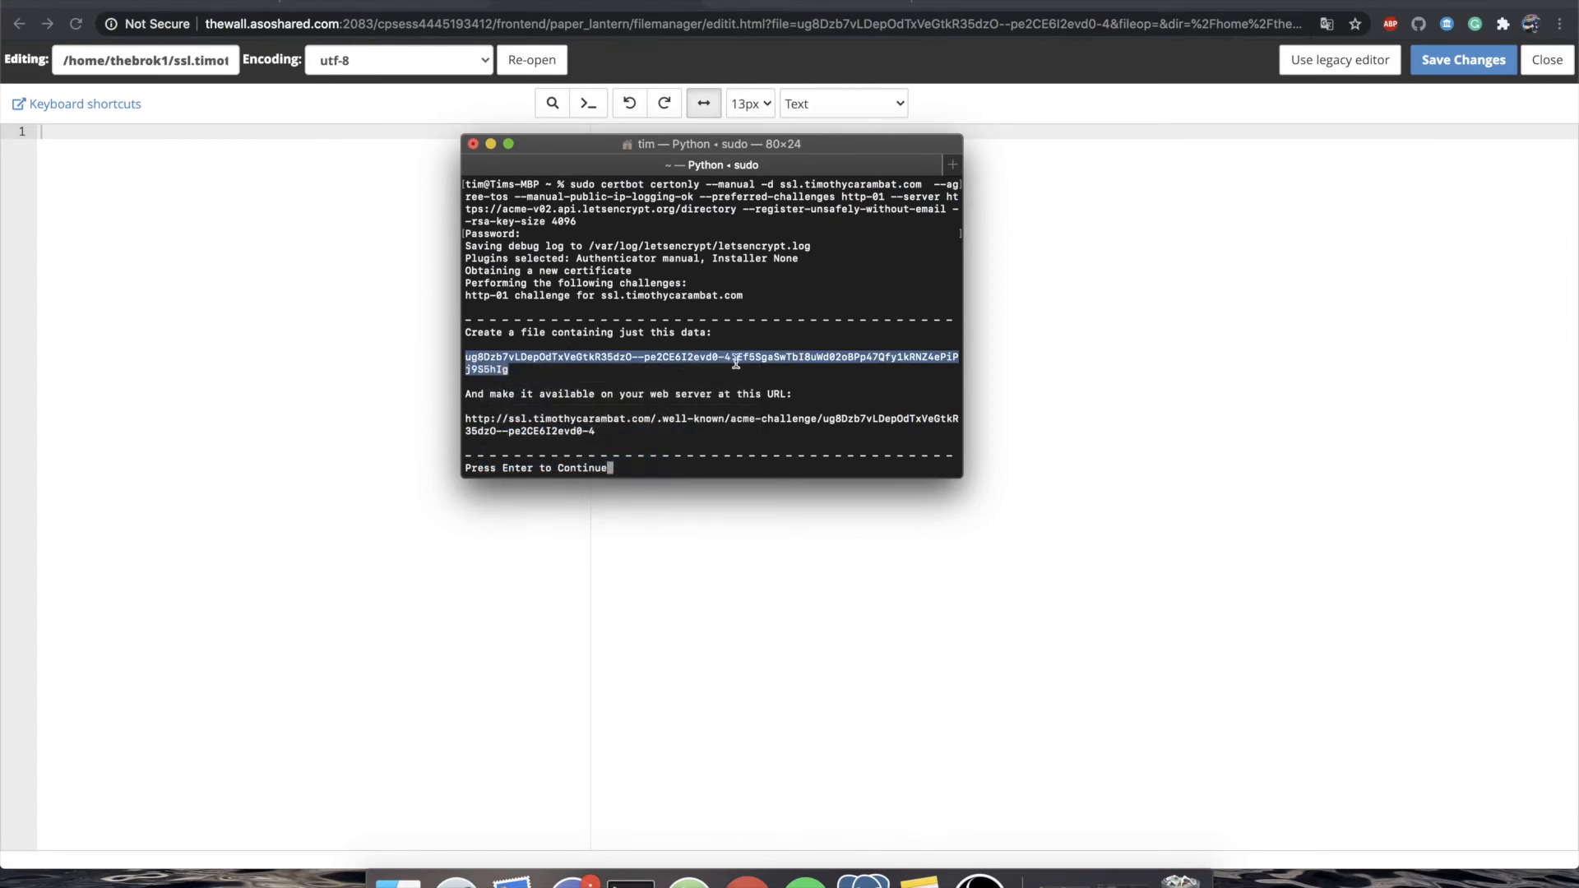
left_click(1463, 59)
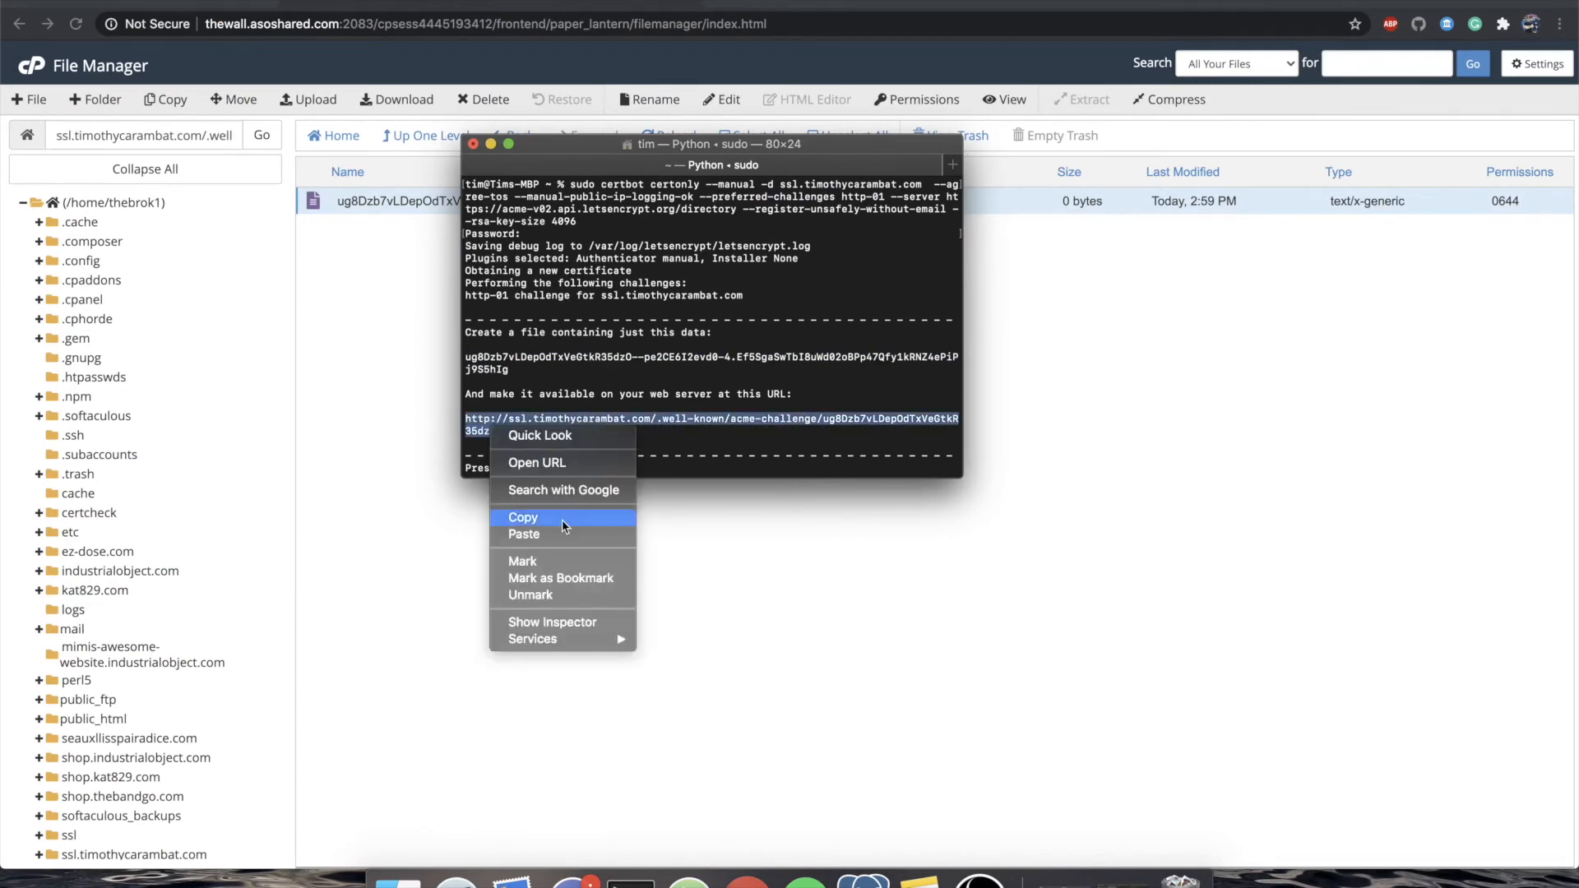
left_click(523, 516)
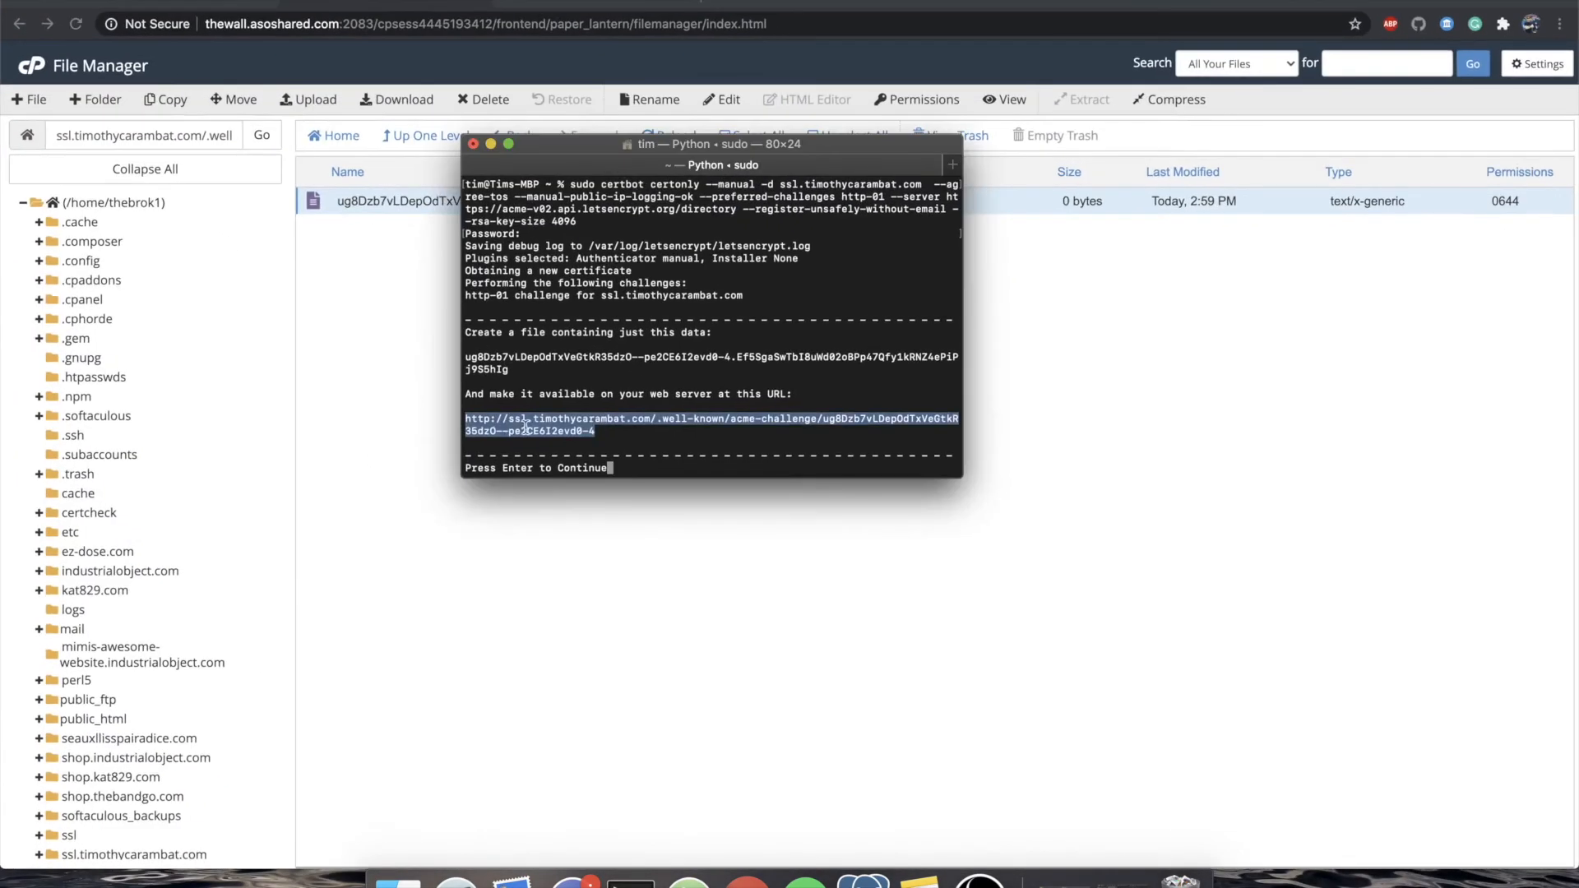
Step: Have certbot verify the challenge, saving fullchain.pem and privkey.pem under /etc/letsencrypt/live
key("enter")
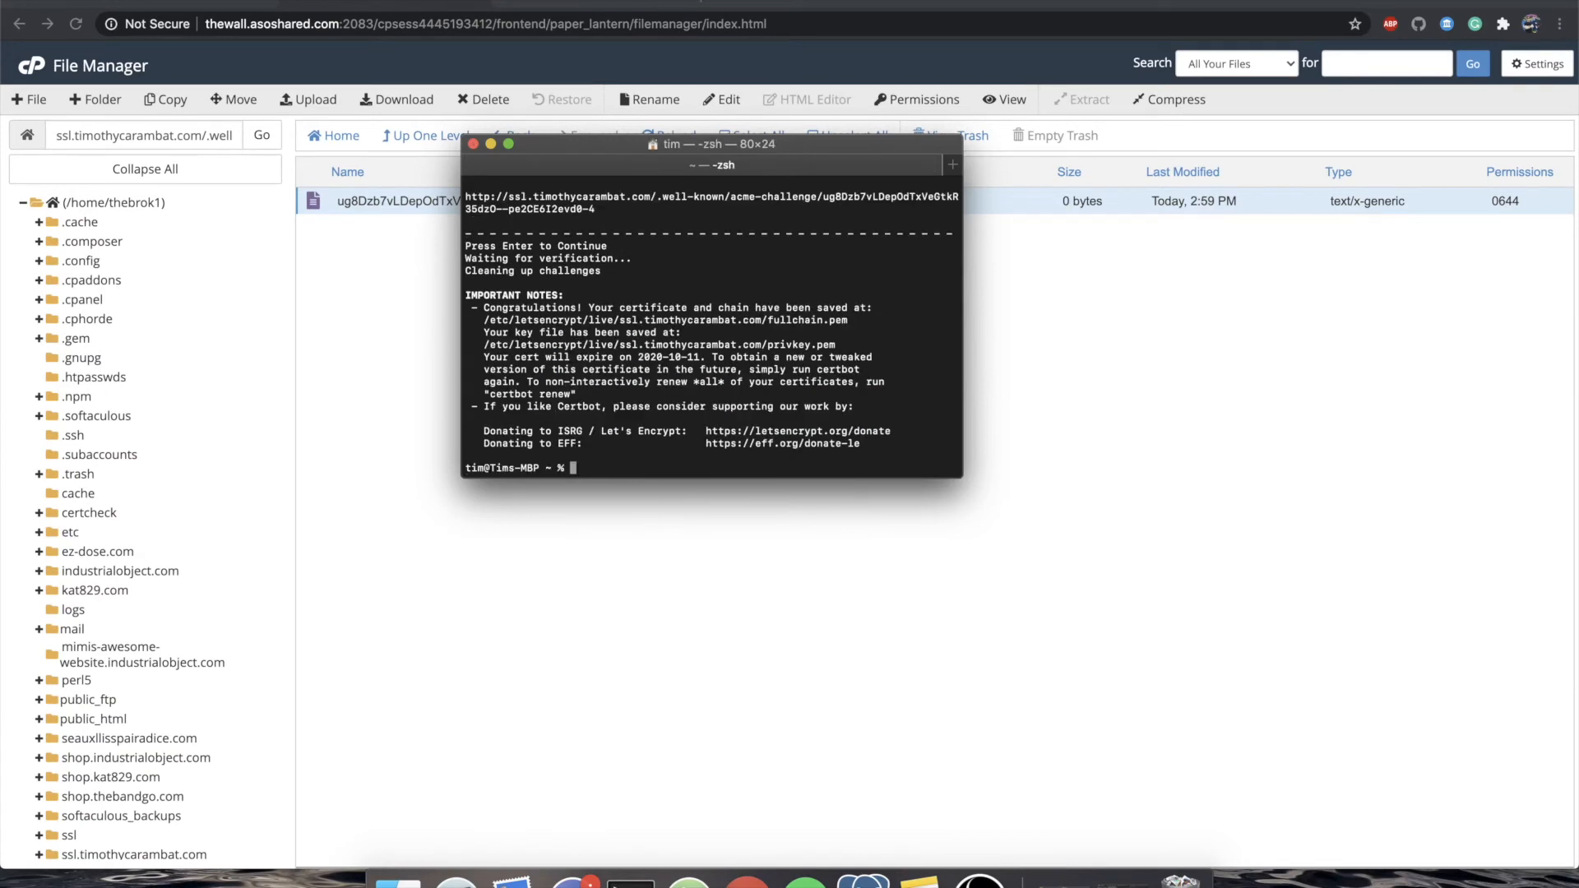
mouse_move(710, 468)
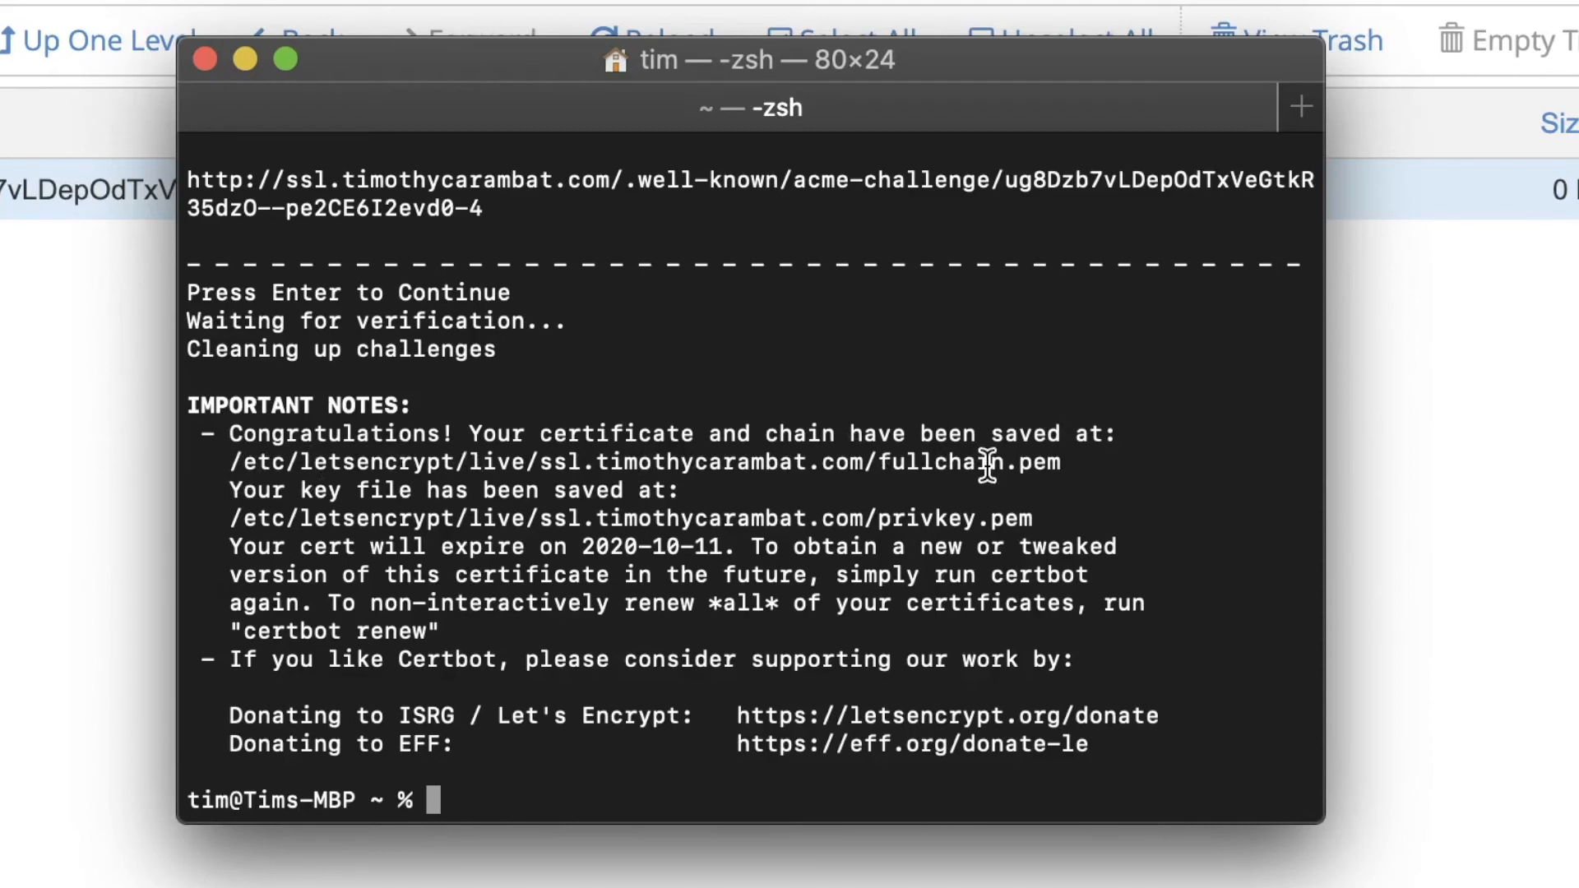
mouse_move(1053, 523)
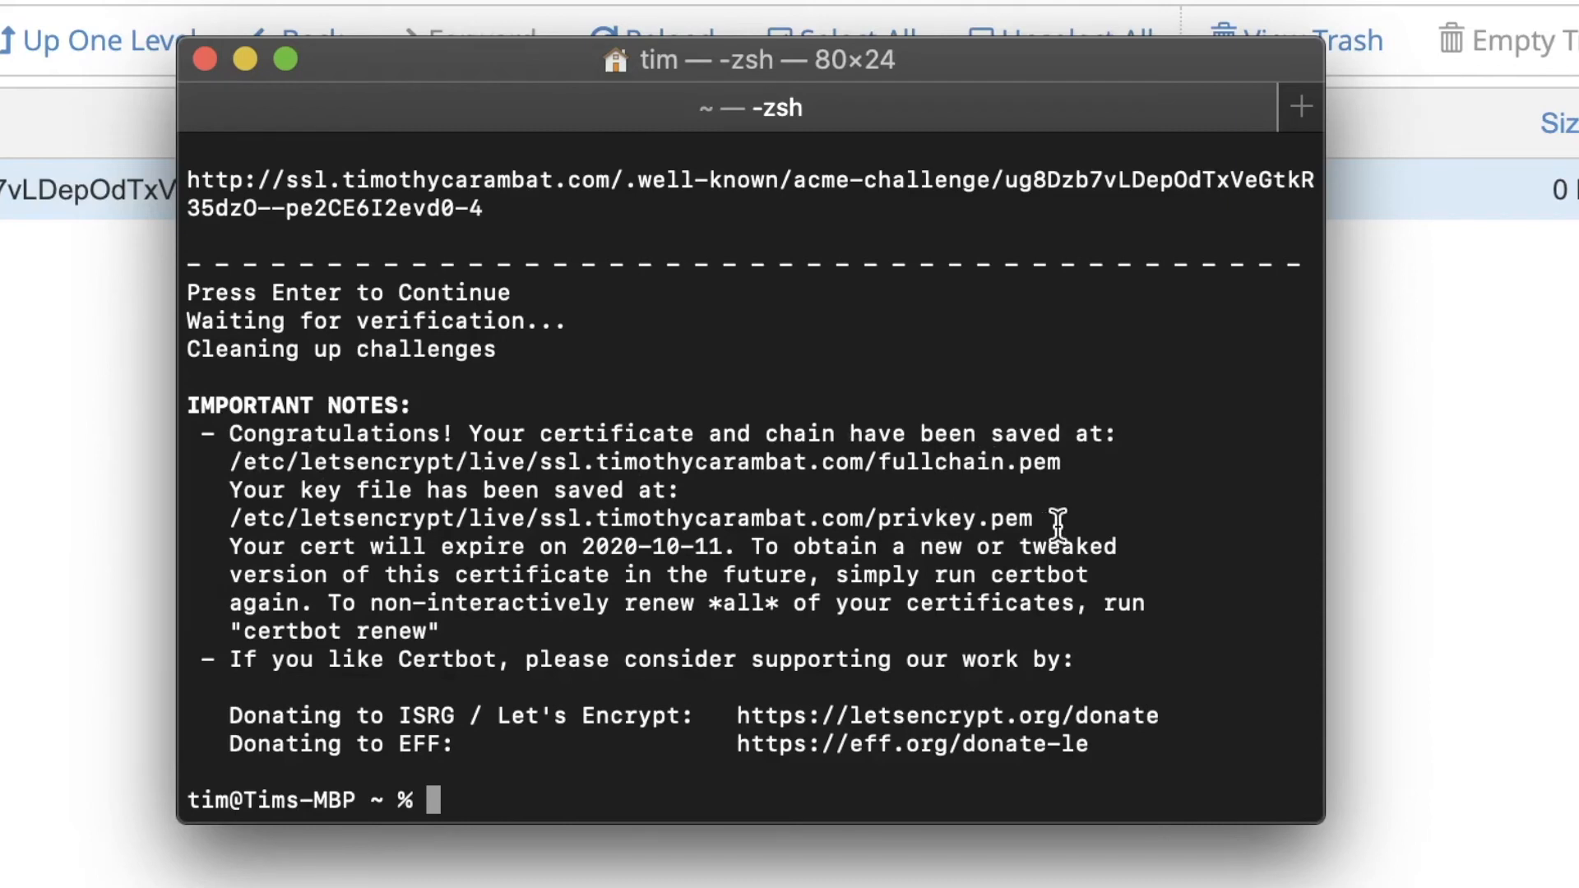
mouse_move(392, 676)
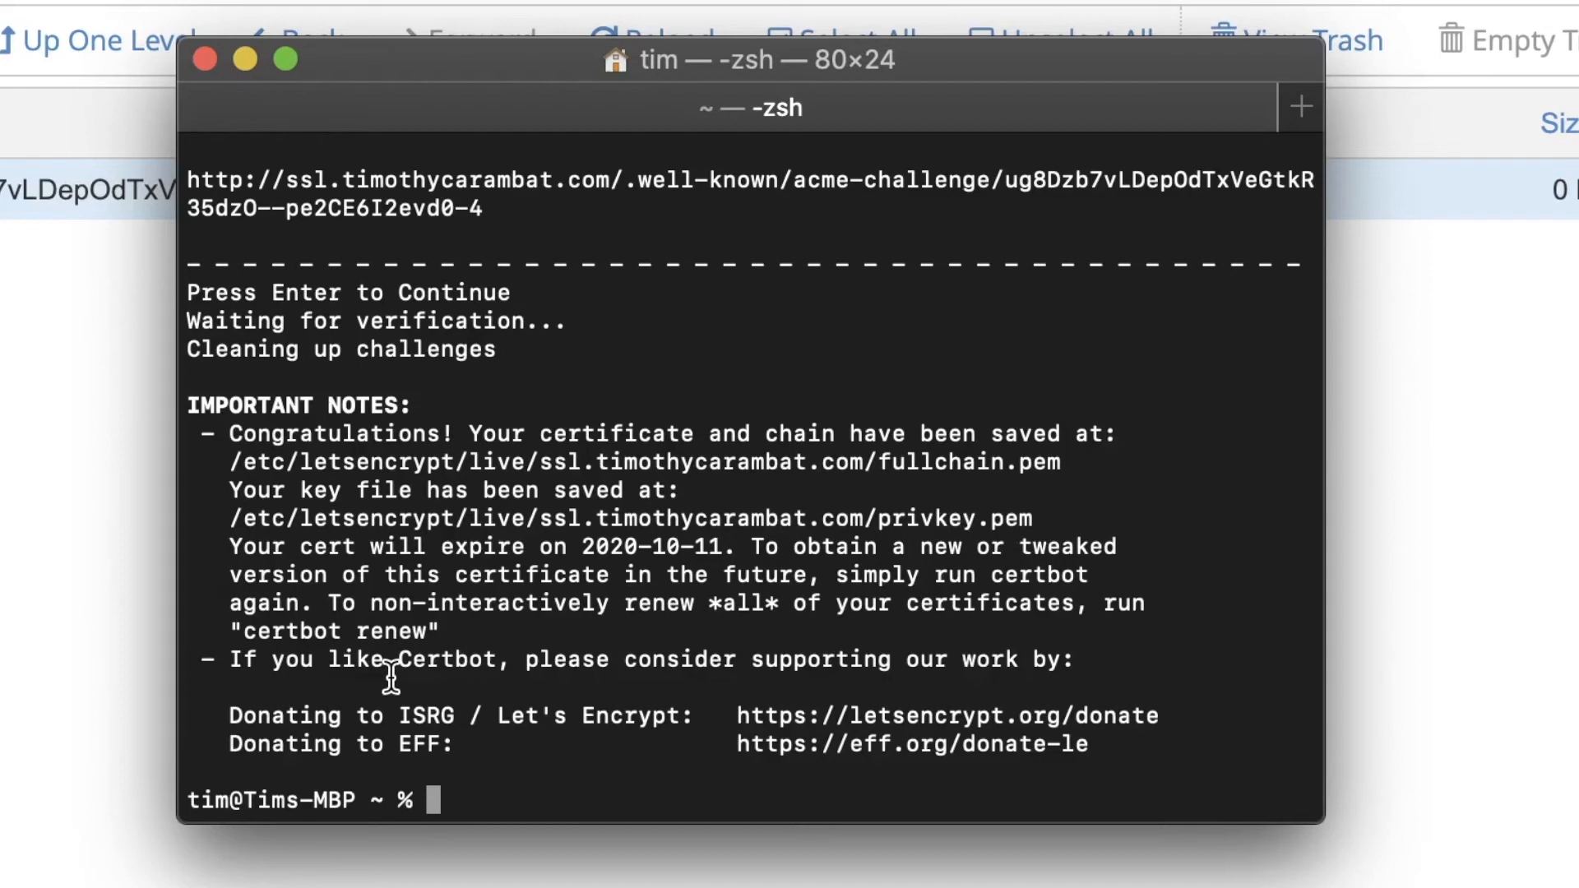
mouse_move(731, 582)
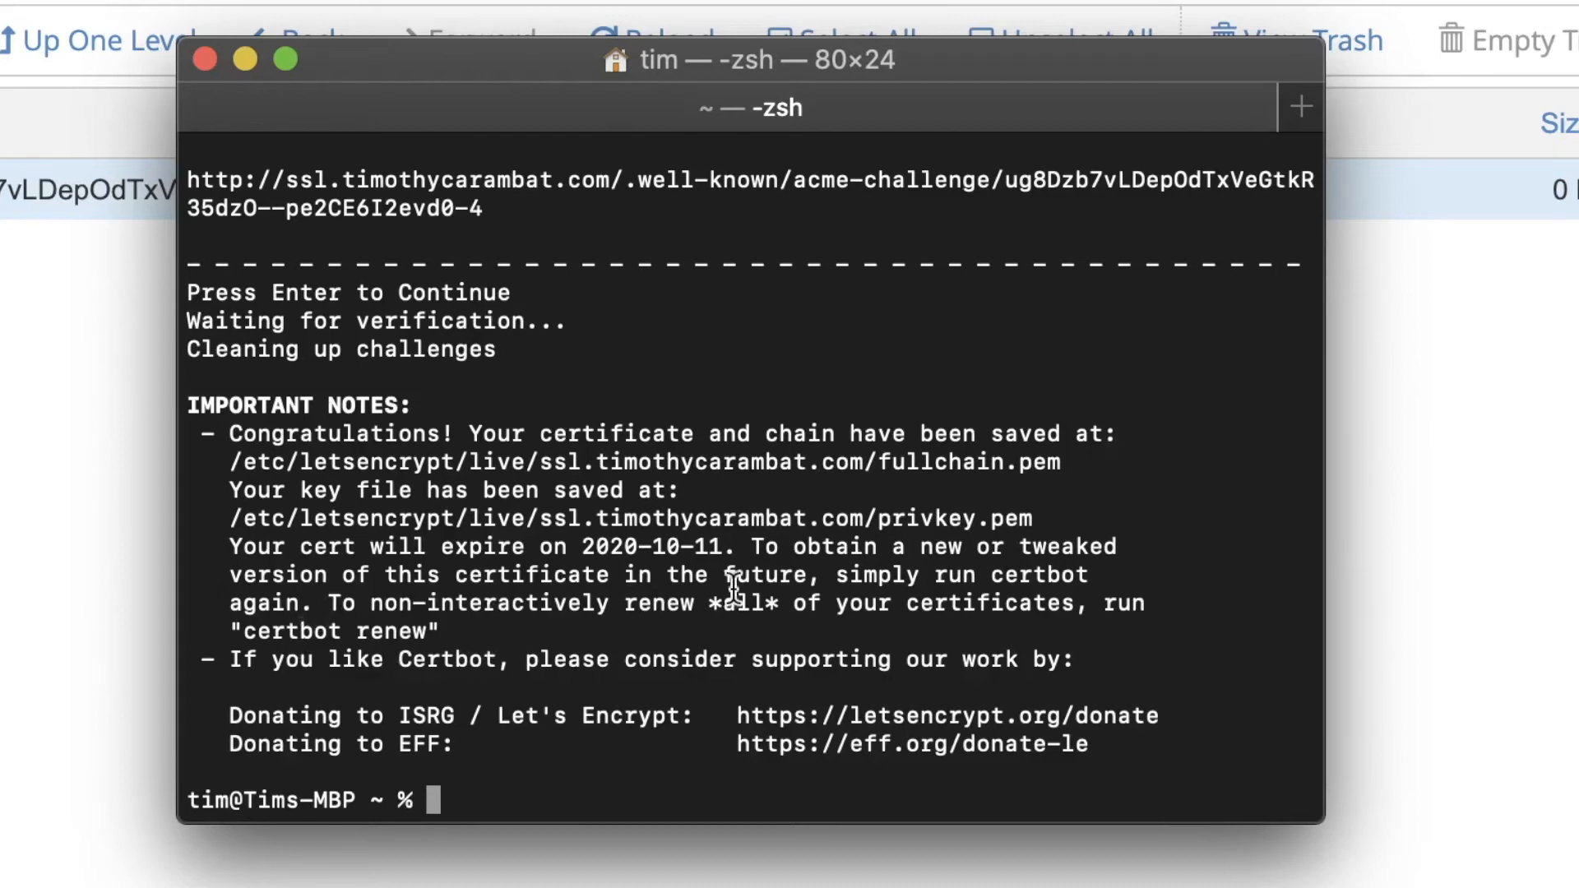
mouse_move(408, 632)
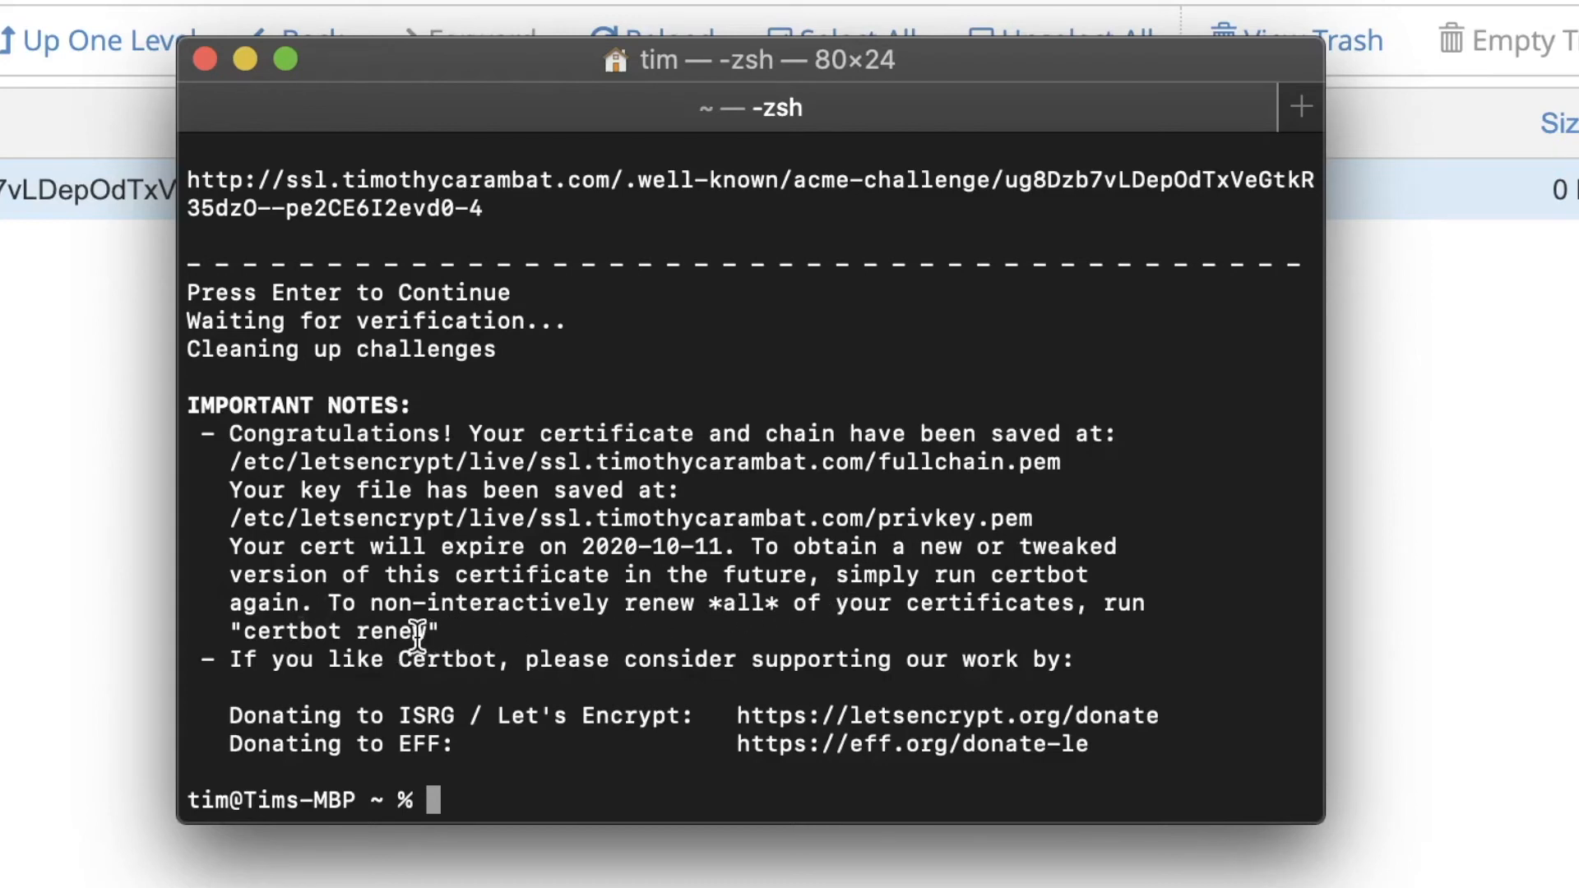
mouse_move(561, 750)
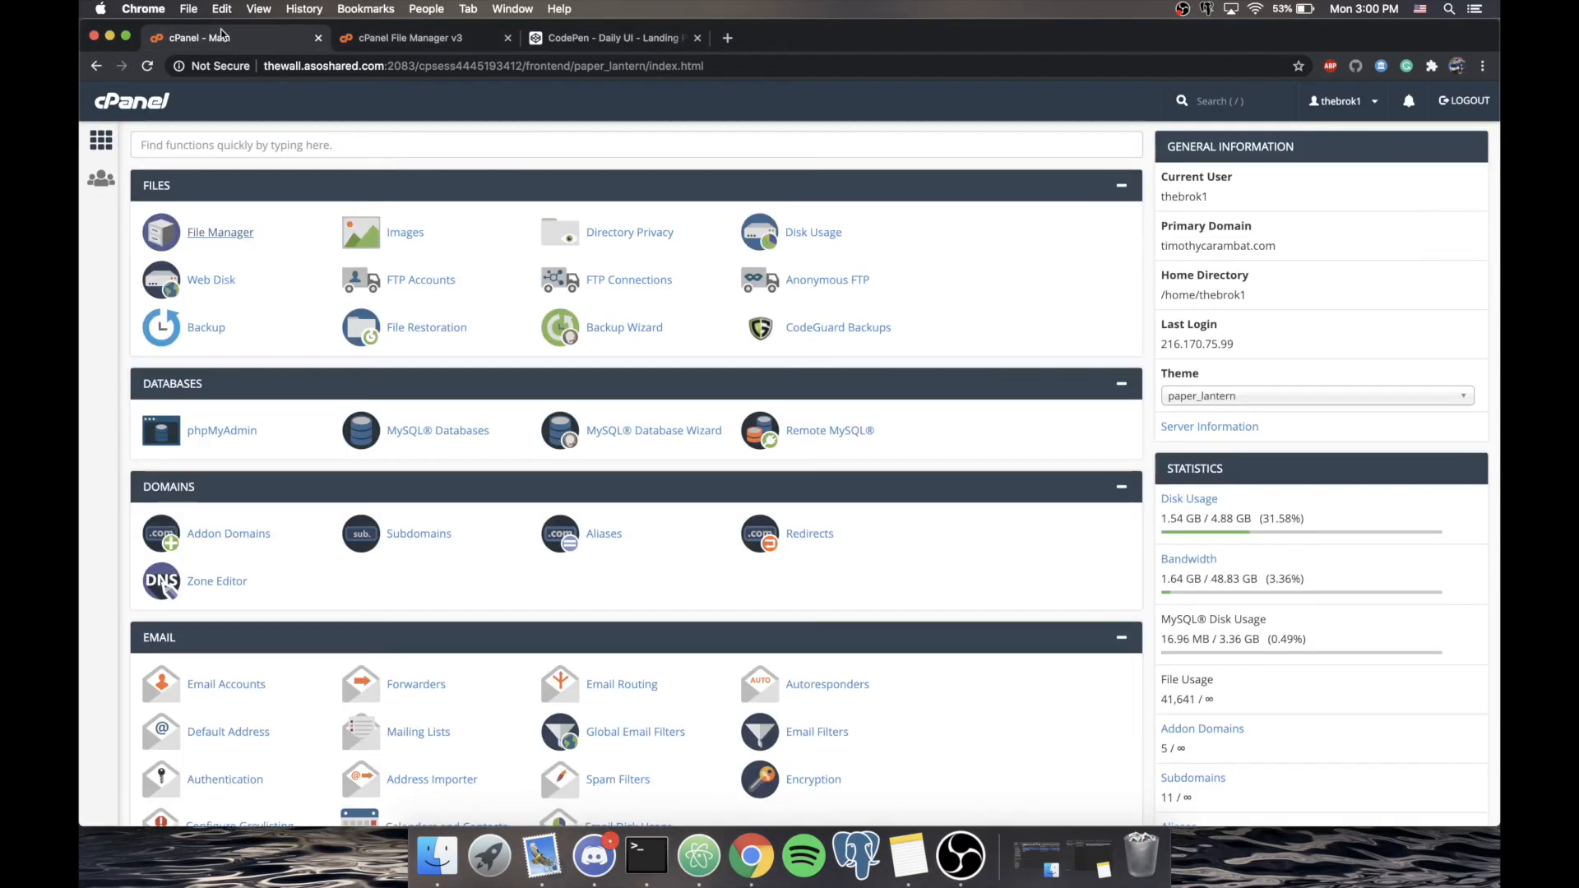
Step: Reach the Manage SSL sites page from cPanel's SSL/TLS area
scroll("down", 3)
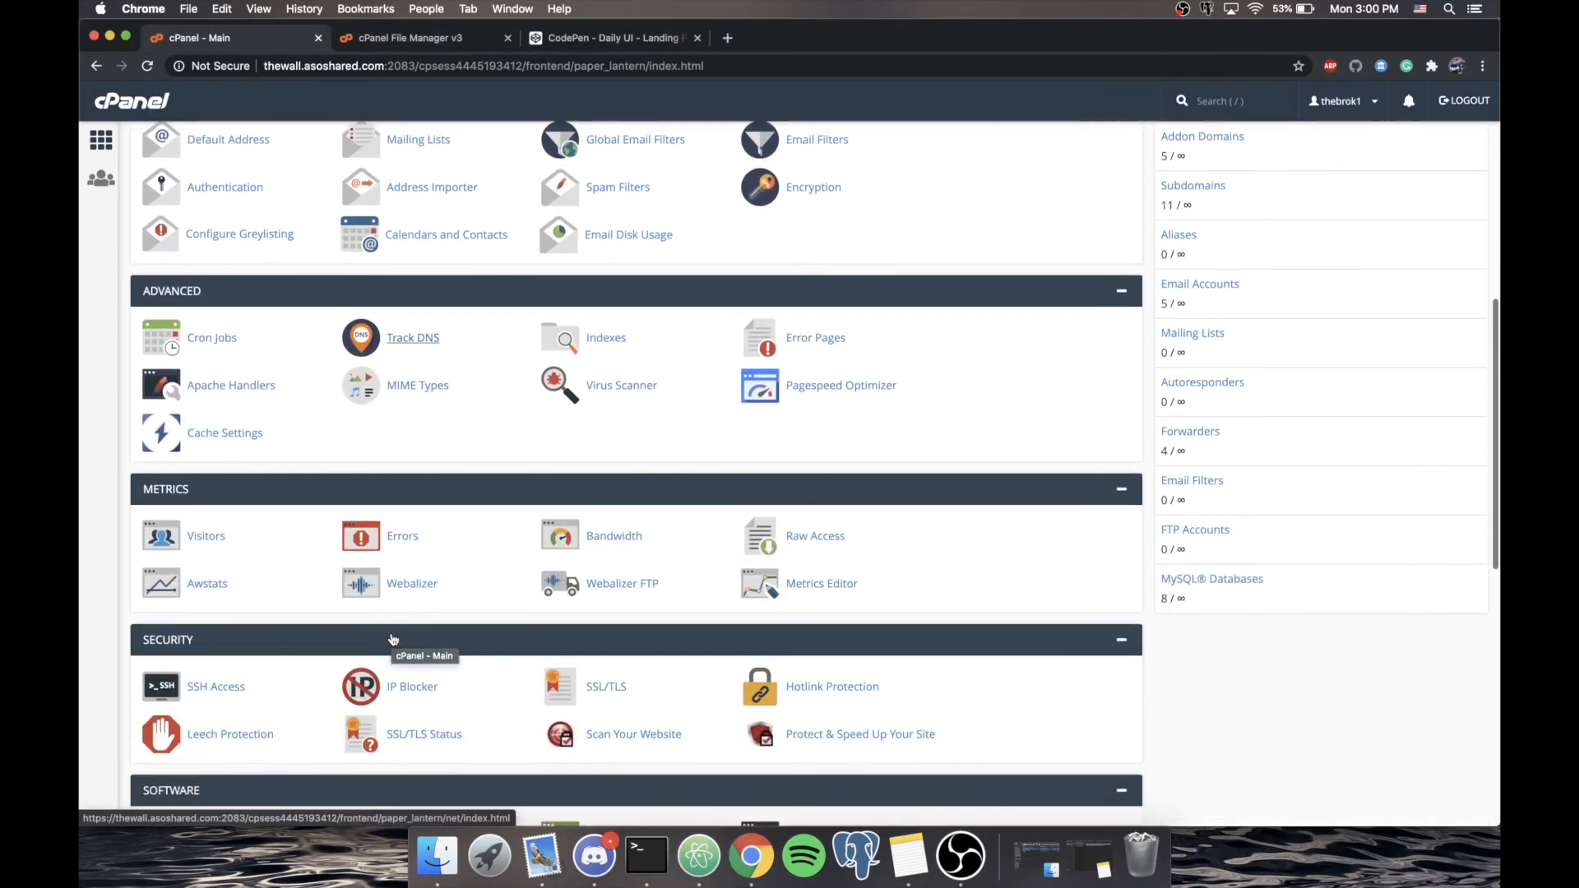
scroll("down", 3)
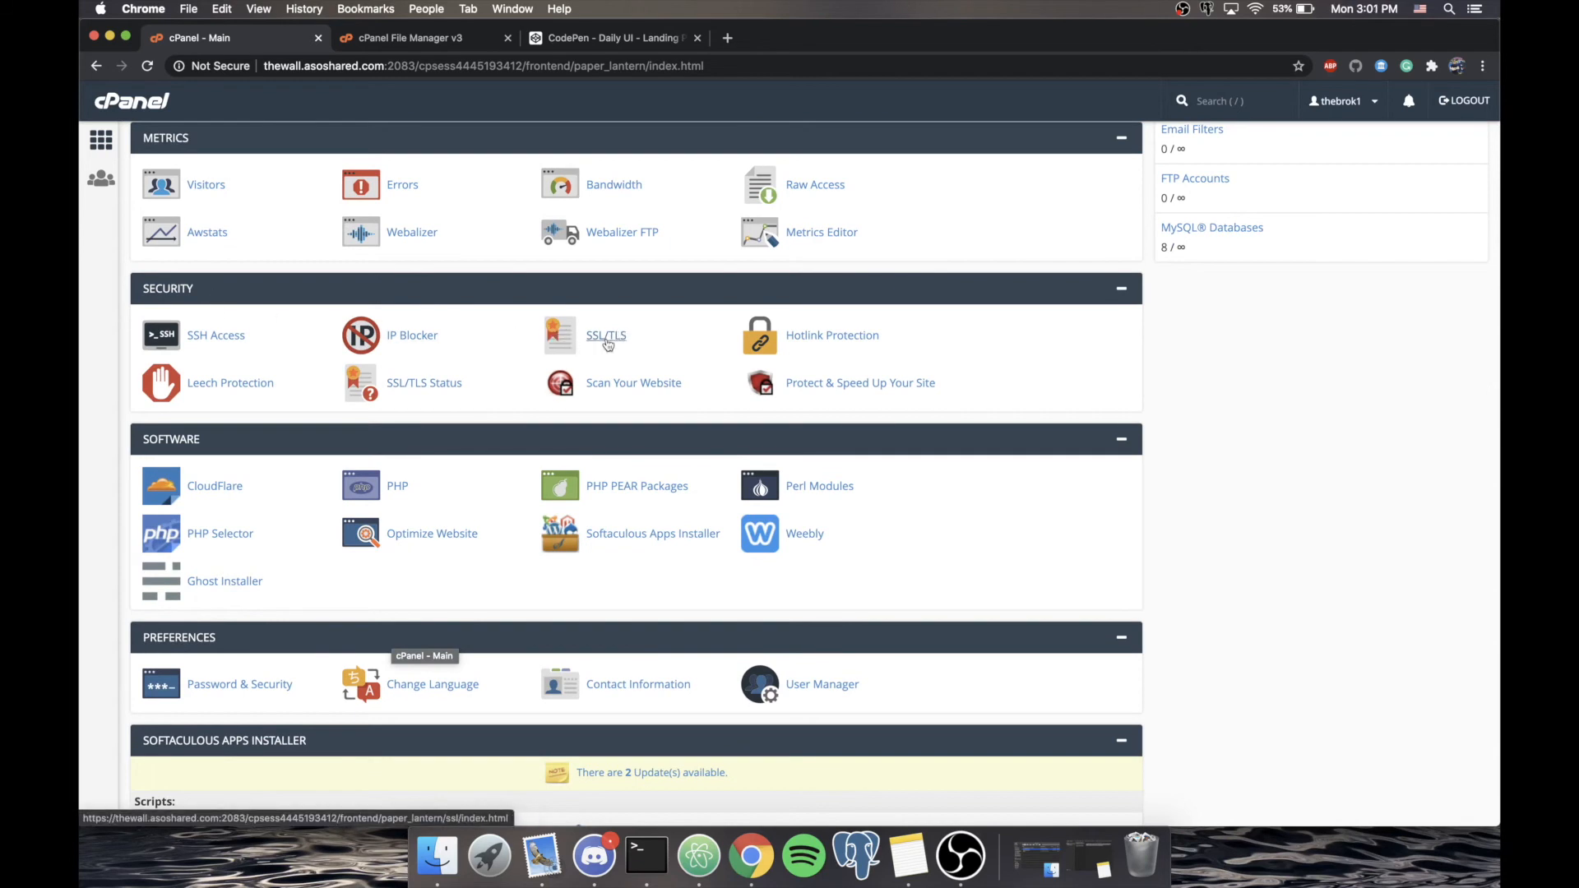
left_click(605, 336)
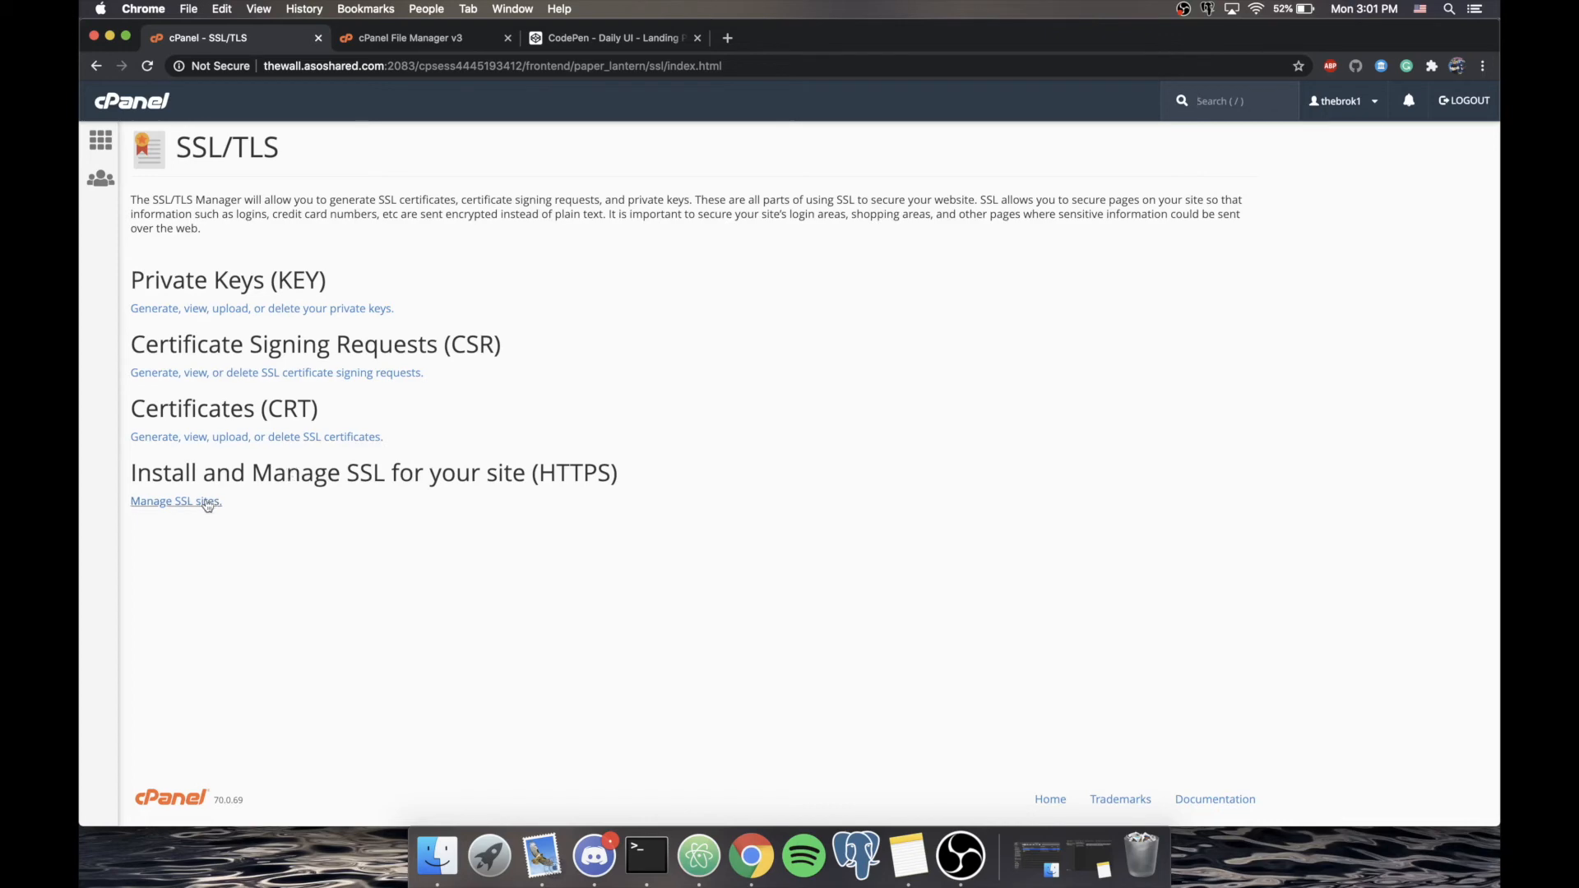
left_click(172, 500)
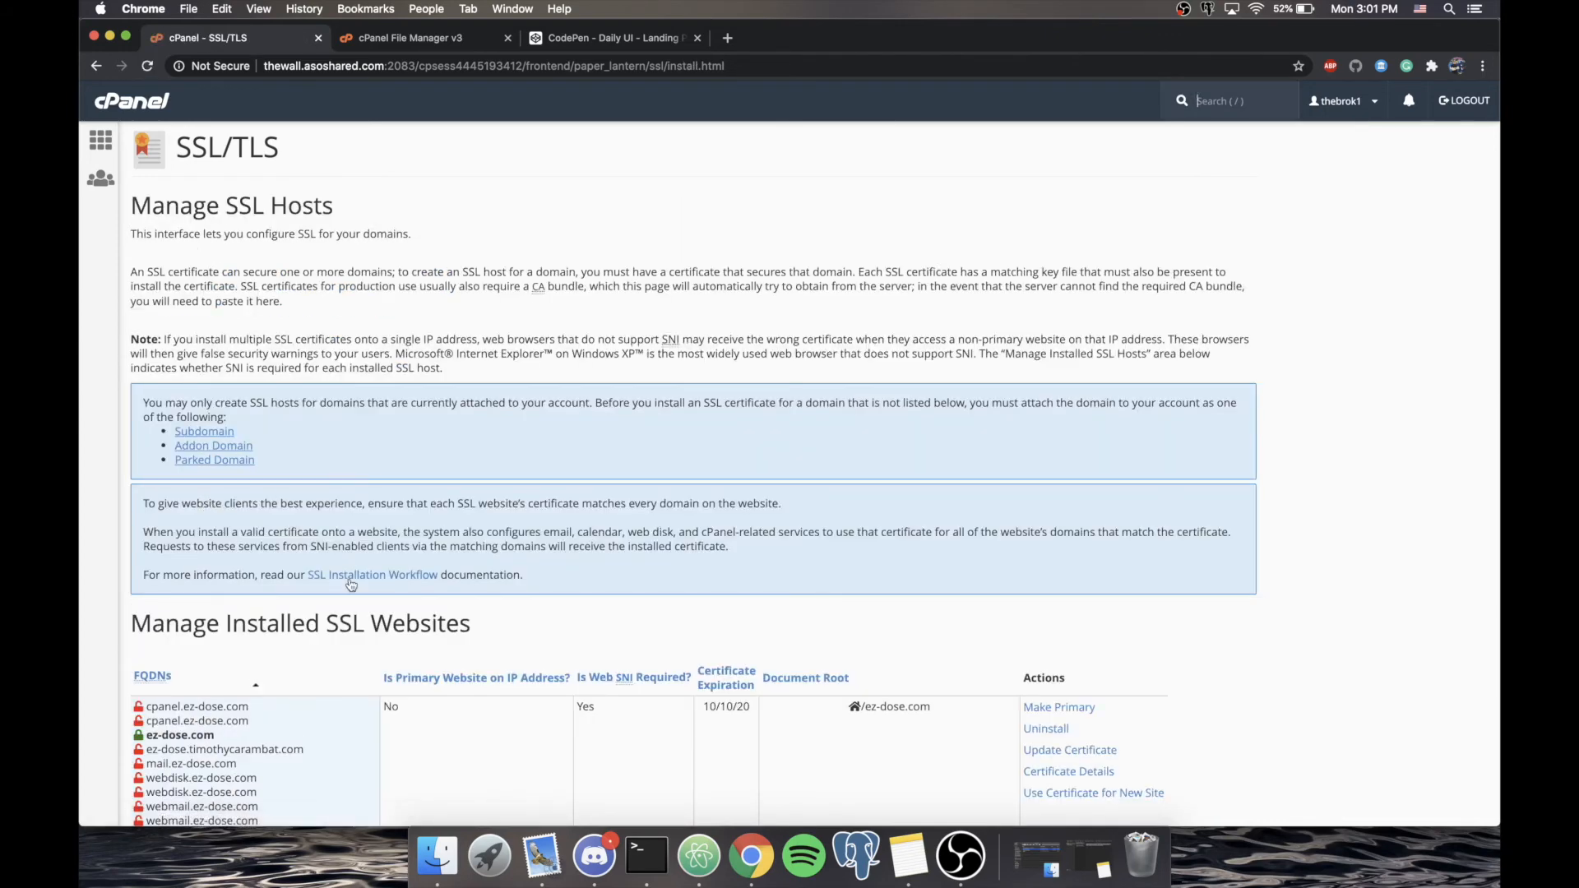
Step: Choose ssl.timothycarambat.com as the domain in the Install an SSL Website form
scroll("down", 3)
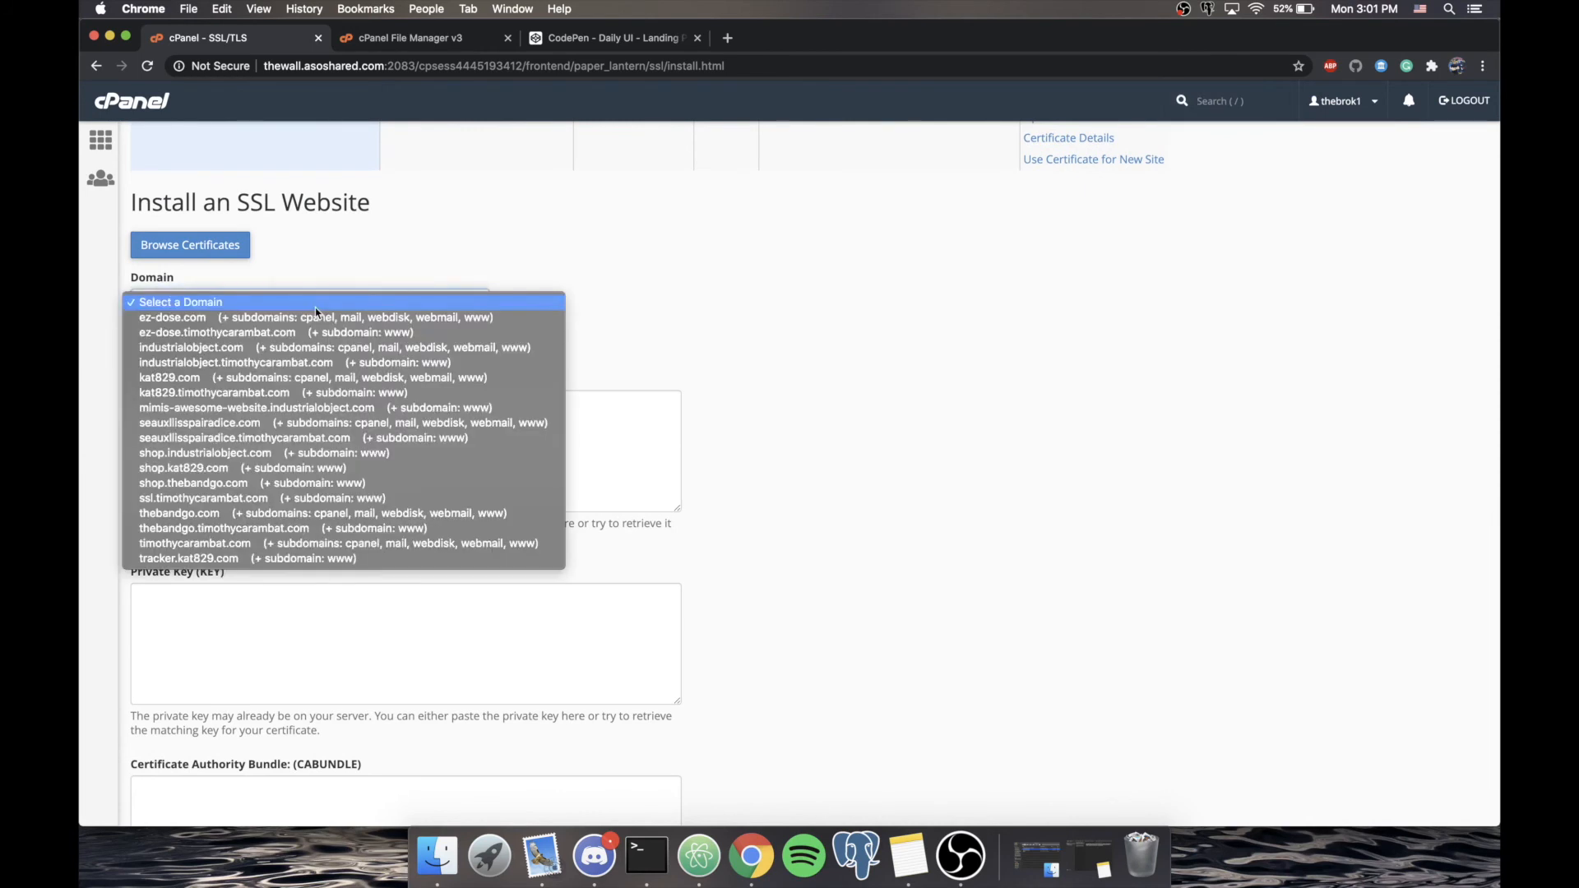
mouse_move(196, 543)
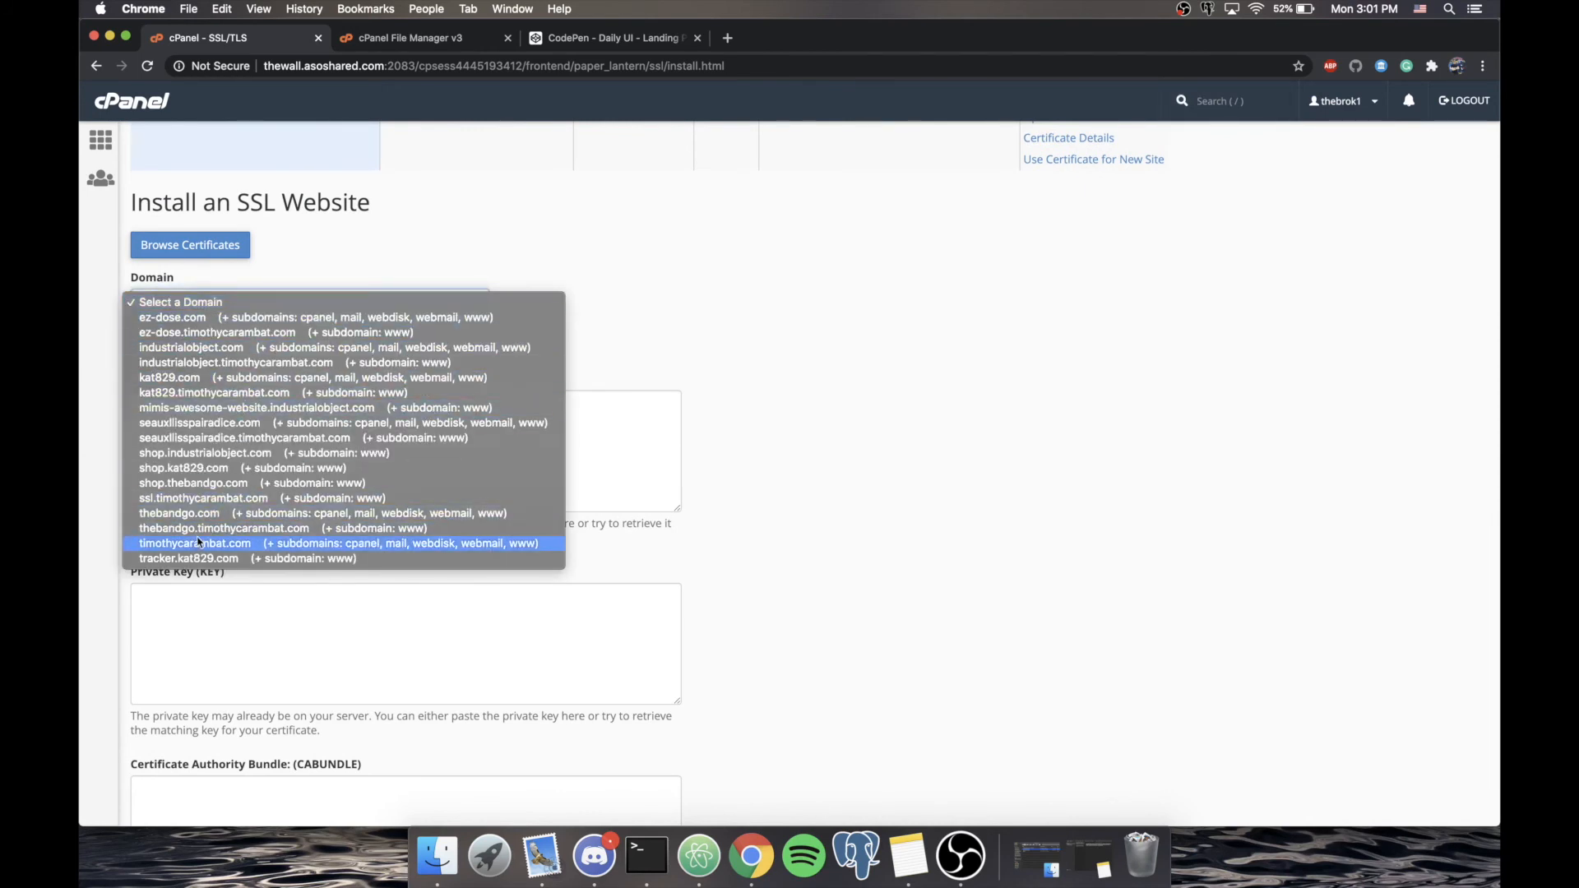
mouse_move(196, 467)
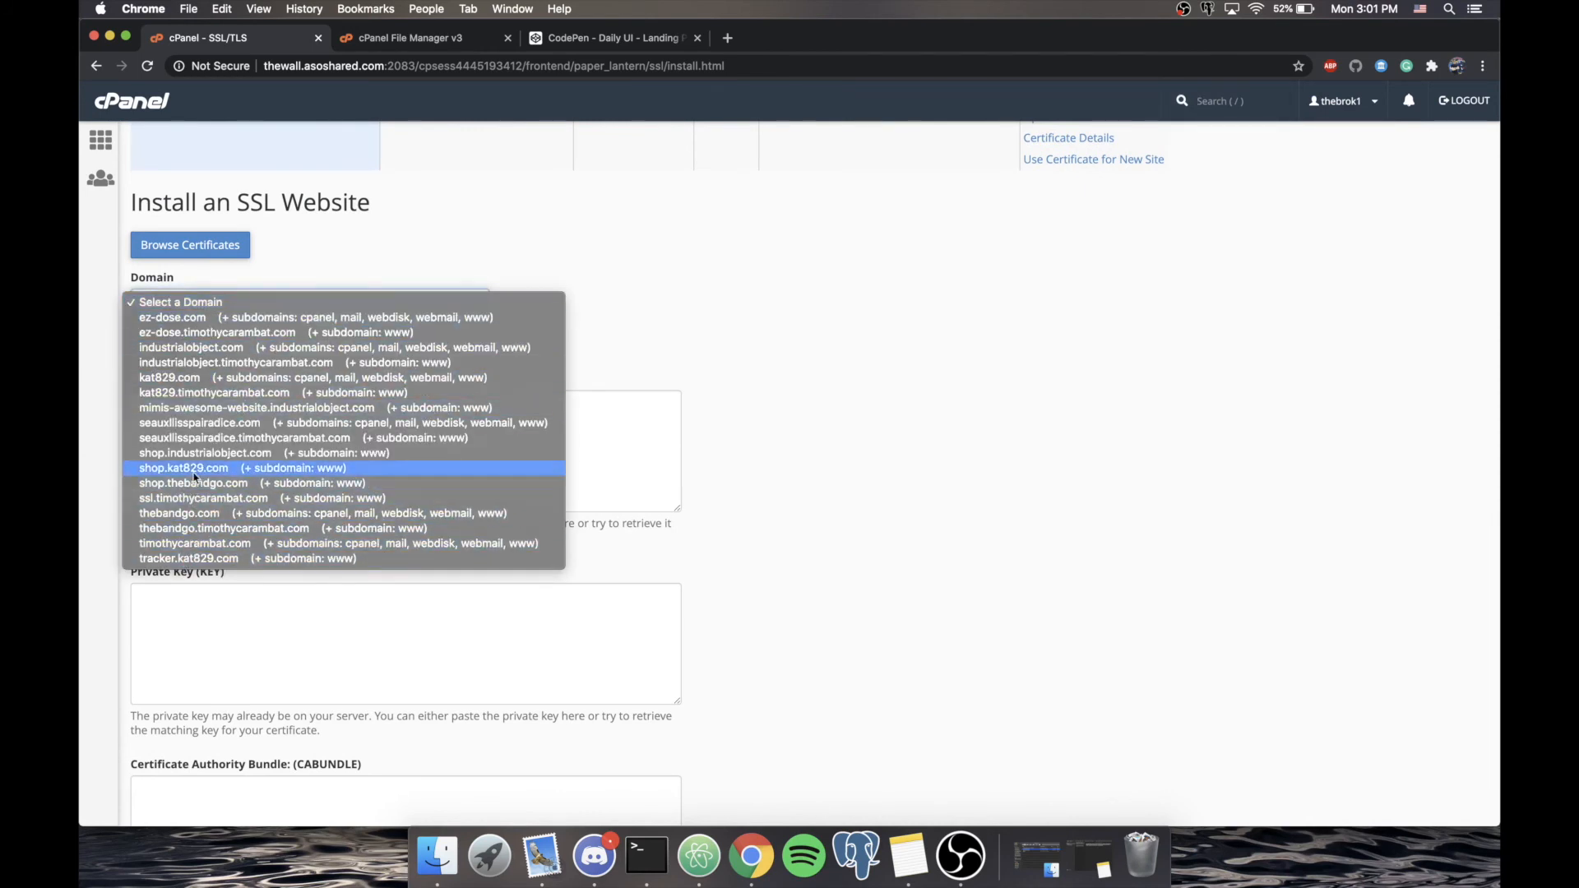
left_click(203, 497)
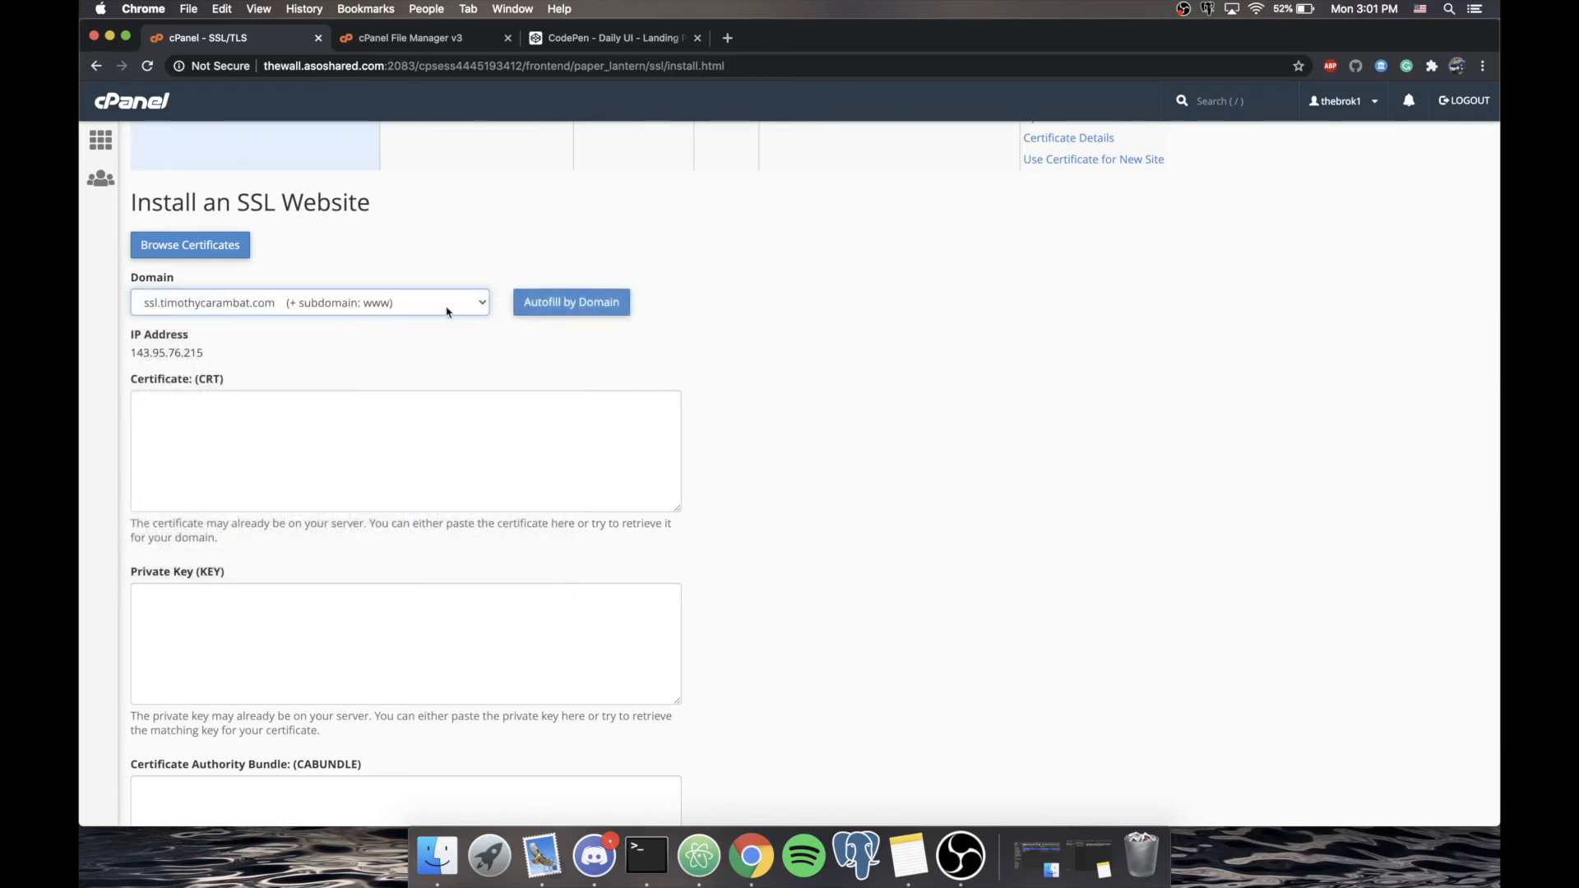
mouse_move(187, 381)
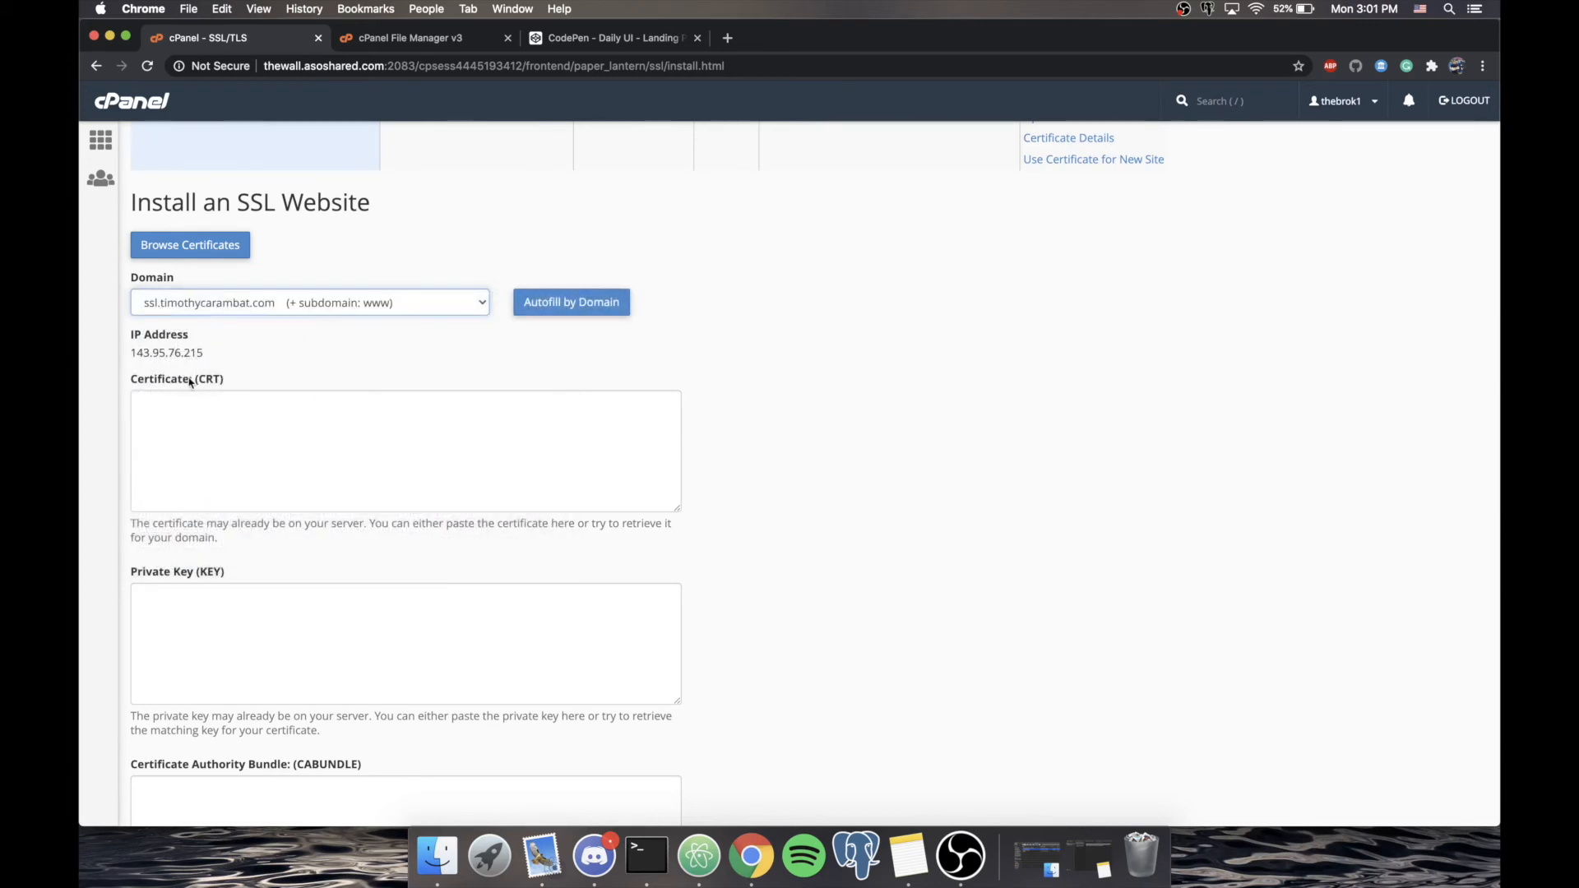
scroll("down", 3)
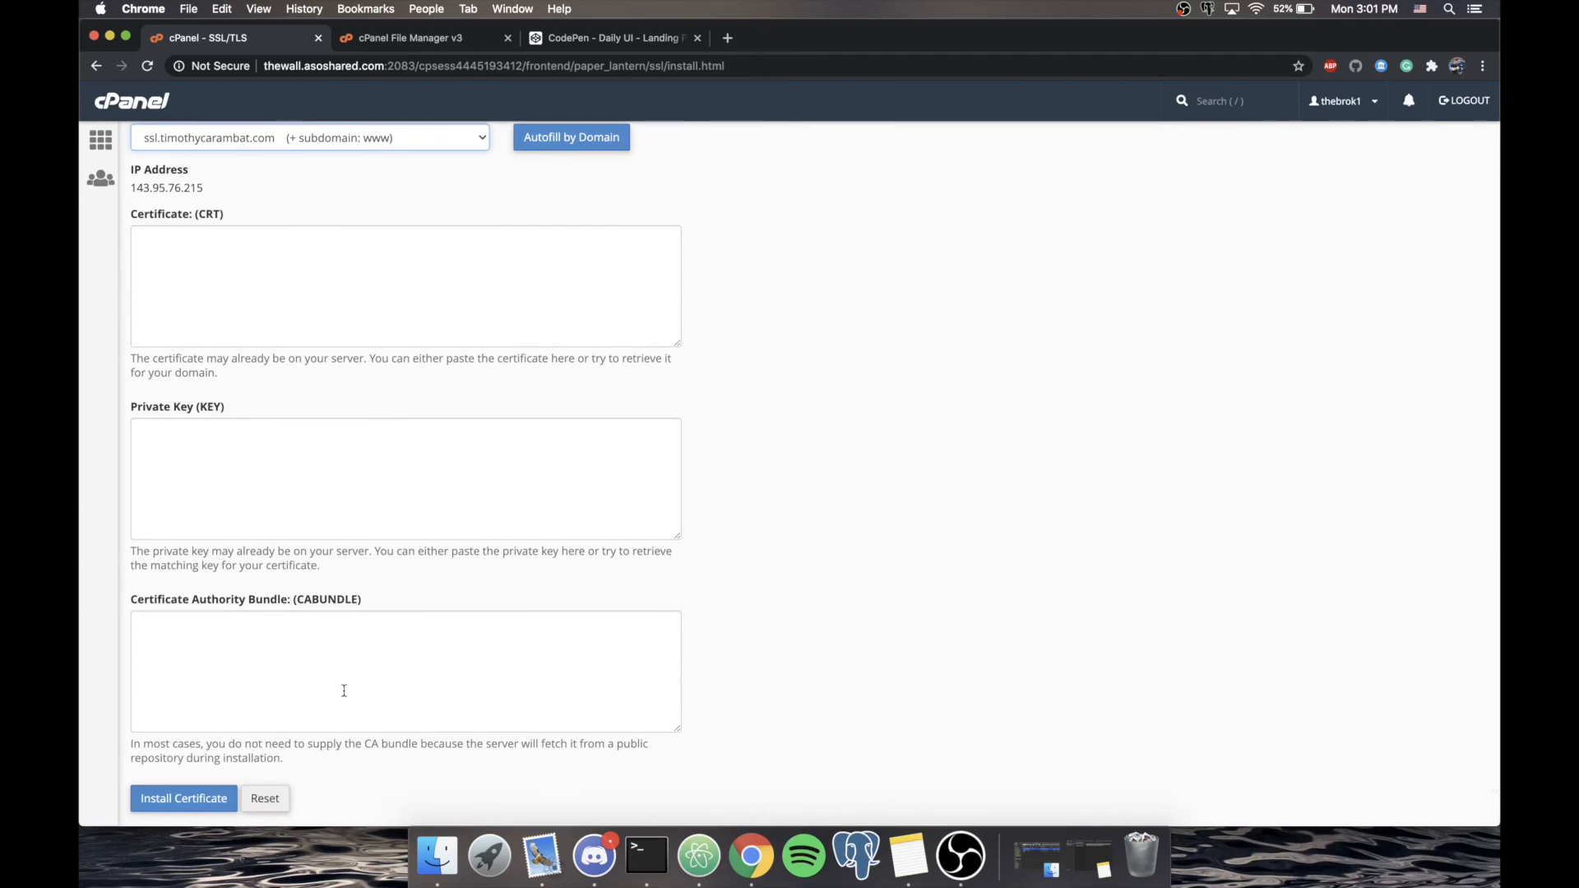
mouse_move(281, 617)
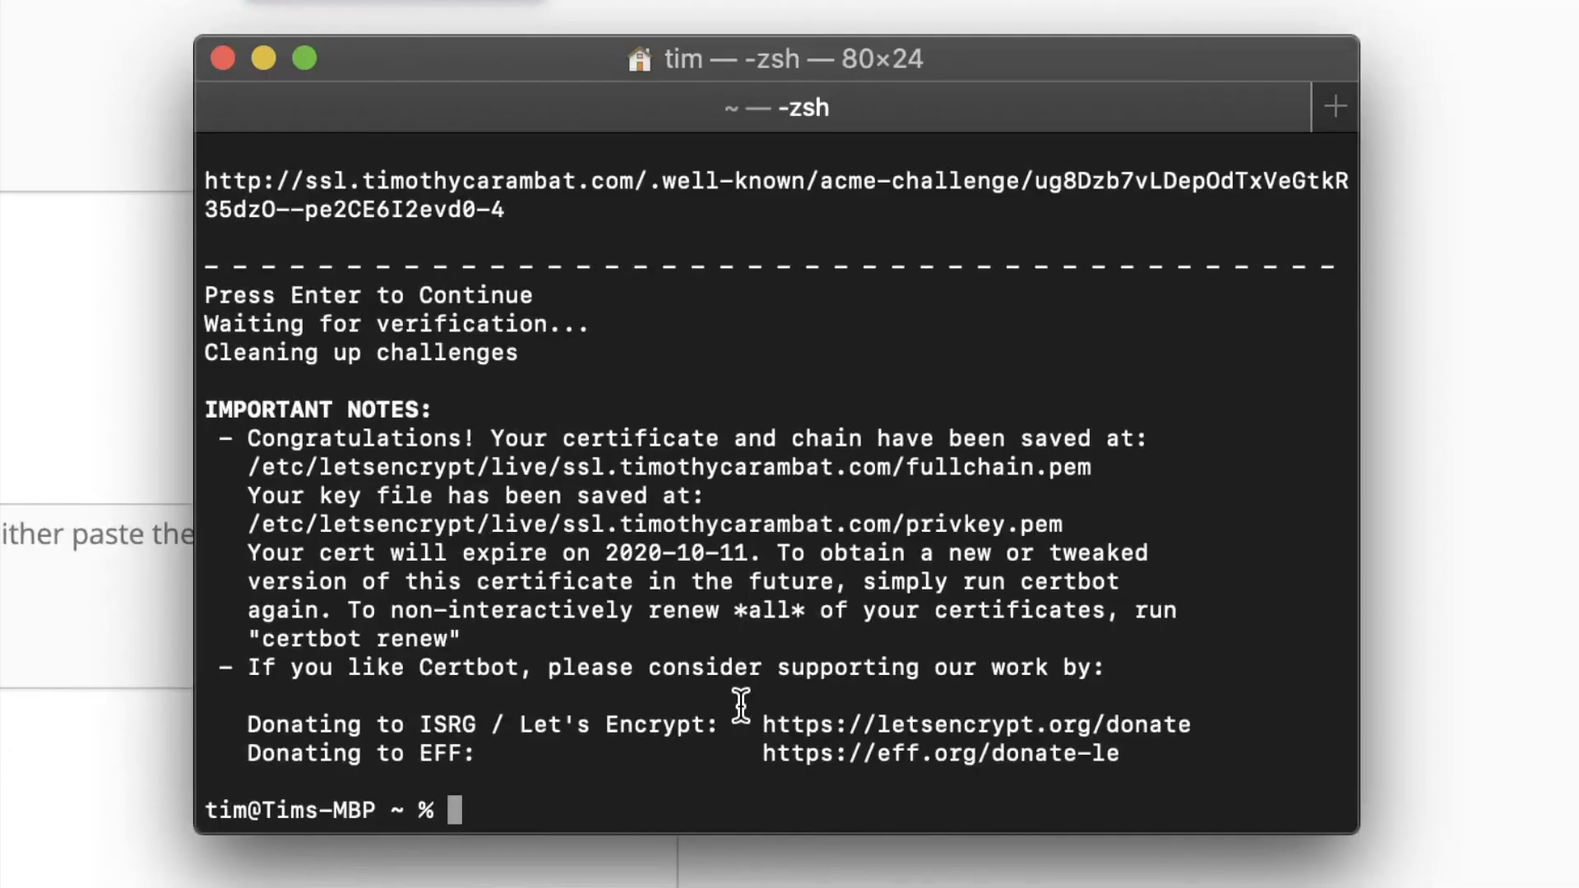
mouse_move(1025, 474)
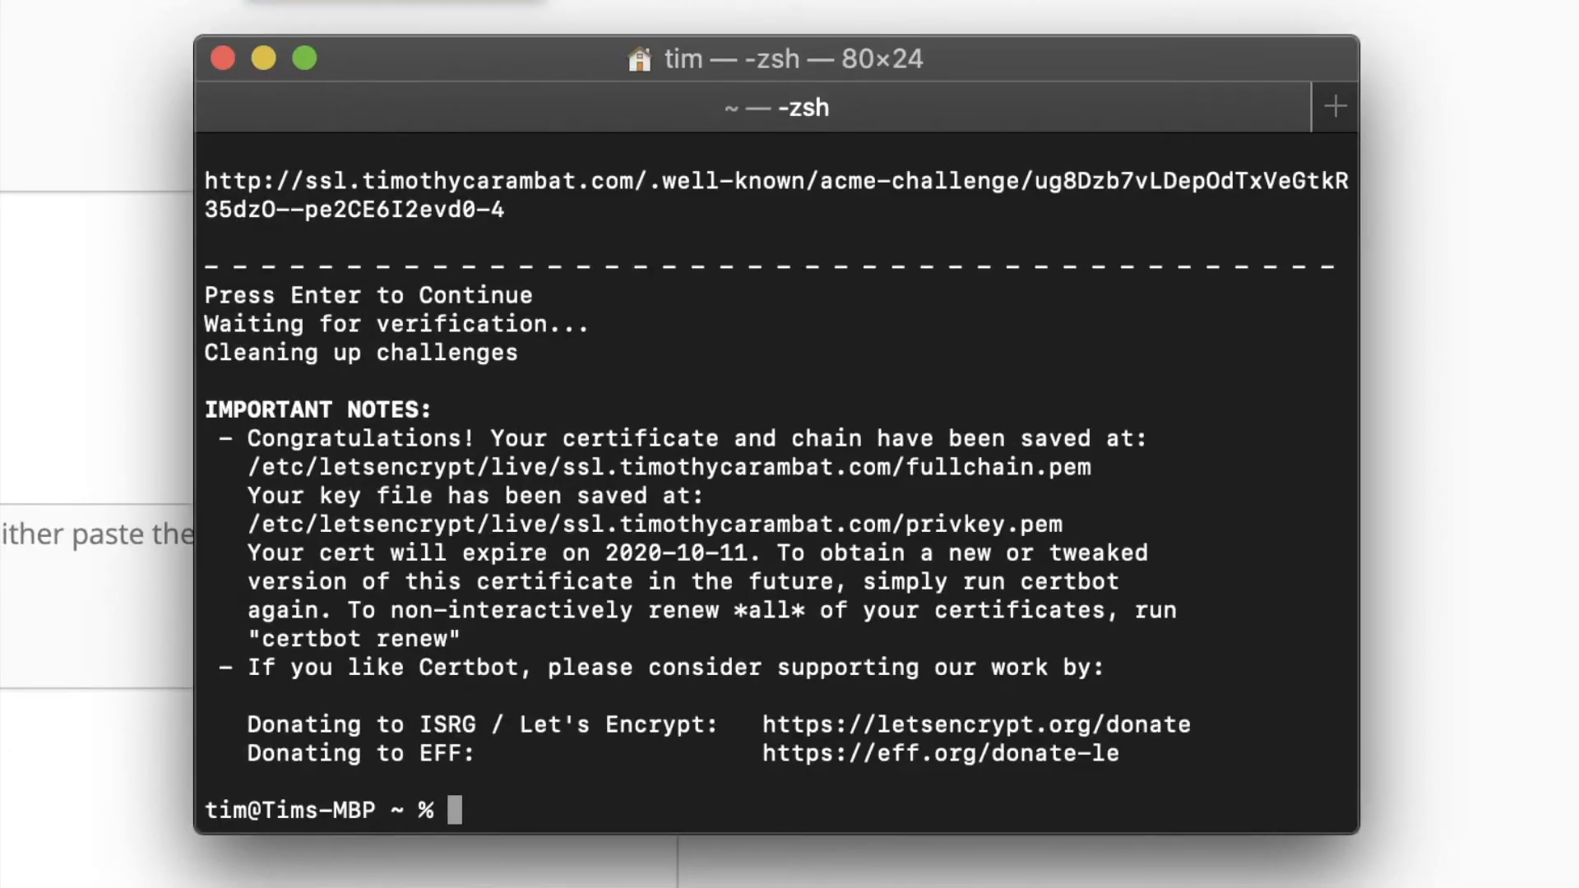
Step: Run sudo cat on /etc/letsencrypt/live/ssl.timothycarambat.com/fullchain.pem
type("cat /etc/")
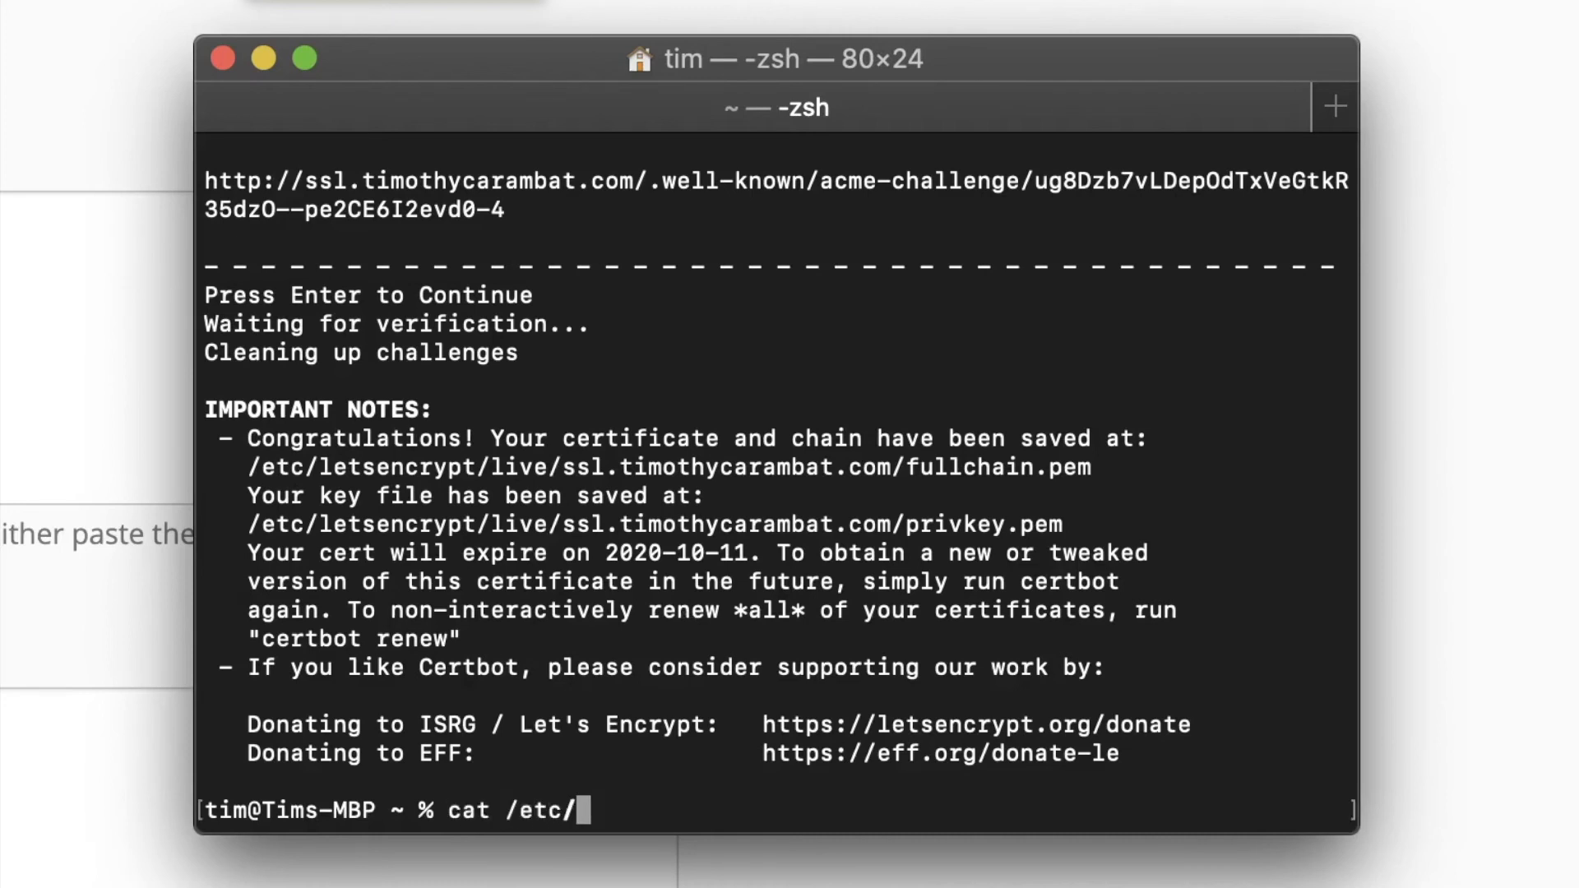
type("letsencrypt/l")
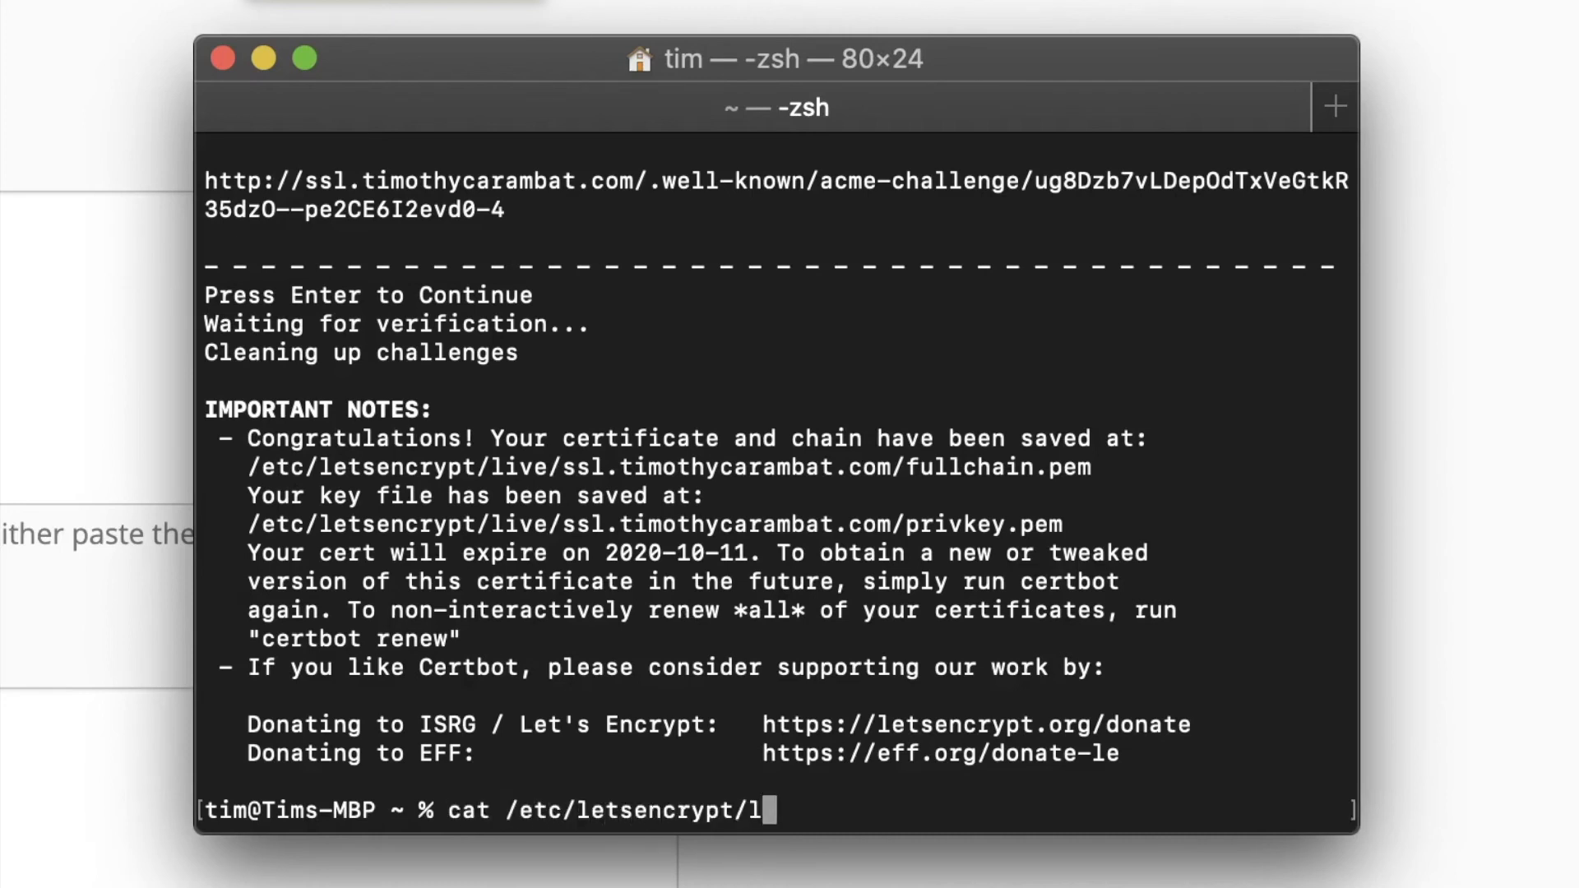
type("ive/ssl.")
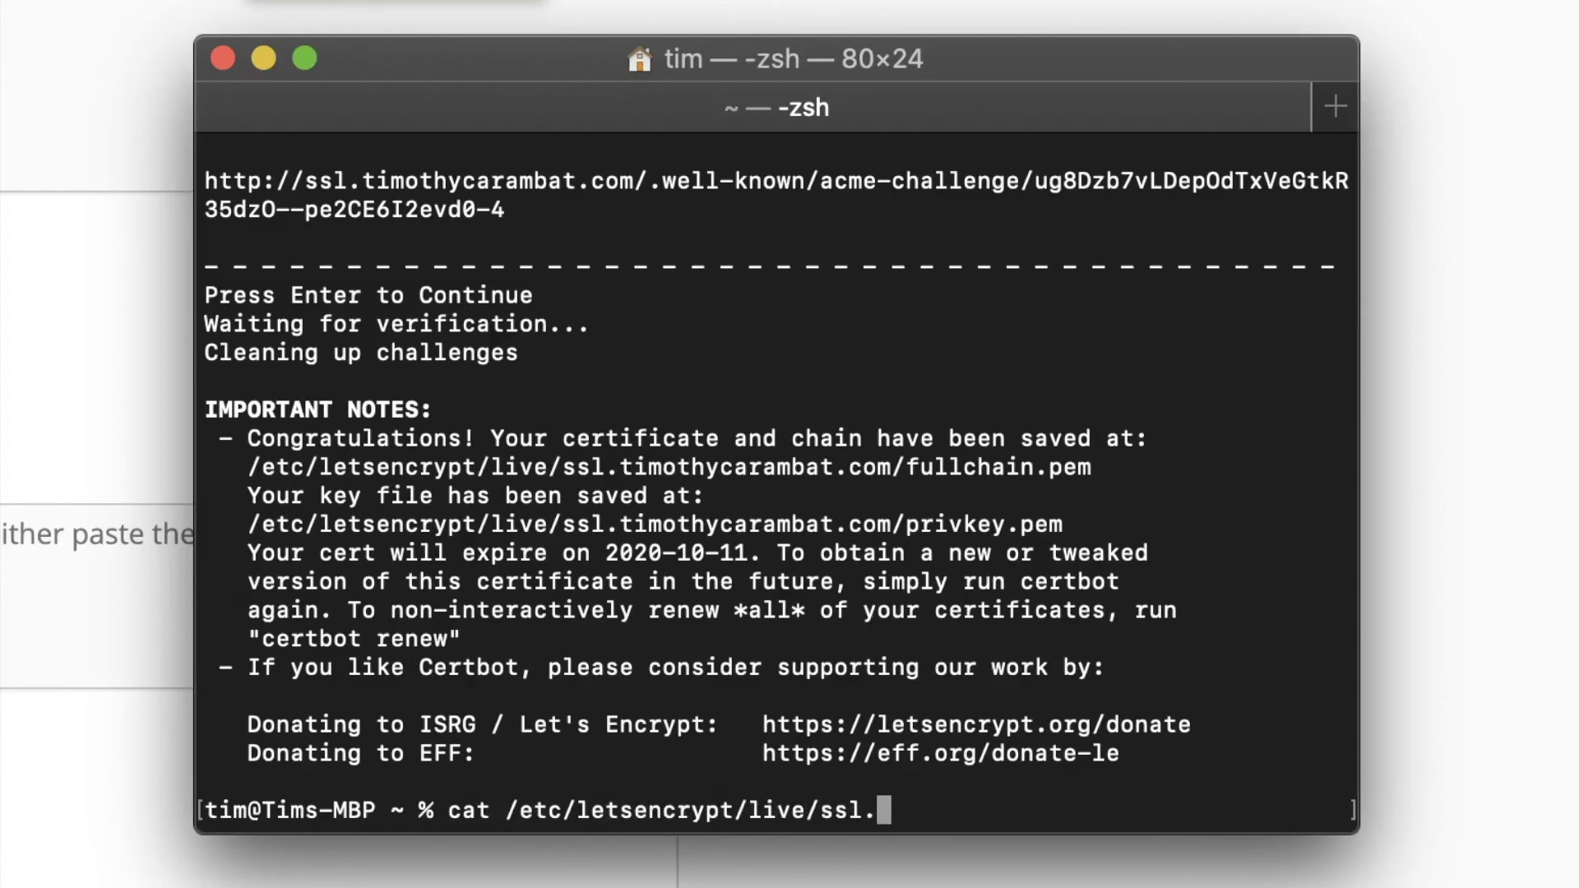
type("timothycarambat.com/")
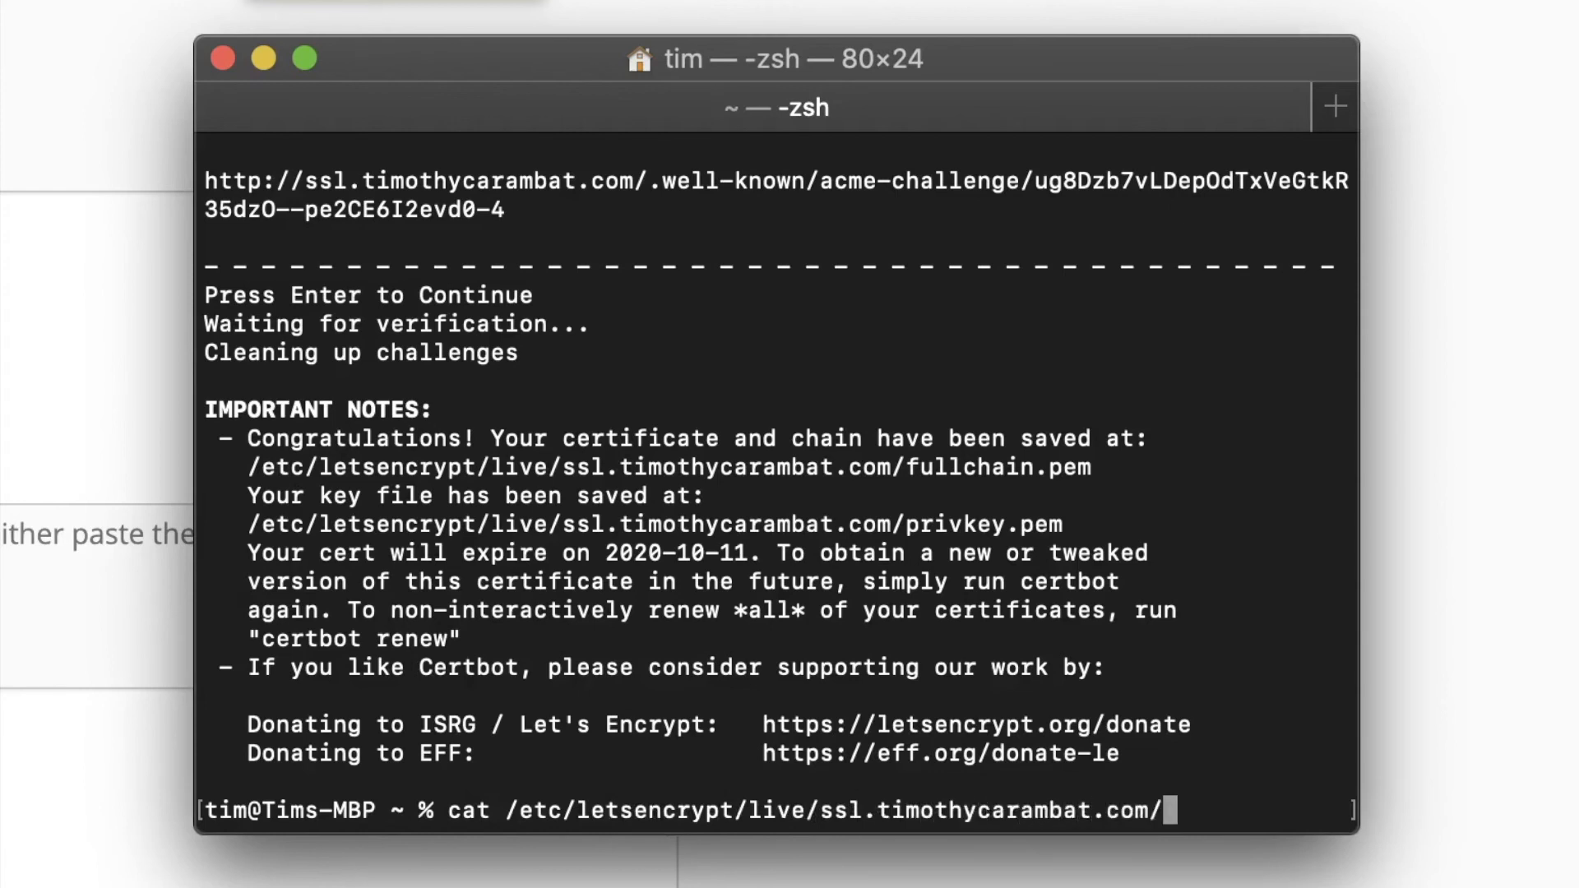
type("fullchain.pem")
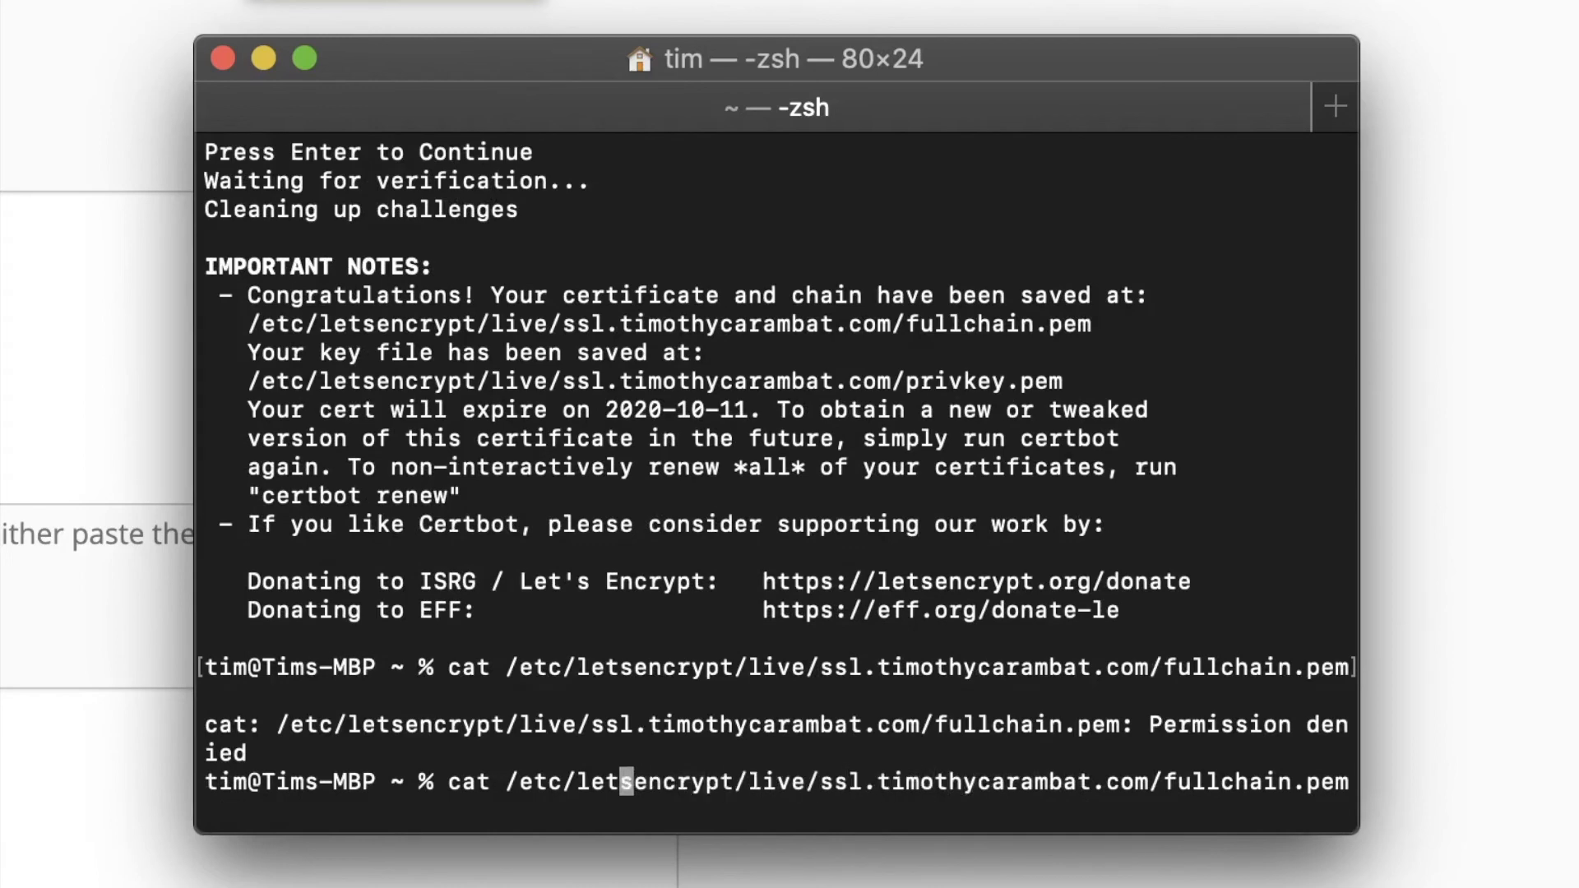
type("sudo")
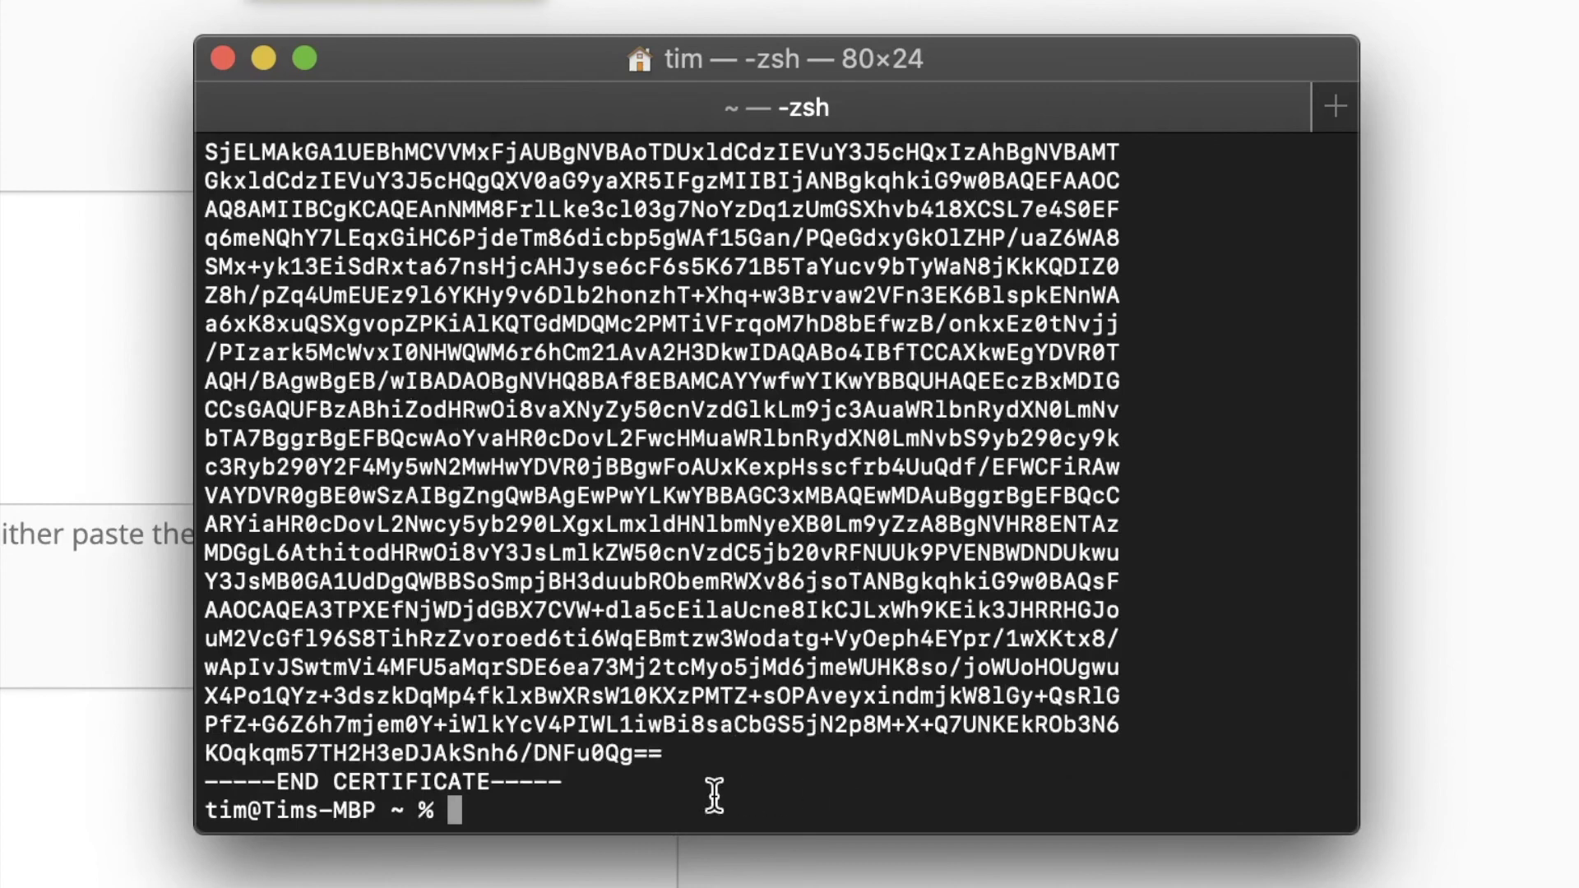
Step: Copy the printed certificate chain into cPanel's Certificate (CRT) box
left_click_drag(293, 195, 554, 786)
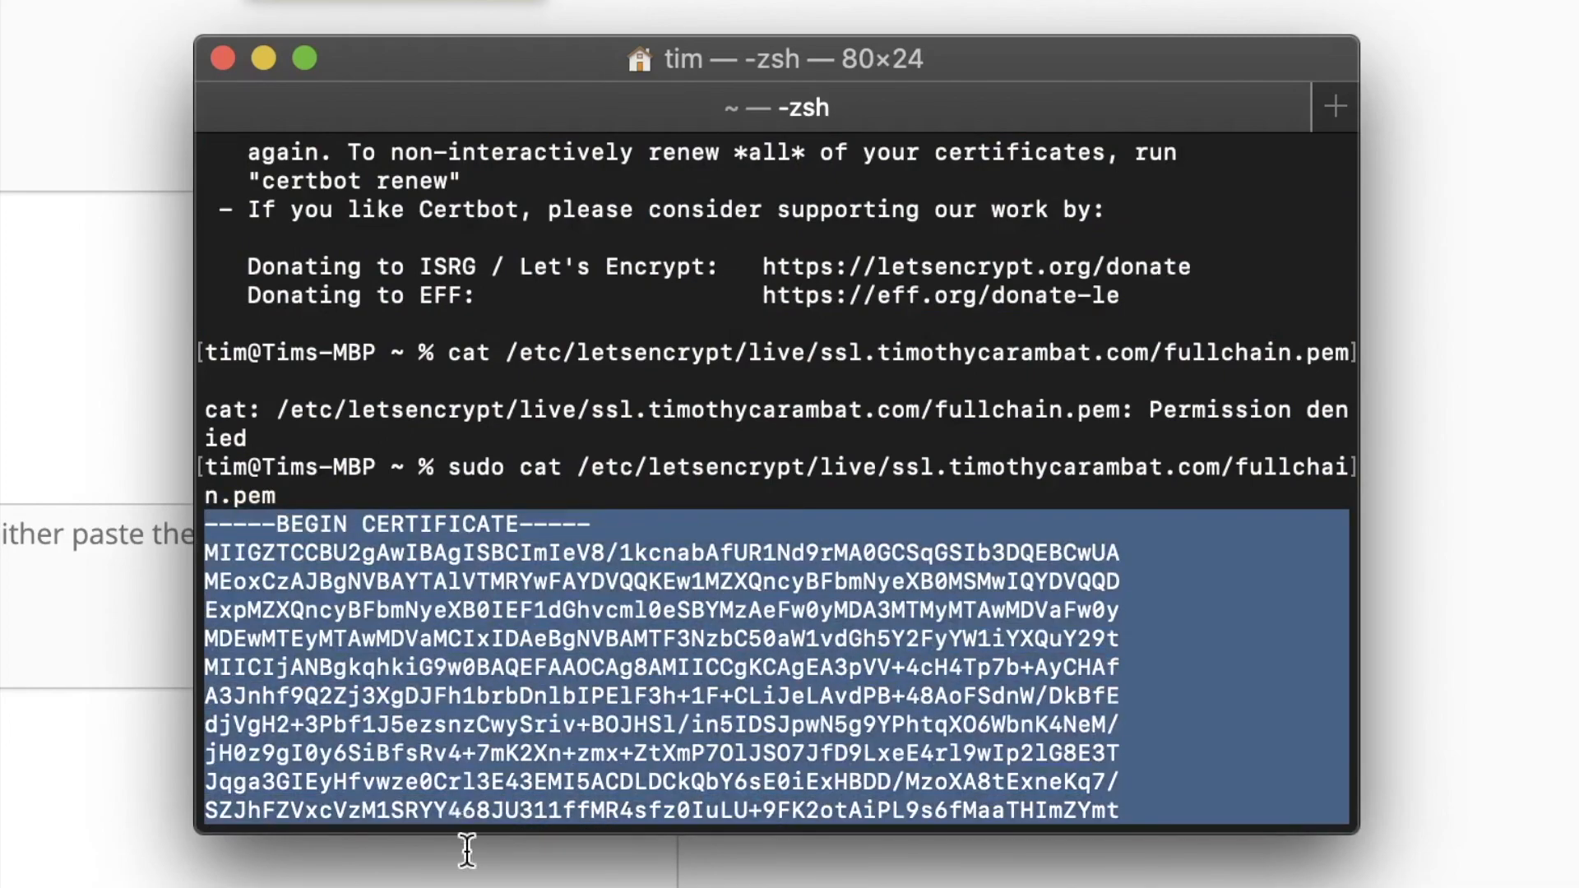
scroll("down", 3)
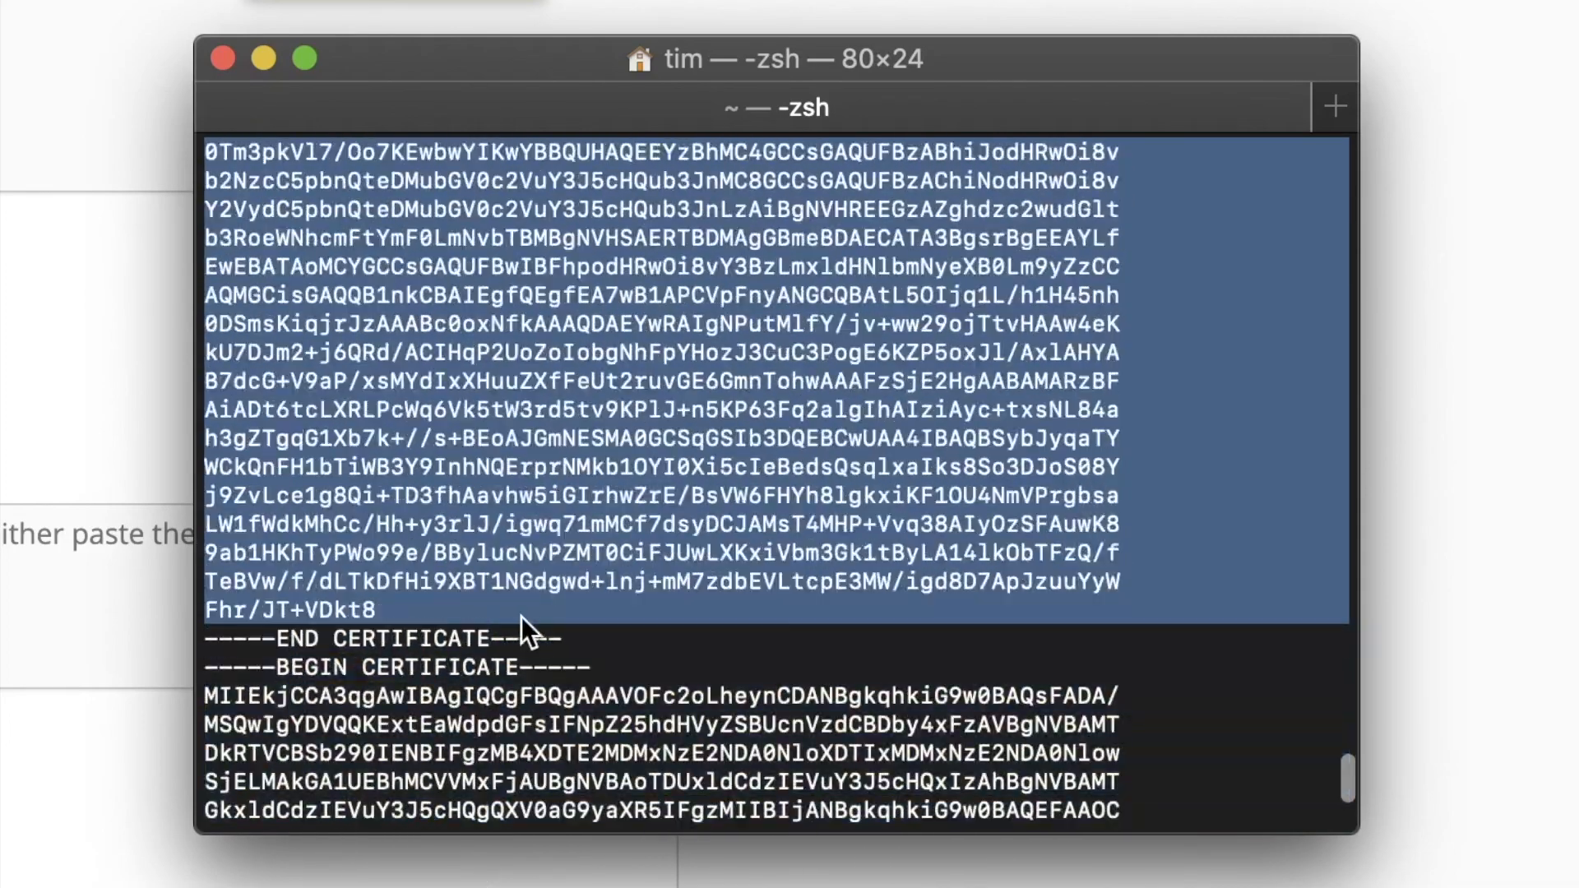
right_click(523, 630)
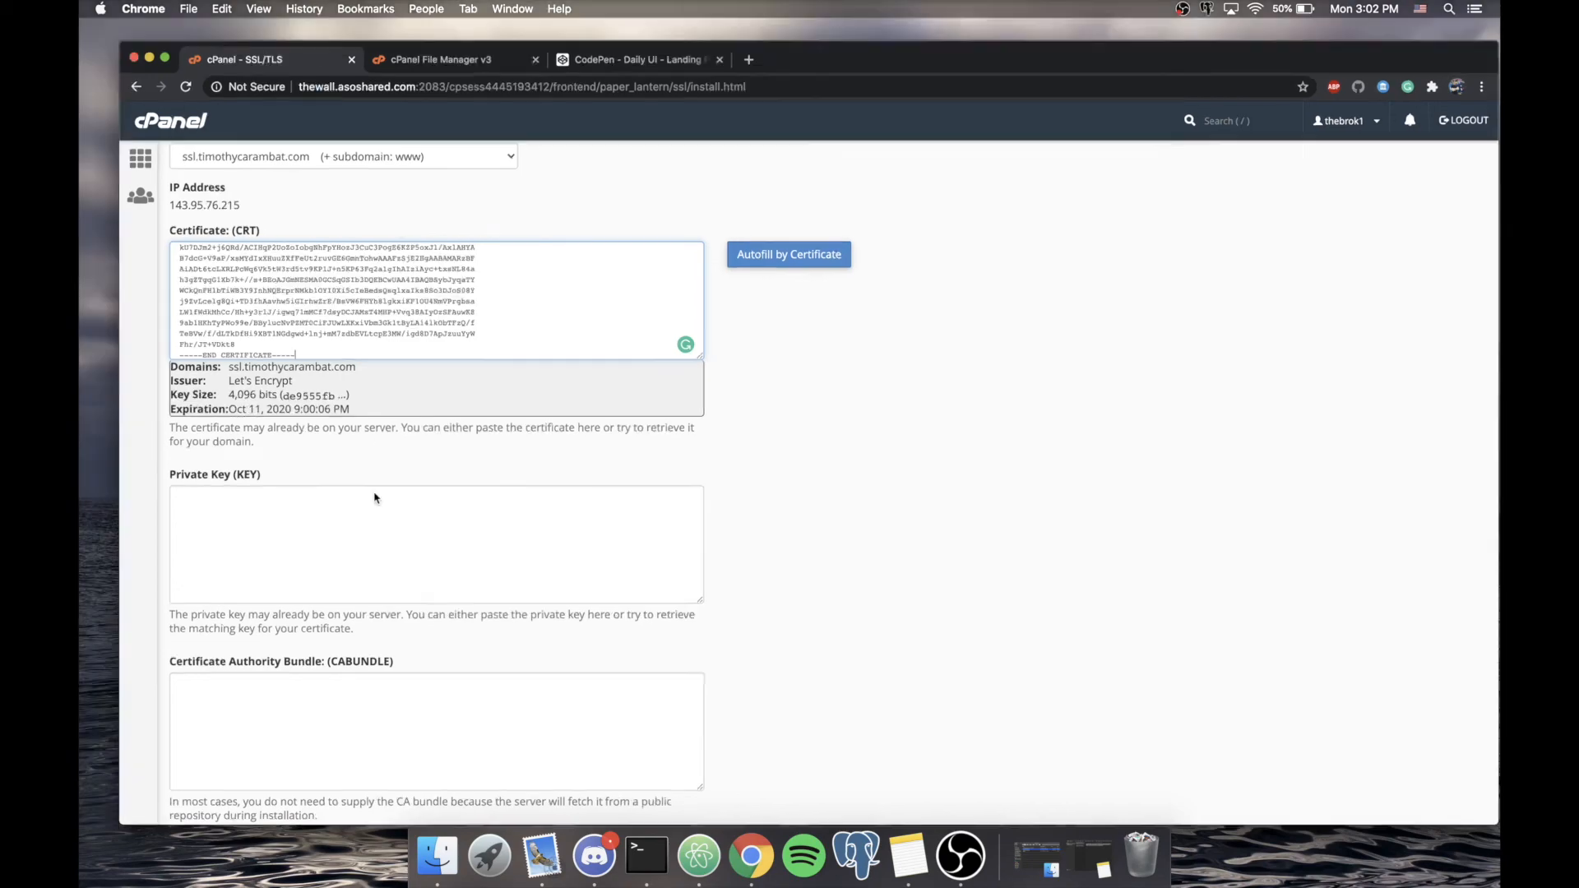
left_click(645, 857)
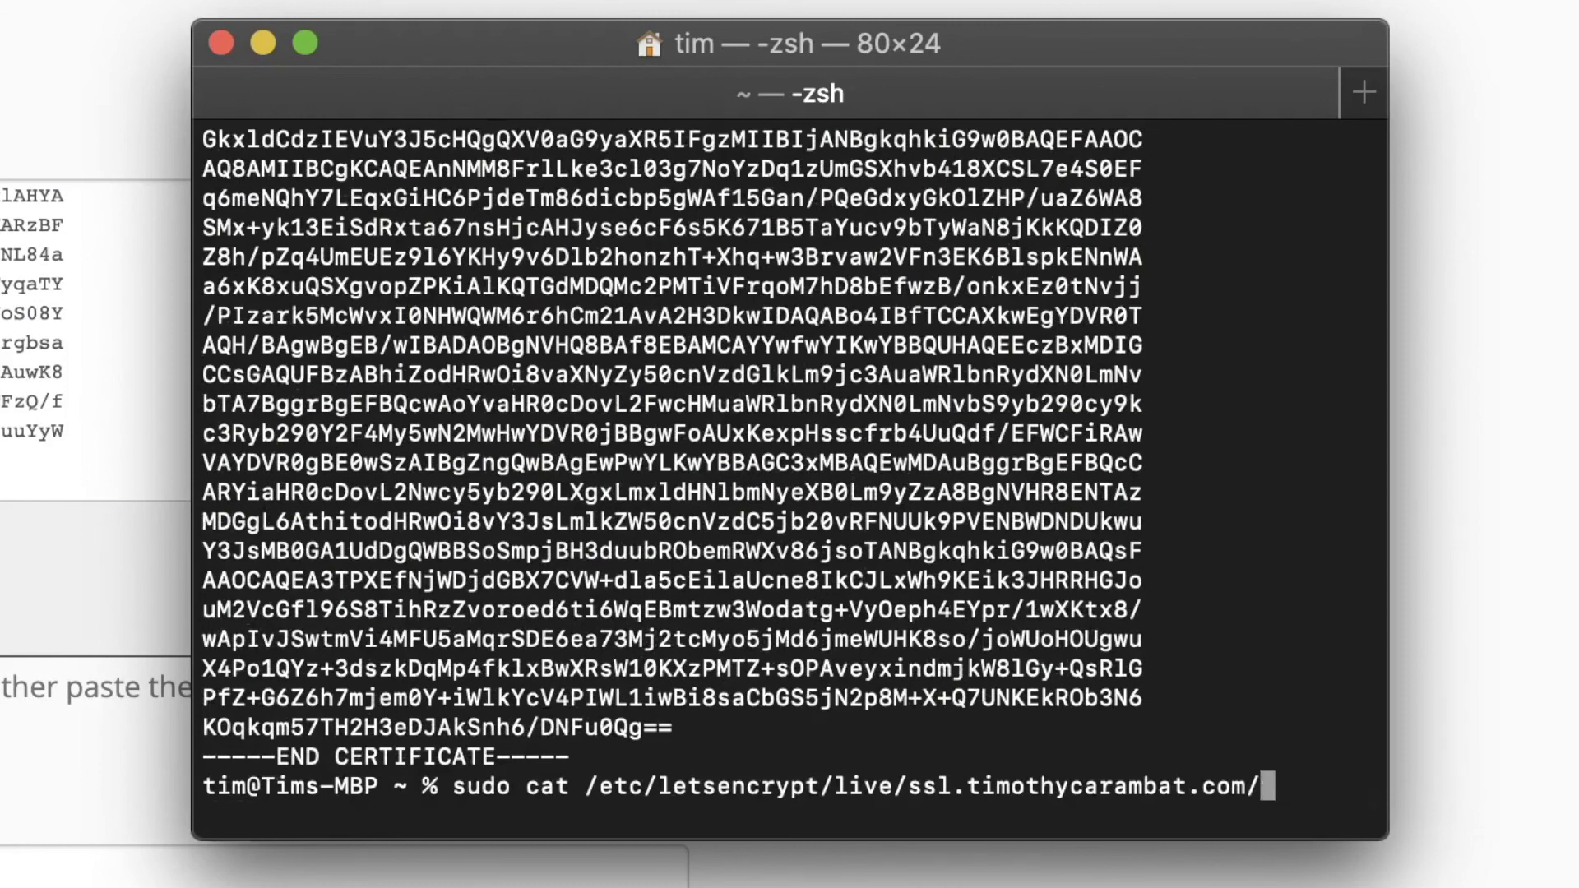
Step: Print privkey.pem with sudo cat and select the RSA private key for cPanel's key field
type("pr")
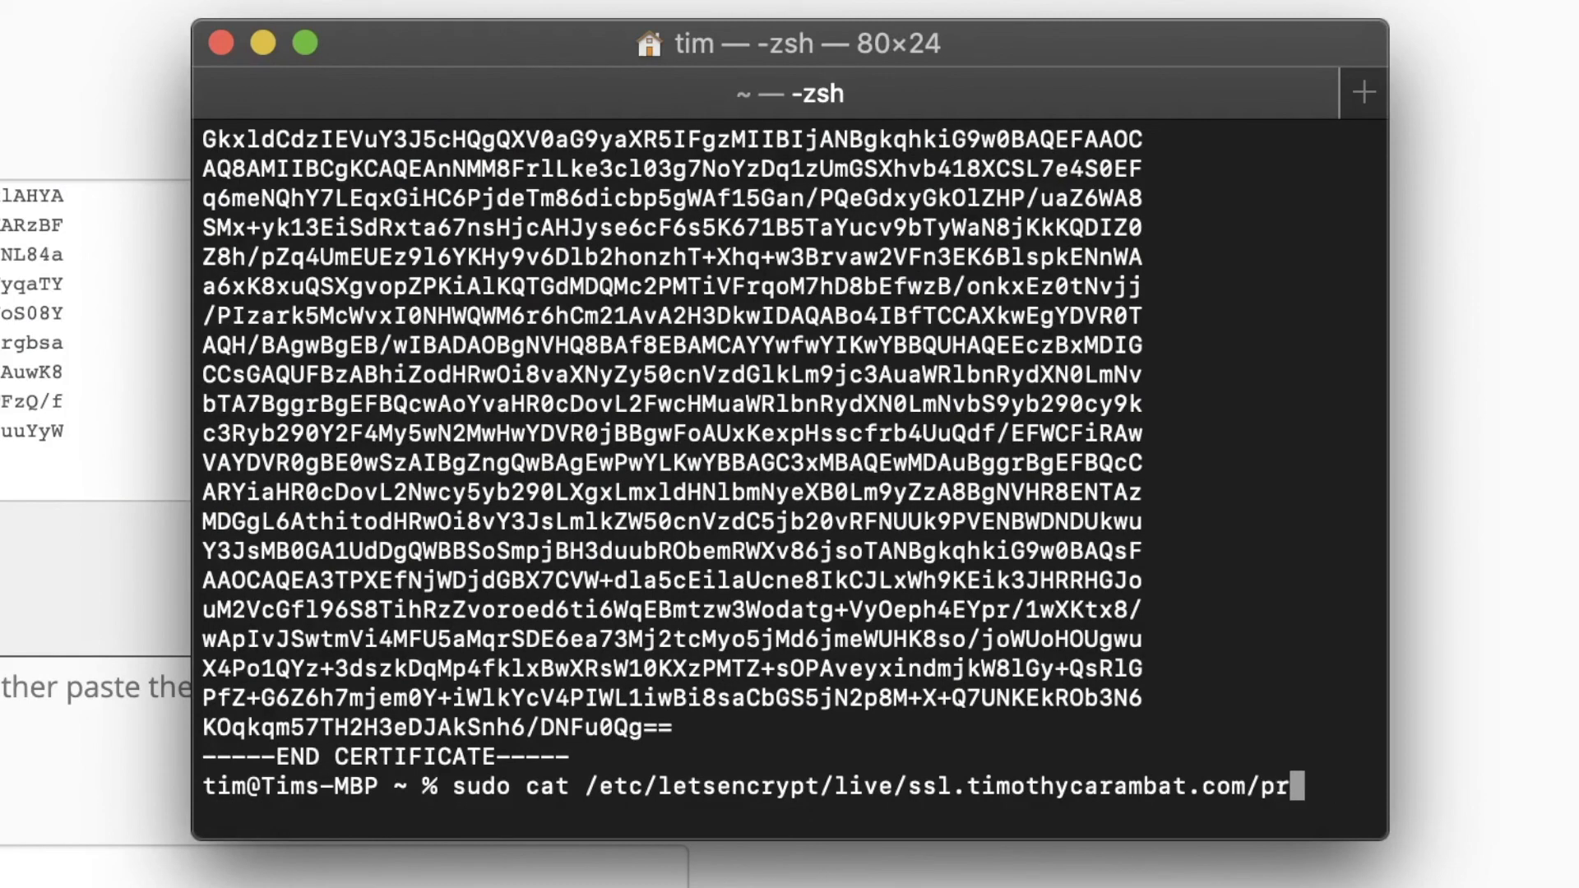
key("enter")
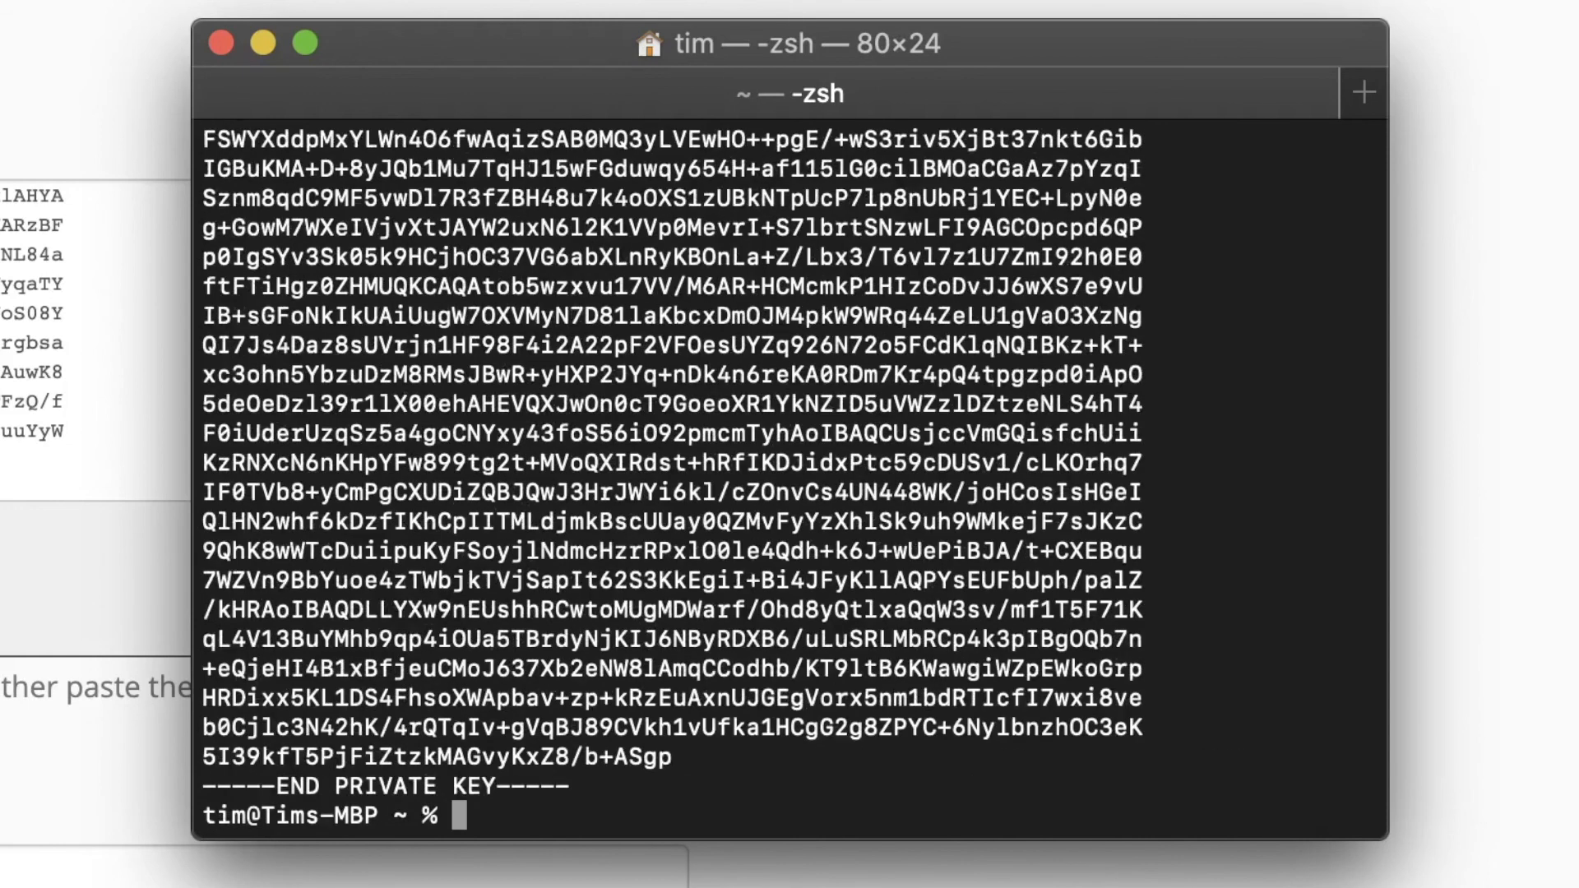
left_click_drag(373, 464, 569, 787)
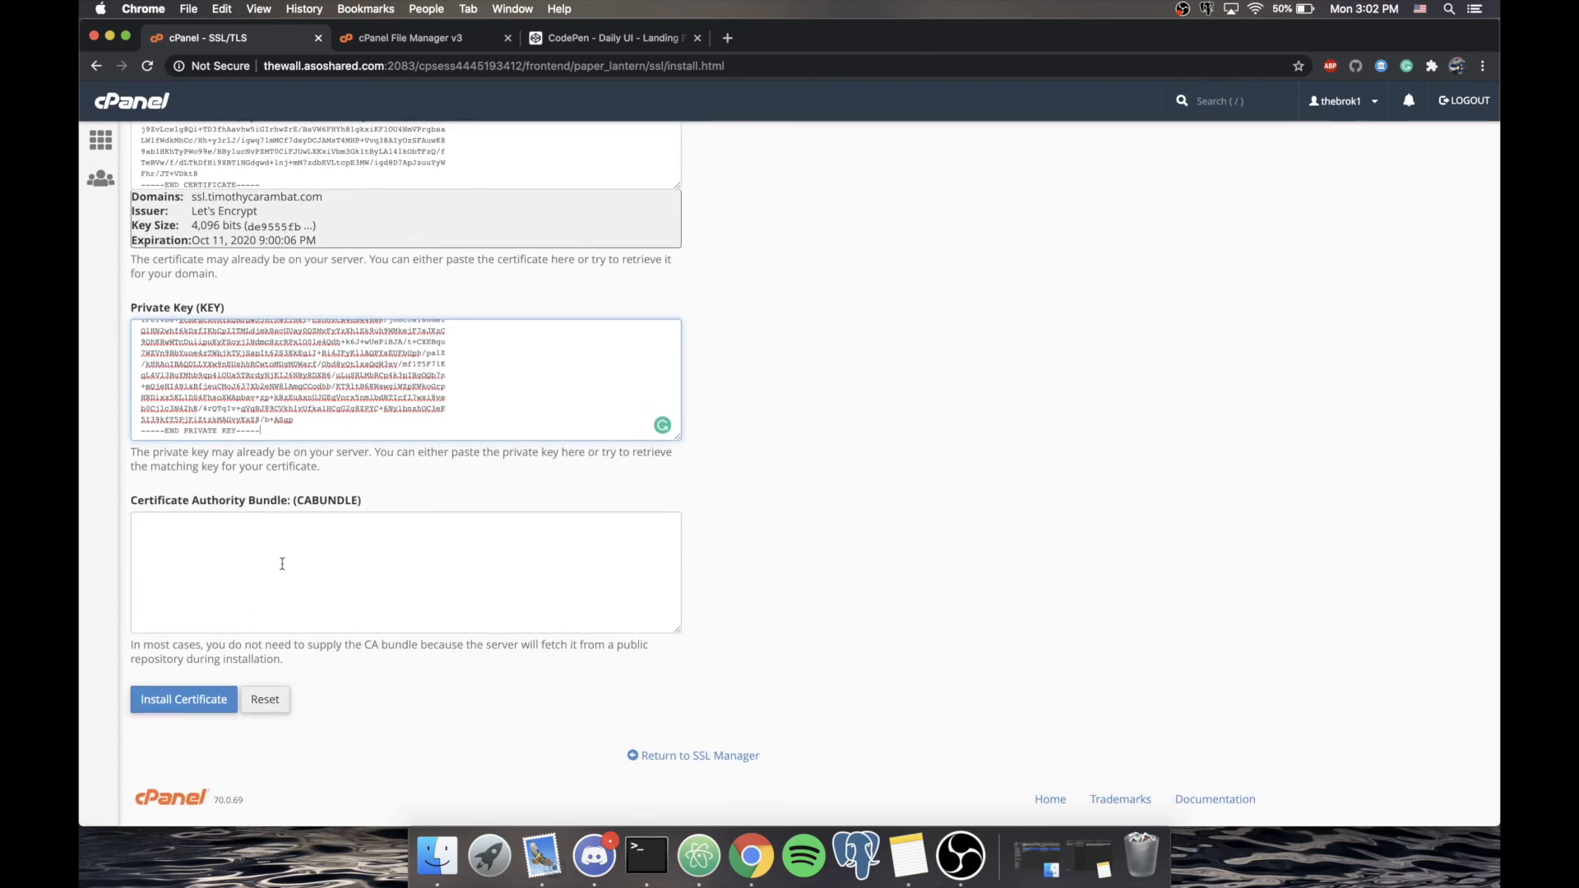
mouse_move(459, 540)
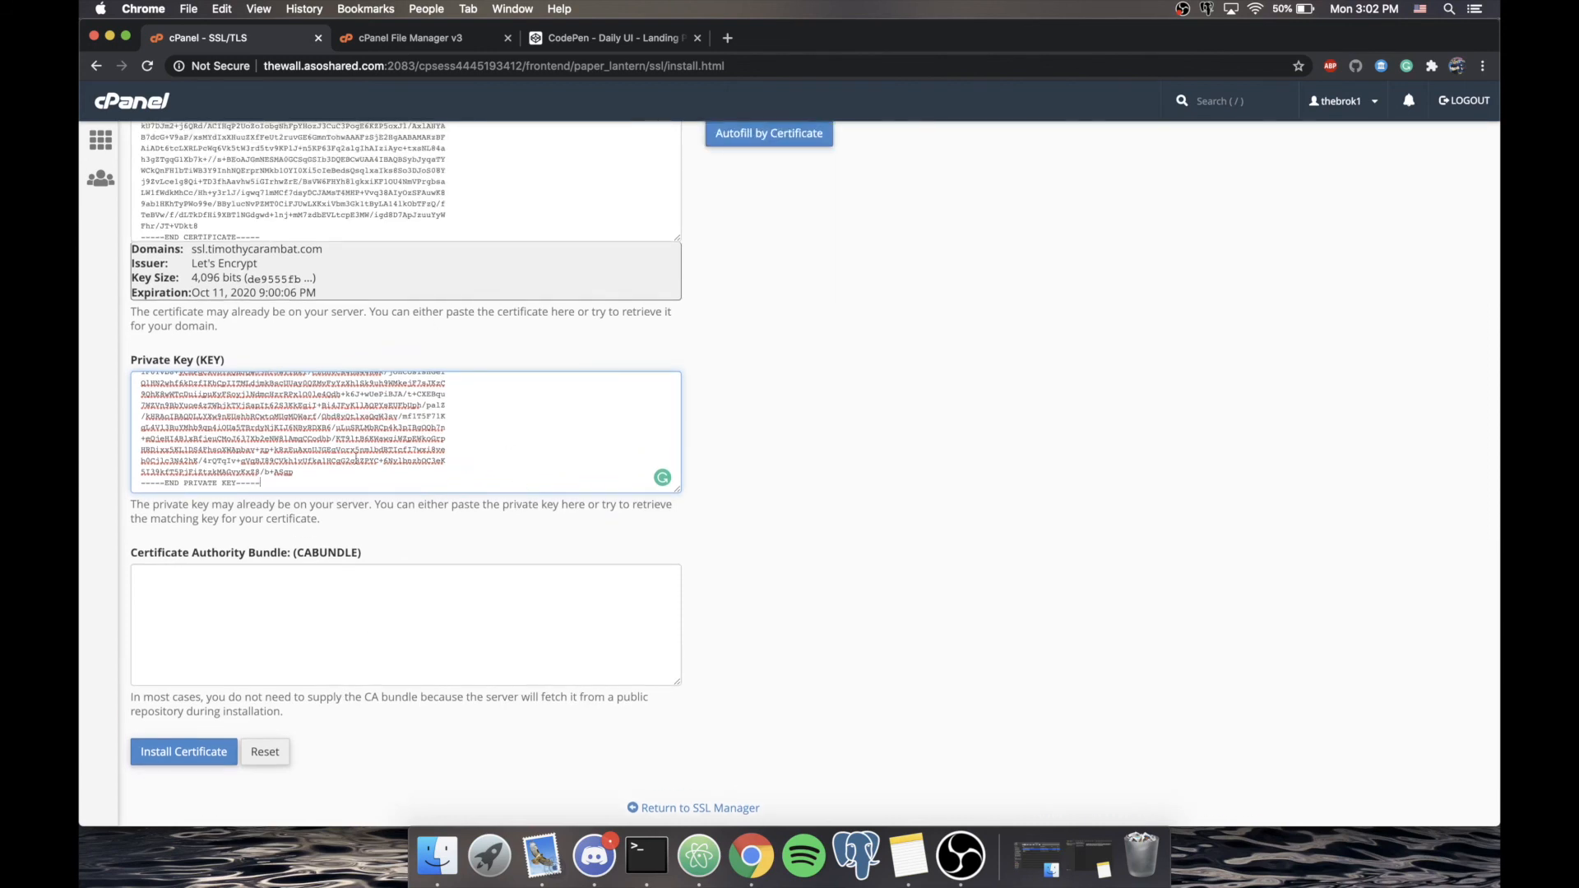
Step: Install the certificate for ssl.timothycarambat.com and acknowledge the success dialog
left_click(182, 751)
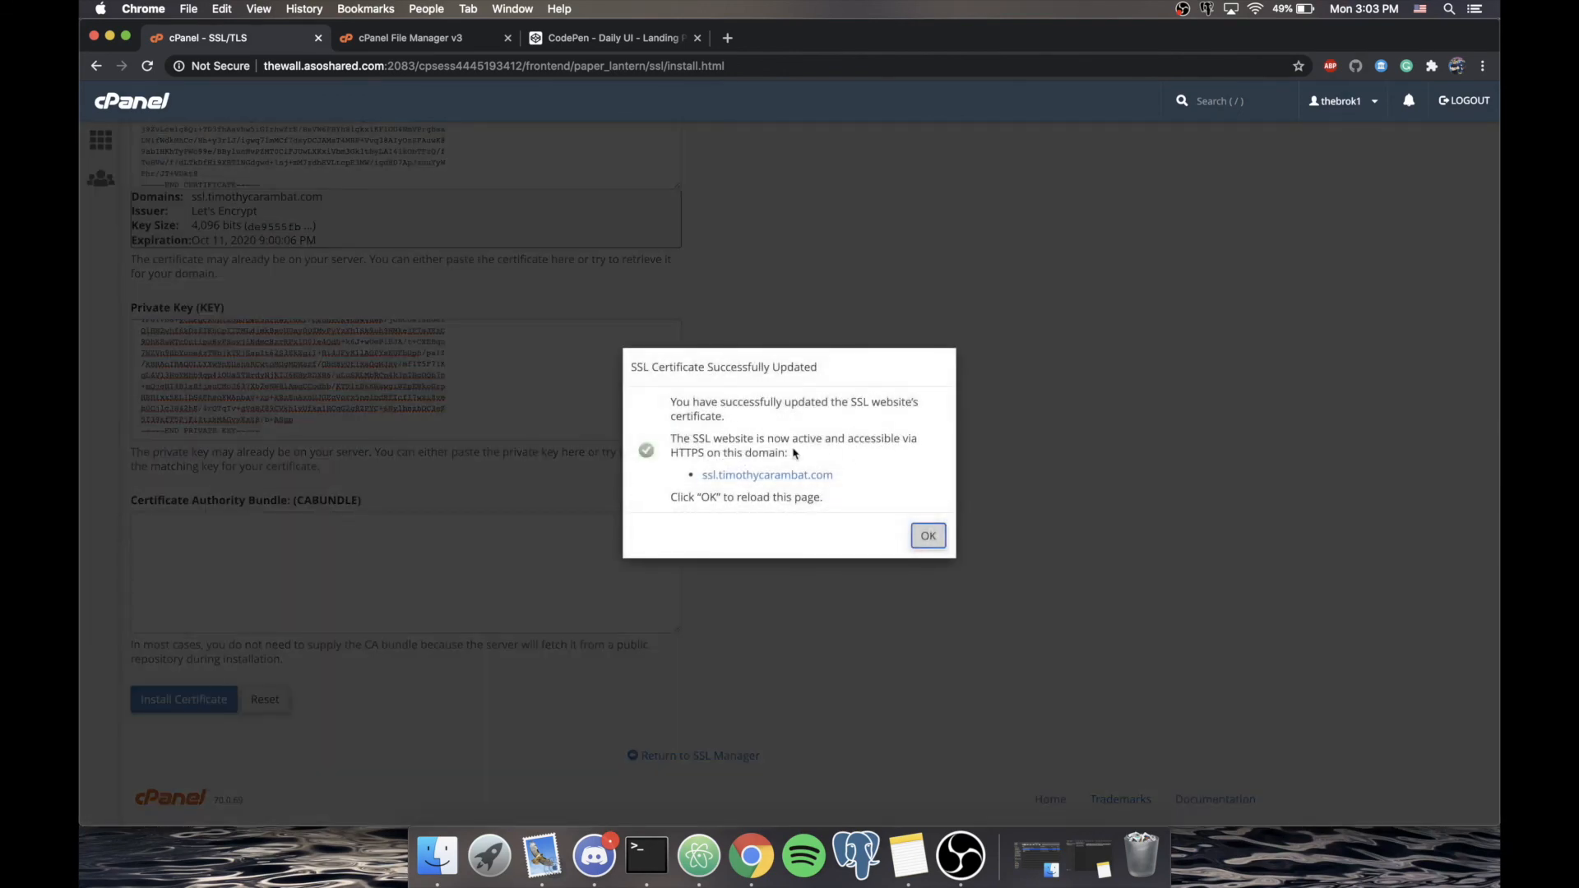
left_click(926, 535)
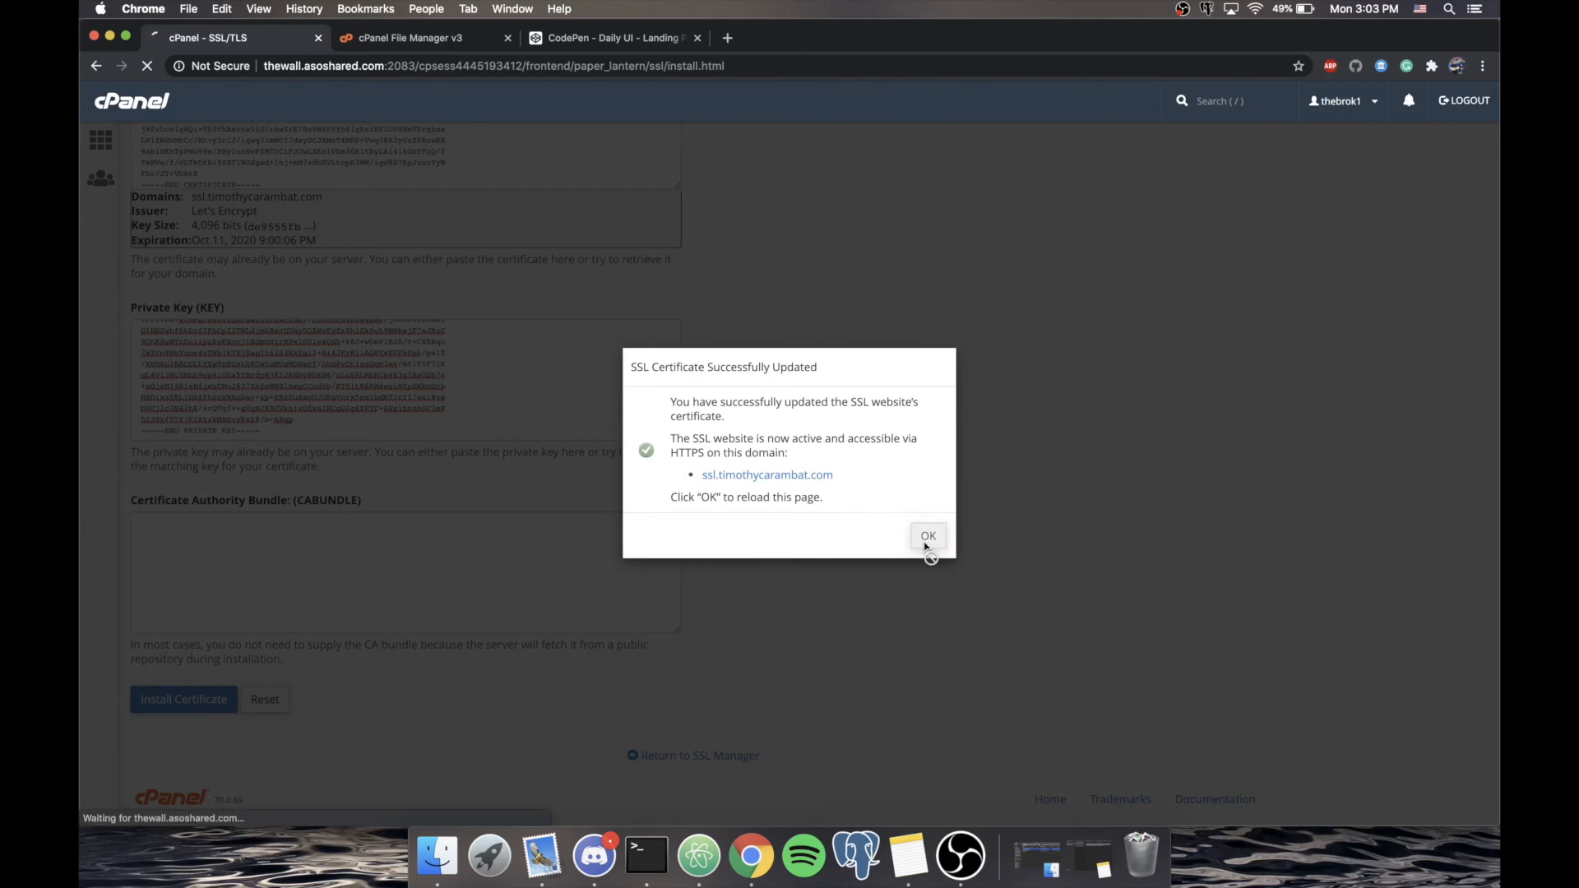
left_click(926, 535)
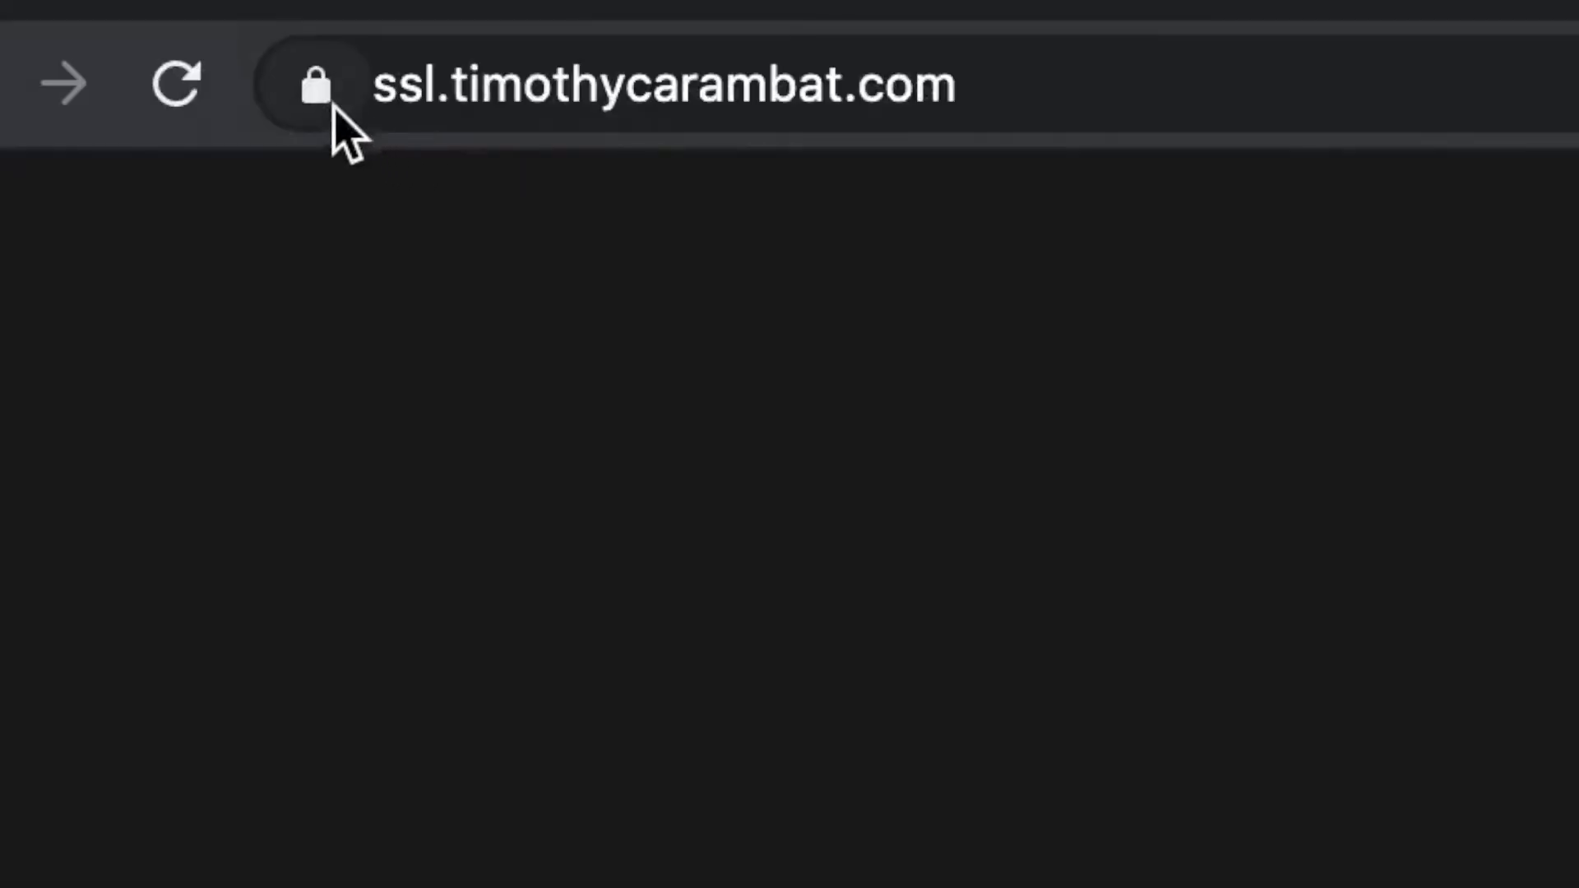
Step: View the padlock details confirming ssl.timothycarambat.com's connection is secure and certificate valid
left_click(316, 84)
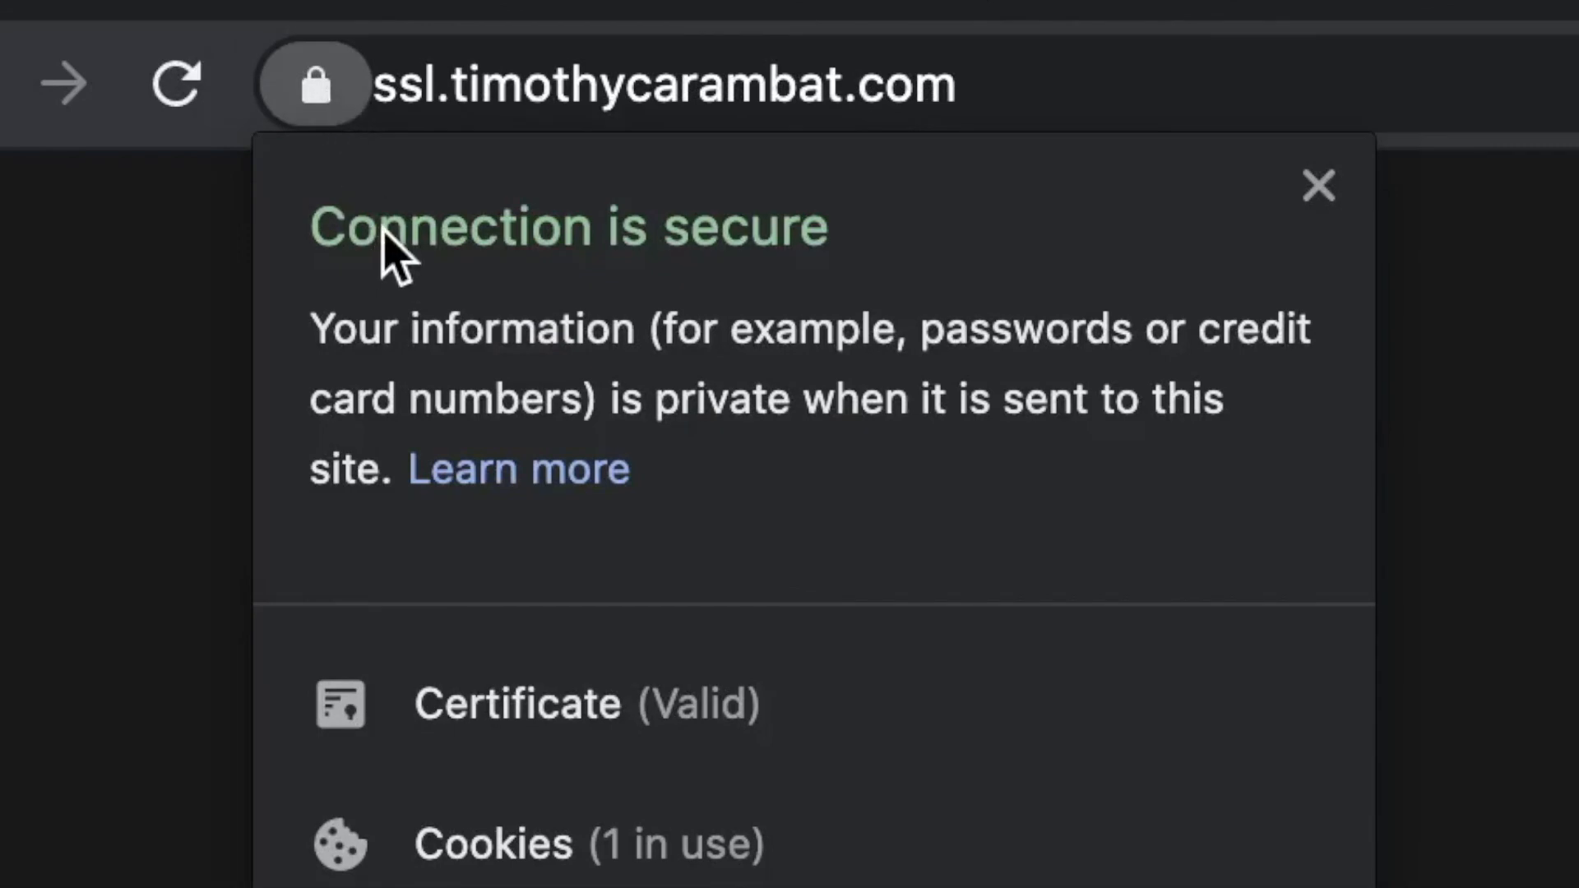
mouse_move(332, 201)
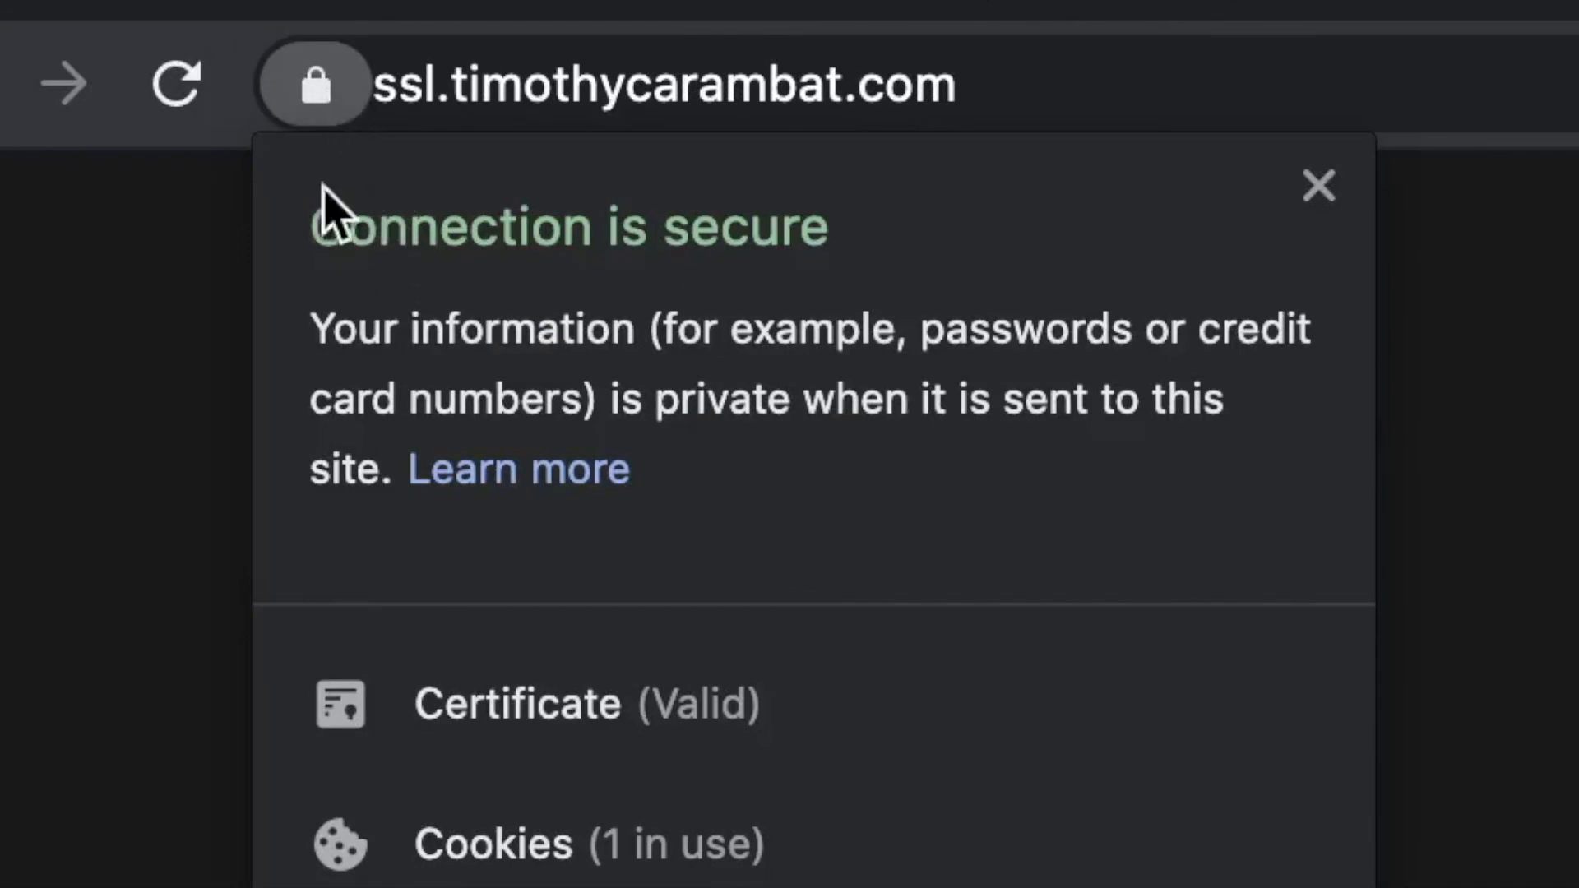